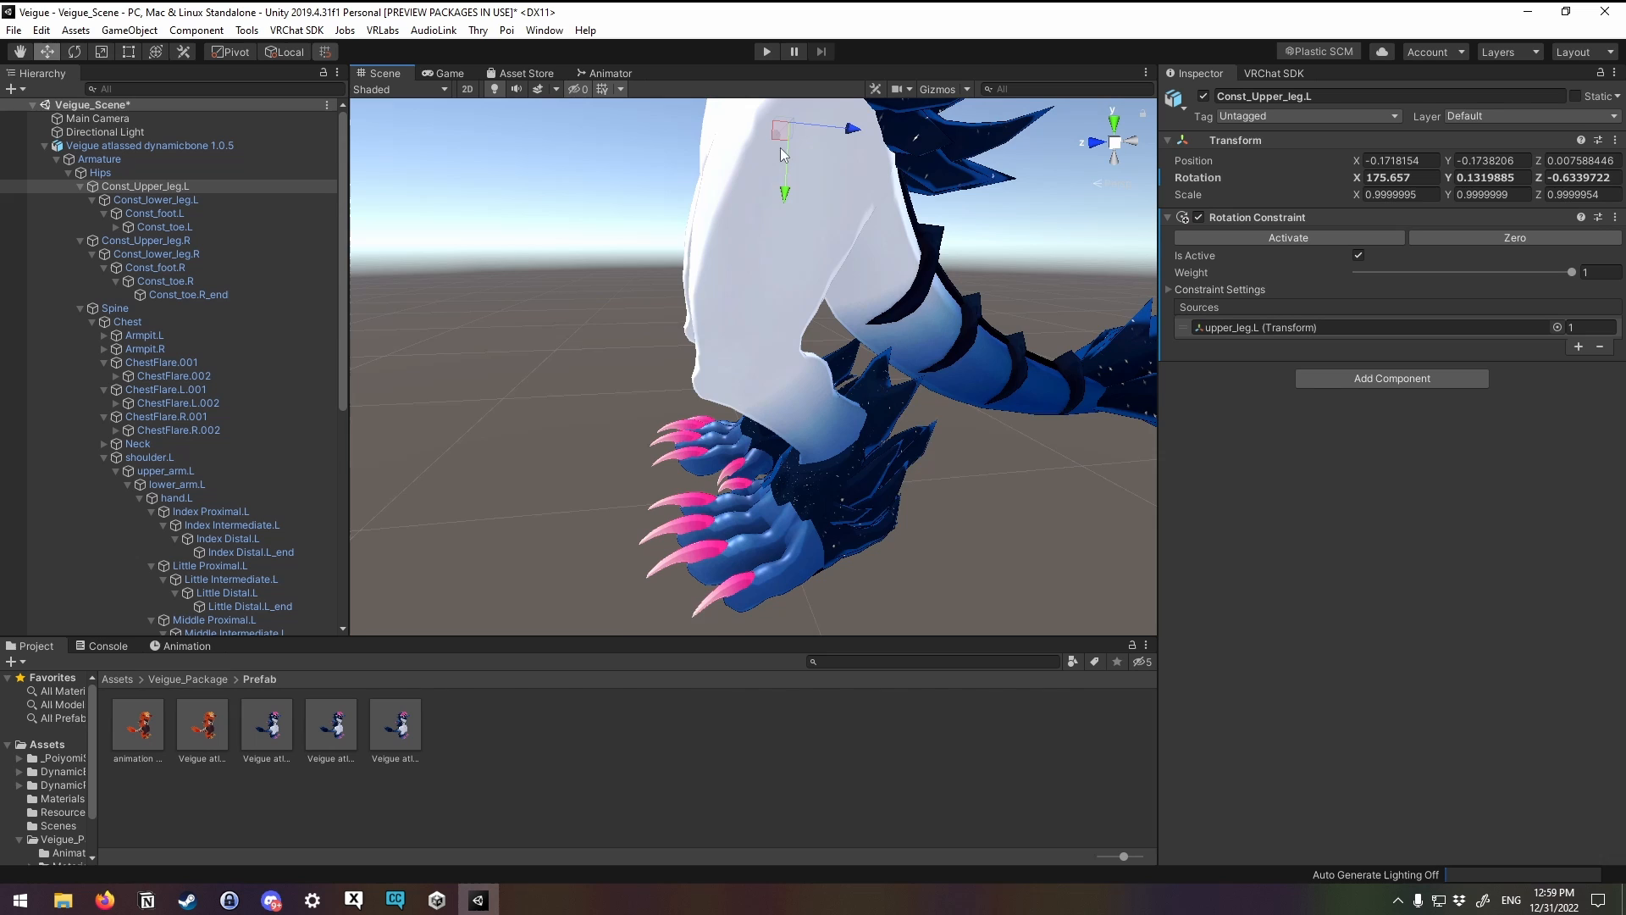
Step: Select the right upper leg bone and inspect the thigh from several view angles
{"action": "scroll", "scroll_direction": "down", "scroll_amount": 3}
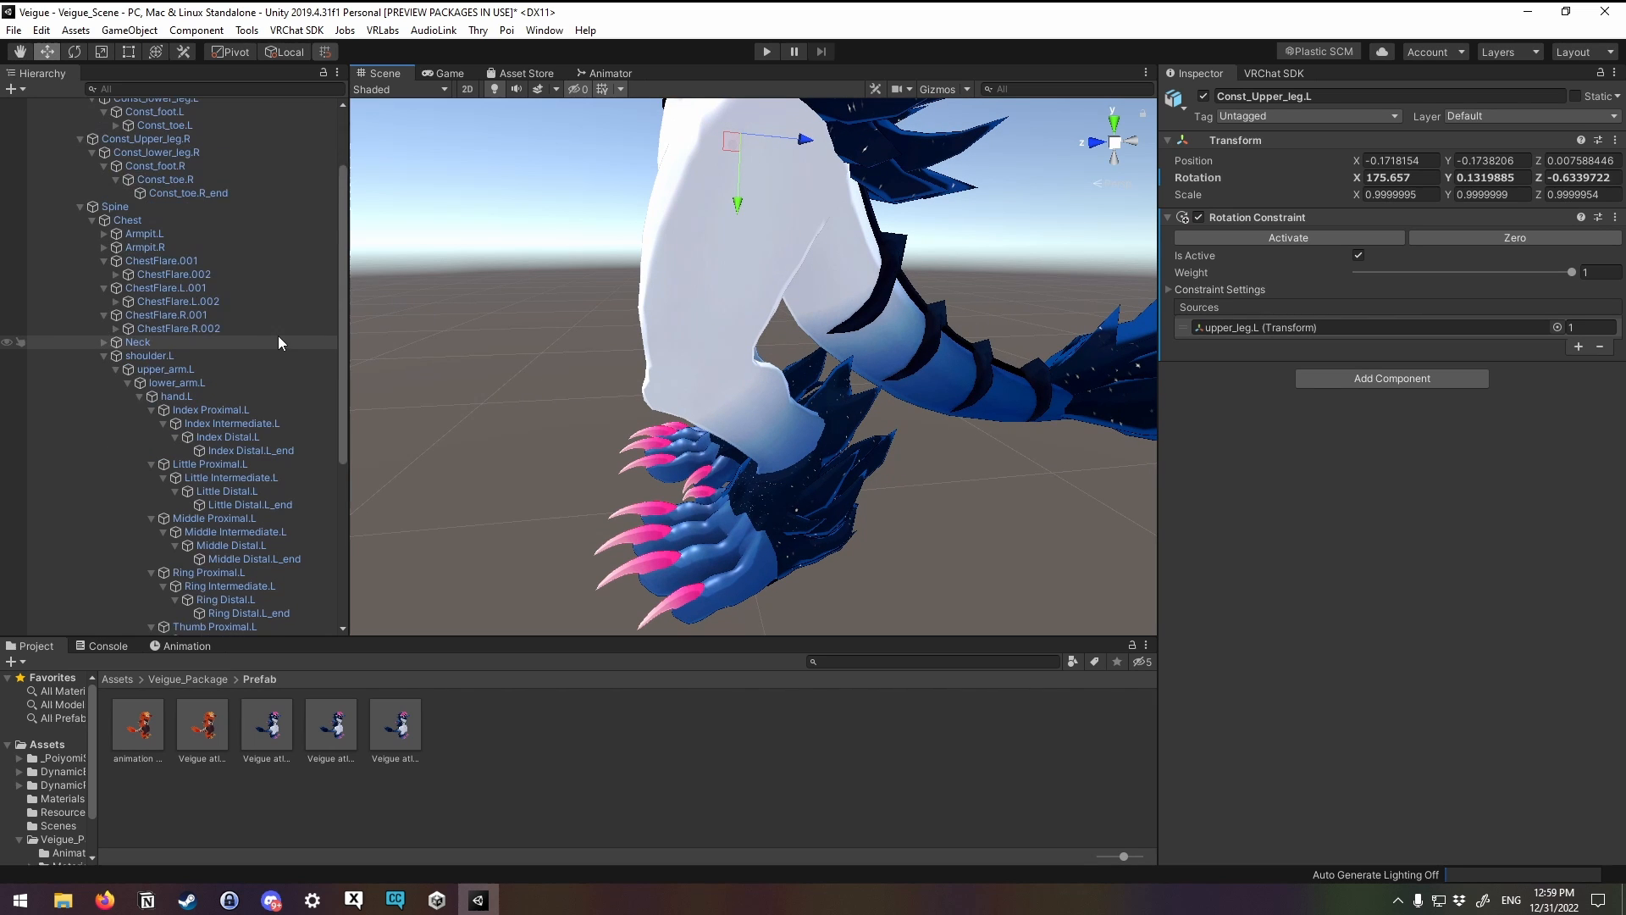
{"action": "scroll", "scroll_direction": "down", "scroll_amount": 3}
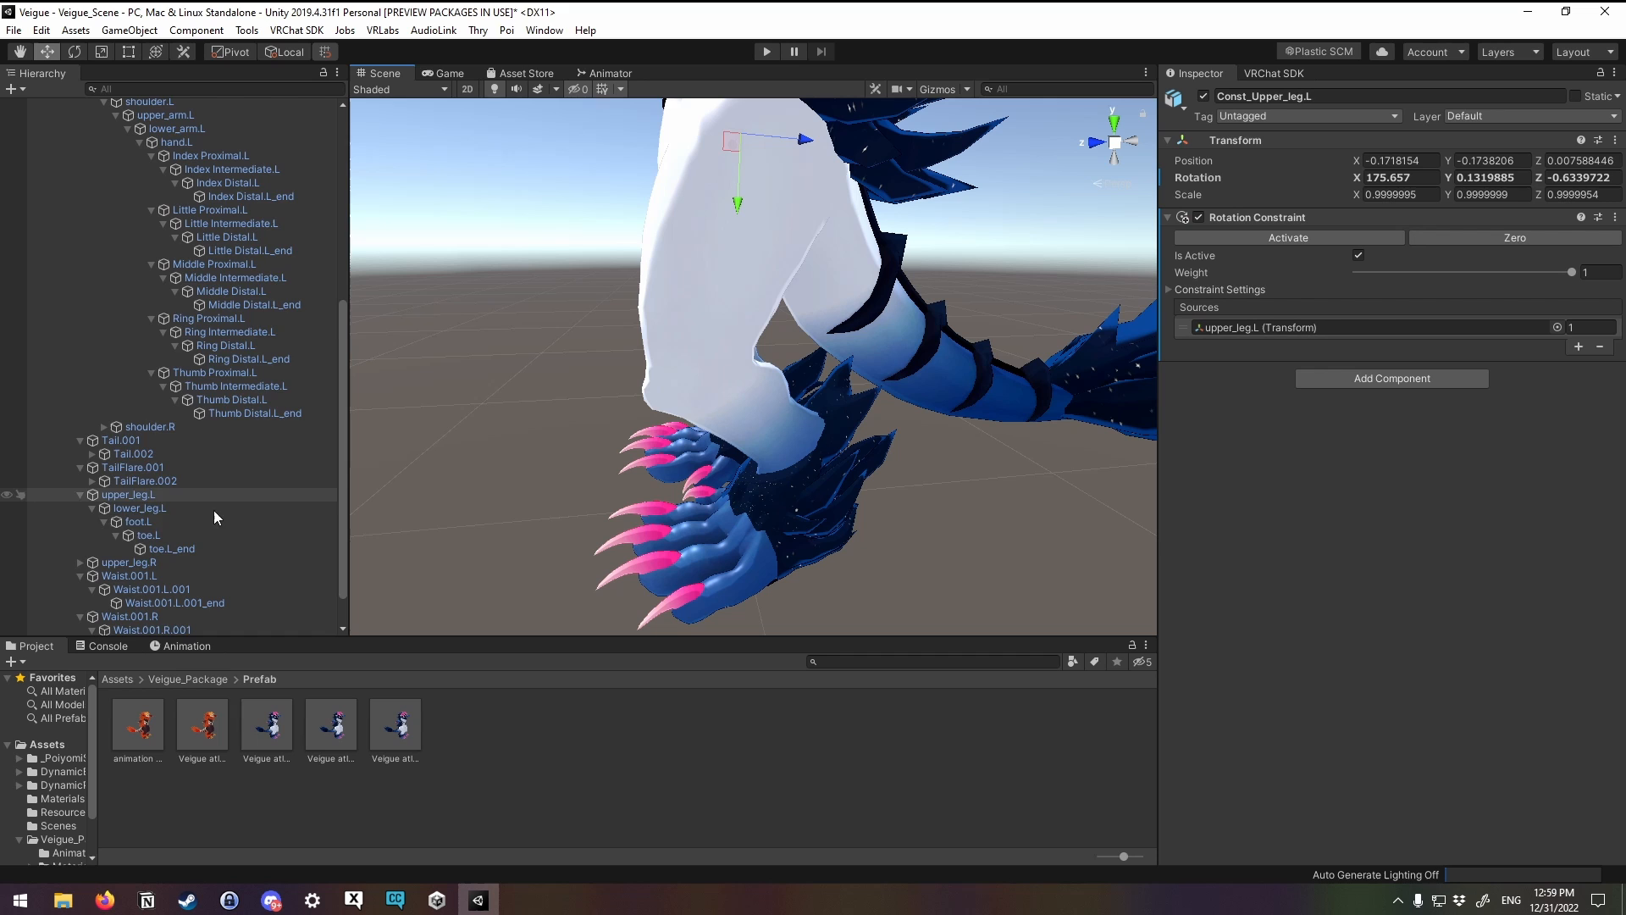
{"action": "left_click", "coordinate": [129, 519]}
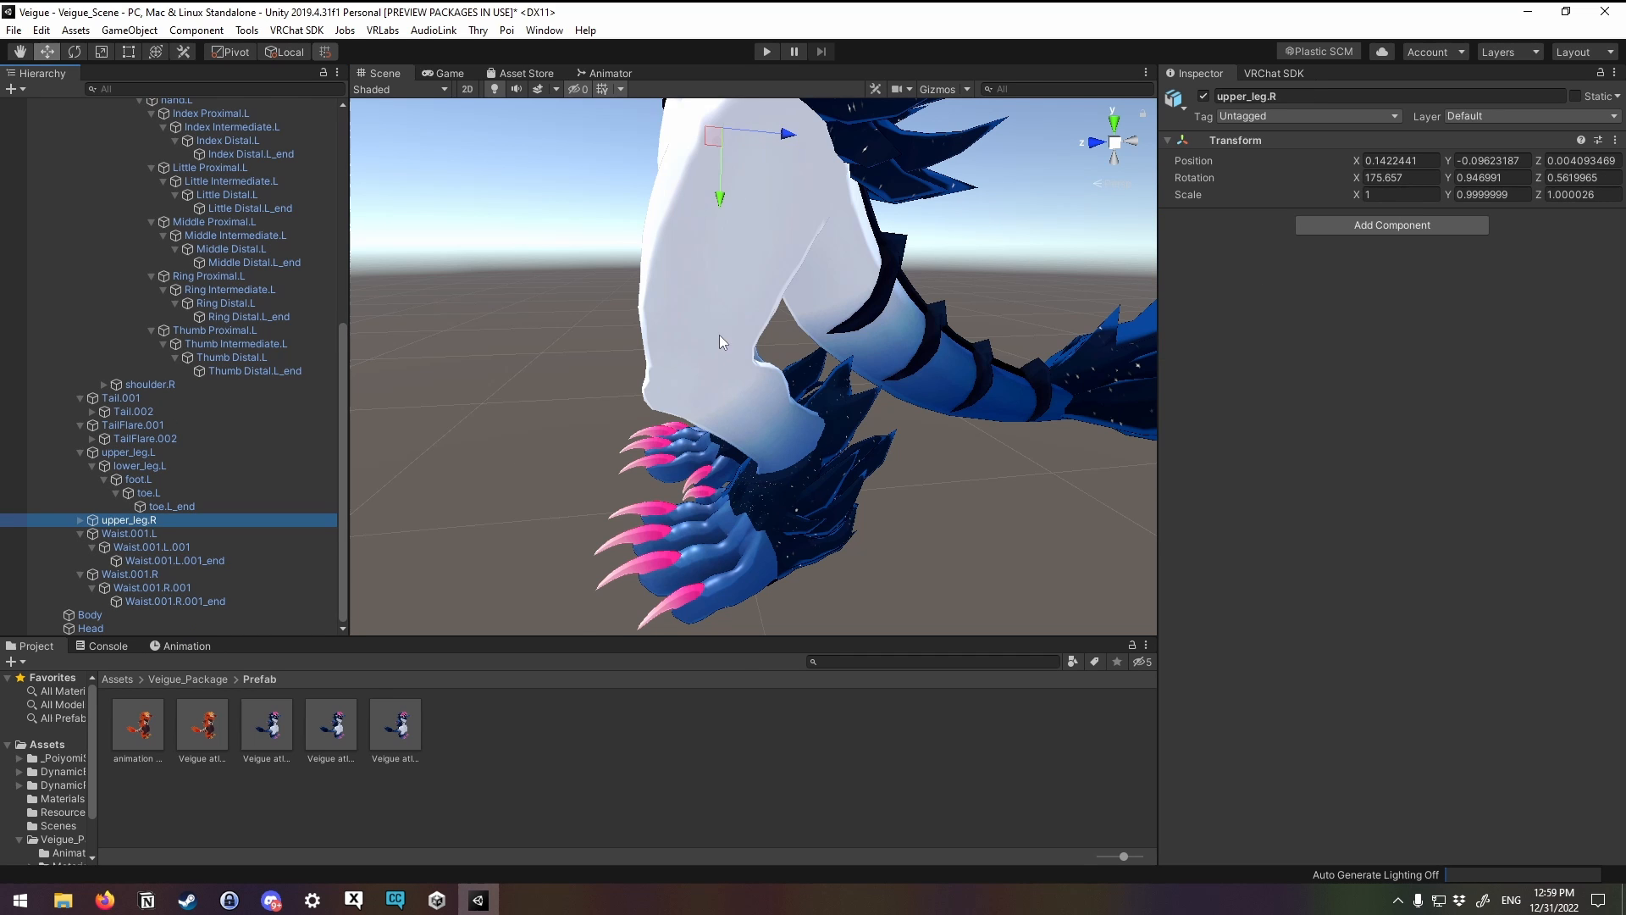
{"action": "left_click_drag", "start_coordinate": [722, 342], "coordinate": [698, 387]}
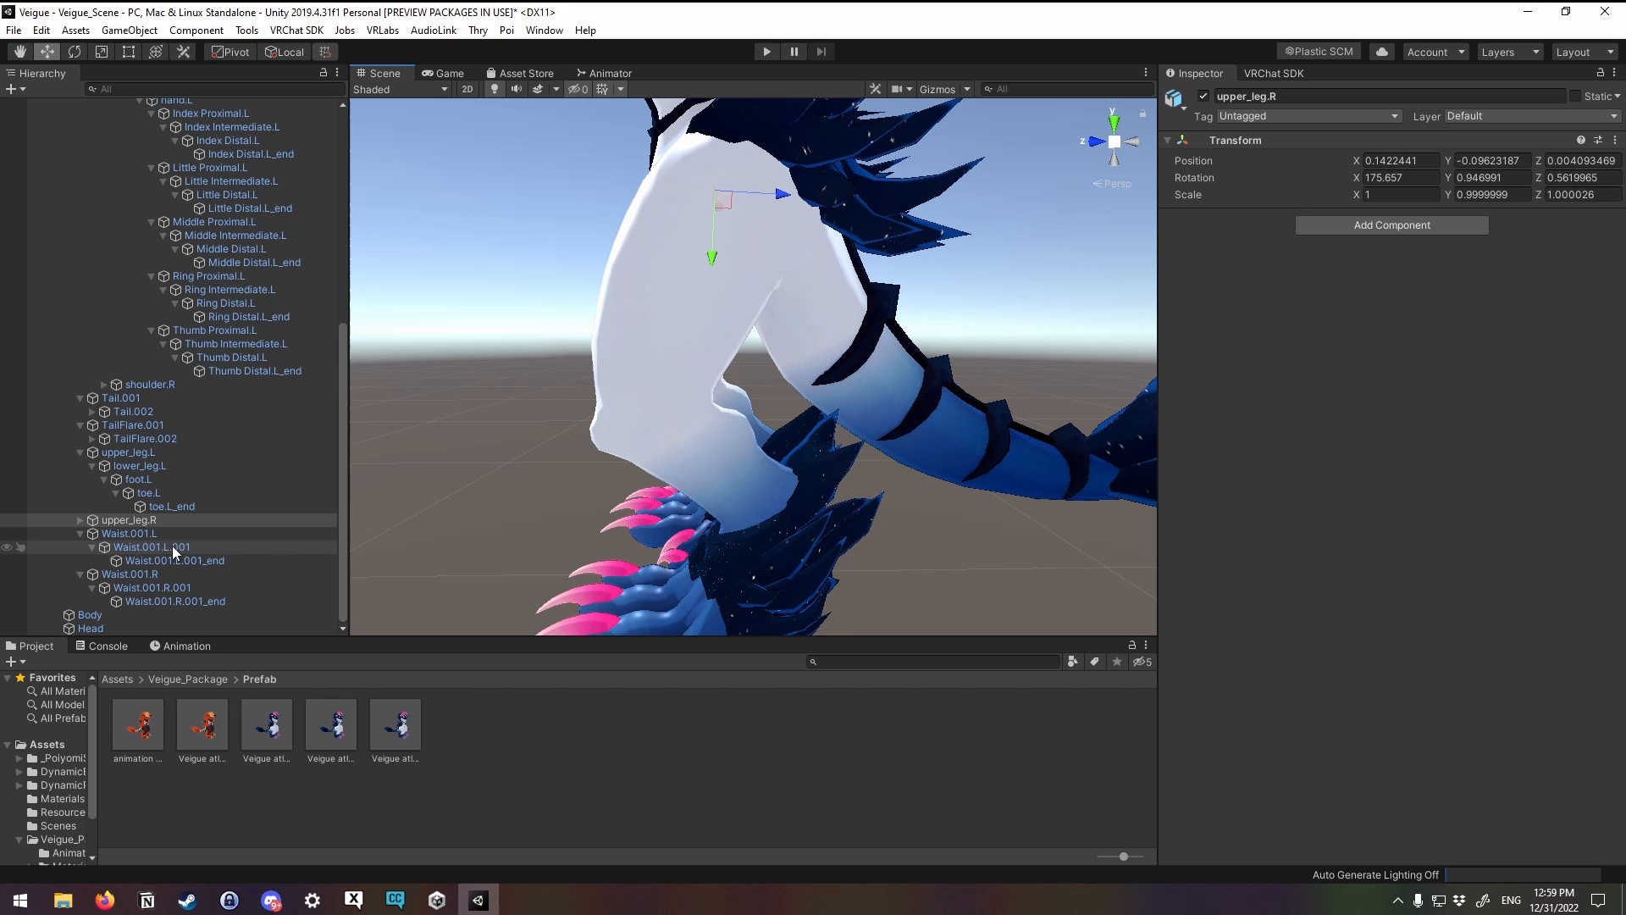
{"action": "left_click", "coordinate": [130, 532]}
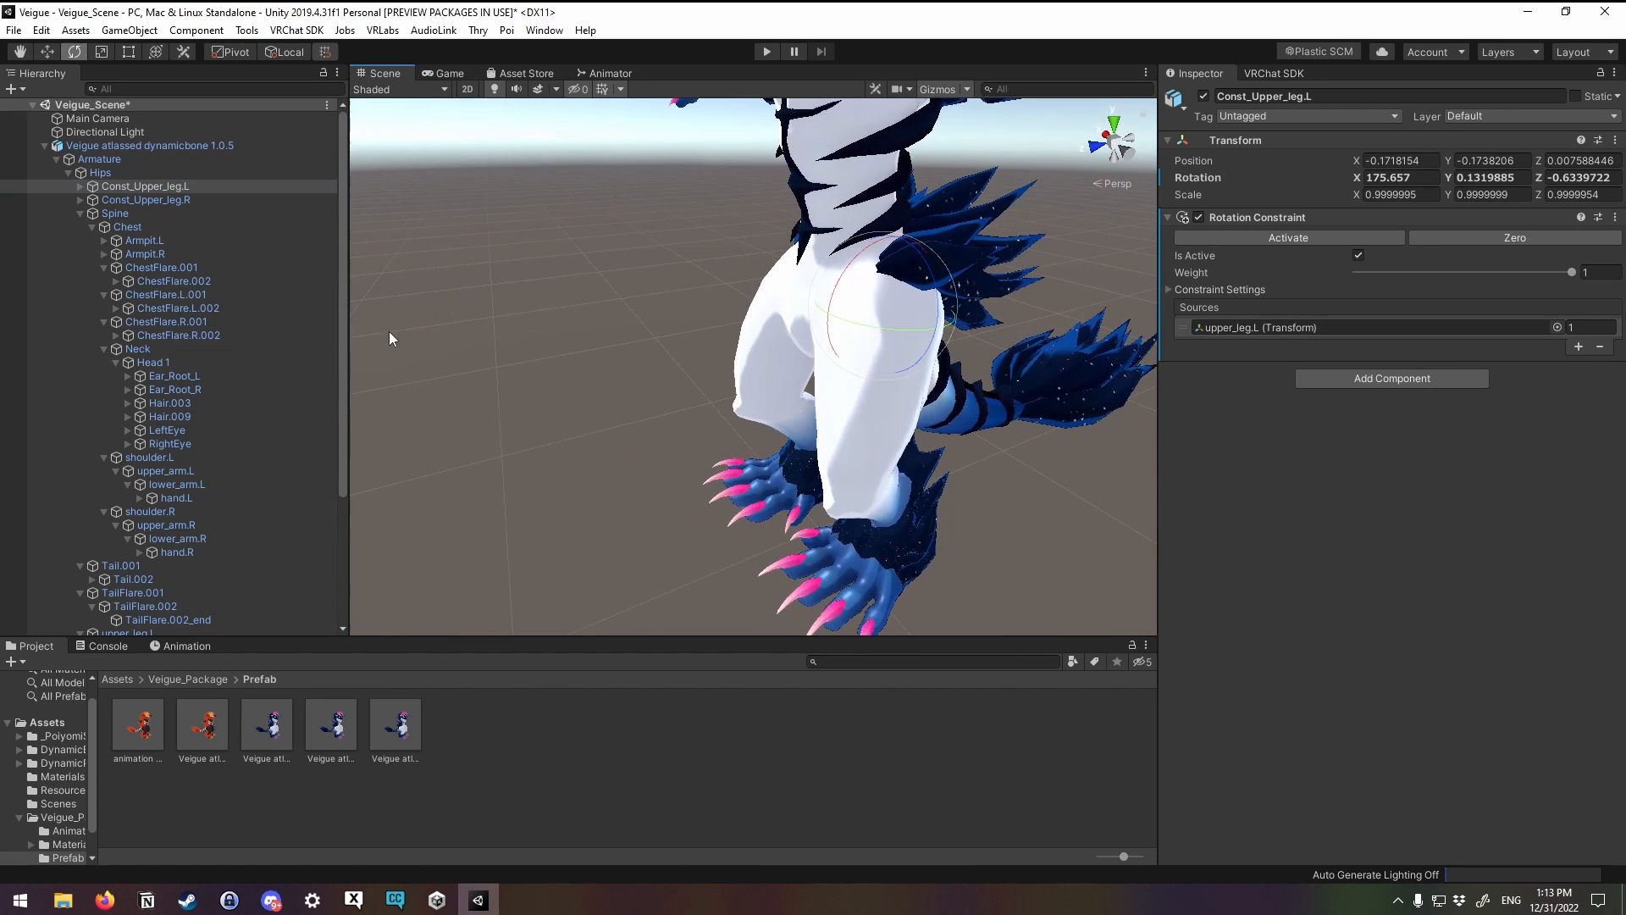
{"action": "left_click_drag", "start_coordinate": [392, 339], "coordinate": [571, 352]}
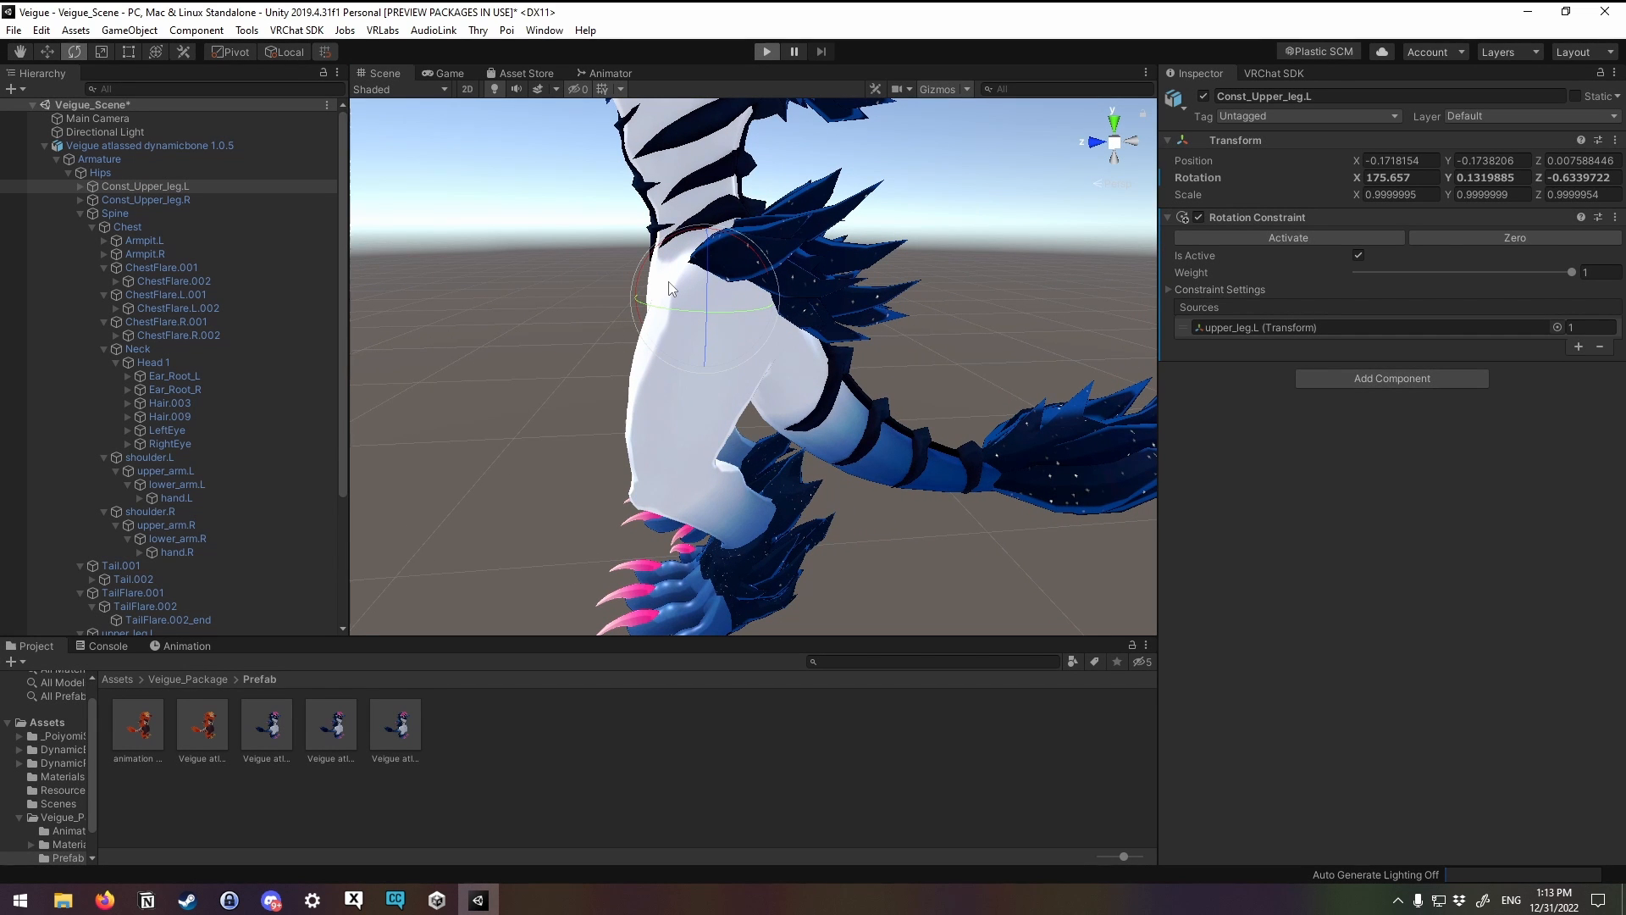
Step: Enter play mode, return to the Scene view and expand the thigh Rotation Constraint's settings
{"action": "left_click", "coordinate": [399, 89]}
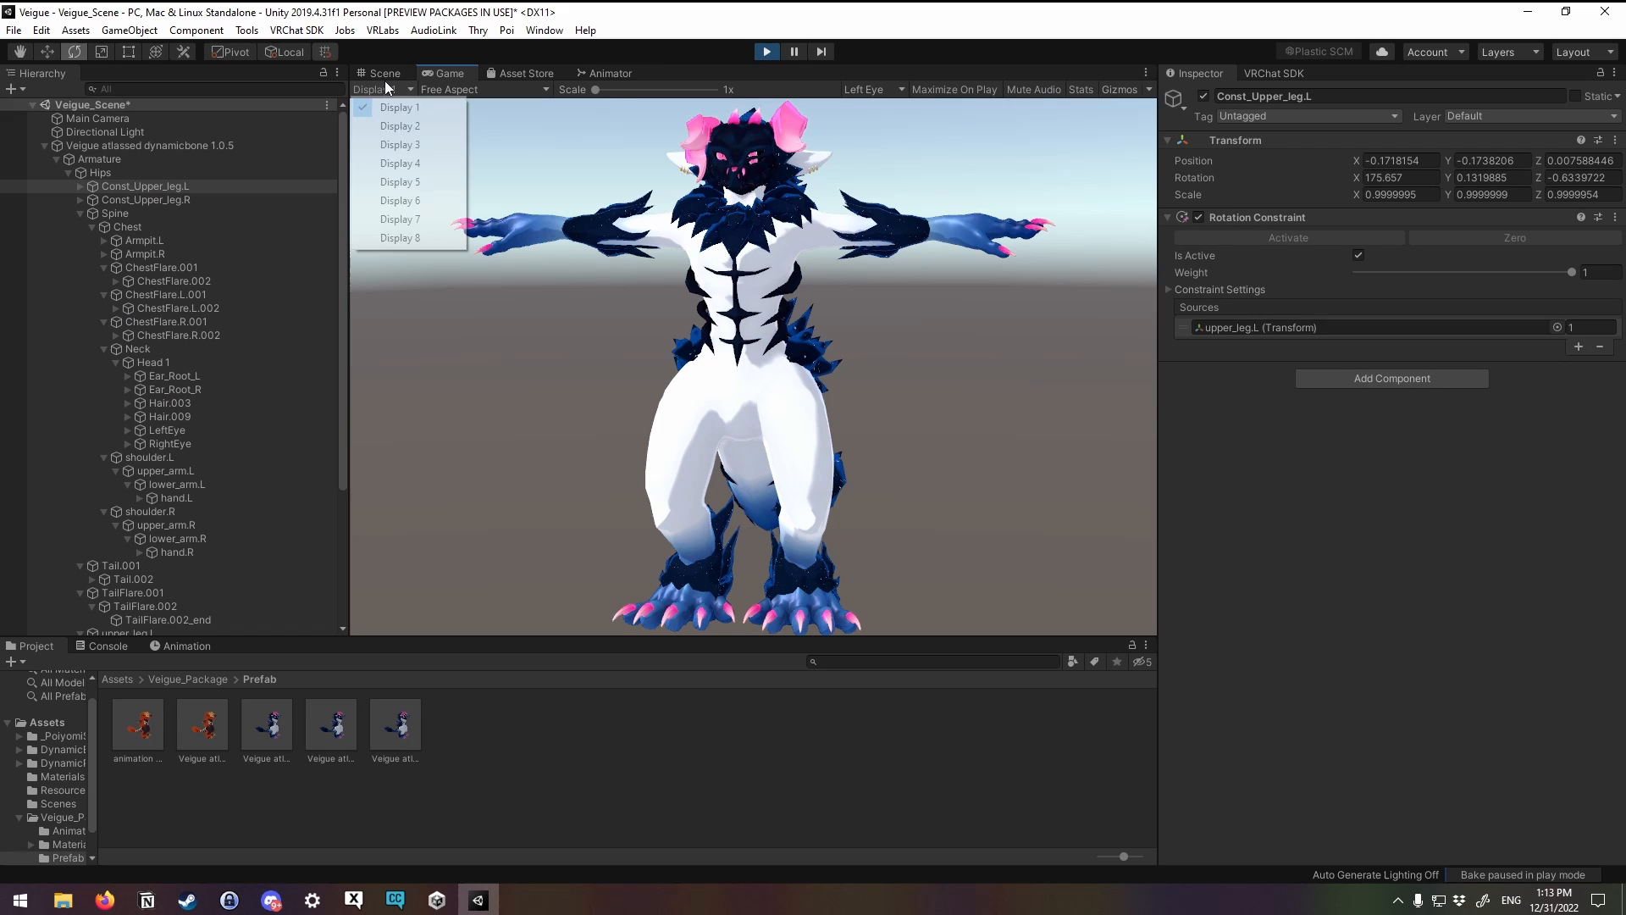
{"action": "left_click", "coordinate": [384, 73]}
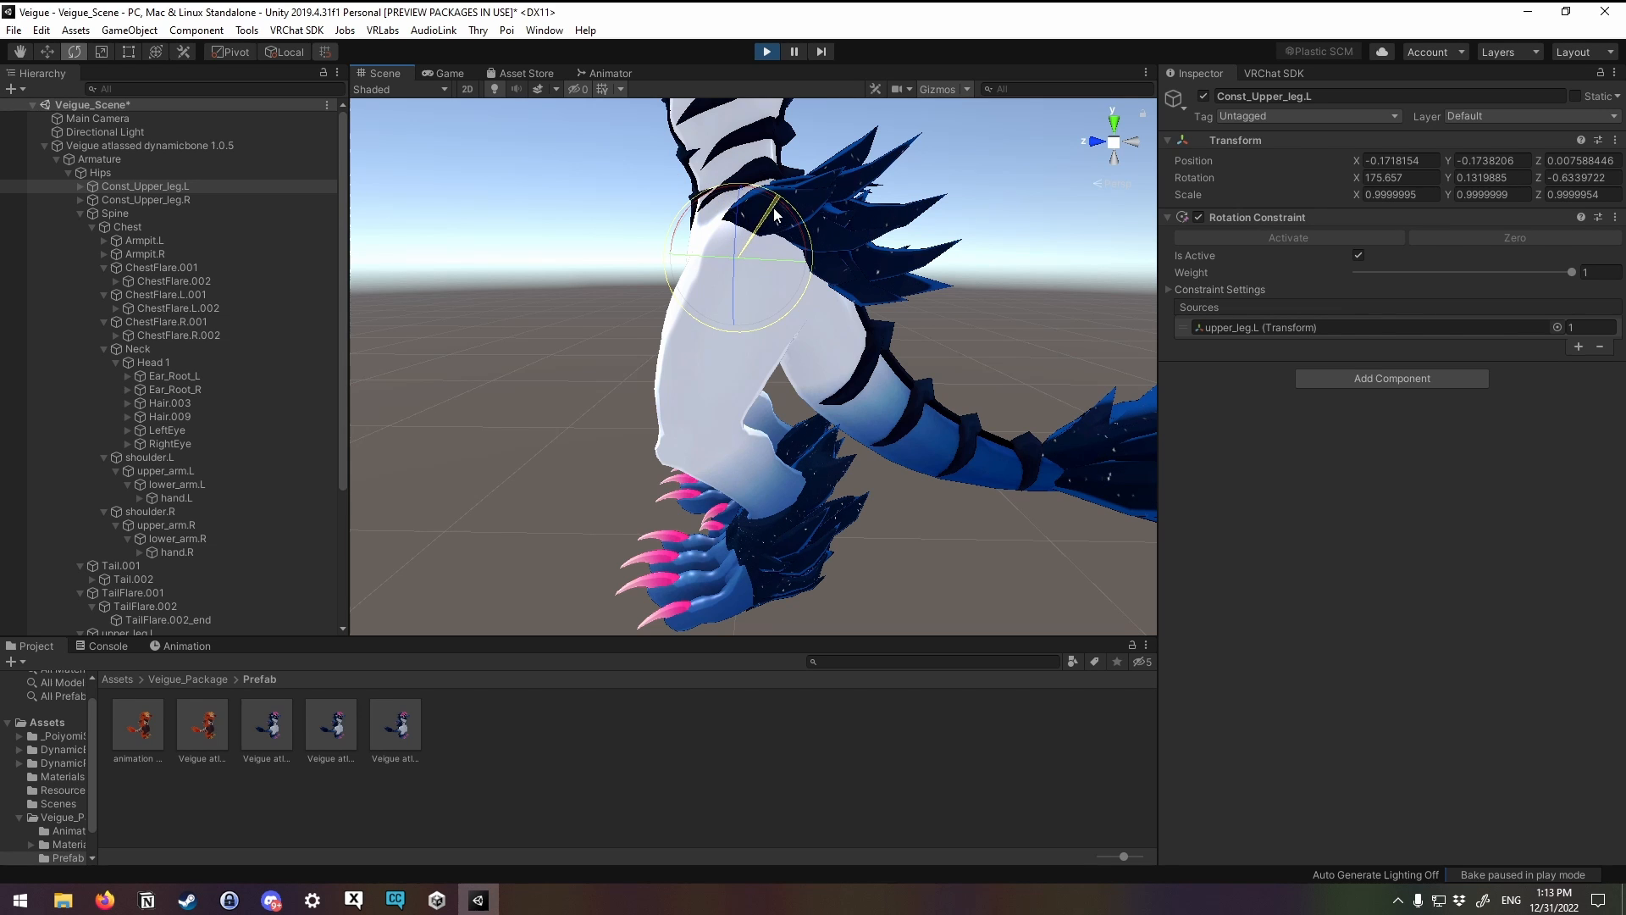
{"action": "left_click", "coordinate": [1170, 288]}
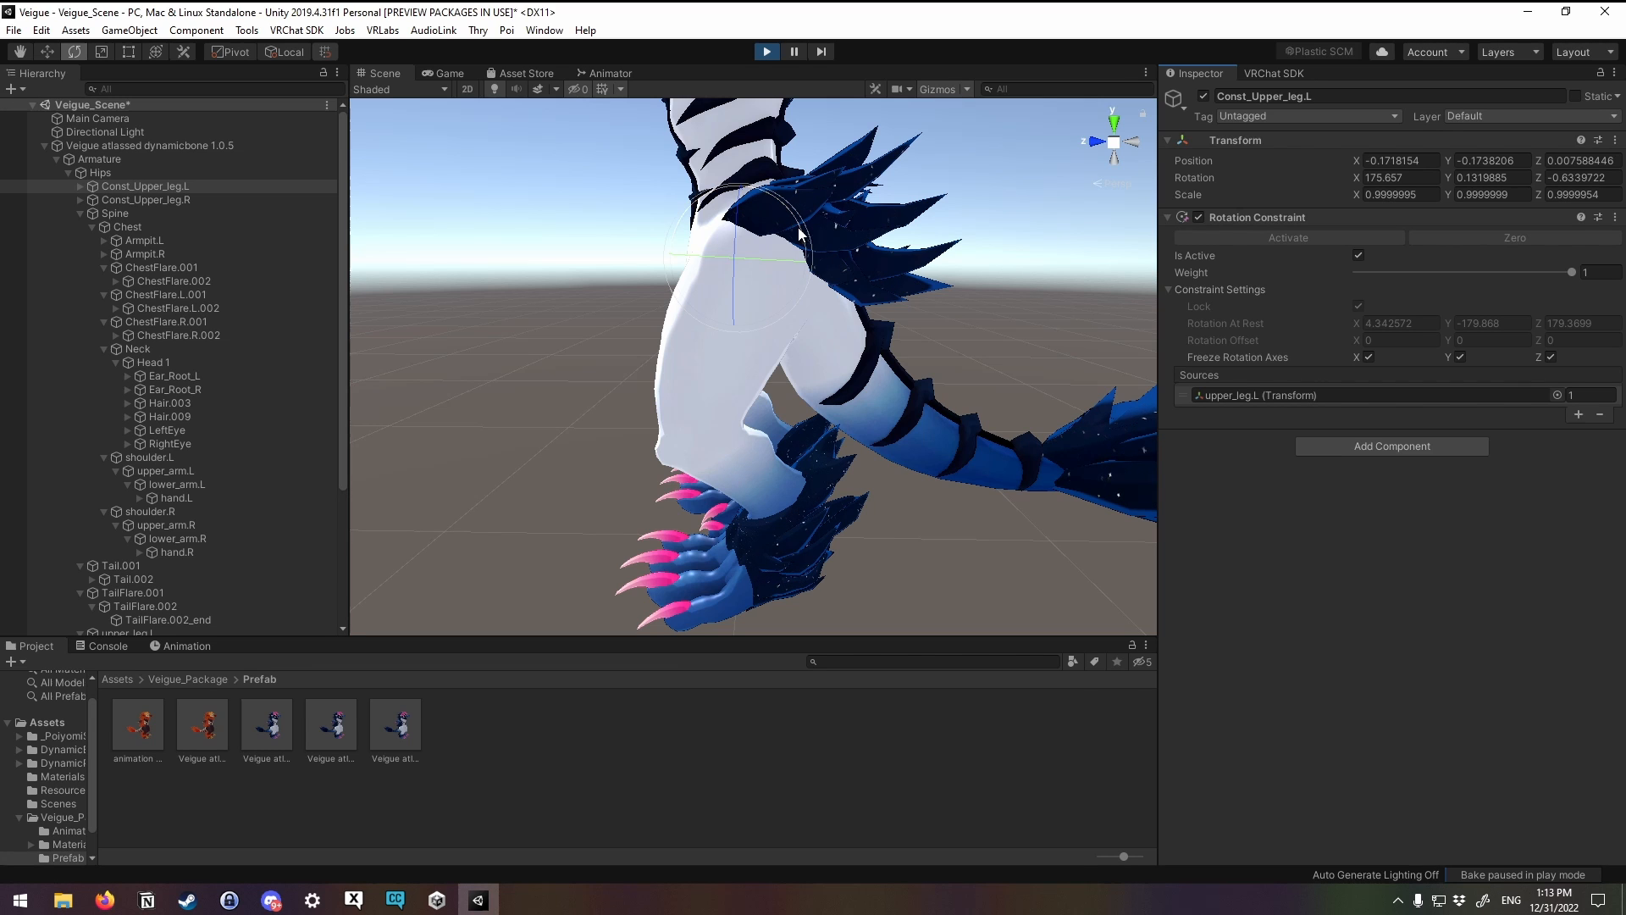
{"action": "scroll", "scroll_direction": "down", "scroll_amount": 3}
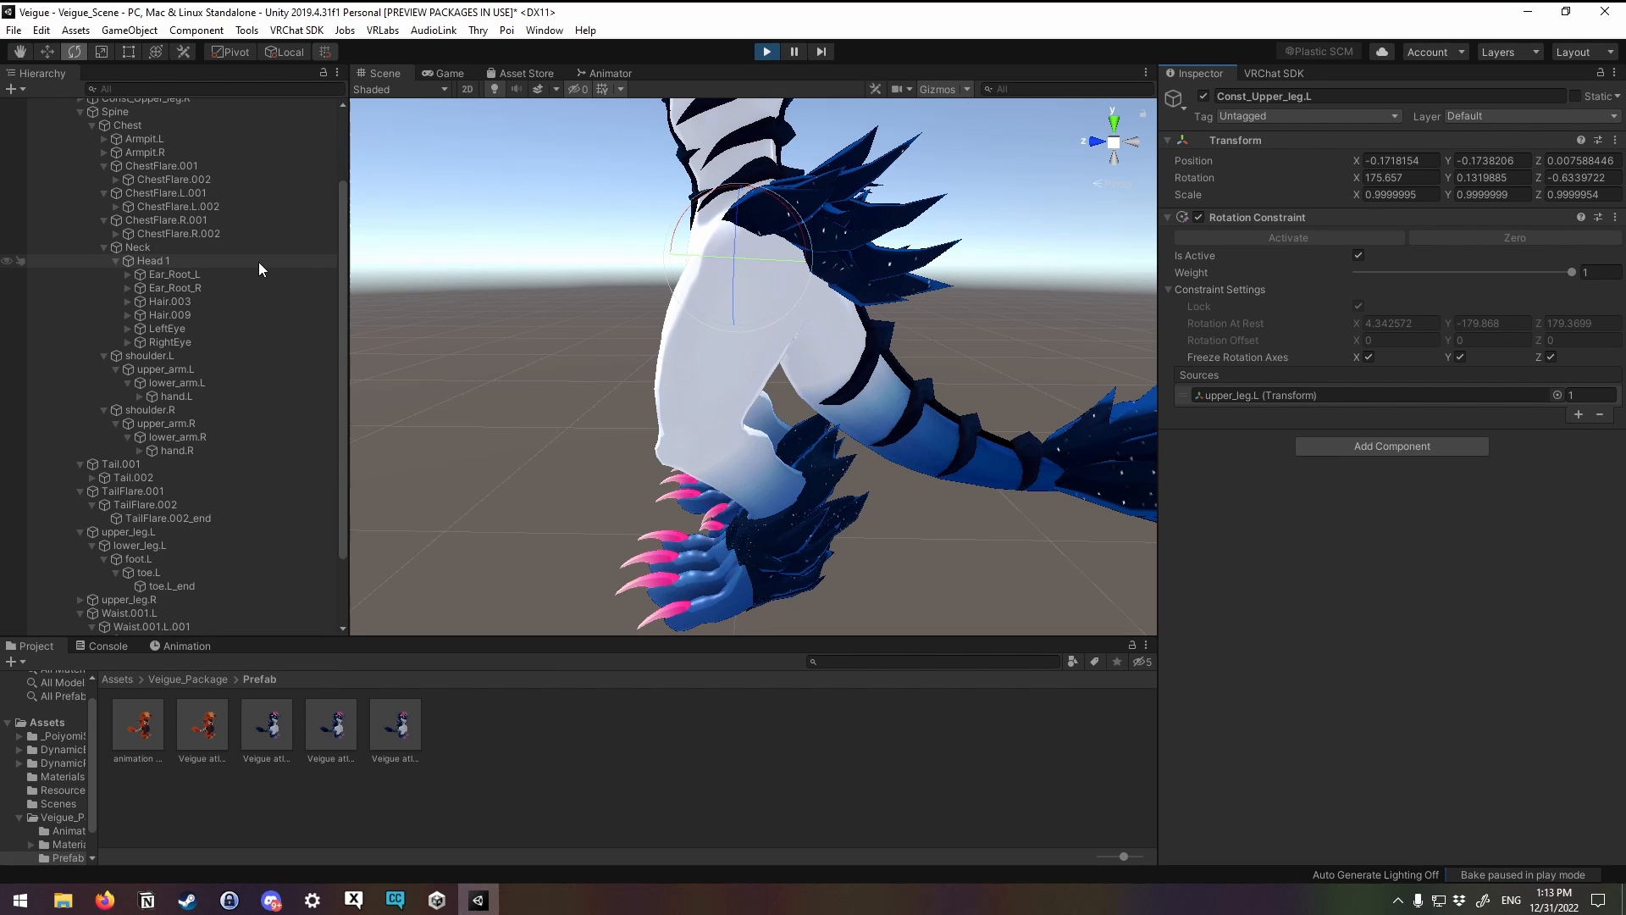
{"action": "scroll", "scroll_direction": "down", "scroll_amount": 3}
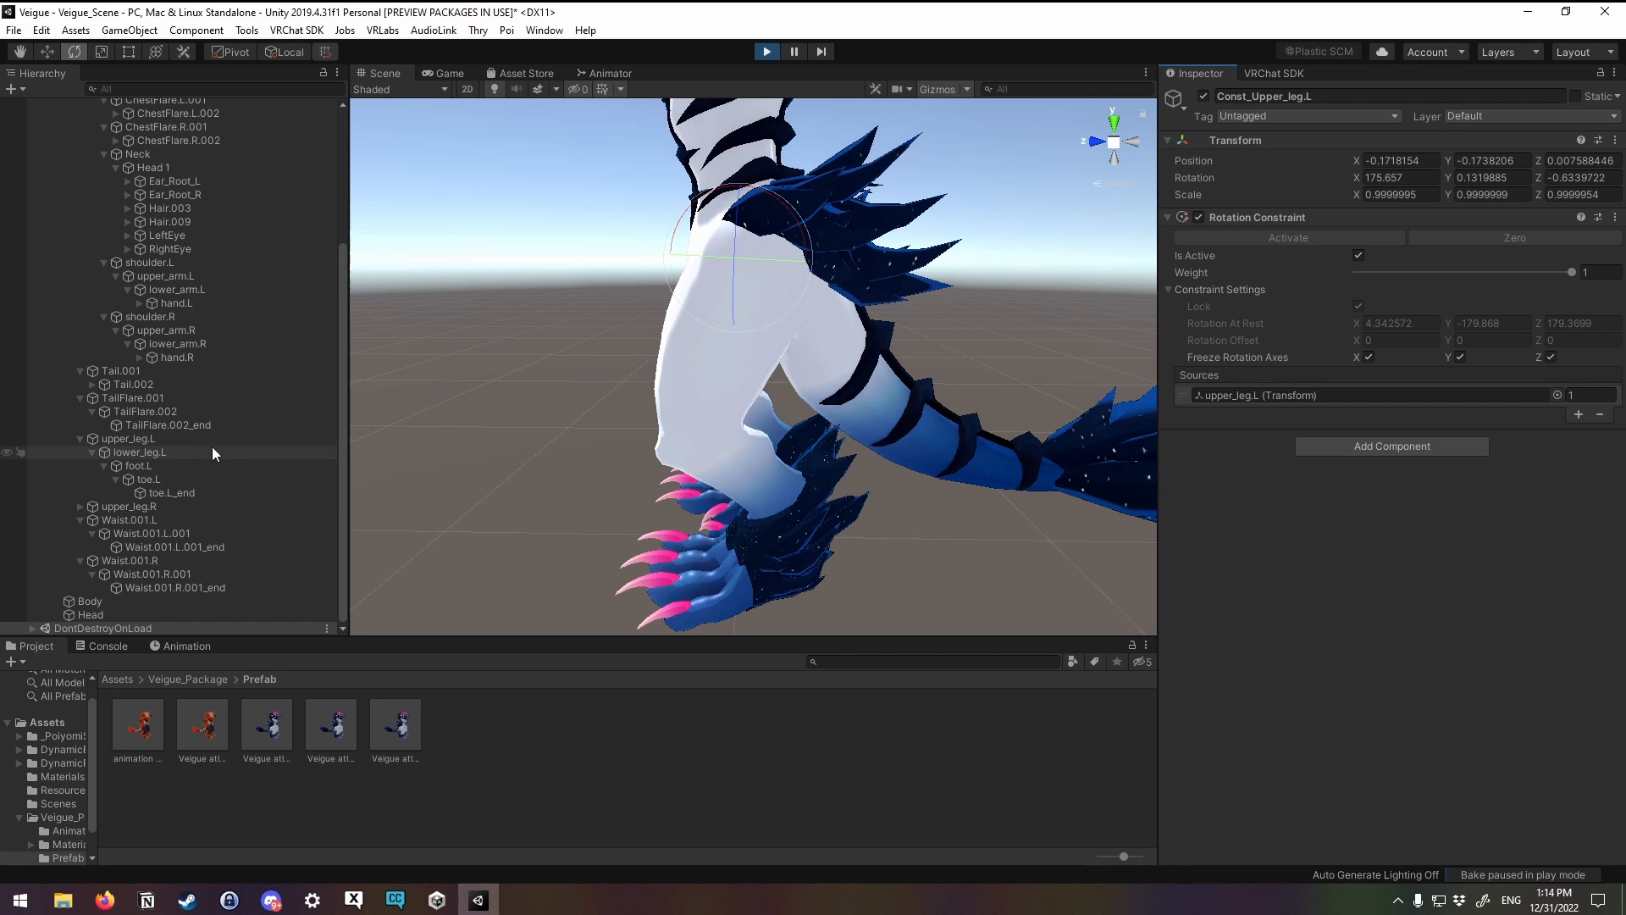
Step: Rotate upper_leg.L, lower_leg.L and foot.L to test the thigh constraint, then select toe.L
{"action": "left_click", "coordinate": [129, 438]}
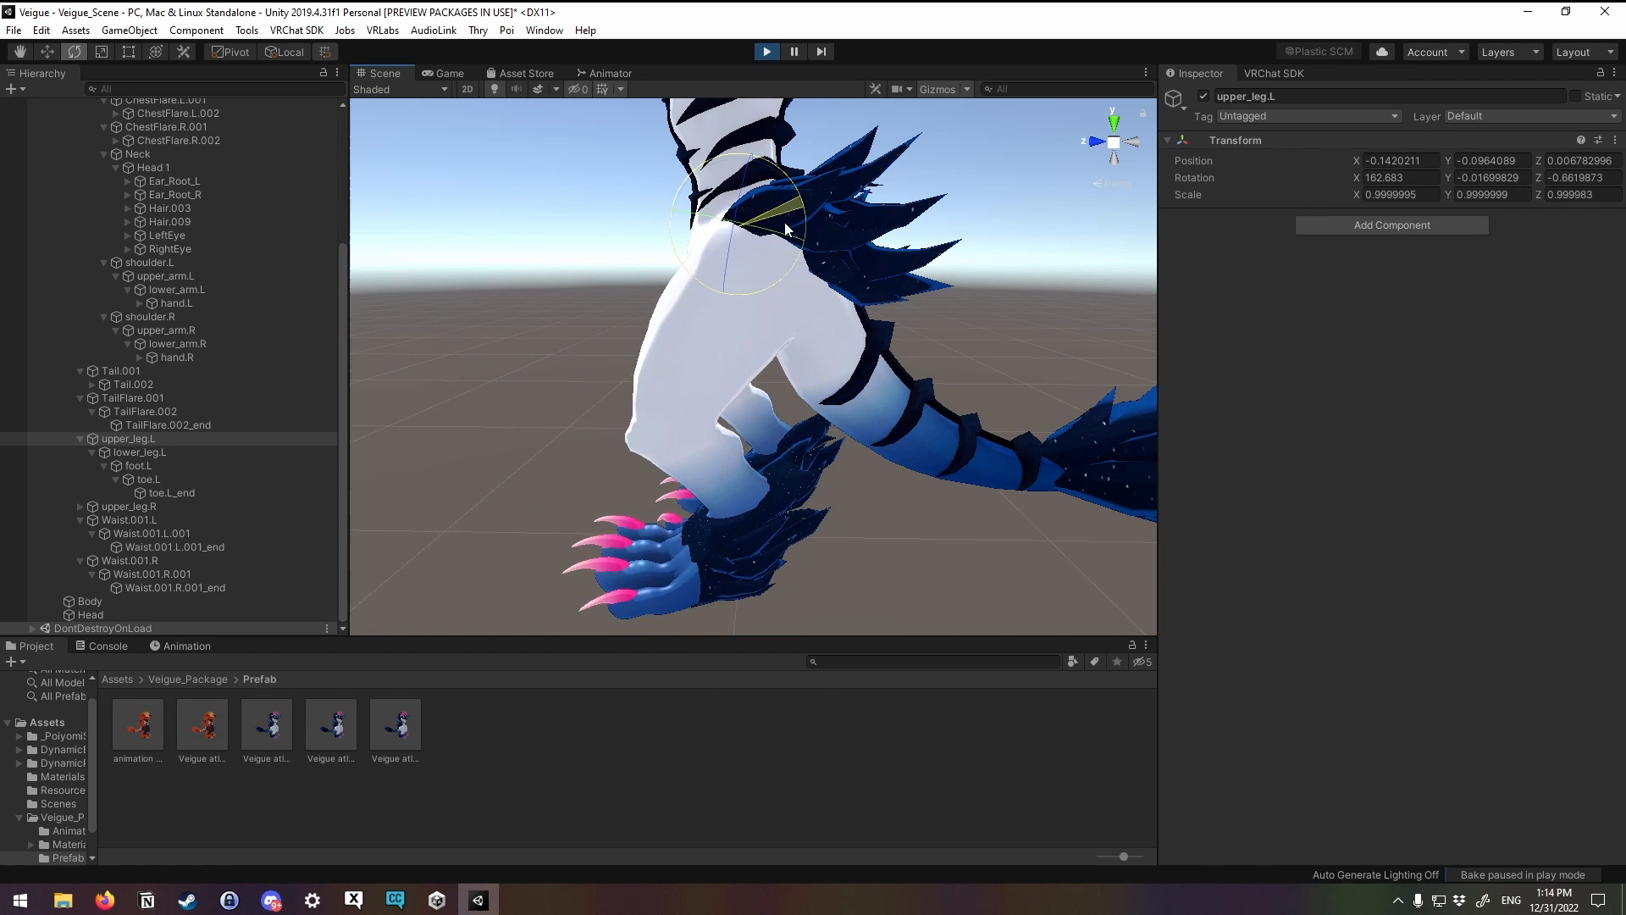
{"action": "left_click", "coordinate": [139, 451]}
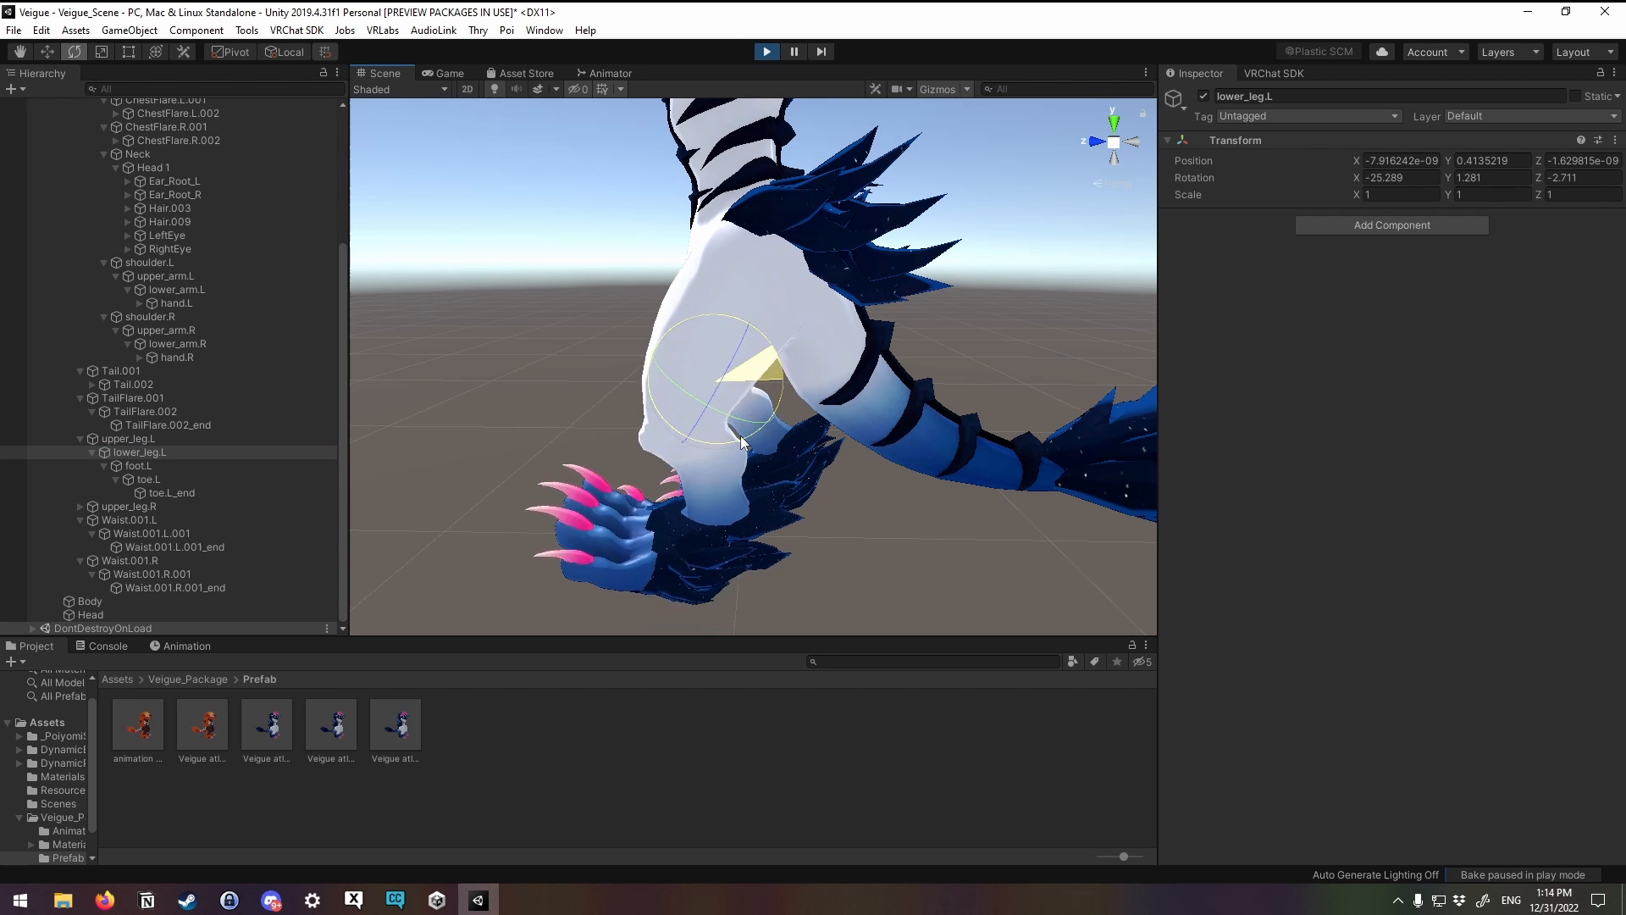
{"action": "left_click_drag", "start_coordinate": [742, 440], "coordinate": [790, 425]}
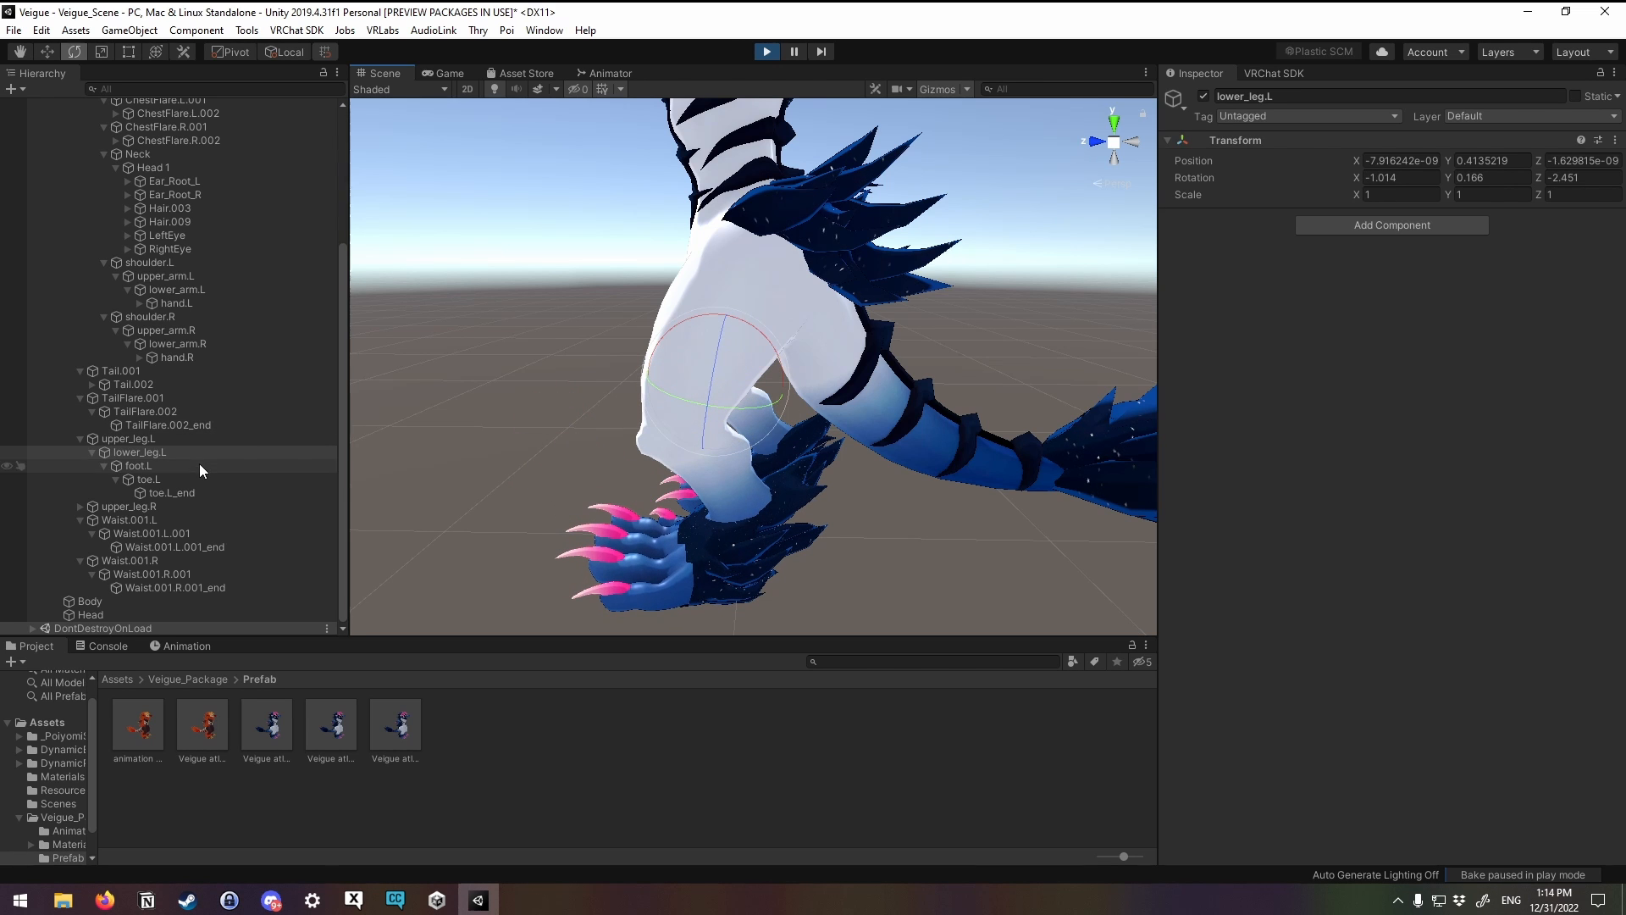
{"action": "left_click", "coordinate": [139, 466]}
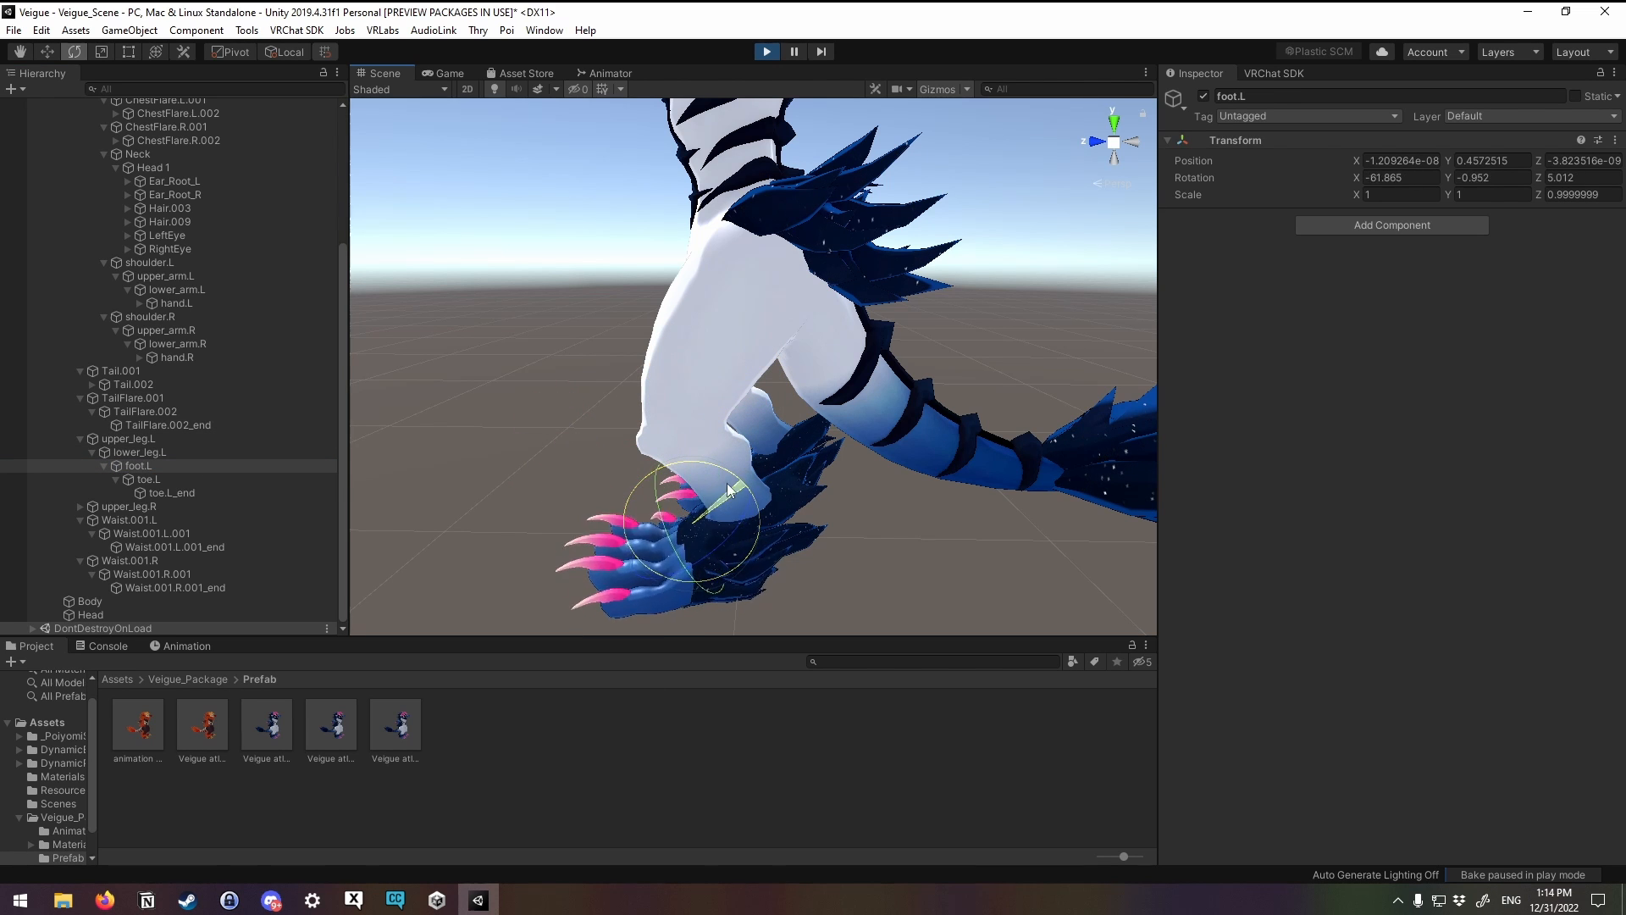
{"action": "left_click", "coordinate": [154, 480]}
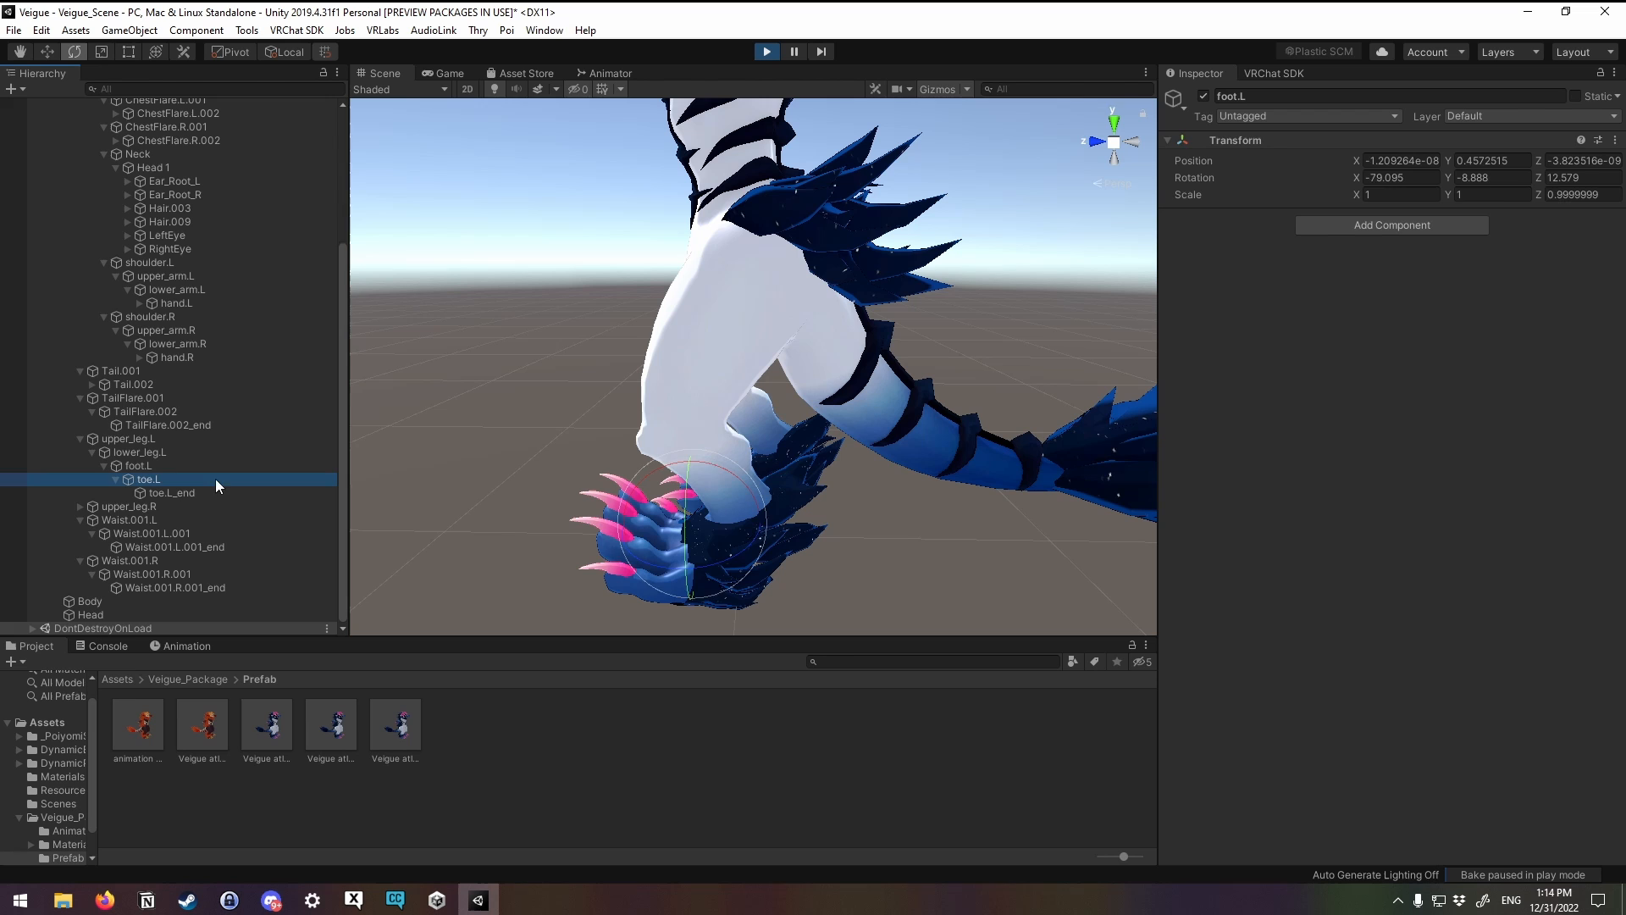
{"action": "left_click", "coordinate": [144, 479]}
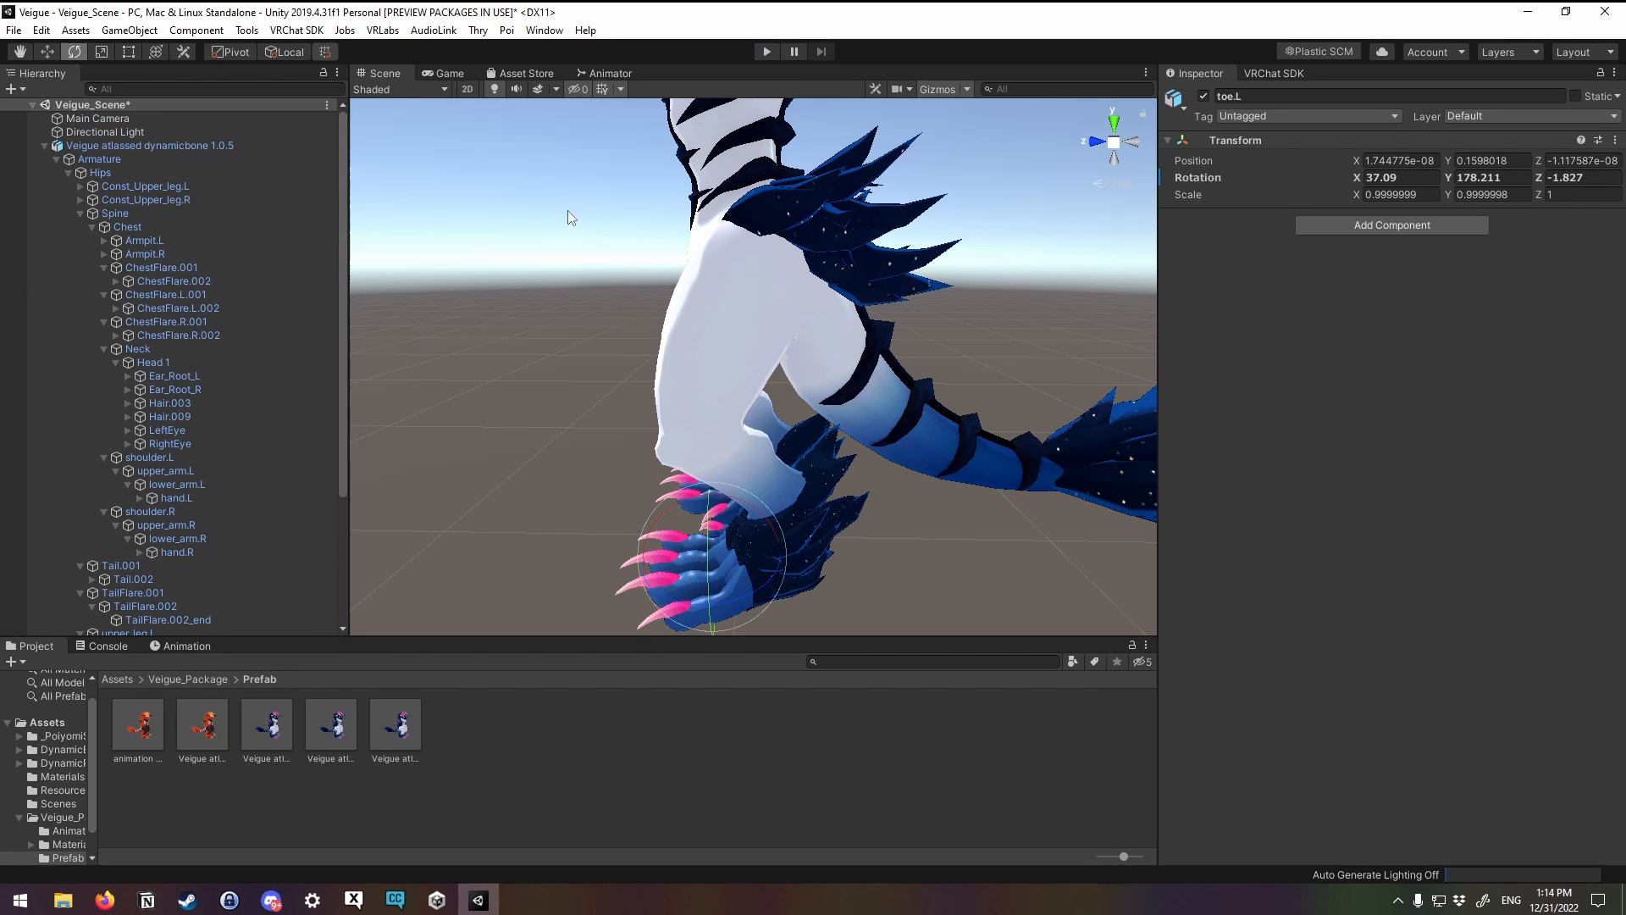
Step: Show the Veigue avatar FBX's Humanoid rig import settings from Assets > Veigue_Package
{"action": "left_click_drag", "start_coordinate": [568, 217], "coordinate": [790, 294]}
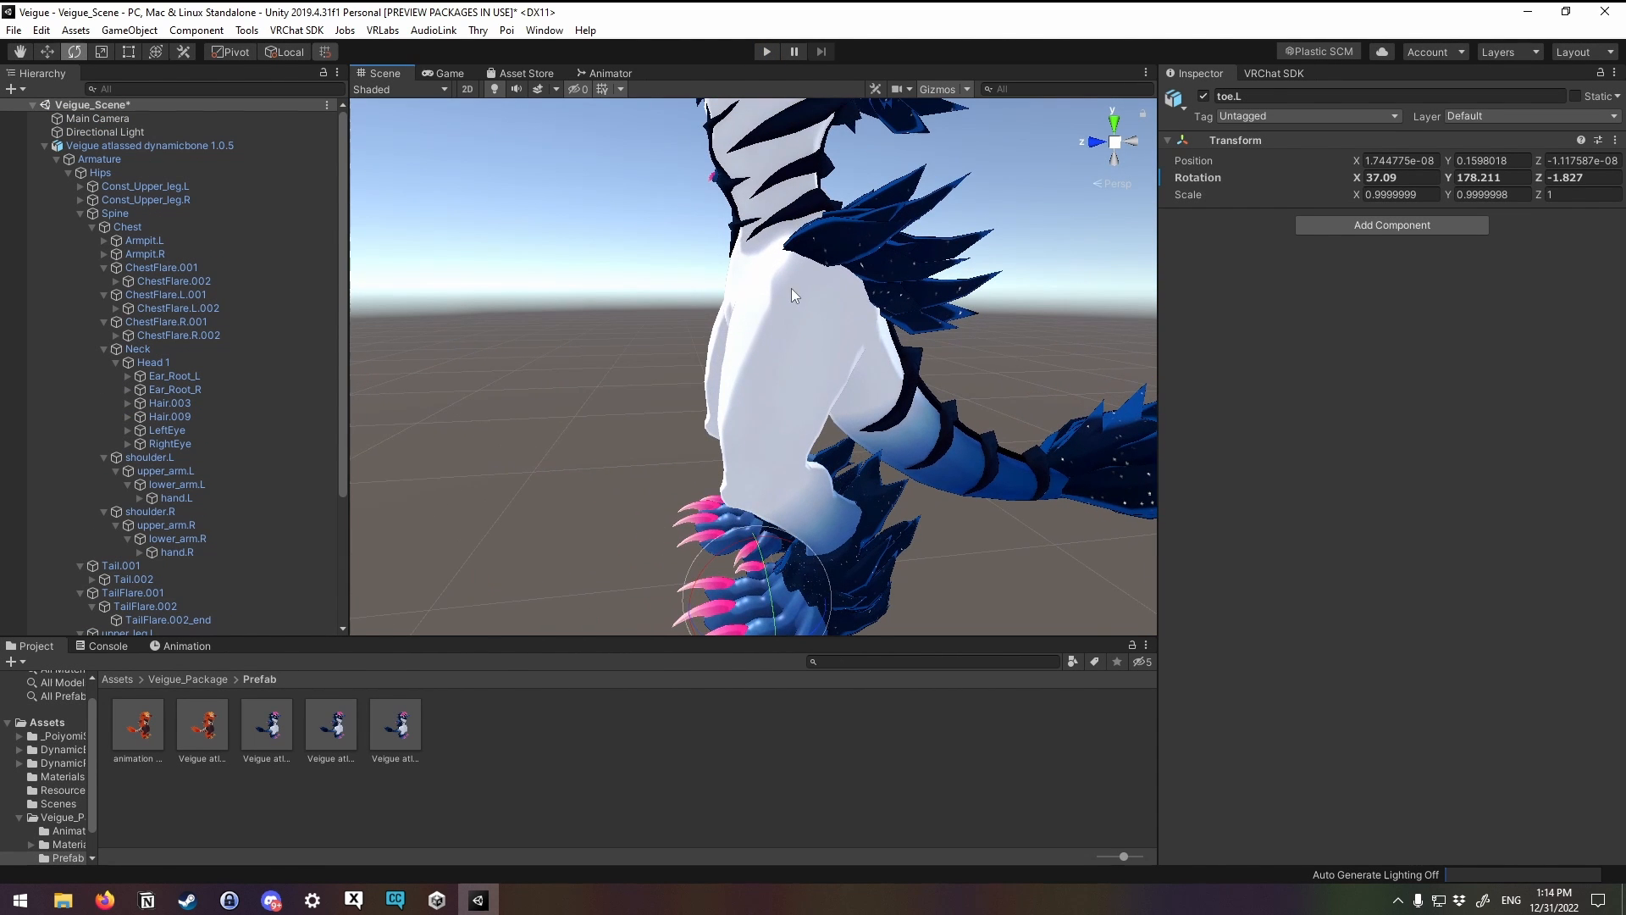
{"action": "left_click", "coordinate": [149, 145]}
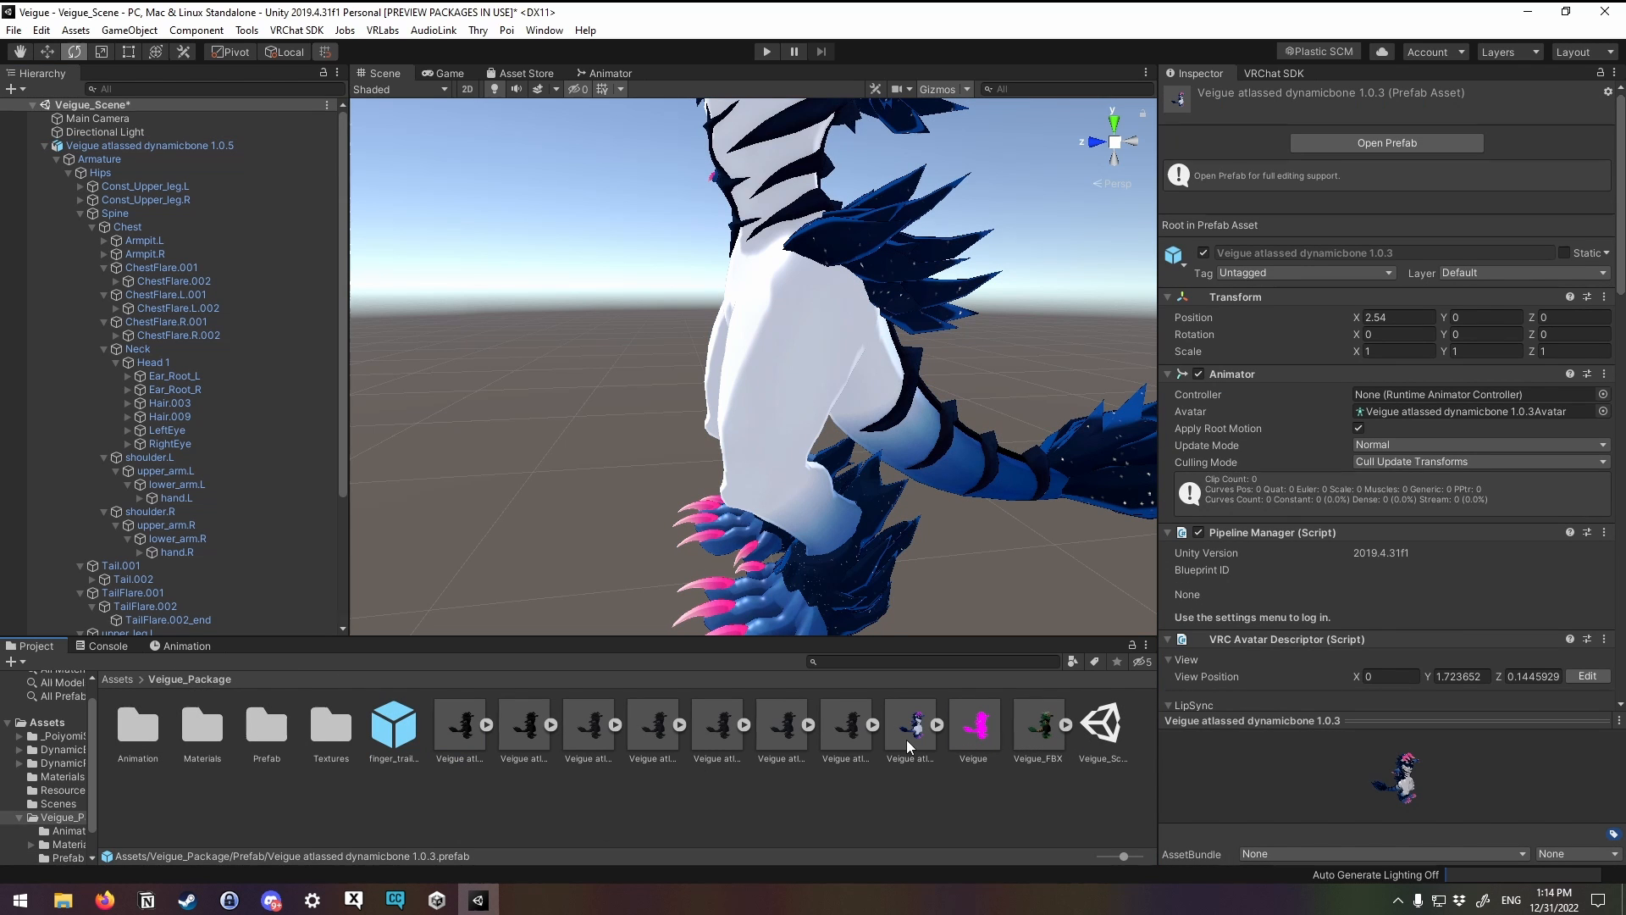
{"action": "left_click", "coordinate": [907, 724]}
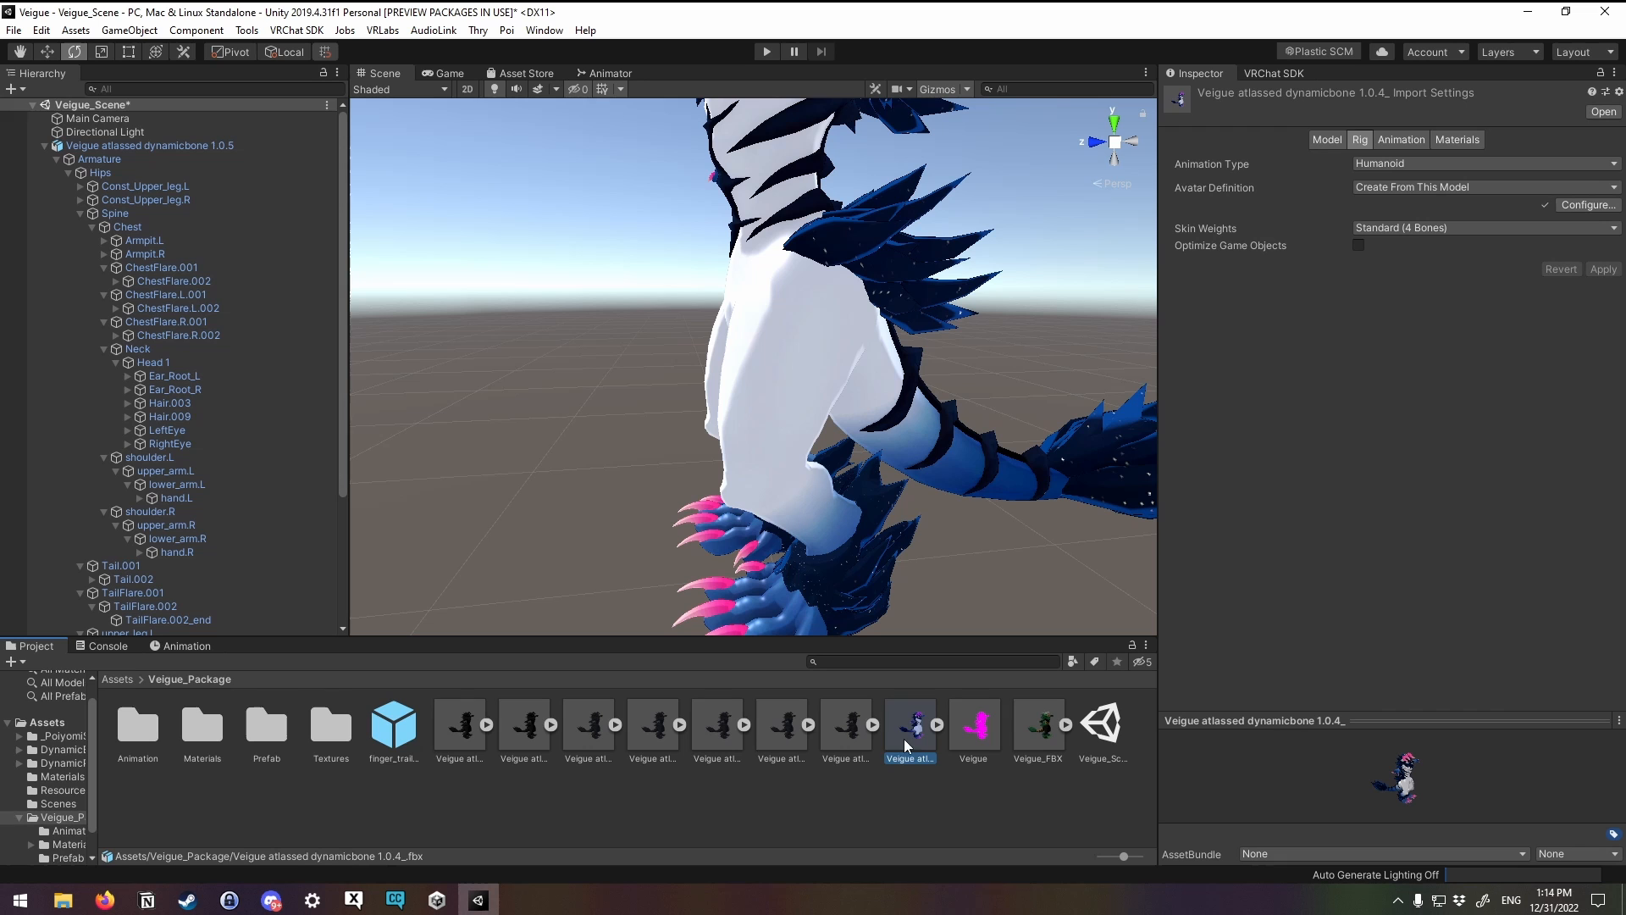
{"action": "mouse_move", "coordinate": [1312, 480]}
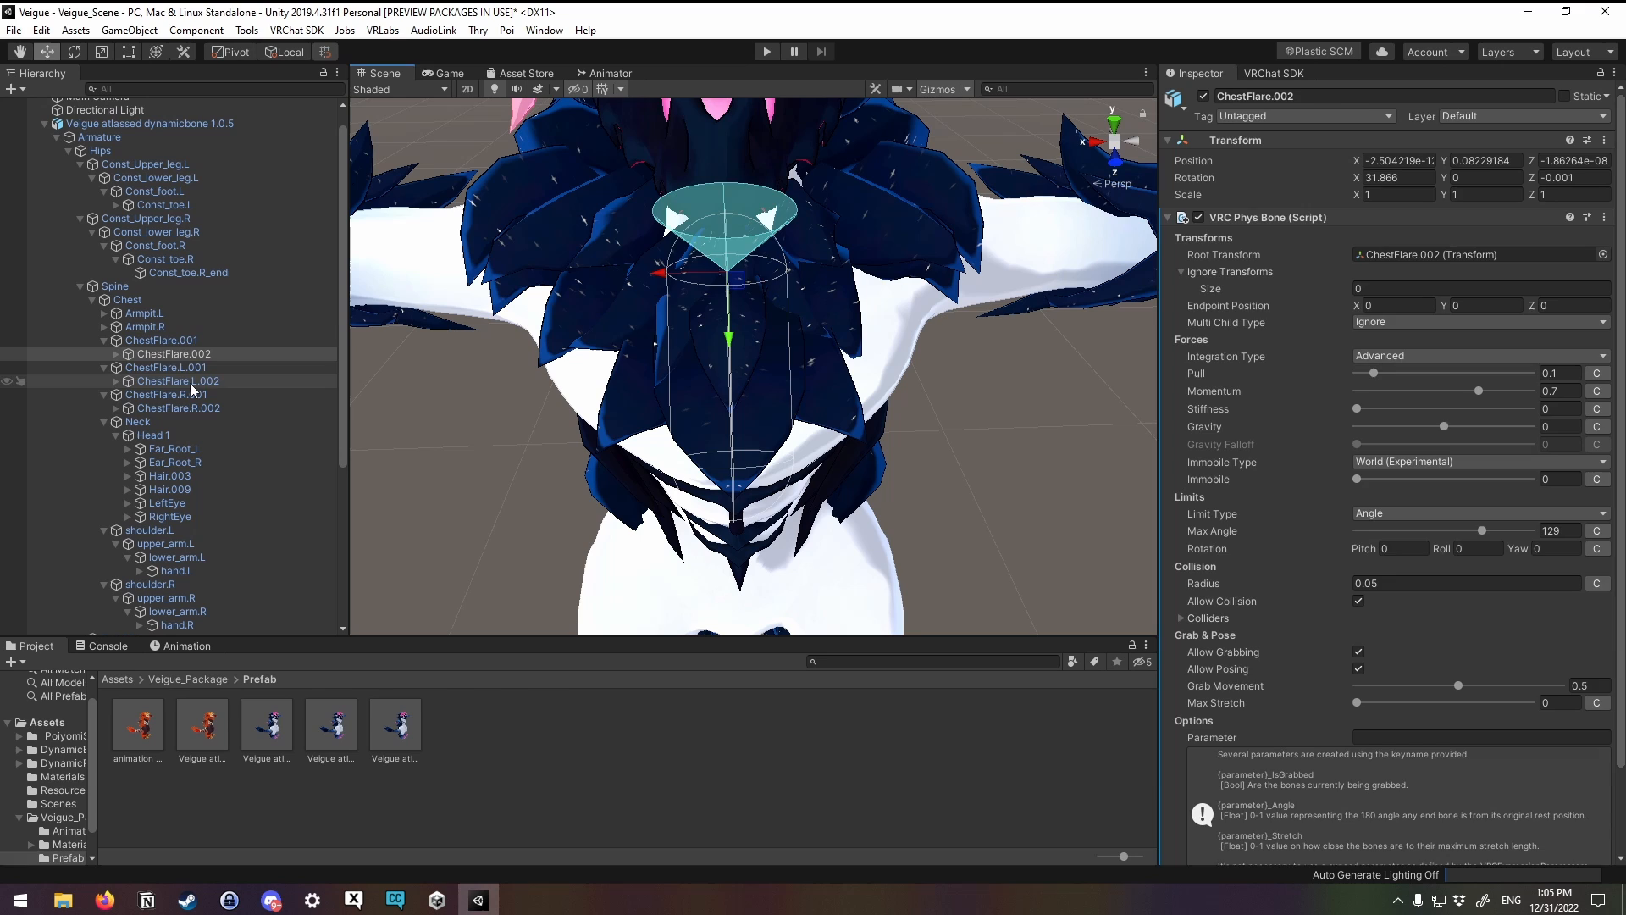
{"action": "left_click", "coordinate": [177, 408]}
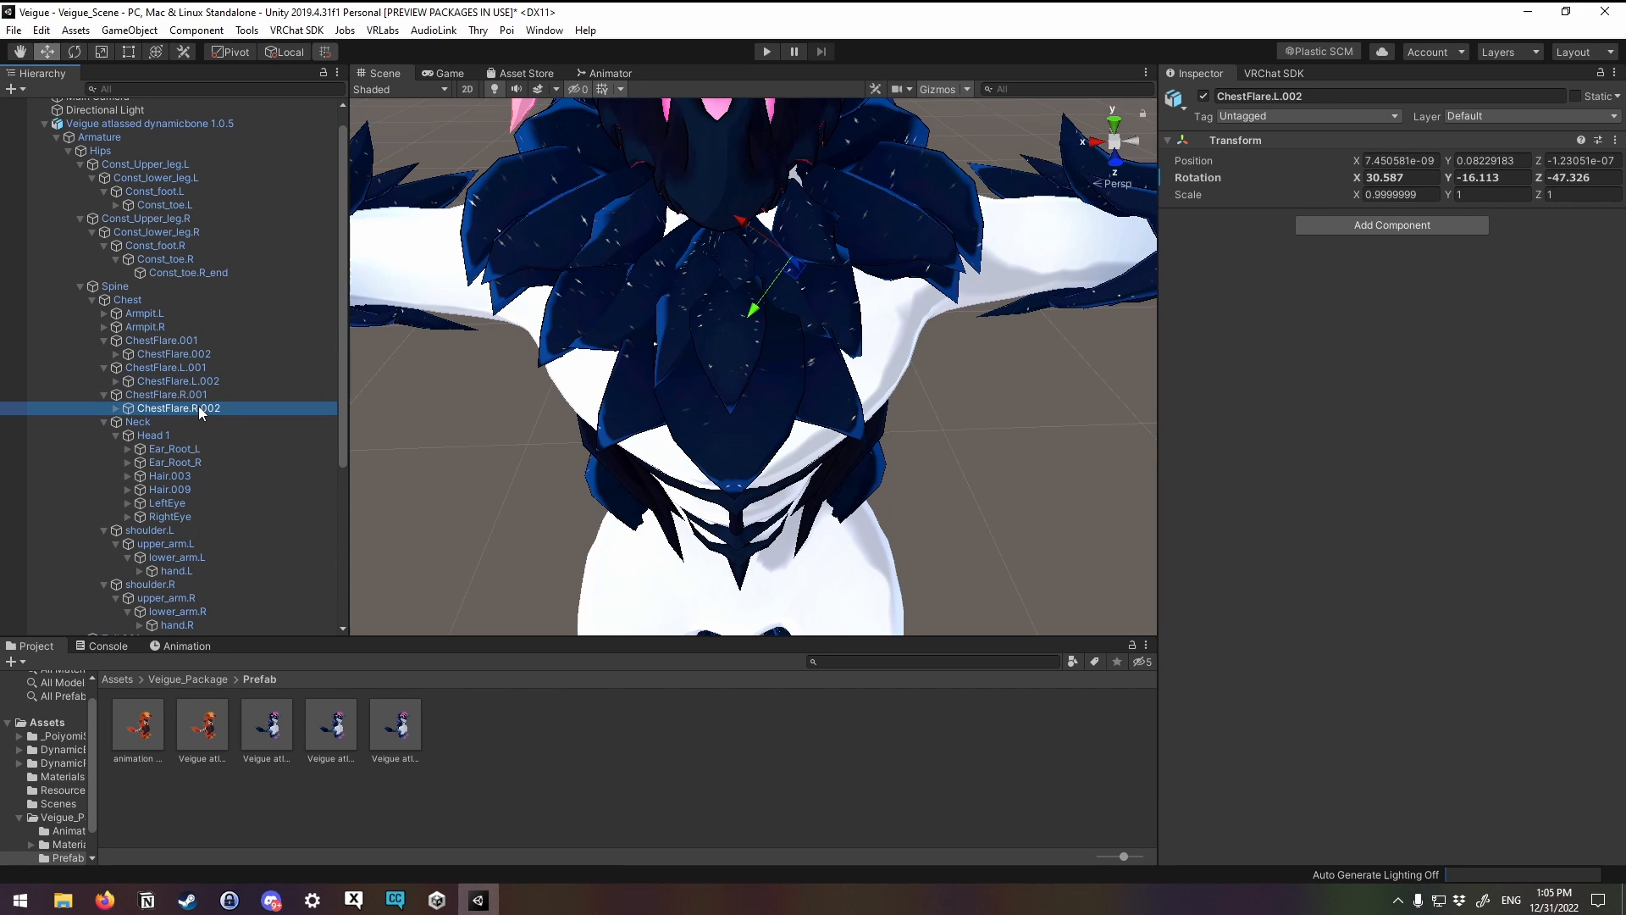
{"action": "left_click", "coordinate": [176, 407]}
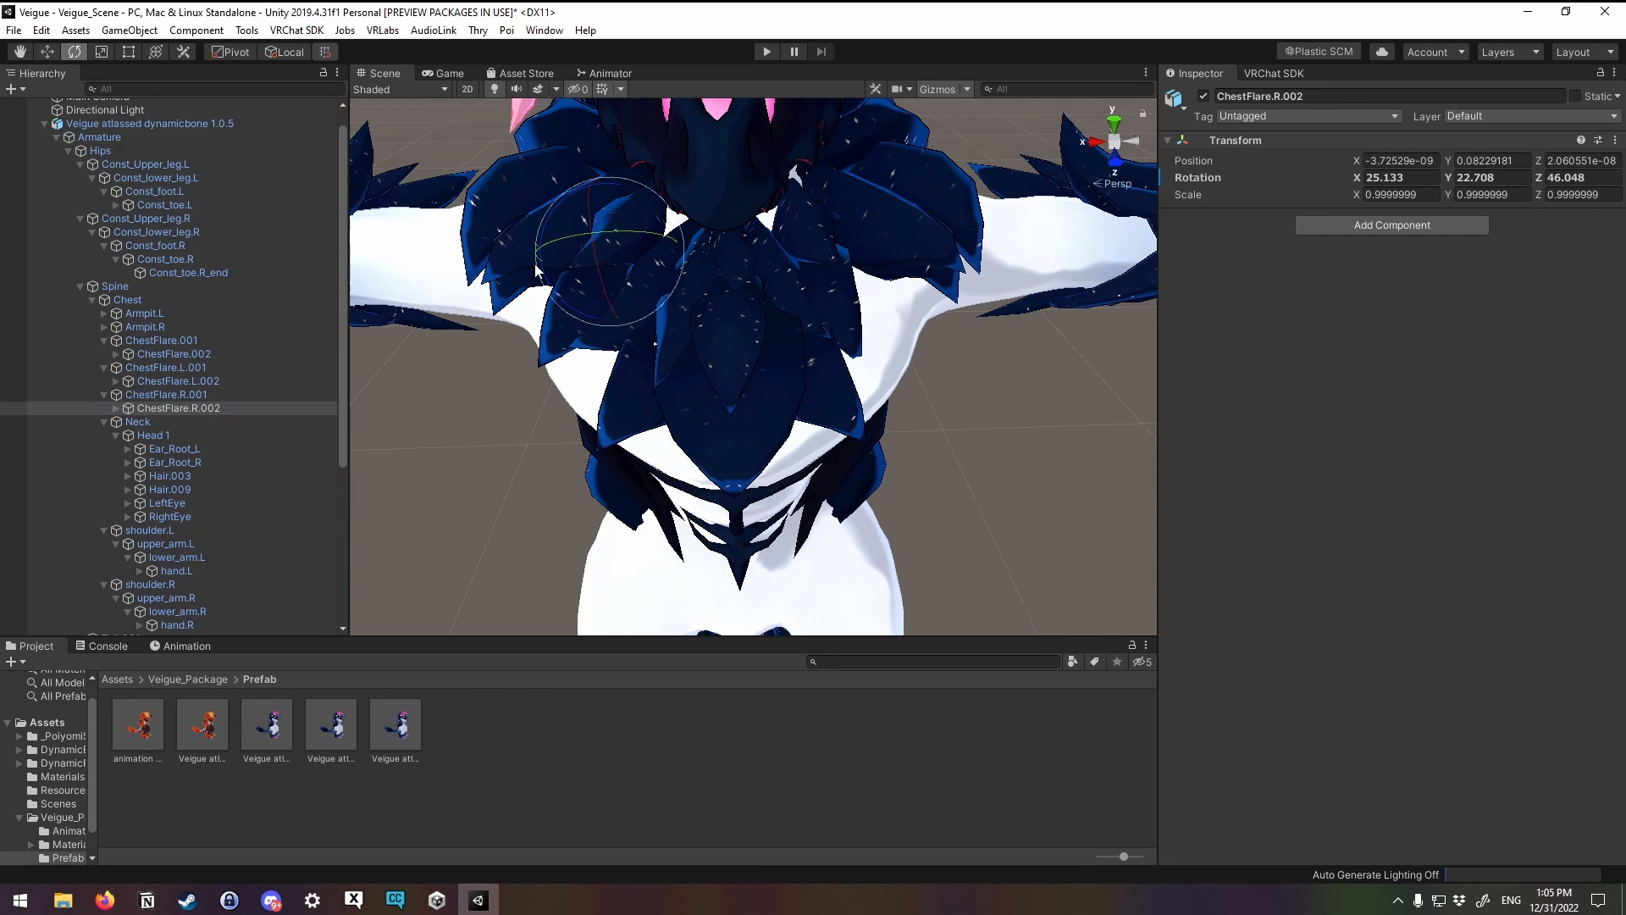
{"action": "left_click_drag", "start_coordinate": [591, 222], "coordinate": [601, 311]}
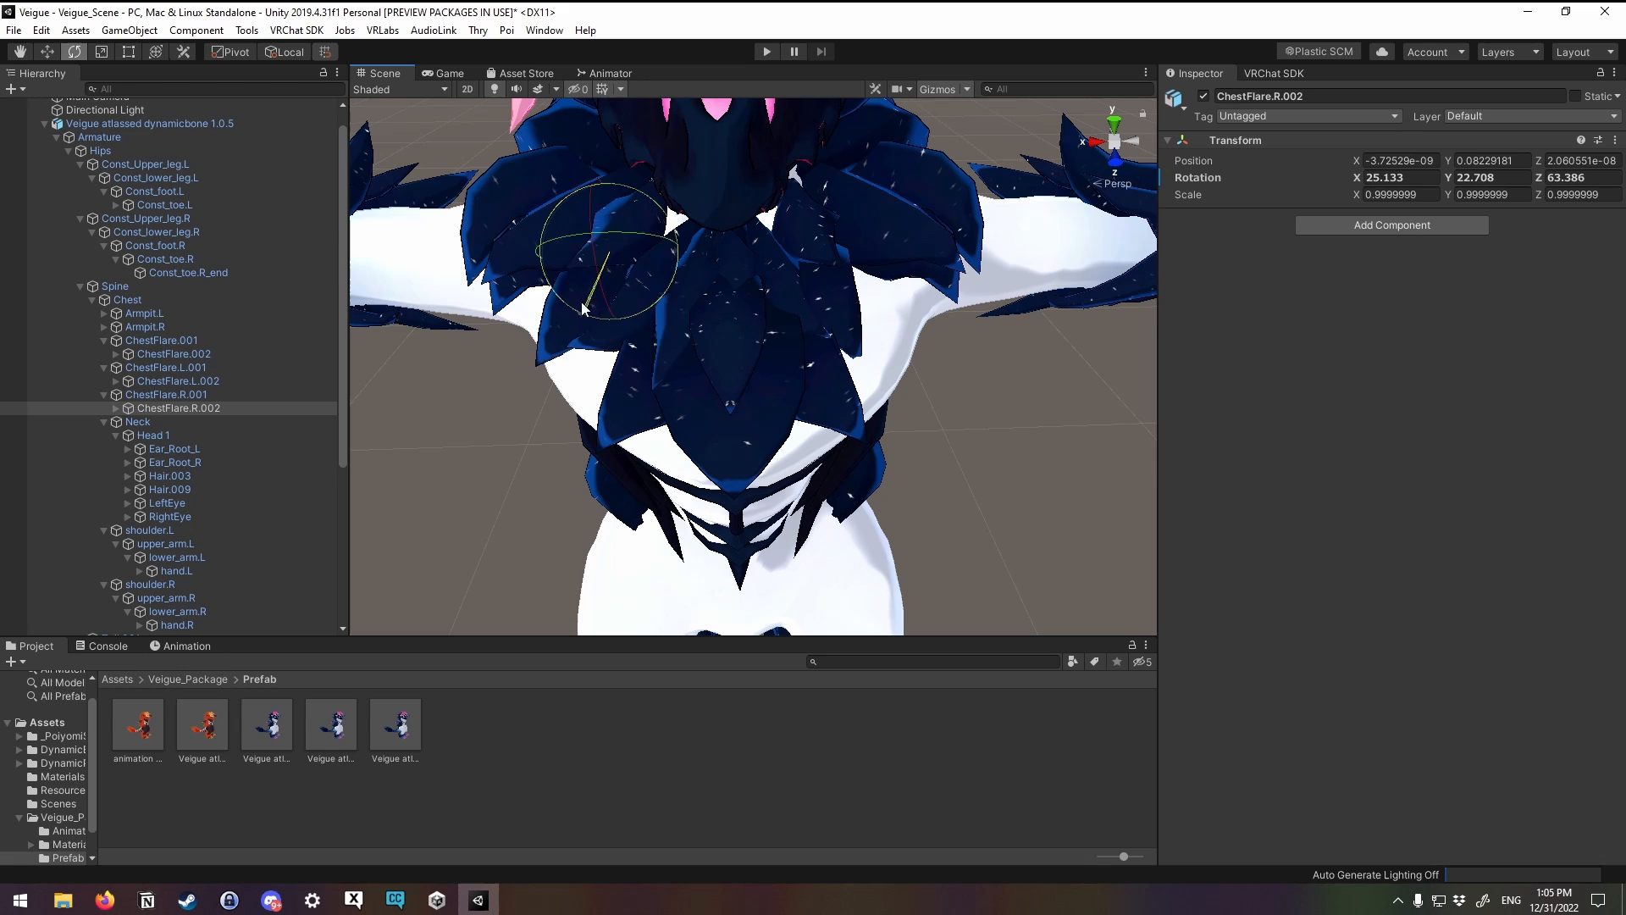
{"action": "left_click_drag", "start_coordinate": [581, 259], "coordinate": [596, 305]}
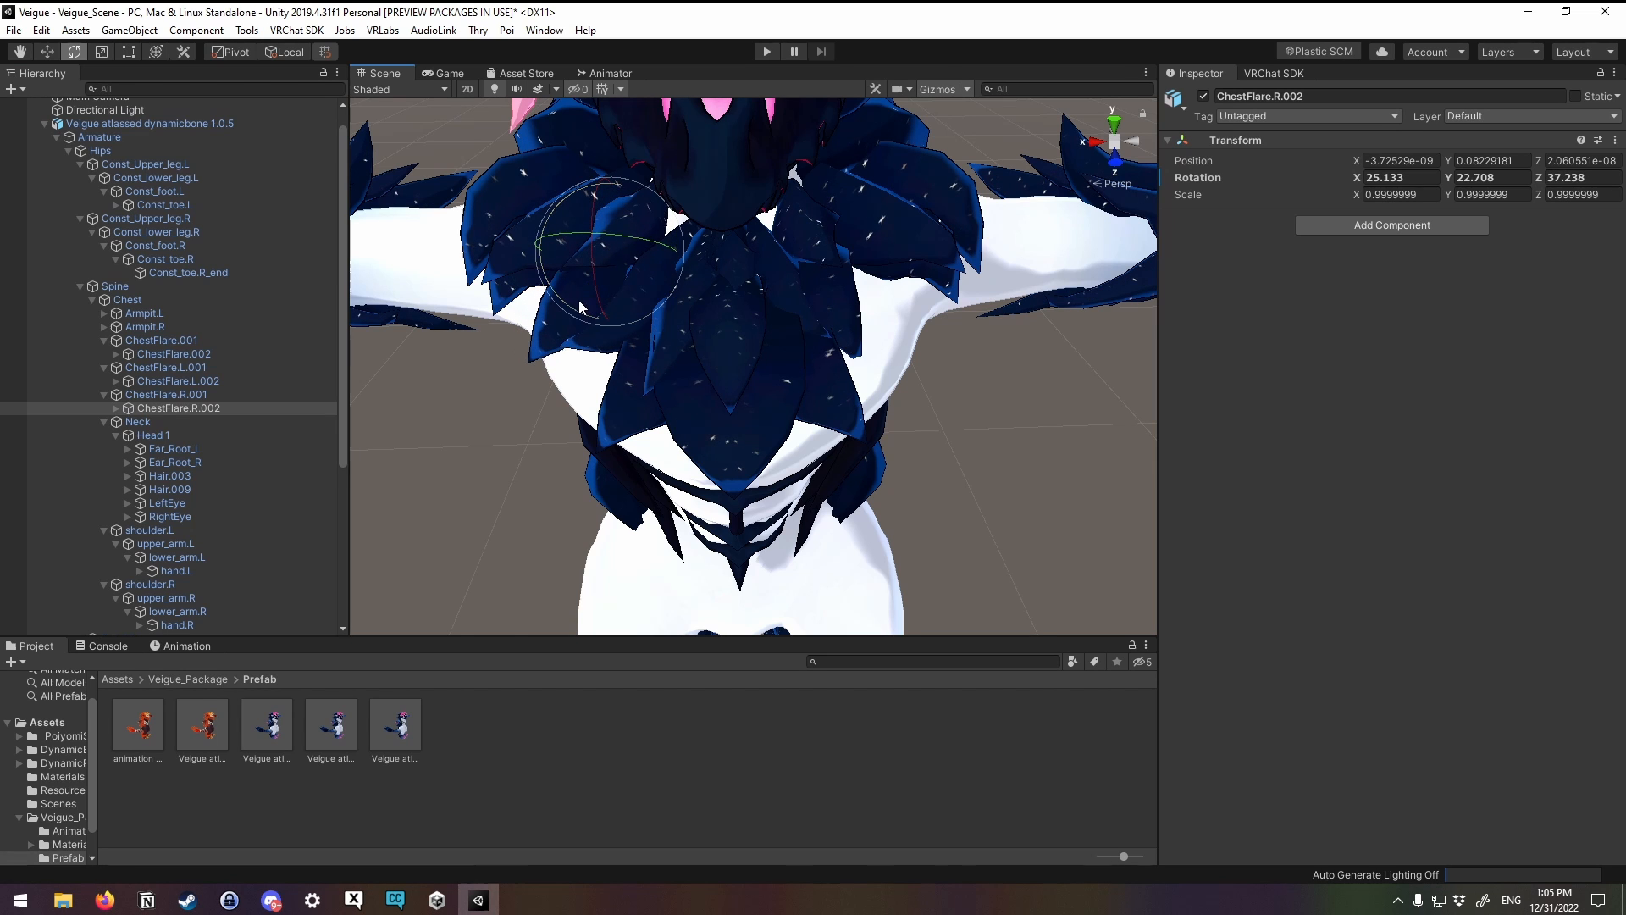
{"action": "left_click", "coordinate": [177, 380]}
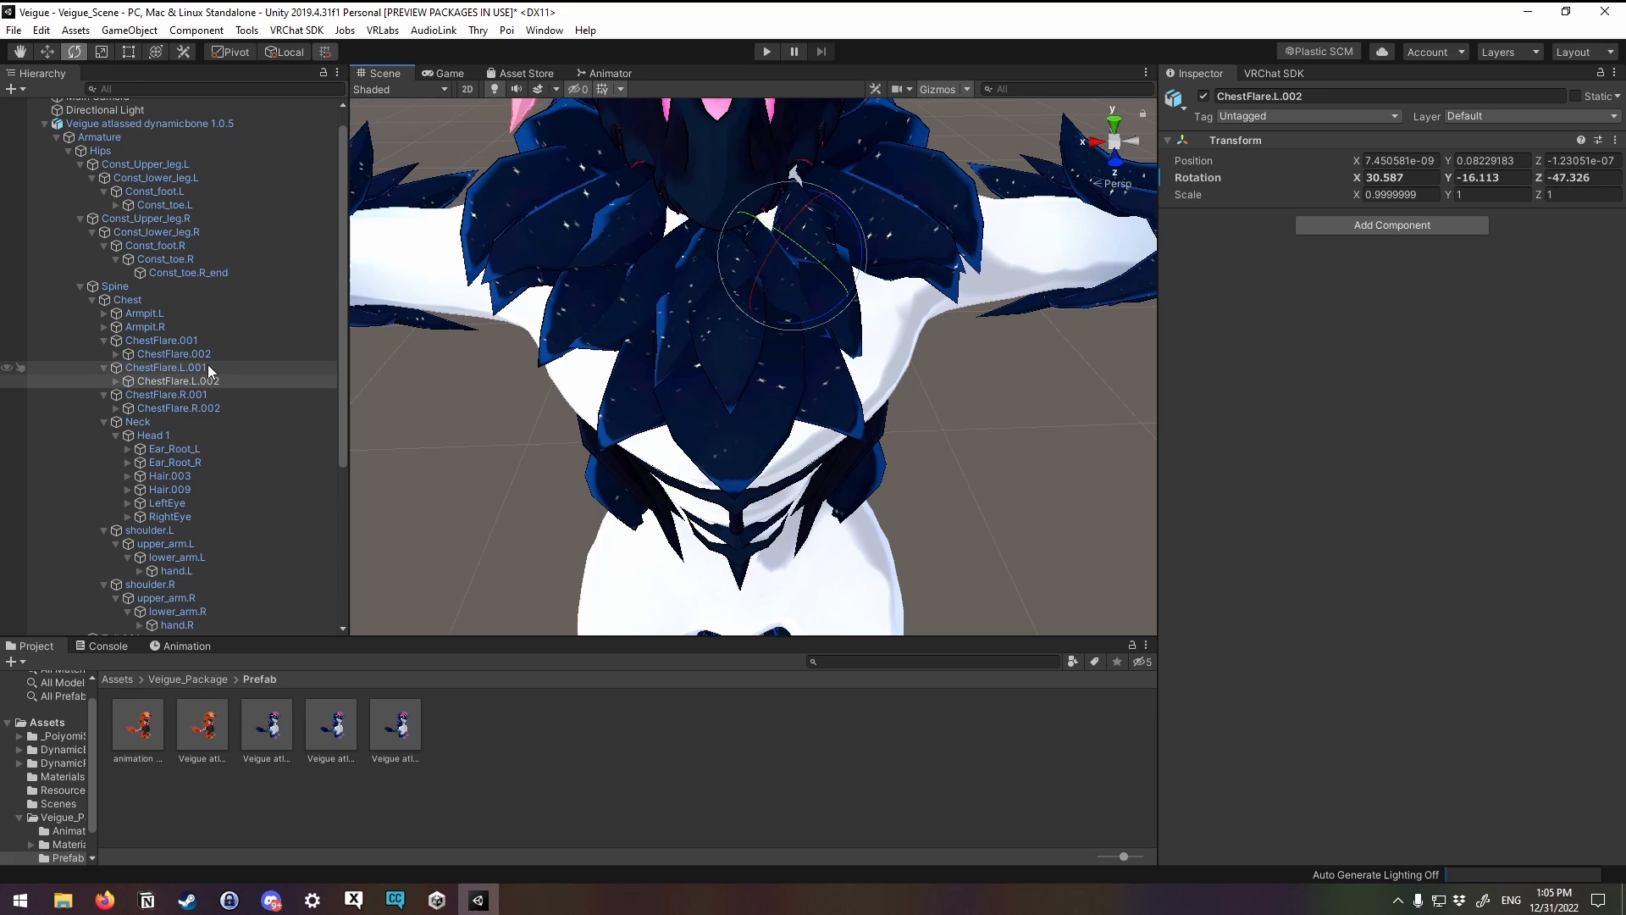
{"action": "left_click", "coordinate": [172, 354]}
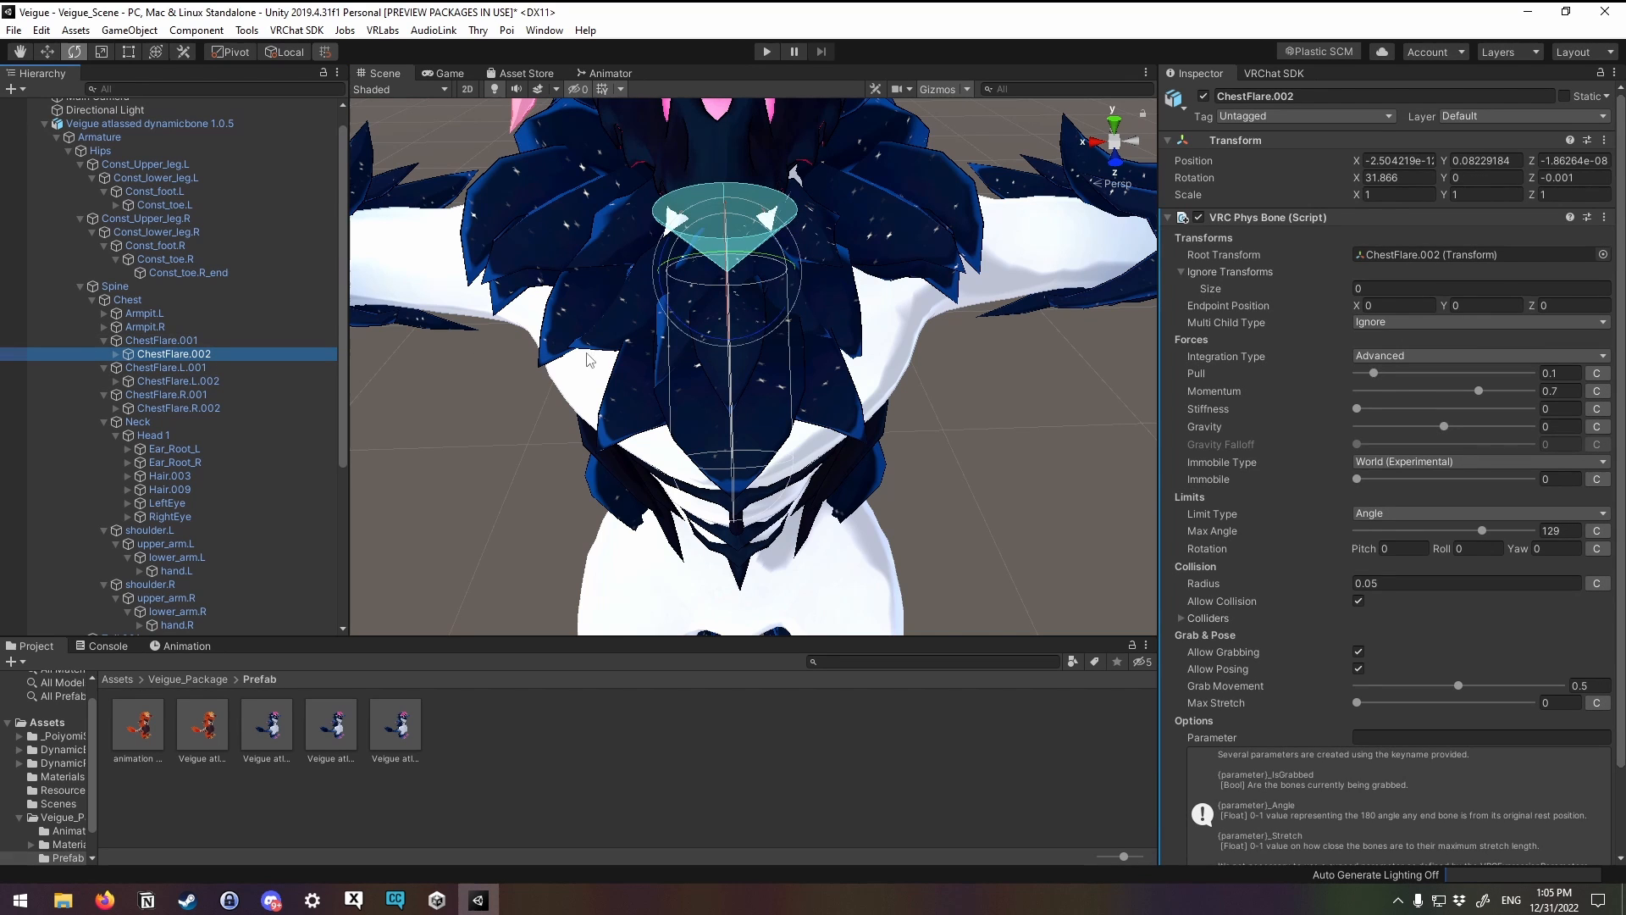
{"action": "mouse_move", "coordinate": [553, 357]}
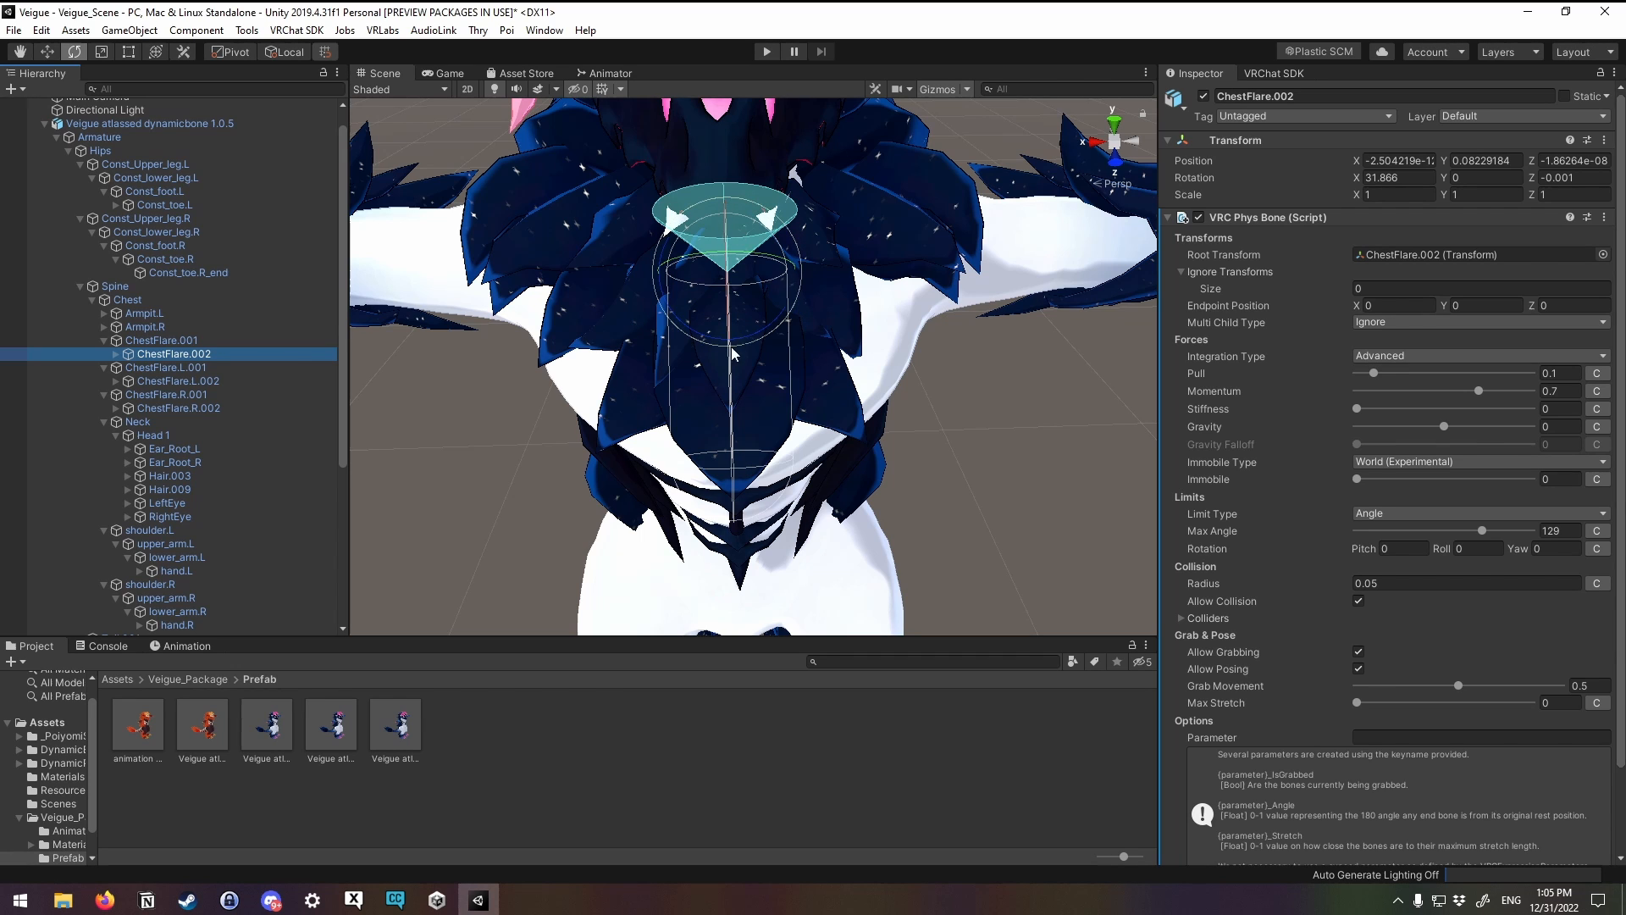
{"action": "left_click", "coordinate": [176, 380]}
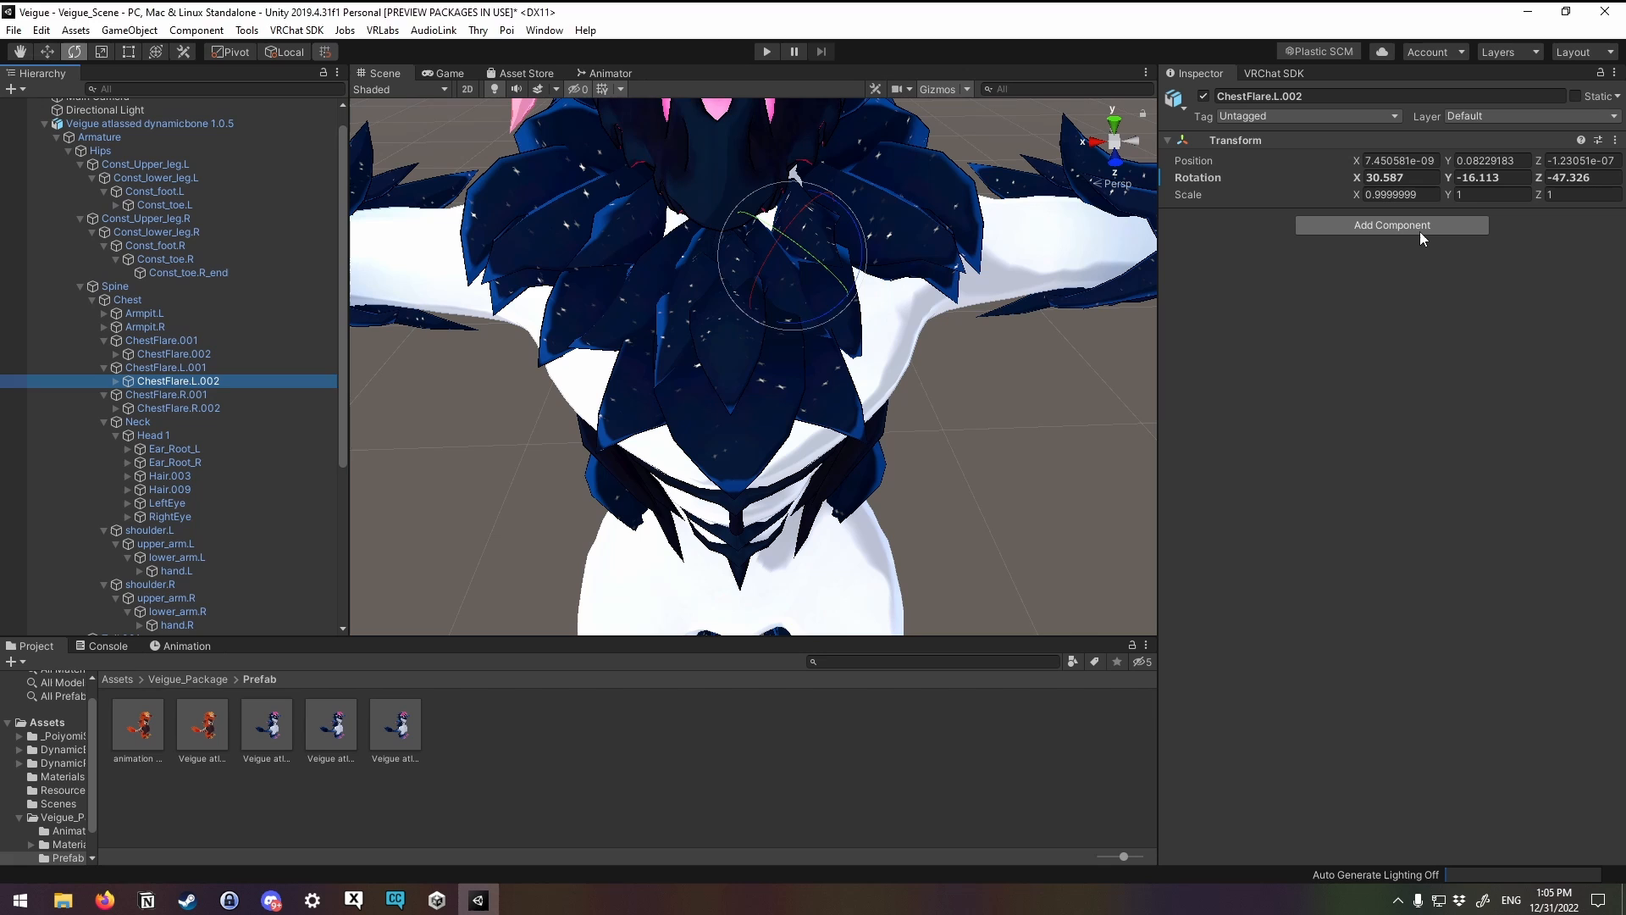
Step: Add a Rotation Constraint component to ChestFlare.L.002 and ChestFlare.R.002
{"action": "type", "text": "physb"}
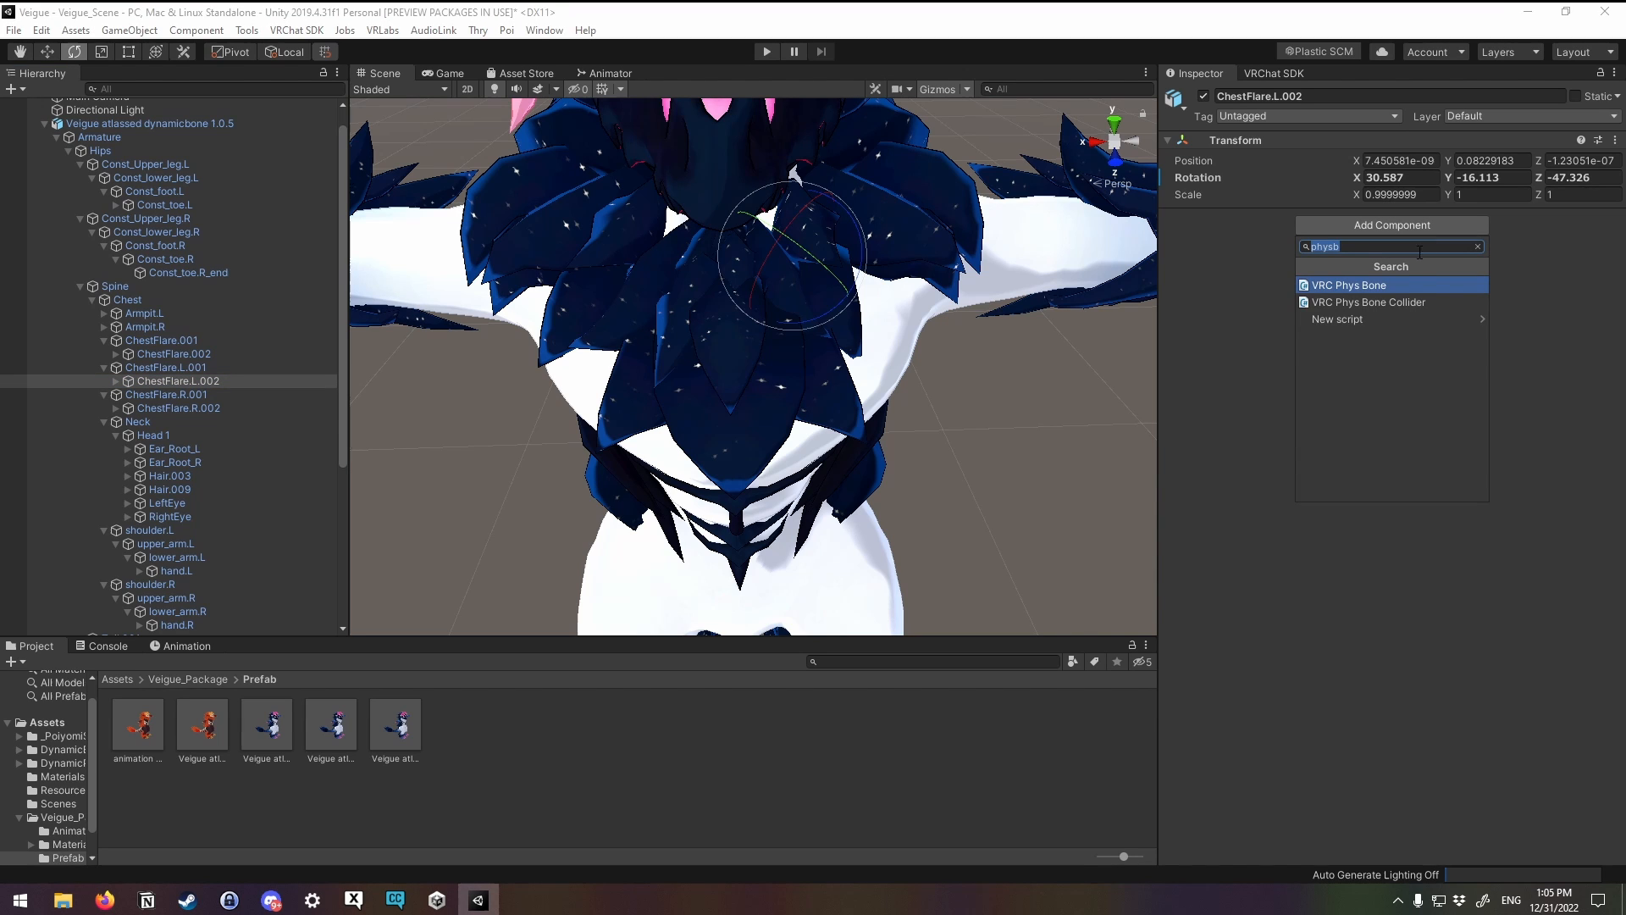
{"action": "type", "text": "rotation"}
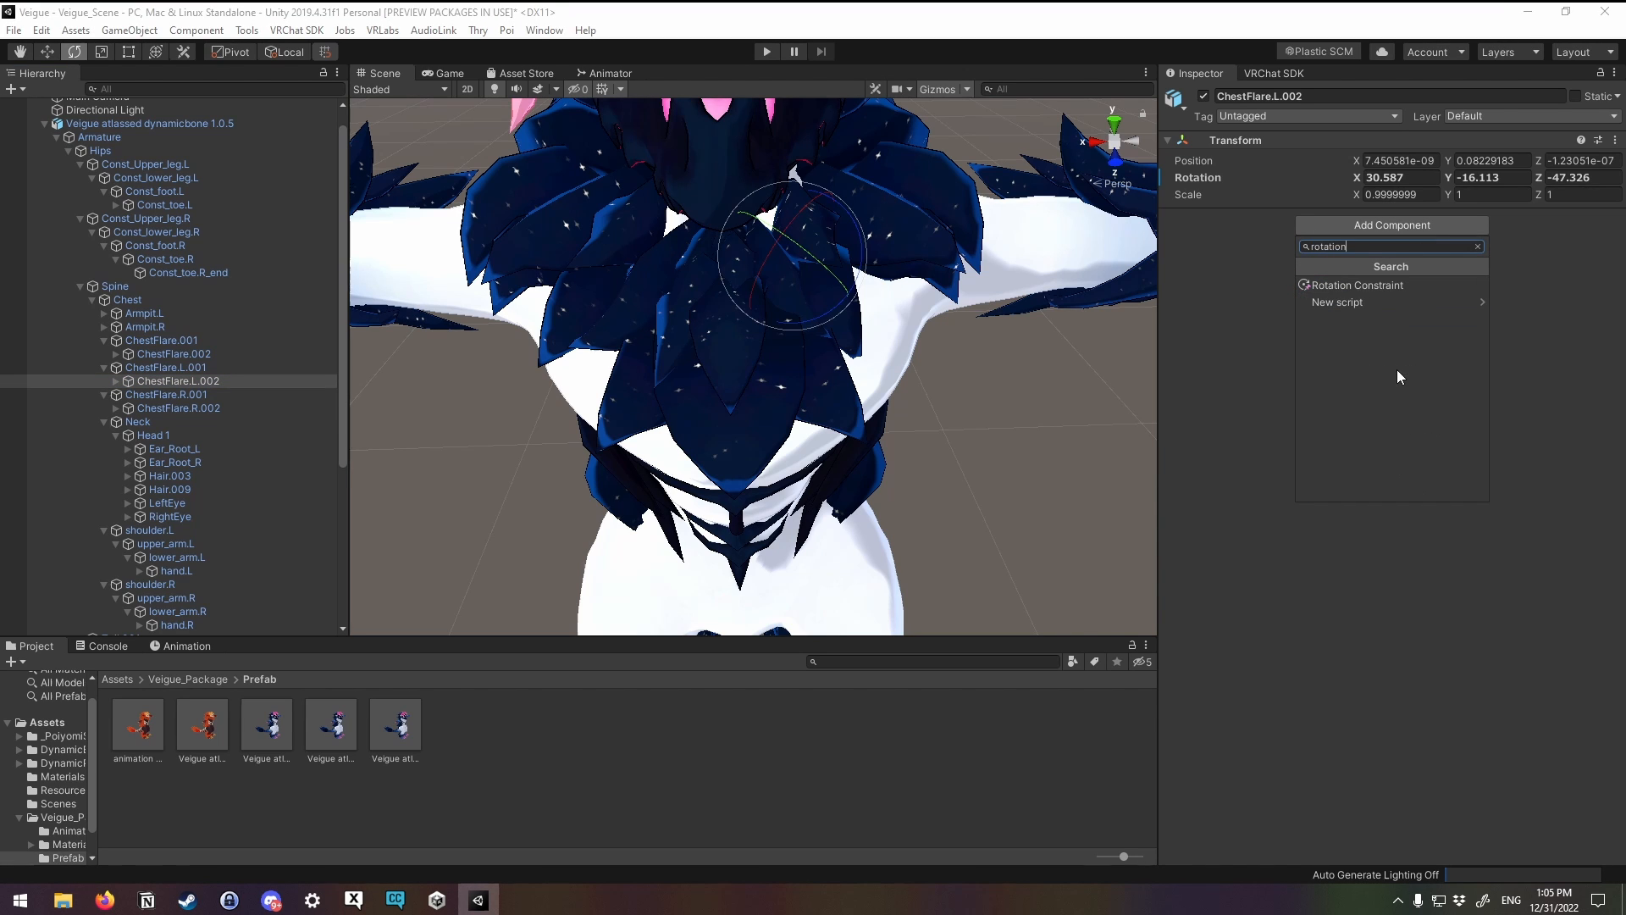
{"action": "left_click", "coordinate": [1359, 285]}
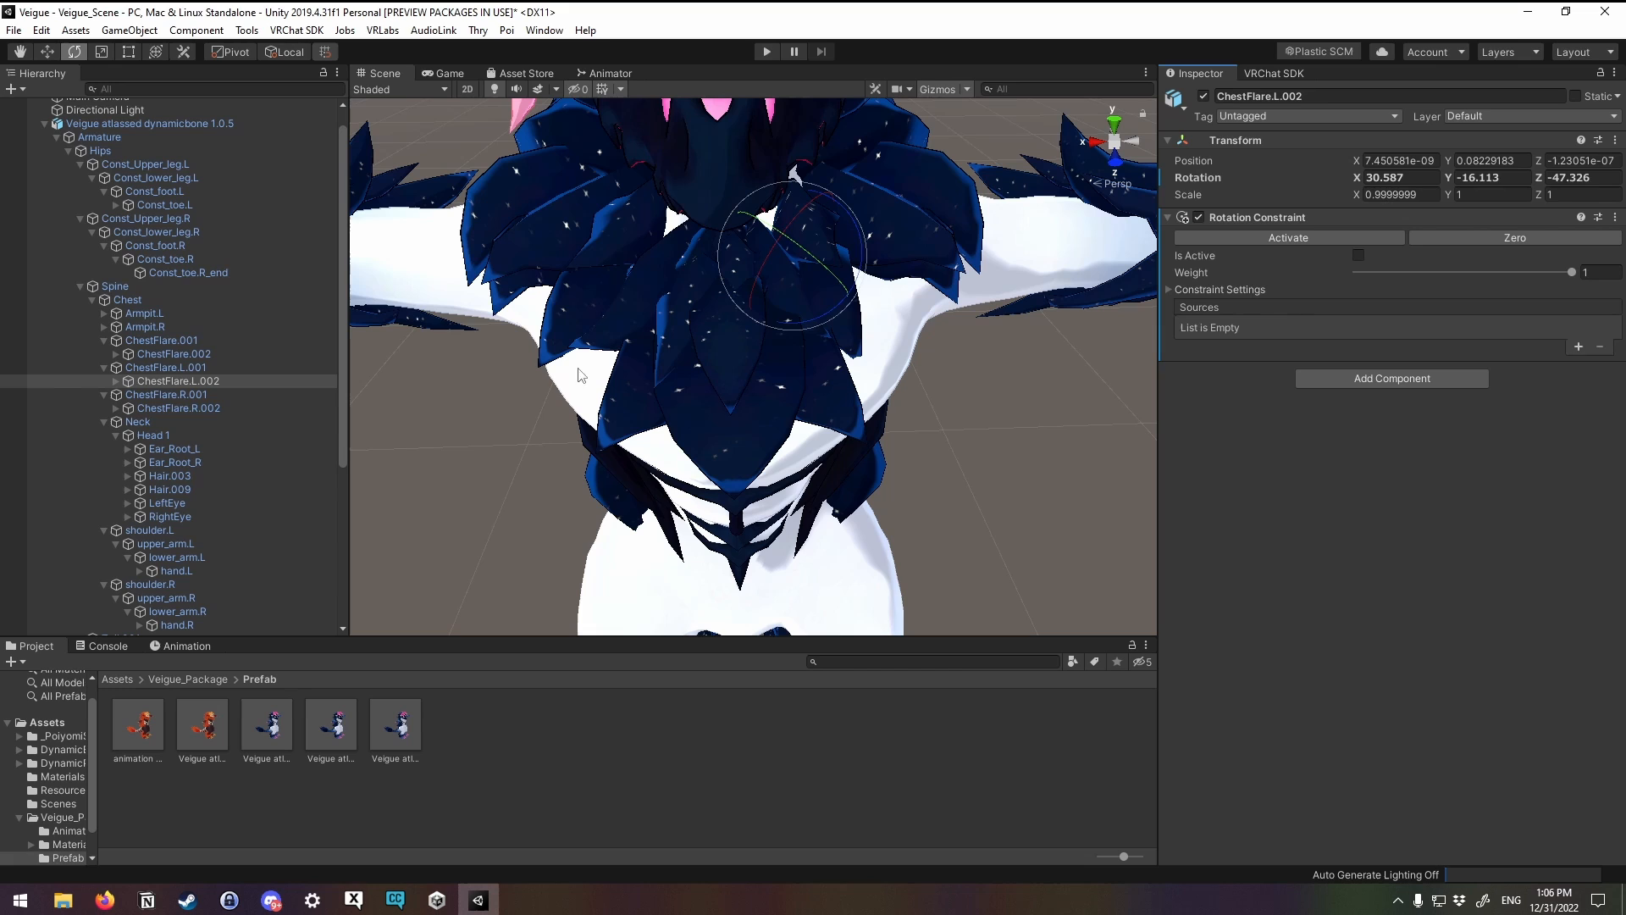
{"action": "left_click", "coordinate": [177, 408]}
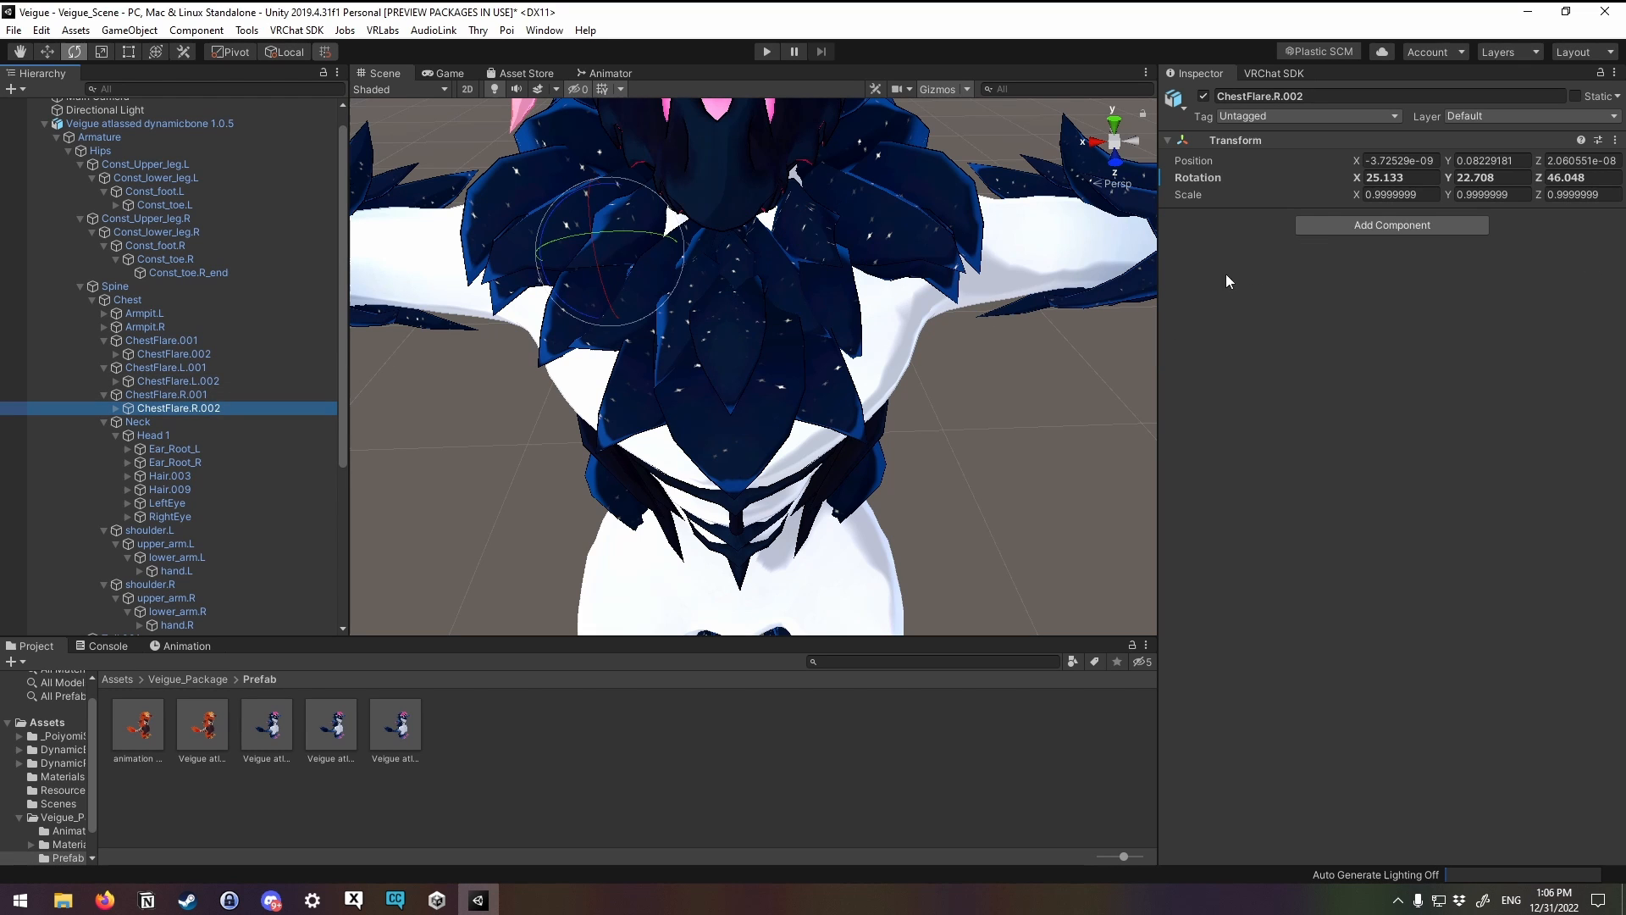
{"action": "left_click", "coordinate": [1392, 226]}
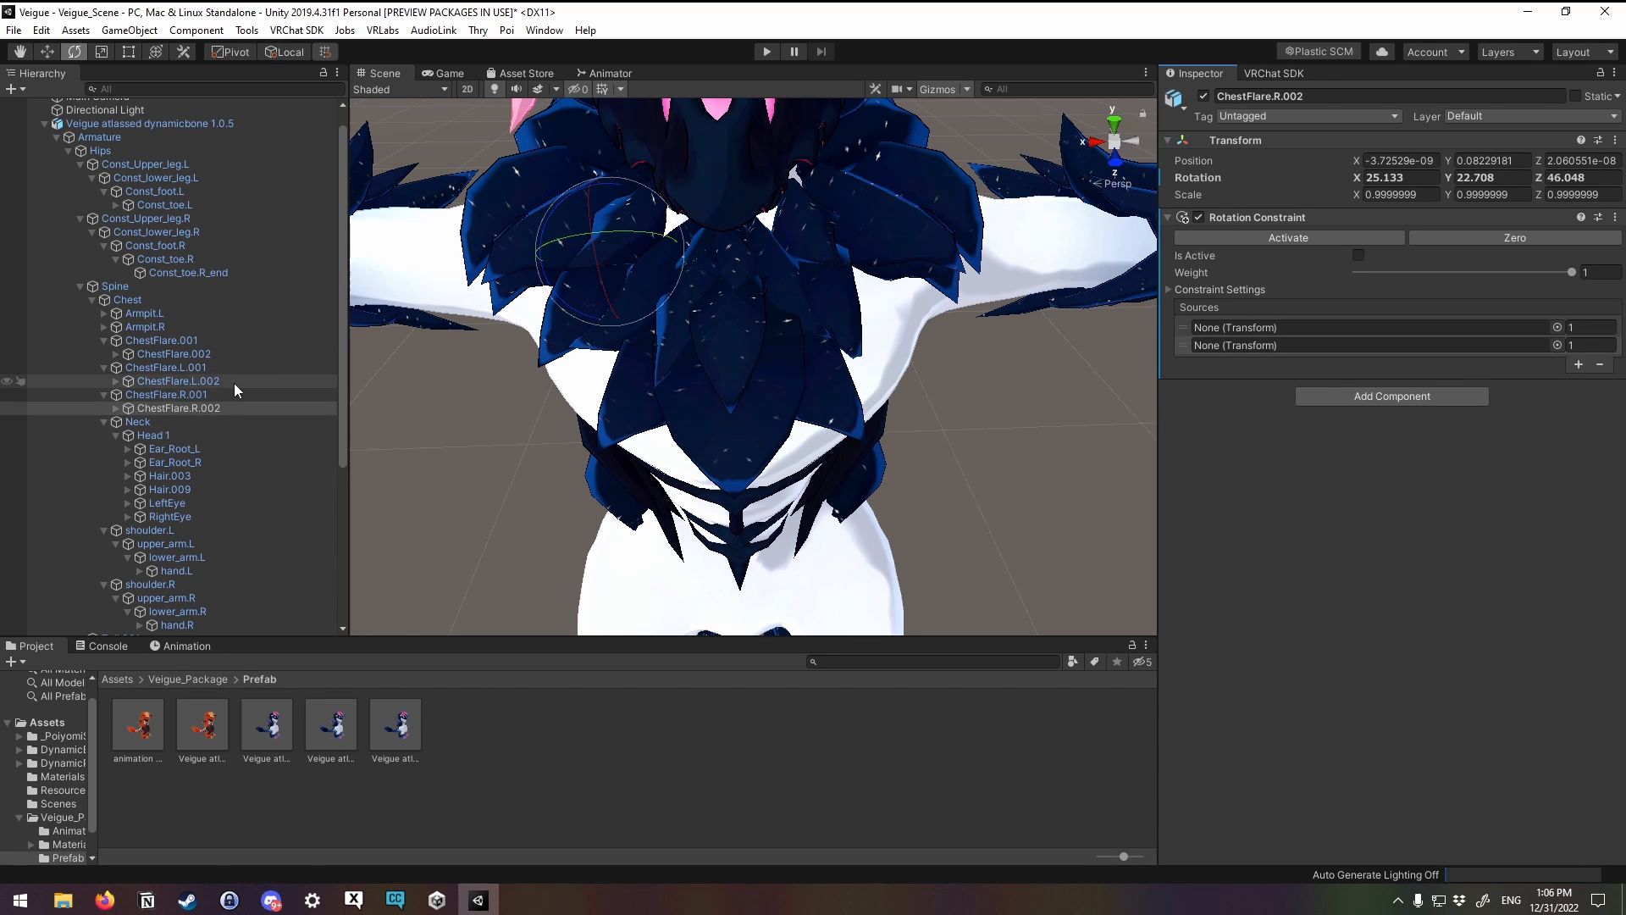
Step: Give the ChestFlare.L.002 constraint two source slots and pick ChestFlare.002 as a source
{"action": "left_click", "coordinate": [177, 380]}
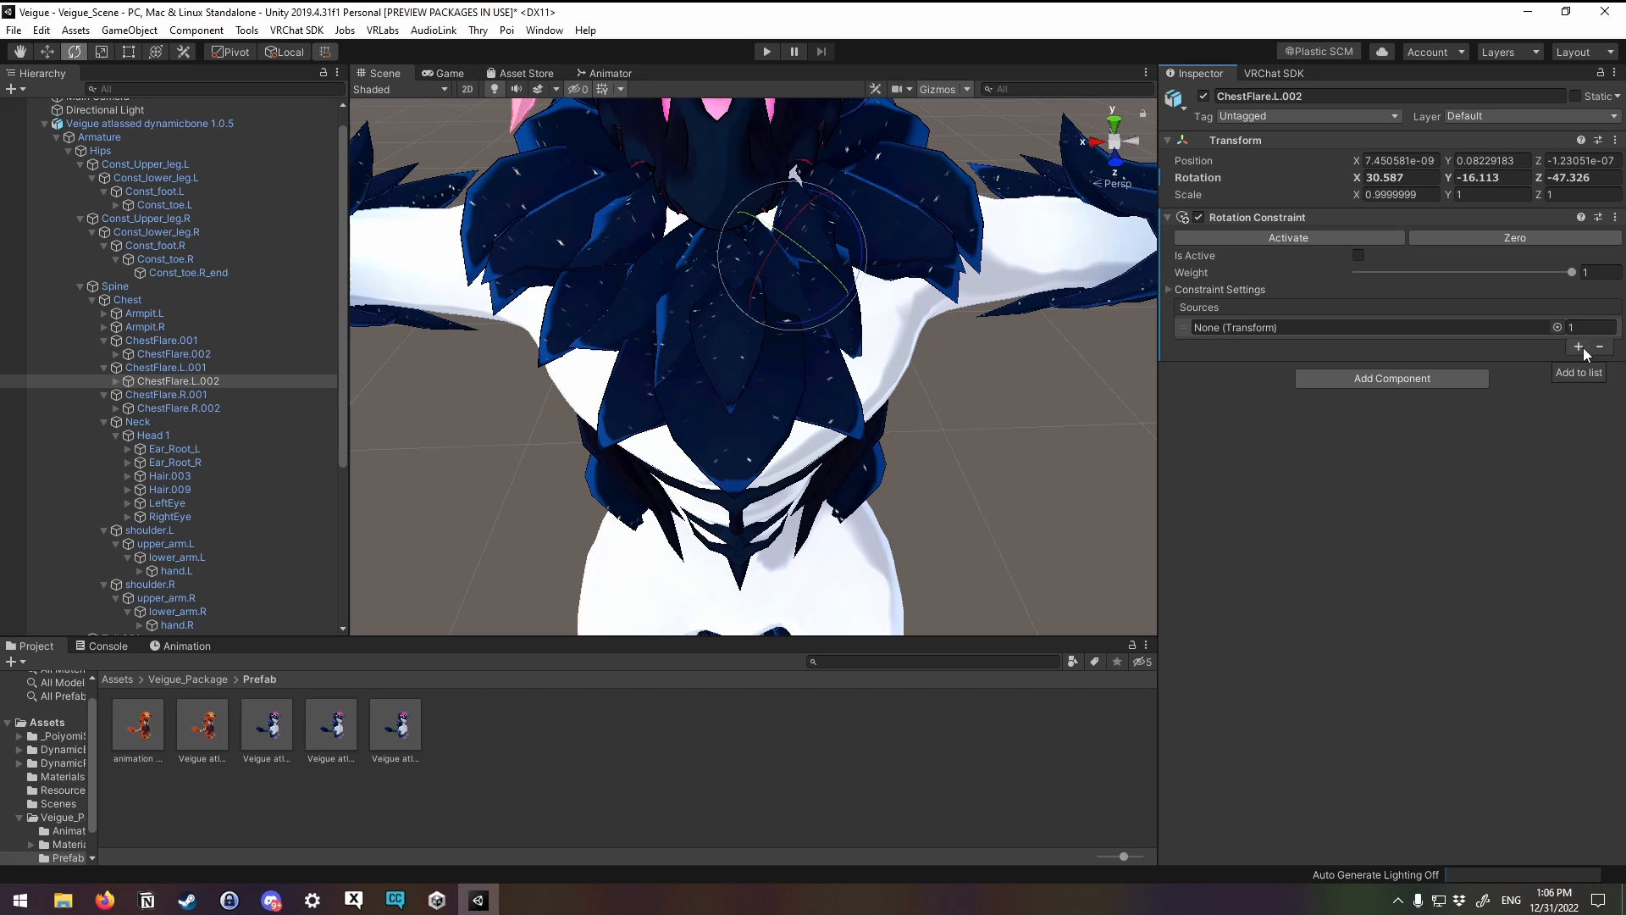
{"action": "left_click", "coordinate": [1578, 346]}
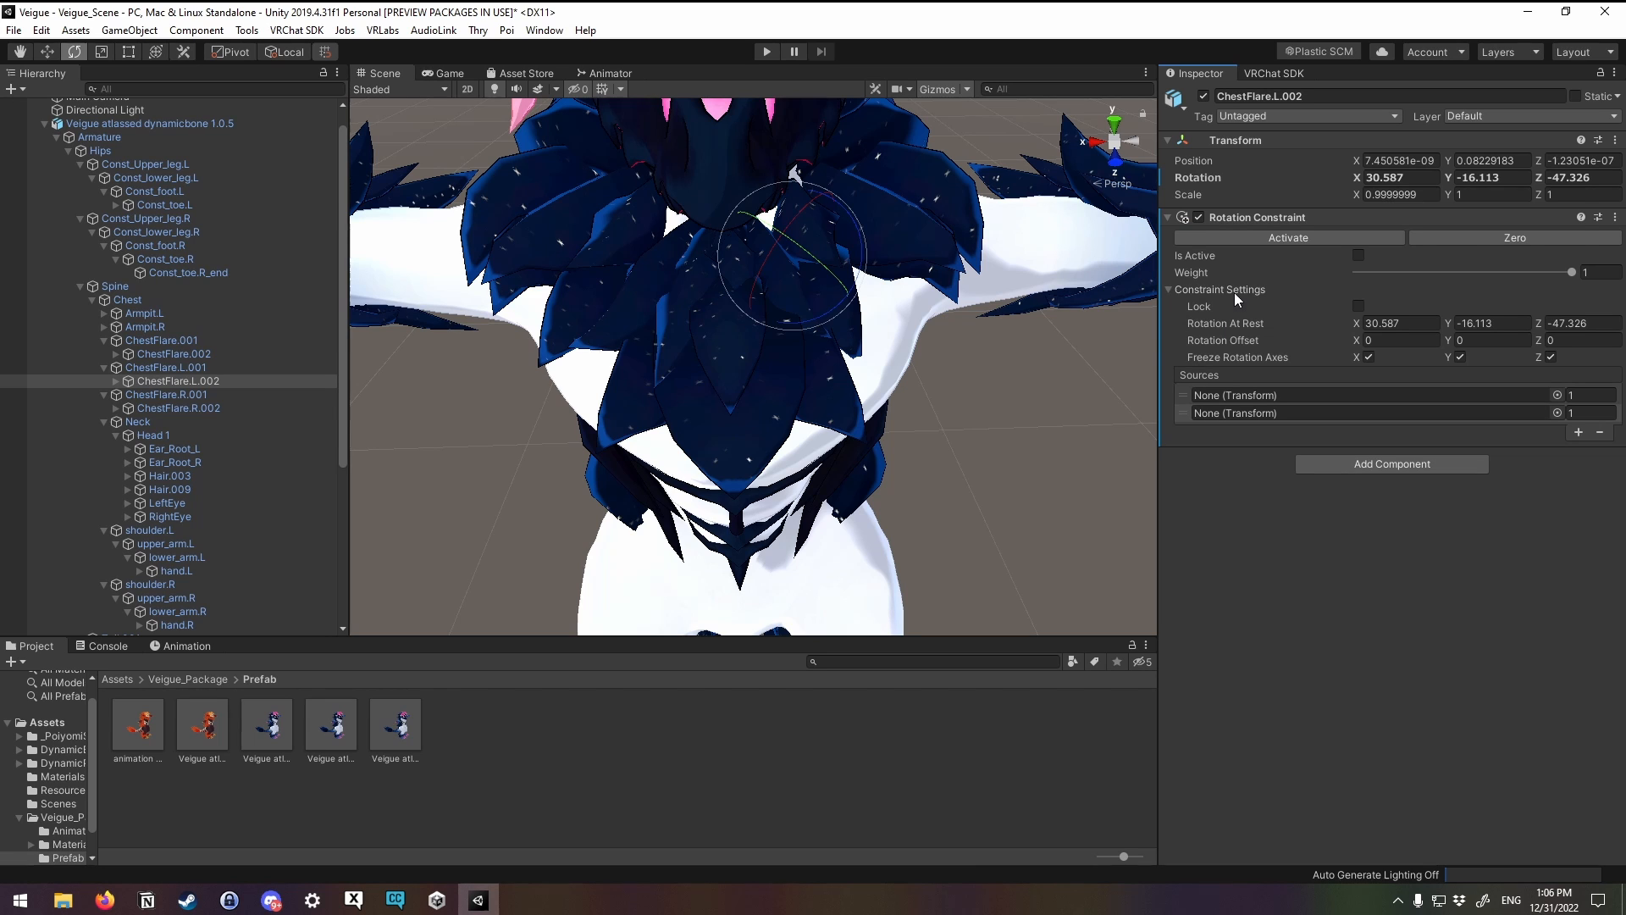
{"action": "mouse_move", "coordinate": [1308, 316]}
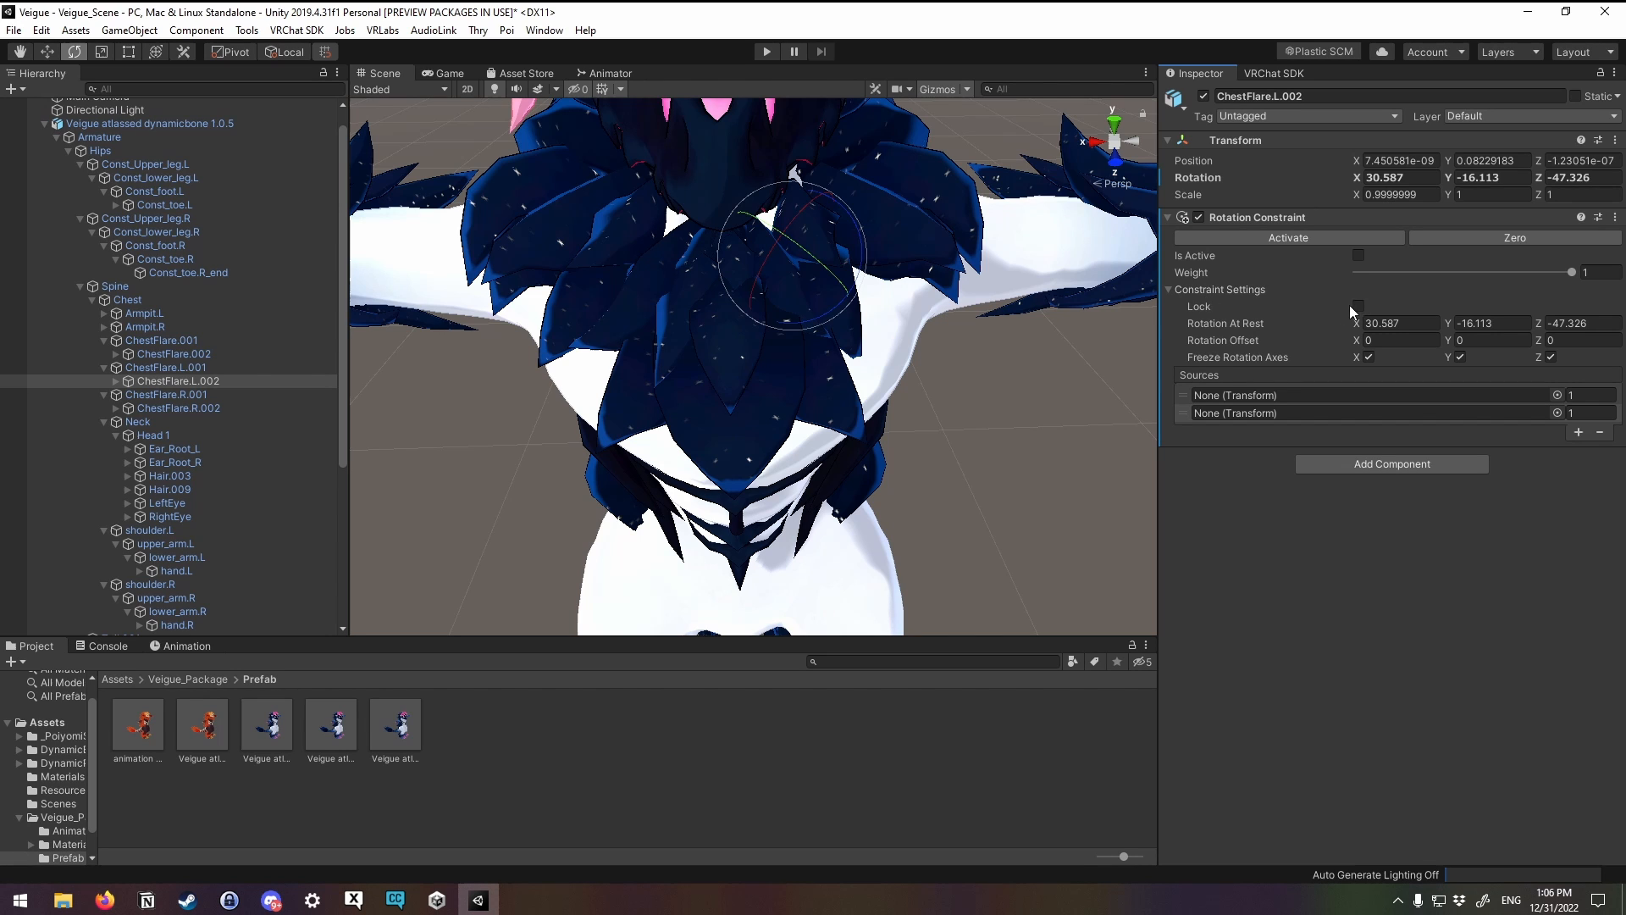
{"action": "mouse_move", "coordinate": [1257, 366]}
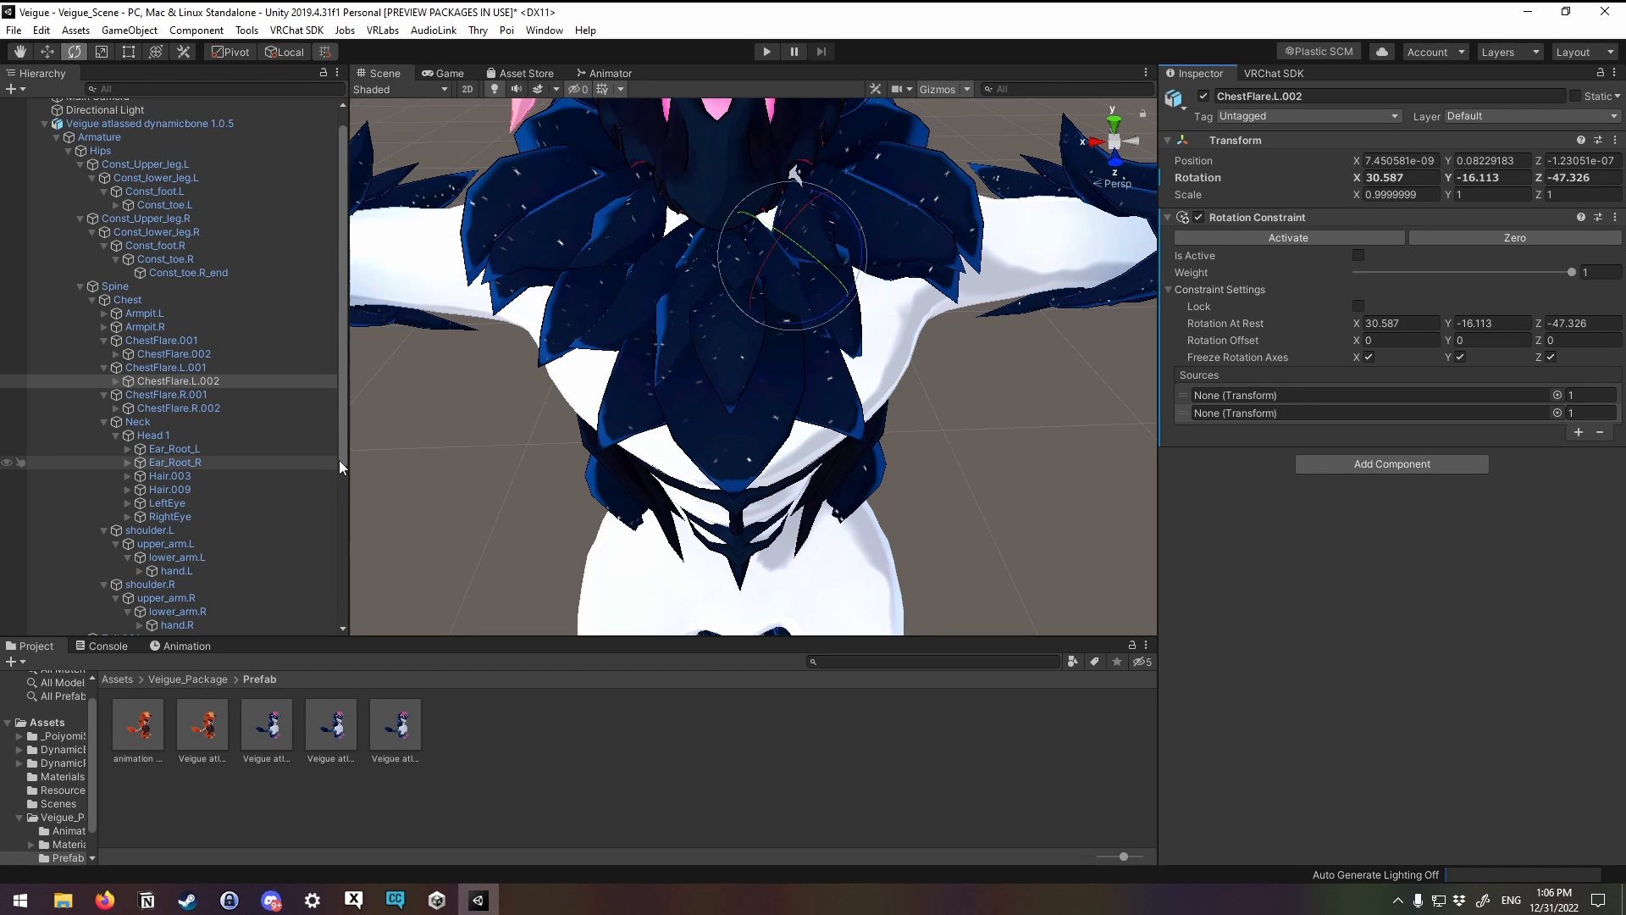
{"action": "mouse_move", "coordinate": [274, 392]}
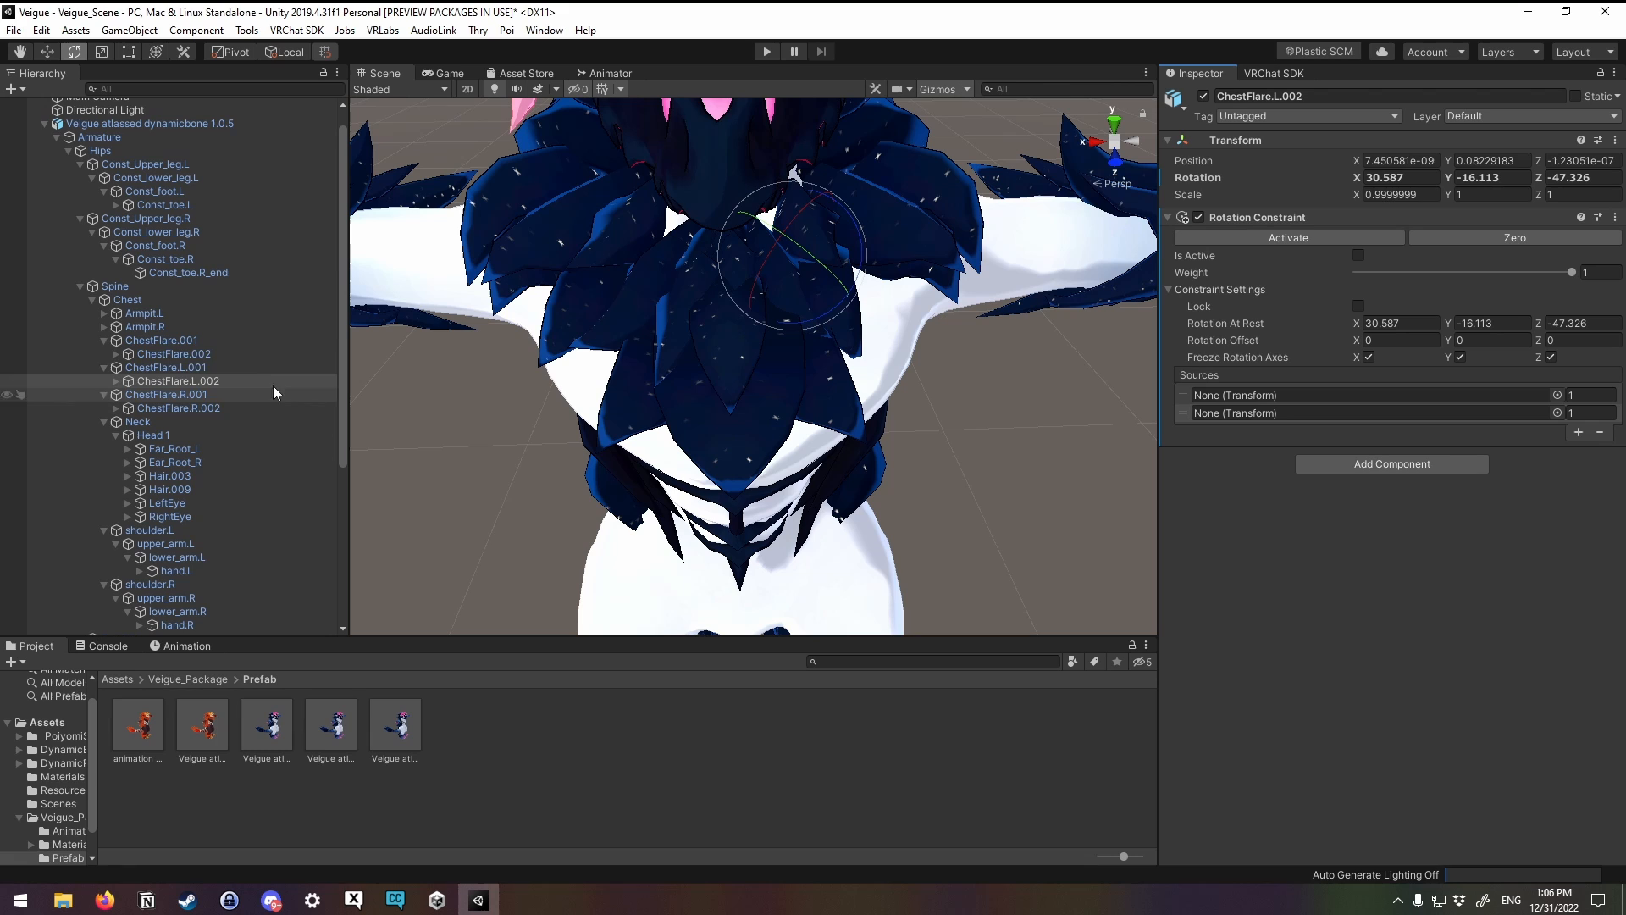
{"action": "left_click", "coordinate": [172, 354]}
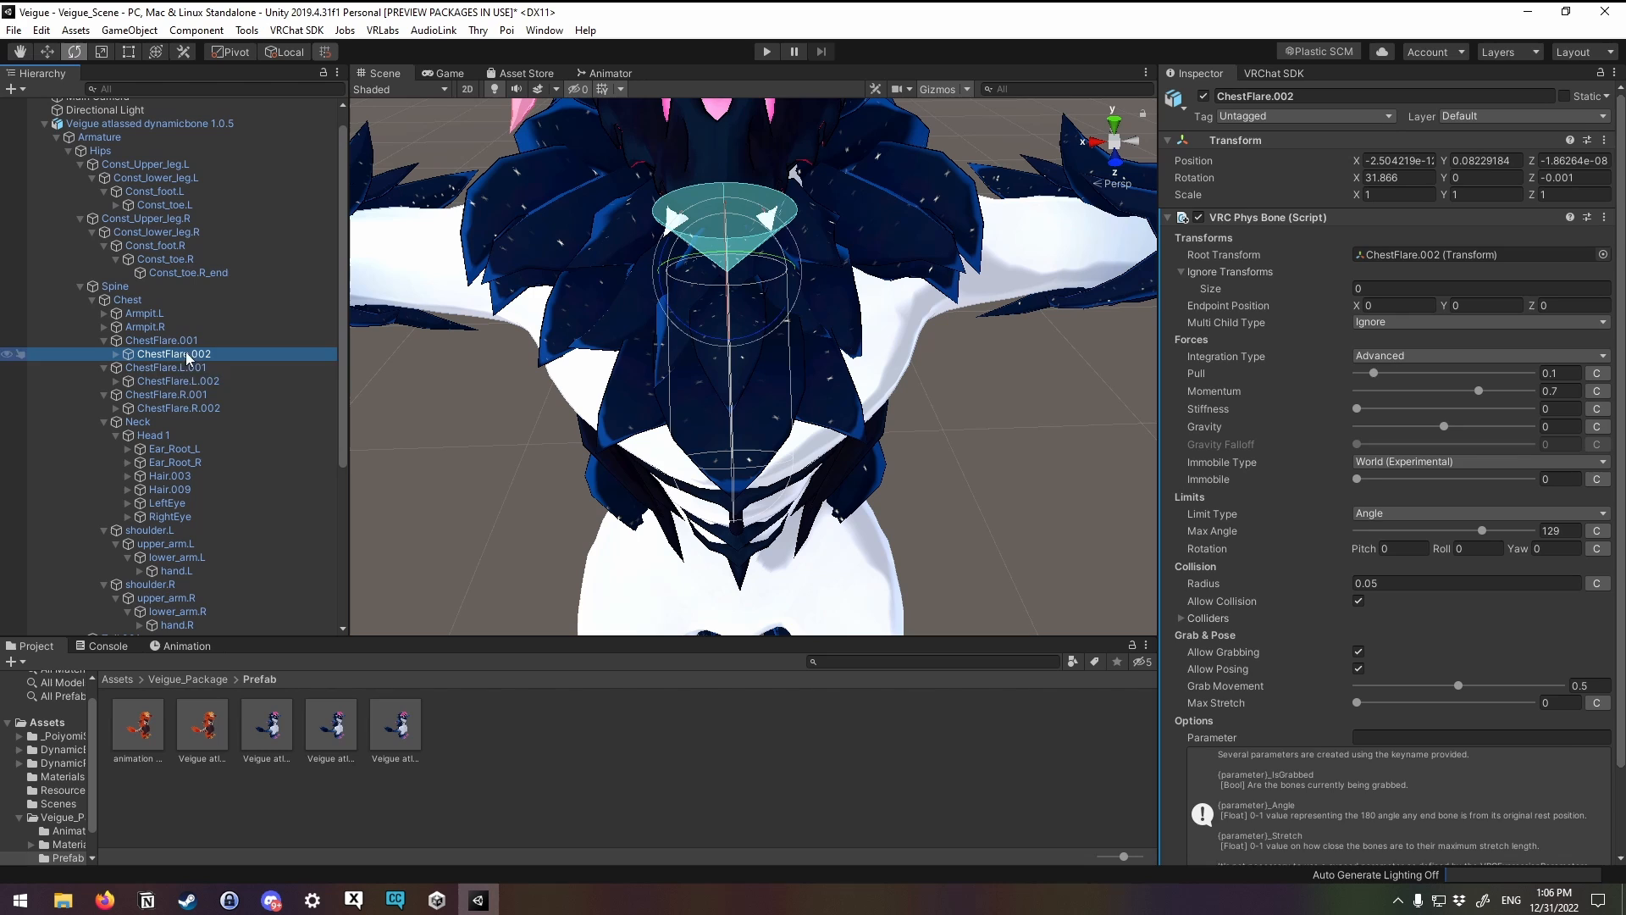
Step: Assign ChestFlare.002 as the first source on both left and right chest flare constraints
{"action": "left_click", "coordinate": [177, 381]}
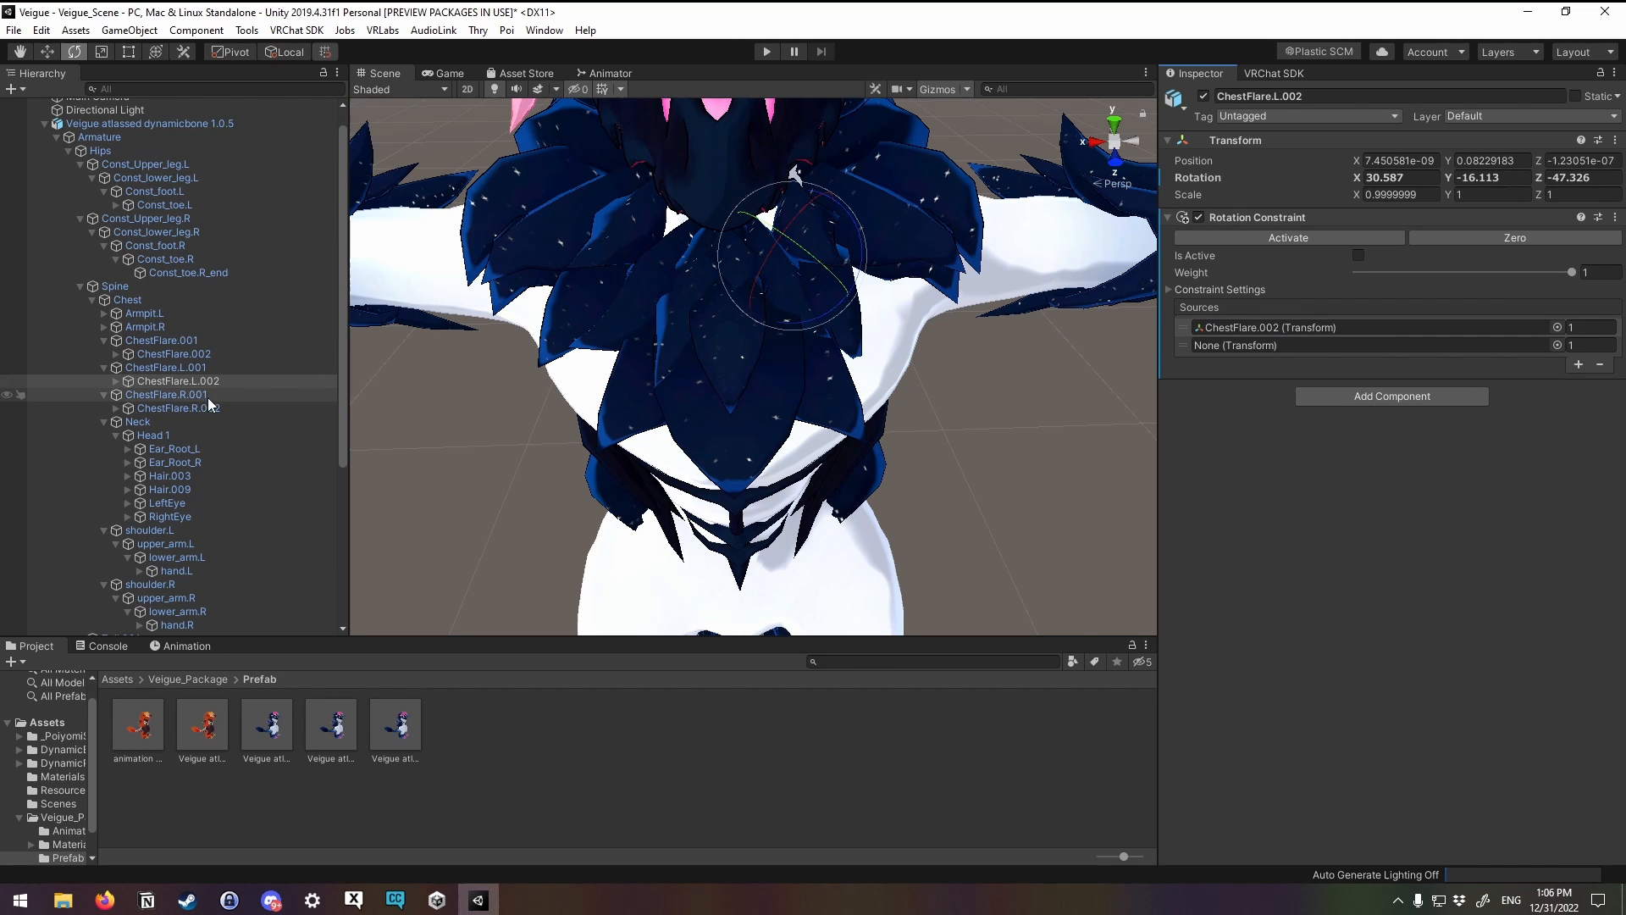
{"action": "left_click", "coordinate": [176, 407]}
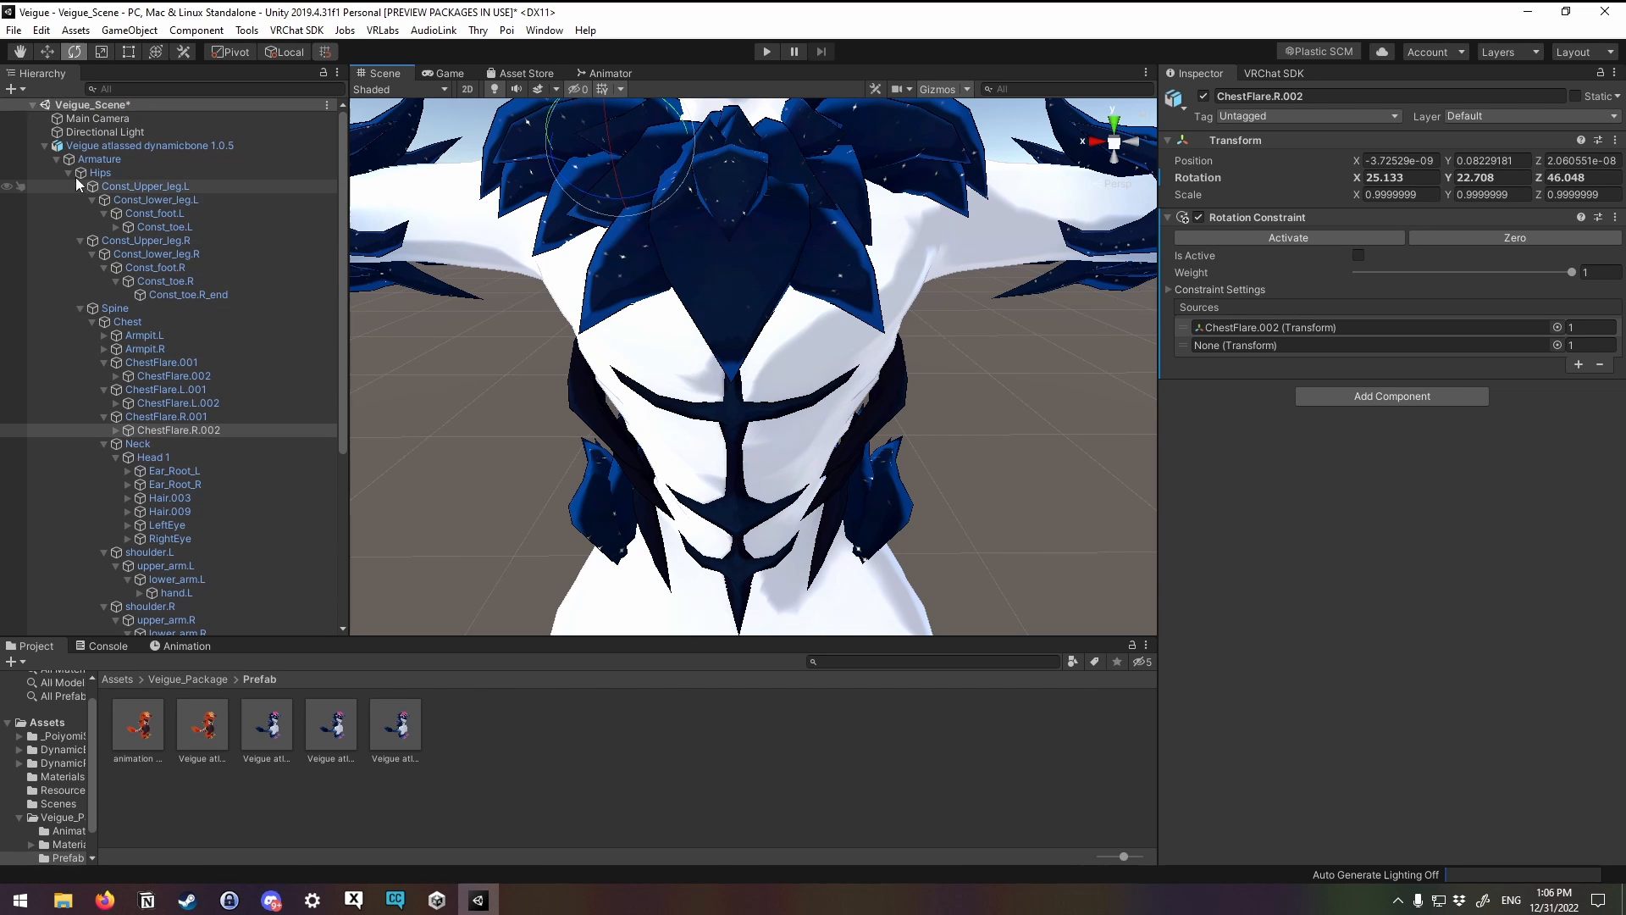
Step: Assign Armpit.L and Armpit.R as second sources on the left and right flare constraints
{"action": "left_click", "coordinate": [101, 172]}
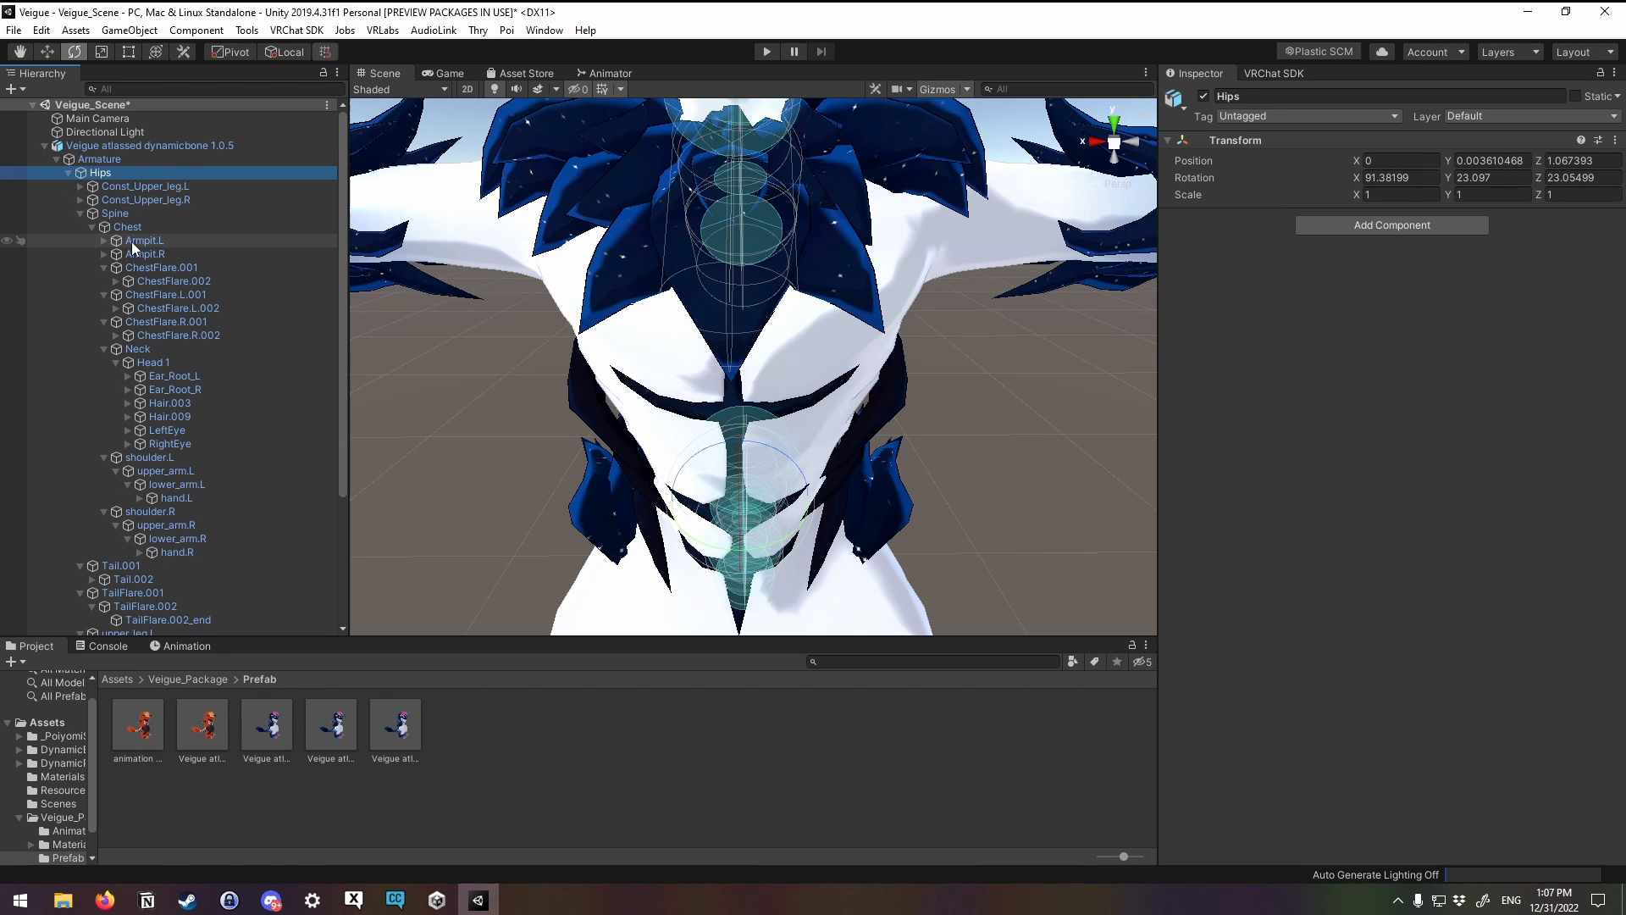
{"action": "left_click", "coordinate": [177, 308]}
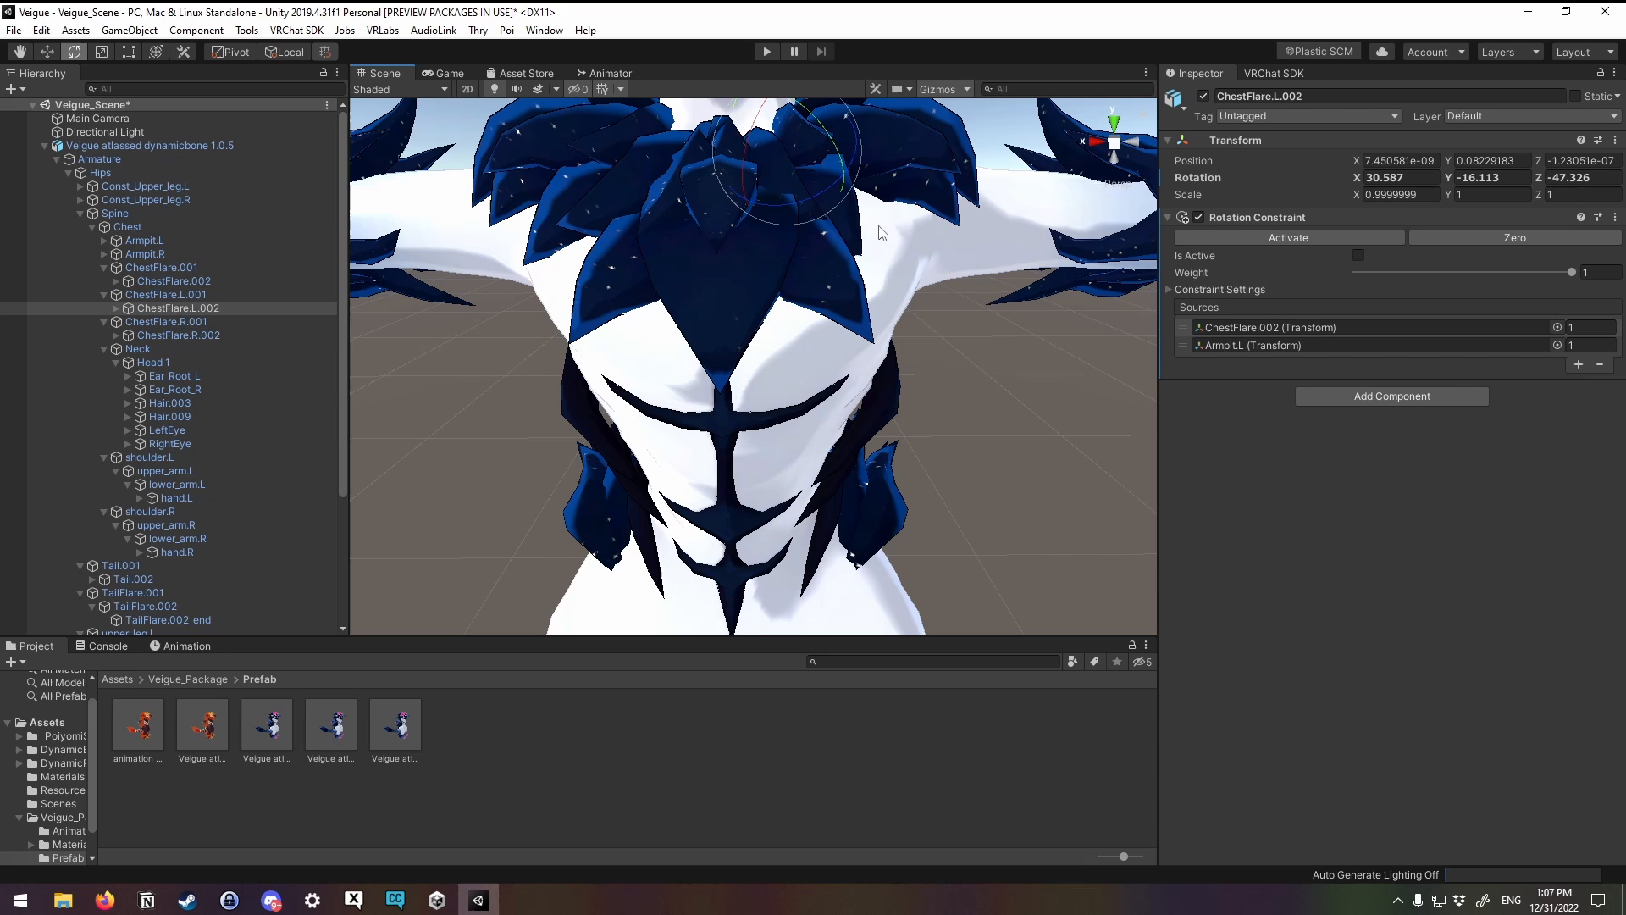
{"action": "mouse_move", "coordinate": [685, 190]}
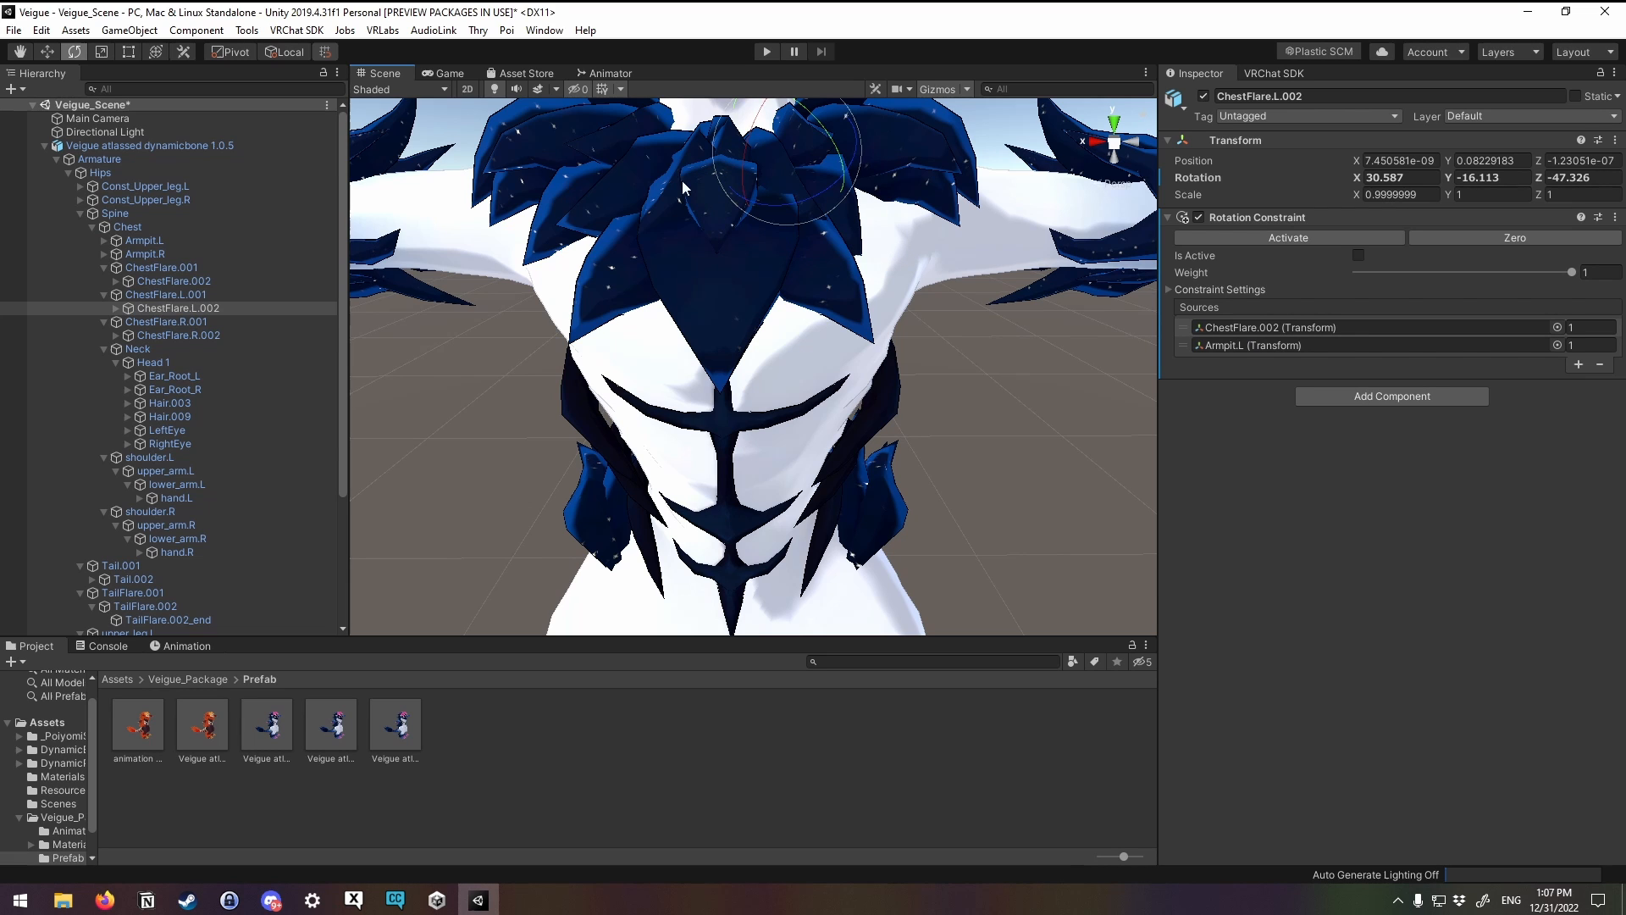
{"action": "mouse_move", "coordinate": [424, 268]}
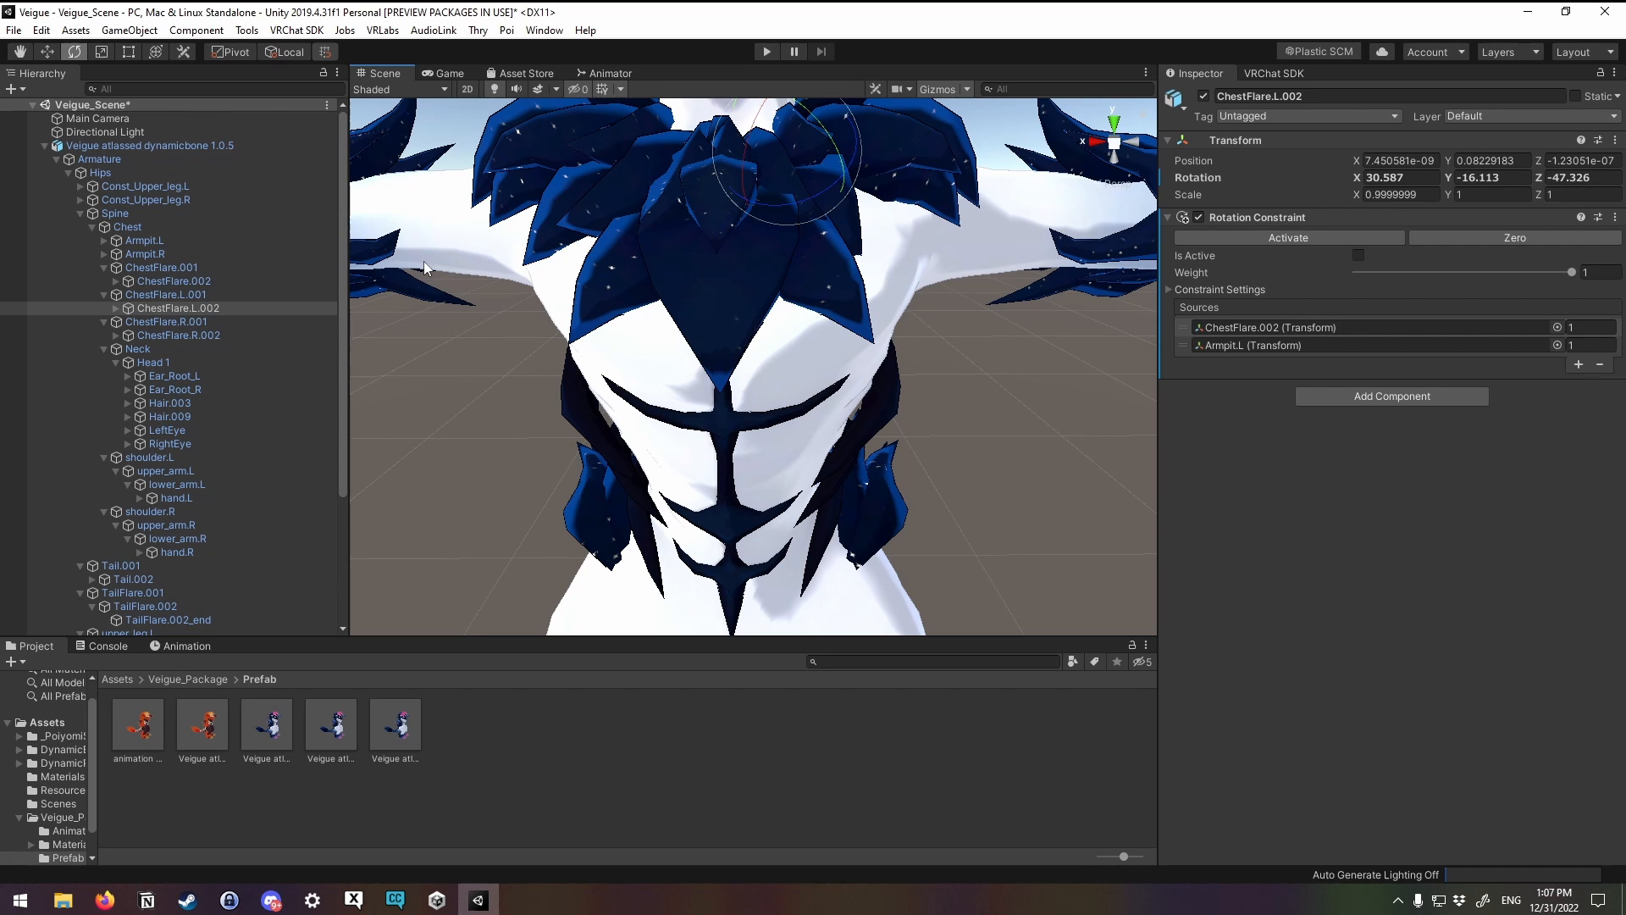
{"action": "left_click", "coordinate": [179, 335]}
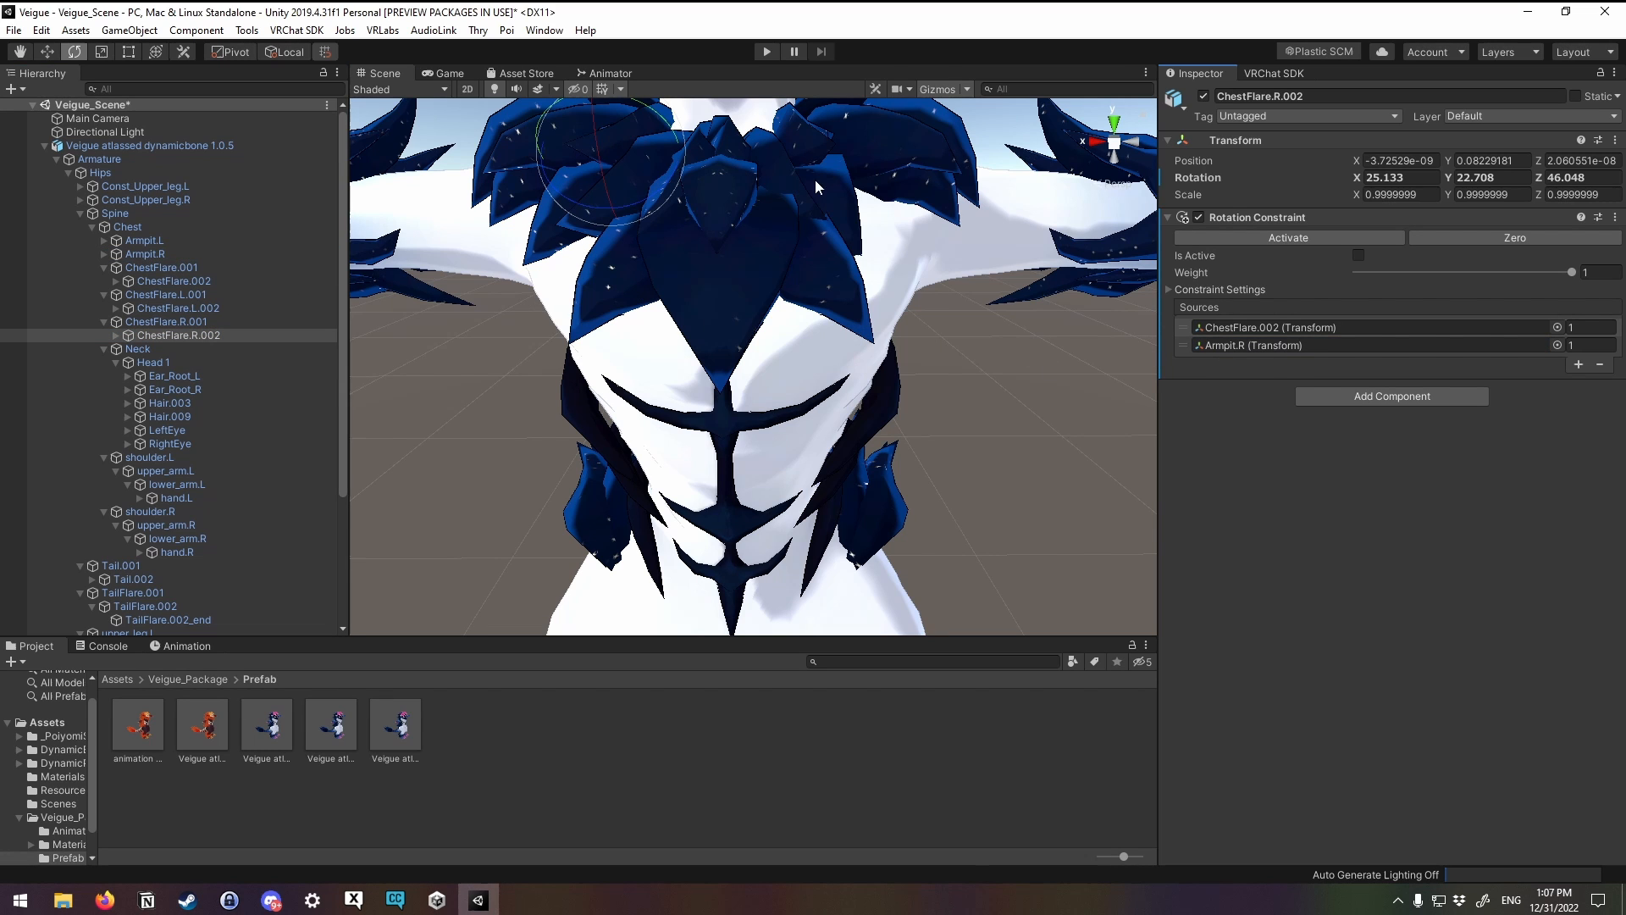
{"action": "left_click_drag", "start_coordinate": [808, 186], "coordinate": [943, 322]}
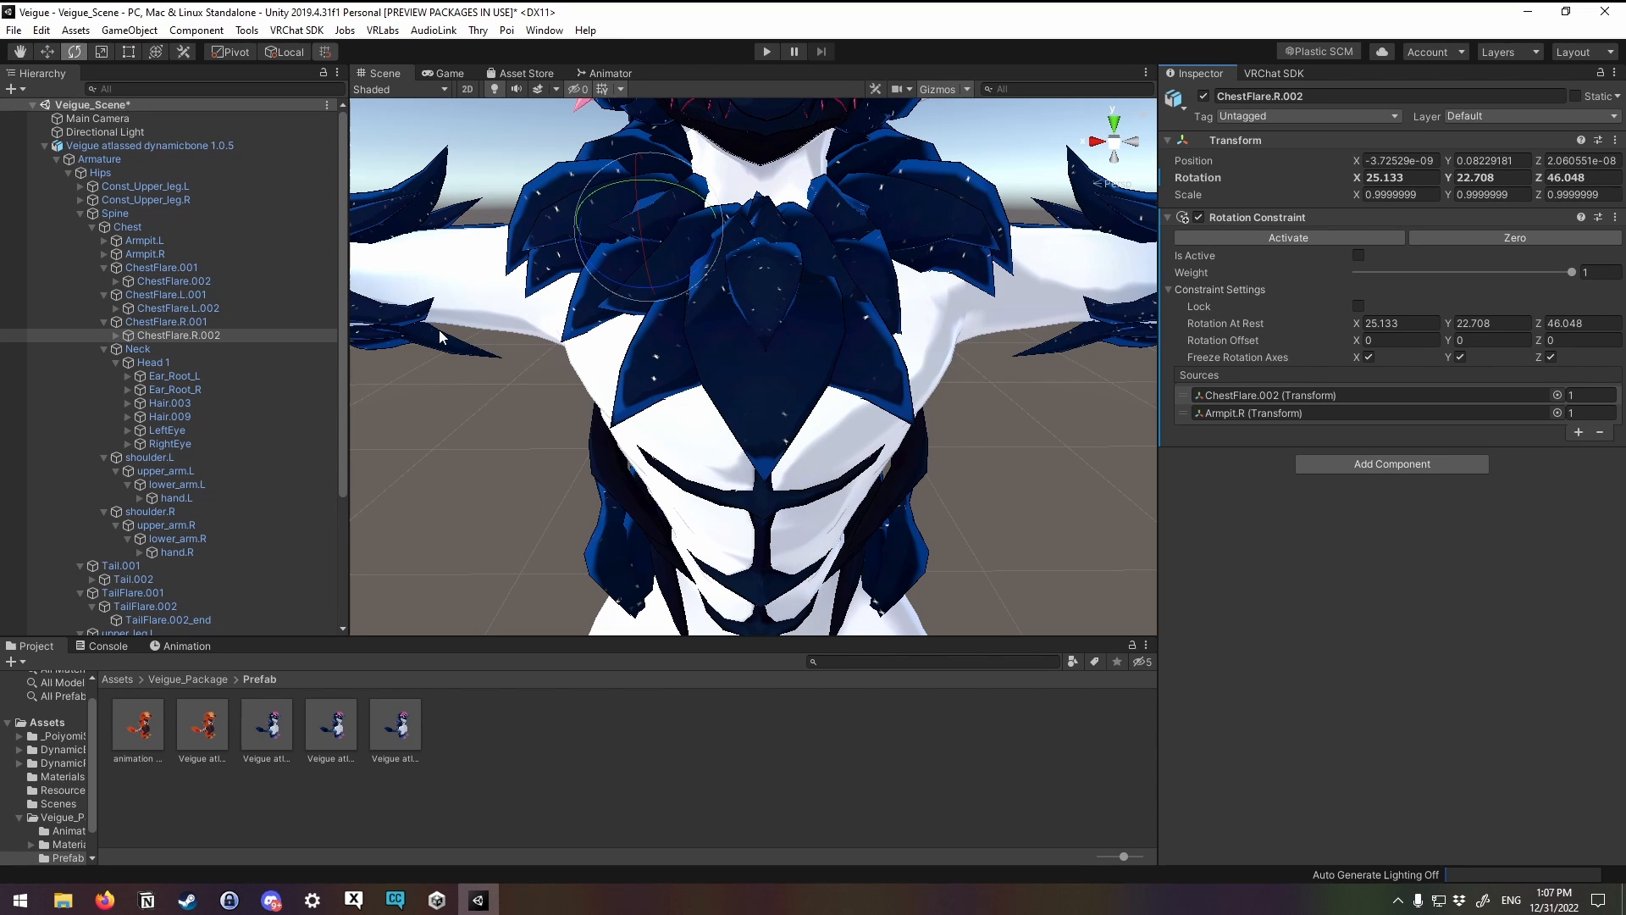
Step: Activate the Rotation Constraints on ChestFlare.L.002 and ChestFlare.R.002
{"action": "left_click", "coordinate": [177, 306]}
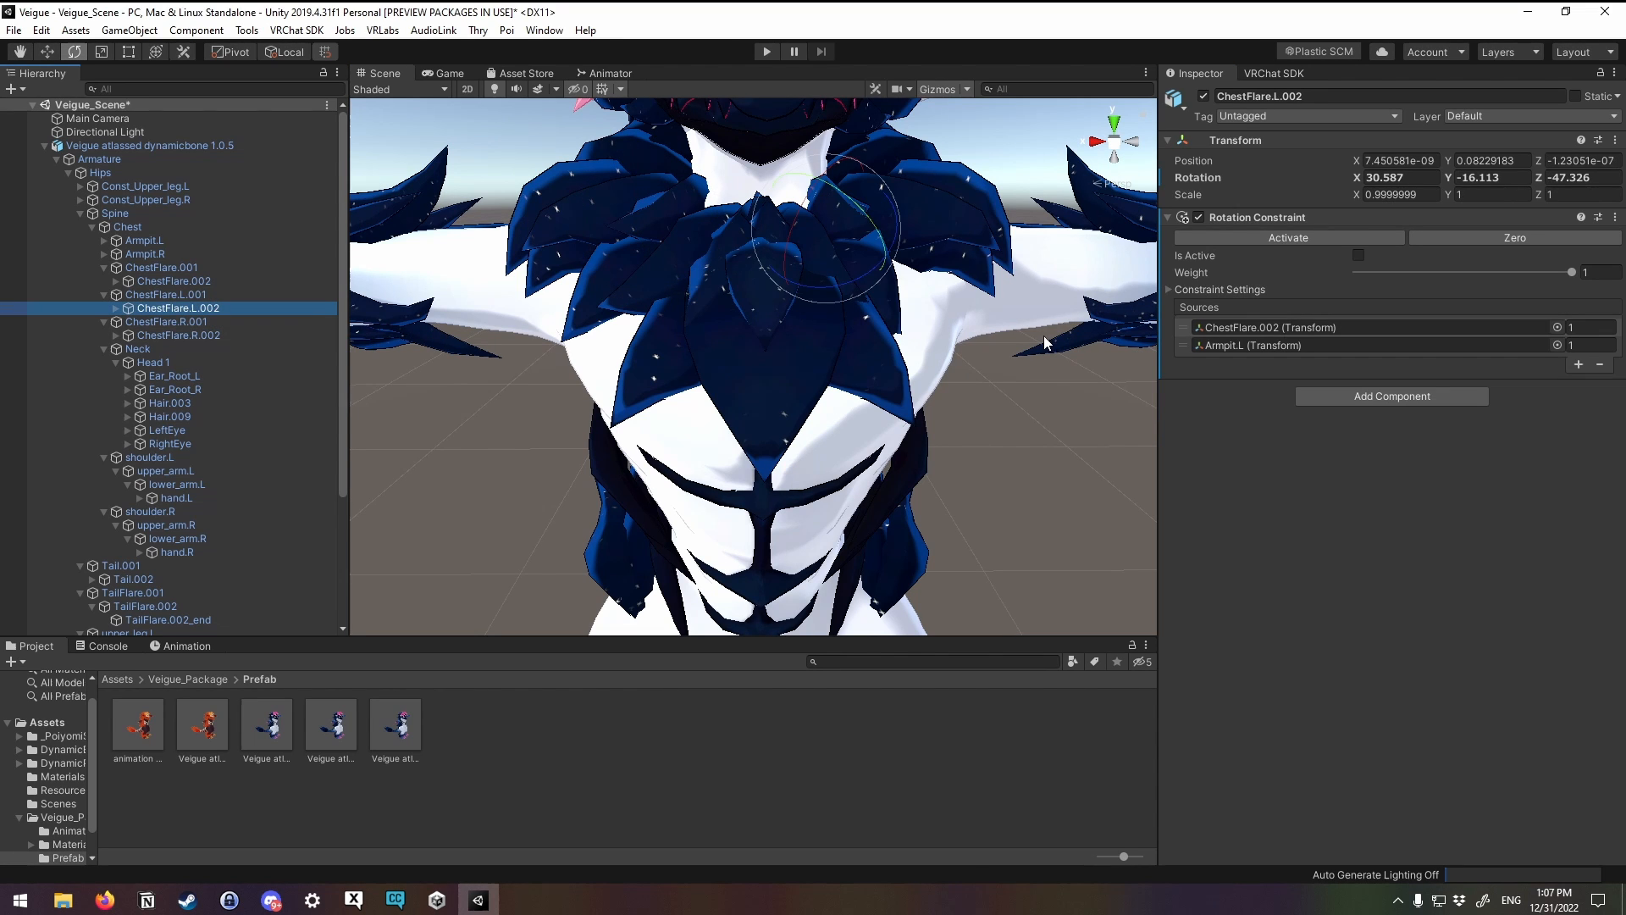
{"action": "left_click", "coordinate": [1172, 290]}
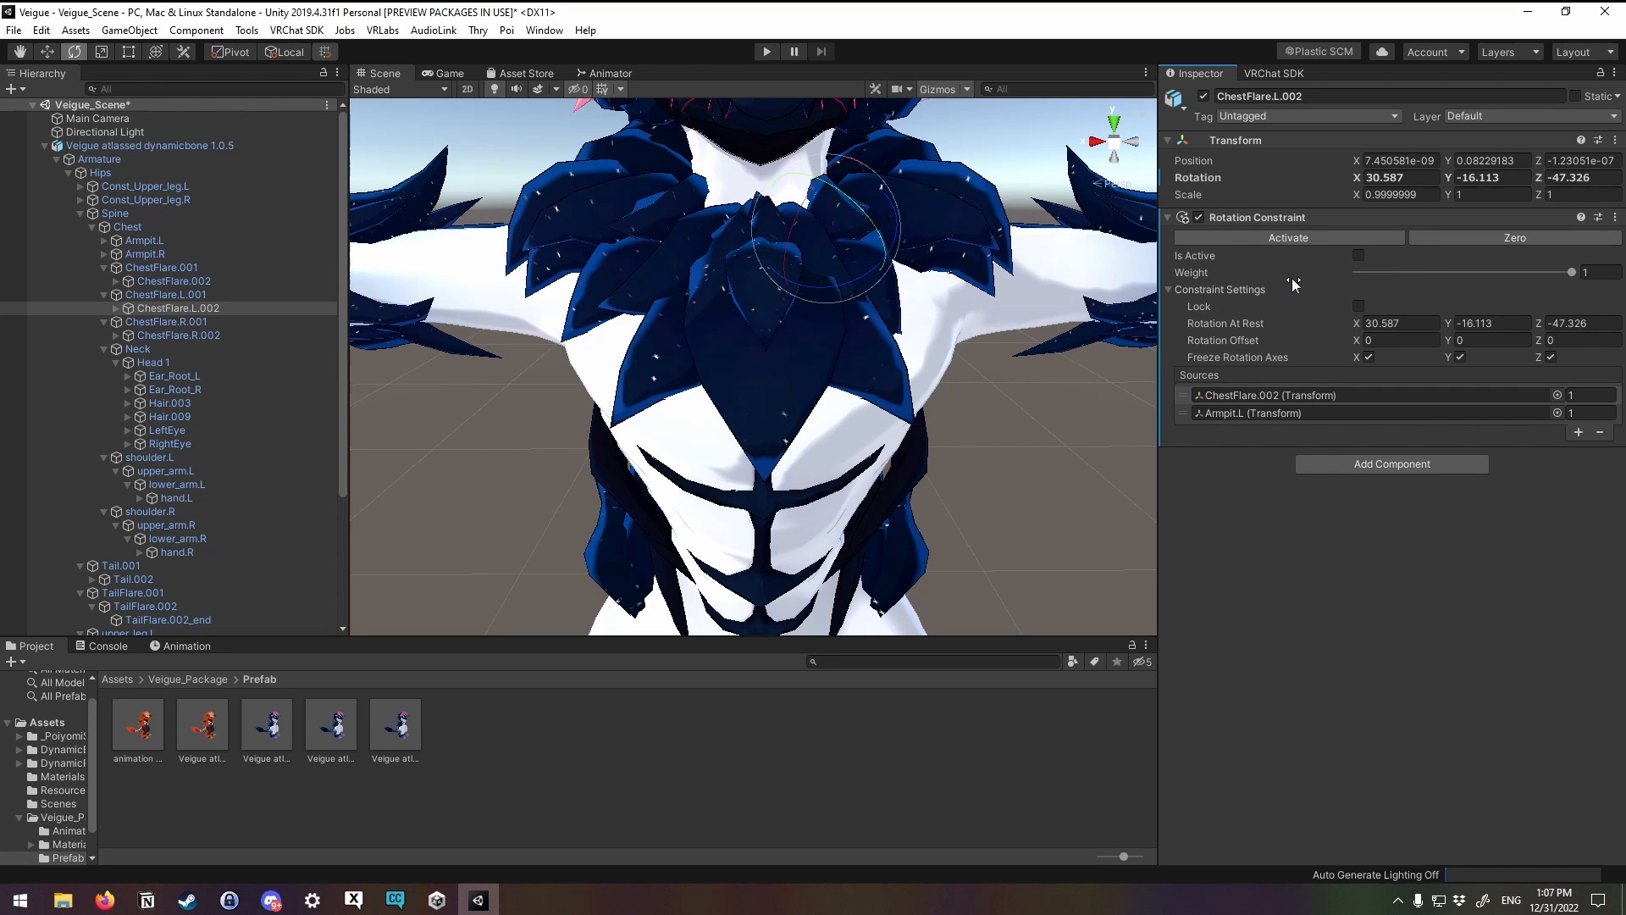
{"action": "left_click", "coordinate": [1356, 255]}
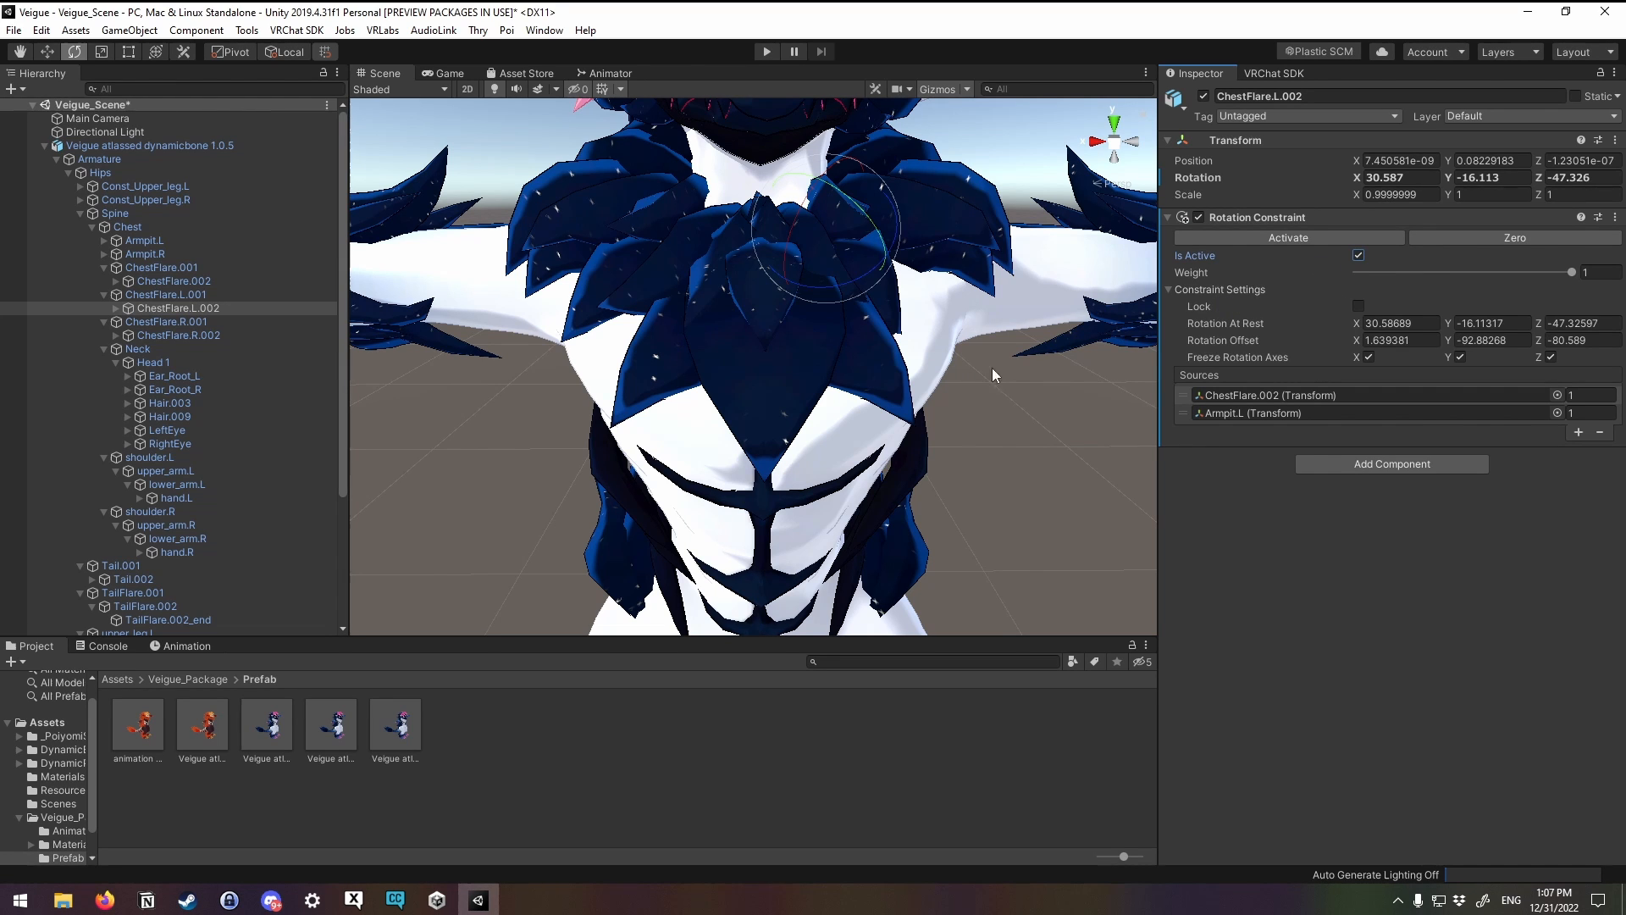
{"action": "left_click", "coordinate": [178, 335]}
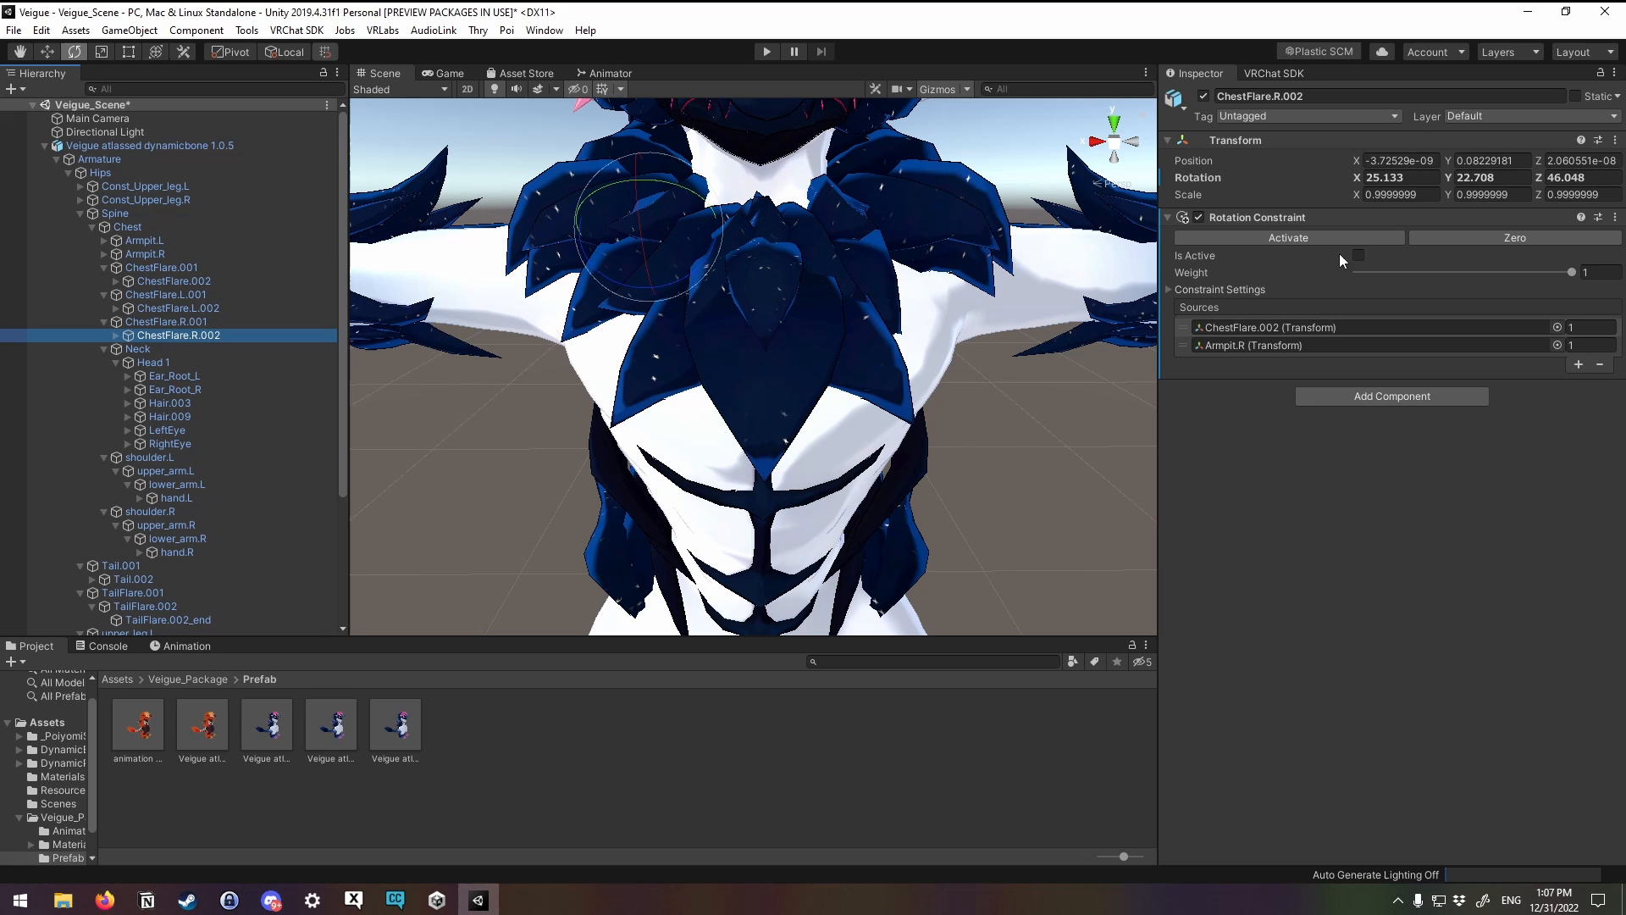
{"action": "left_click", "coordinate": [1358, 255]}
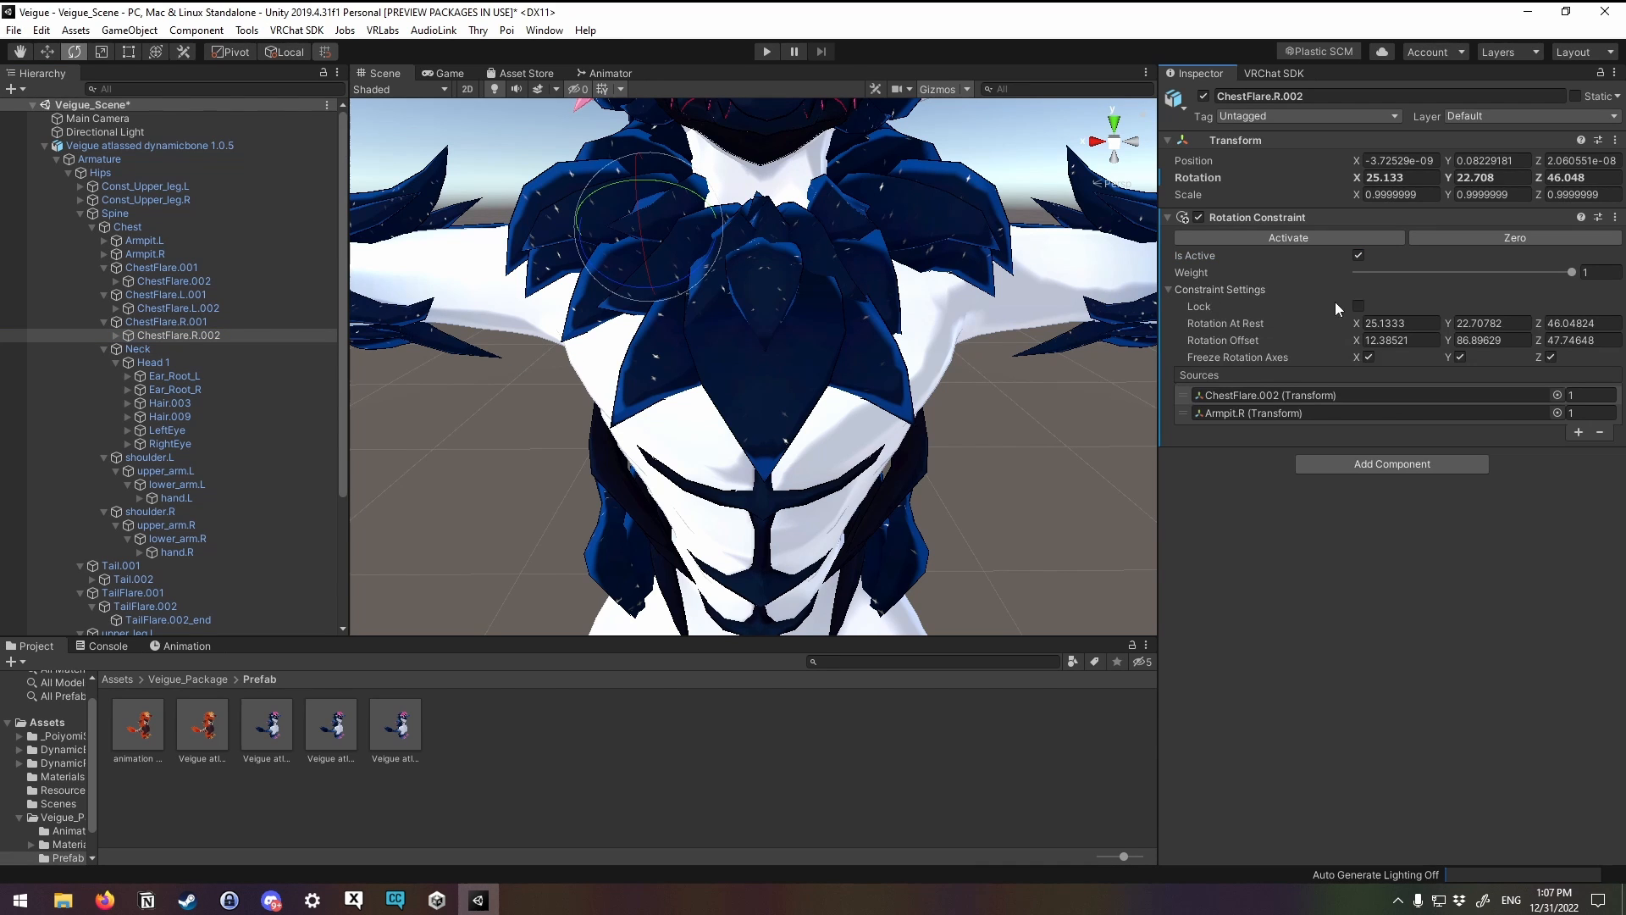
Step: Expand ChestFlare.L.002's constraint settings and lock its rest and offset values
{"action": "left_click", "coordinate": [177, 308]}
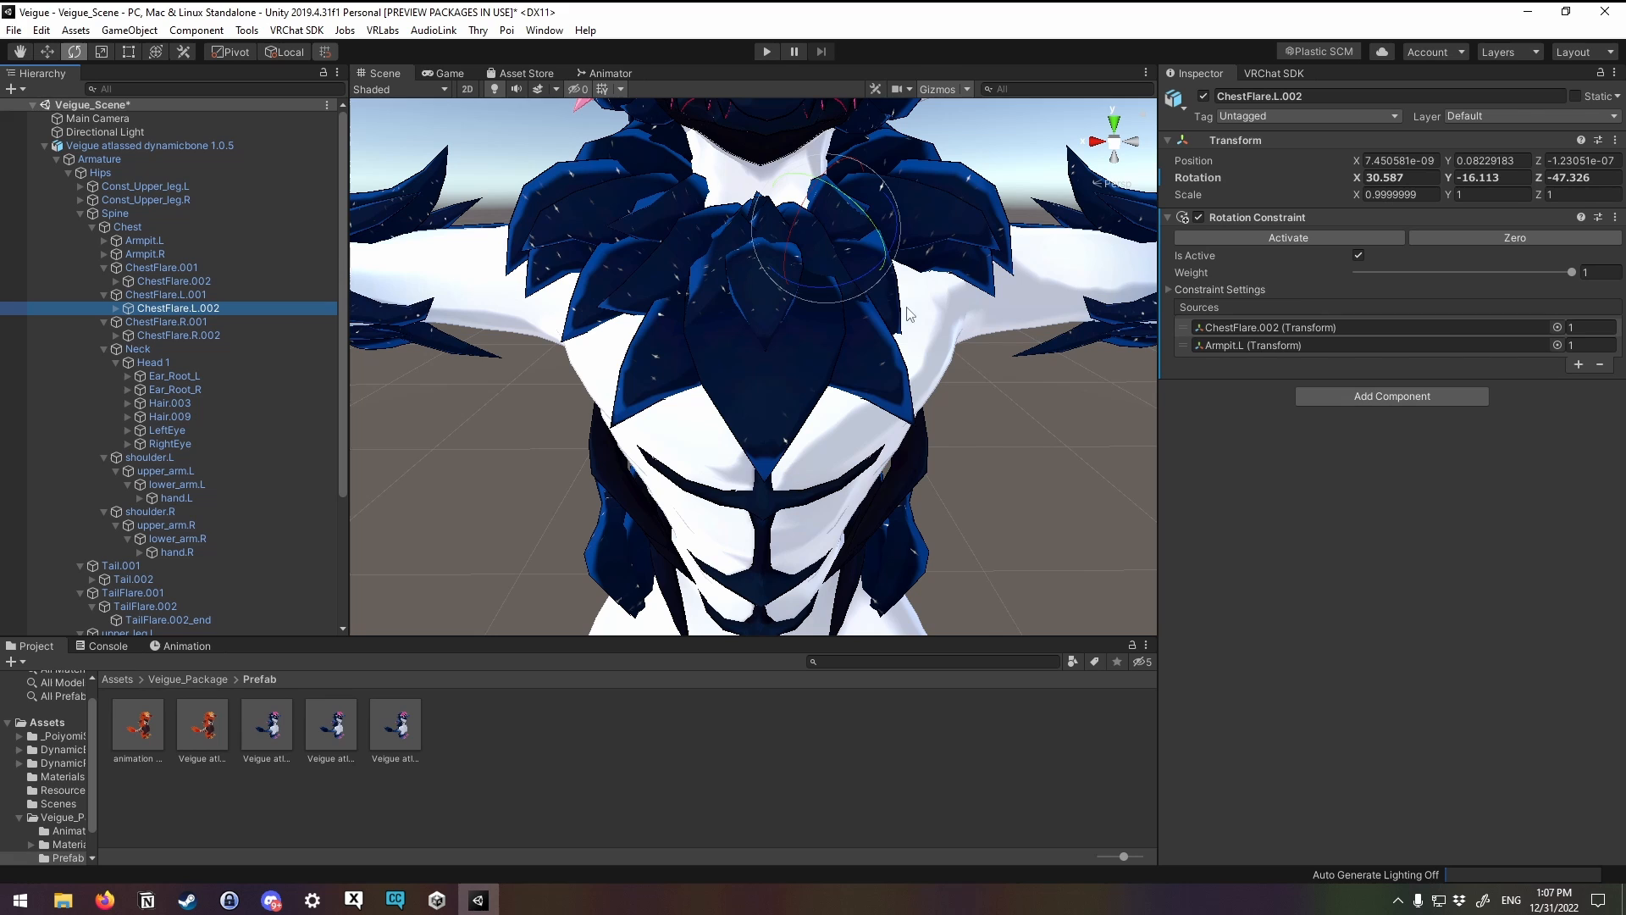
{"action": "left_click", "coordinate": [1178, 289]}
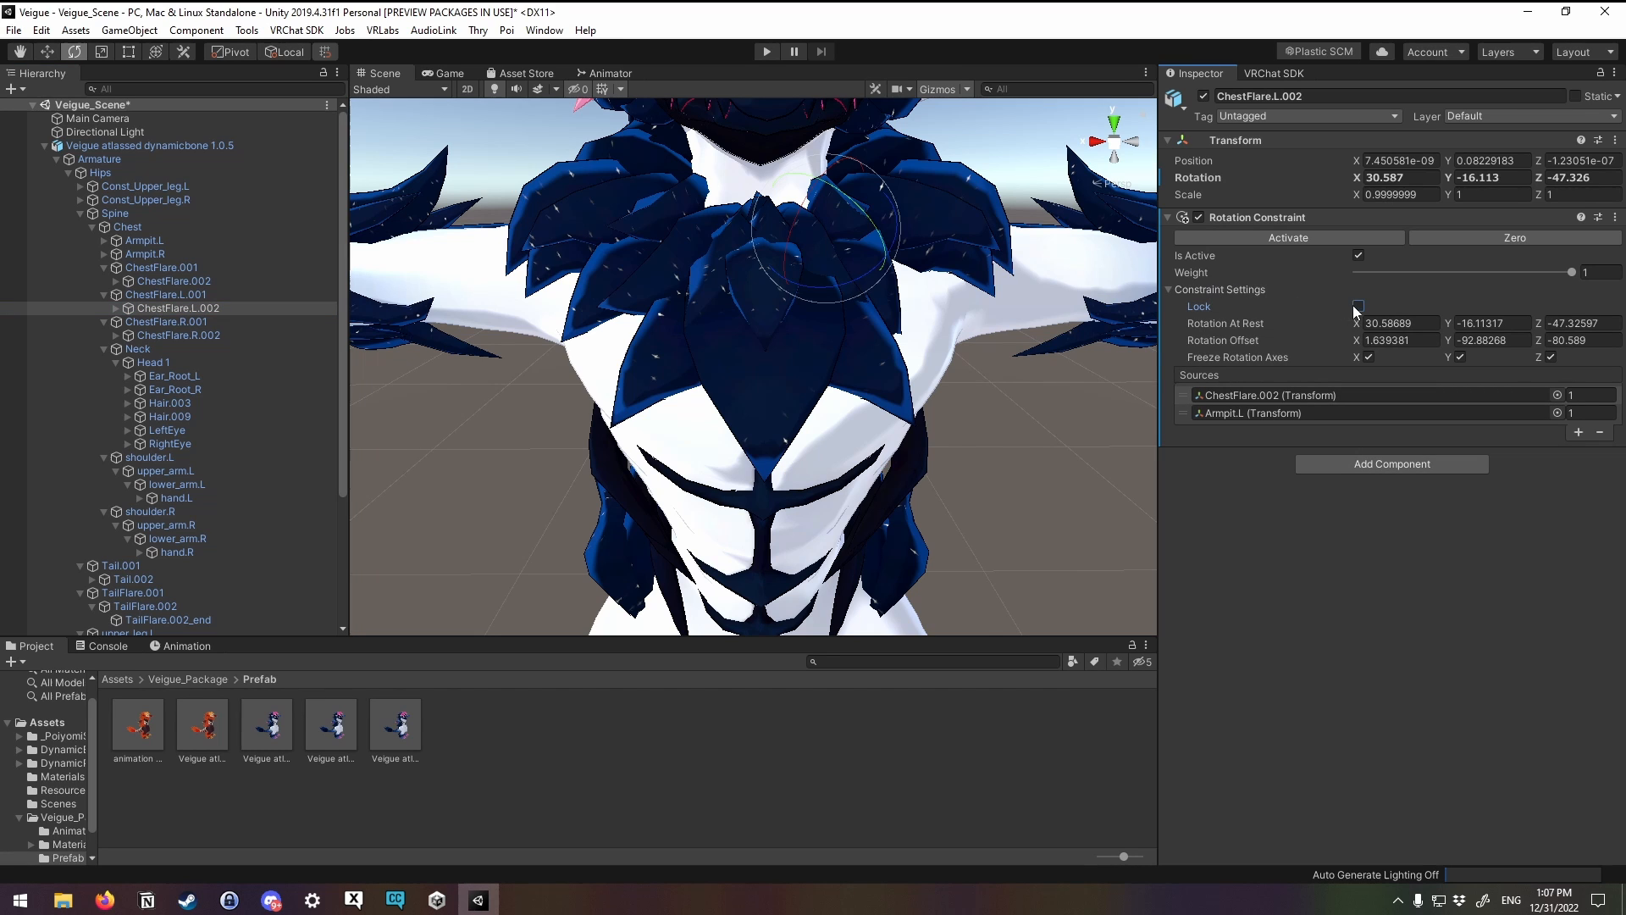
{"action": "left_click", "coordinate": [1359, 306]}
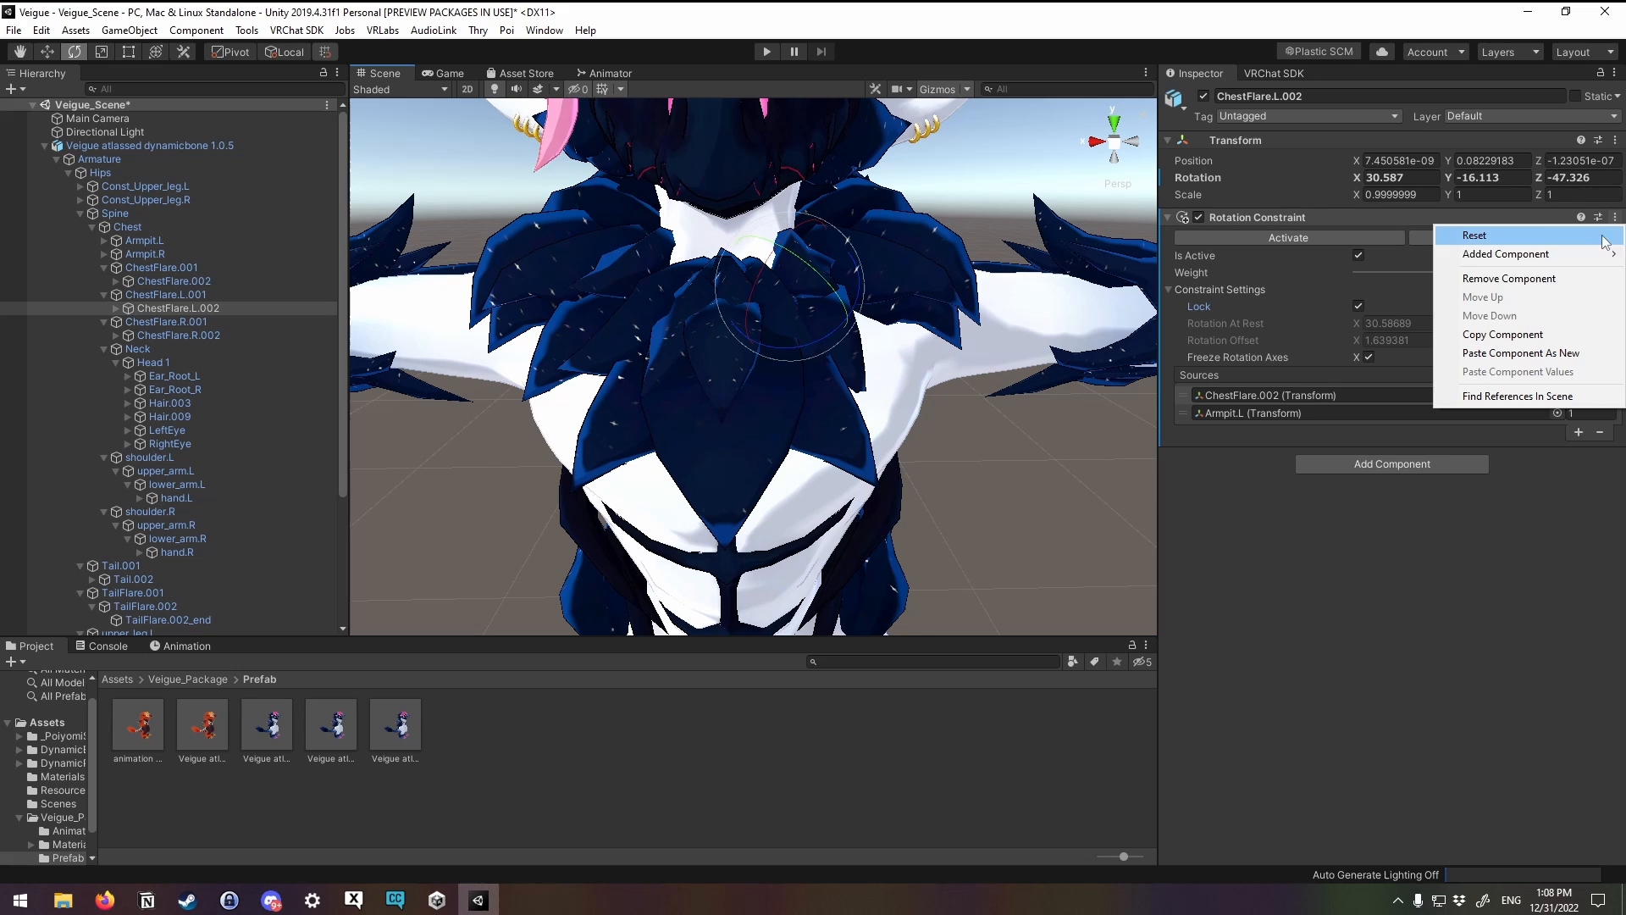
{"action": "left_click", "coordinate": [1473, 234]}
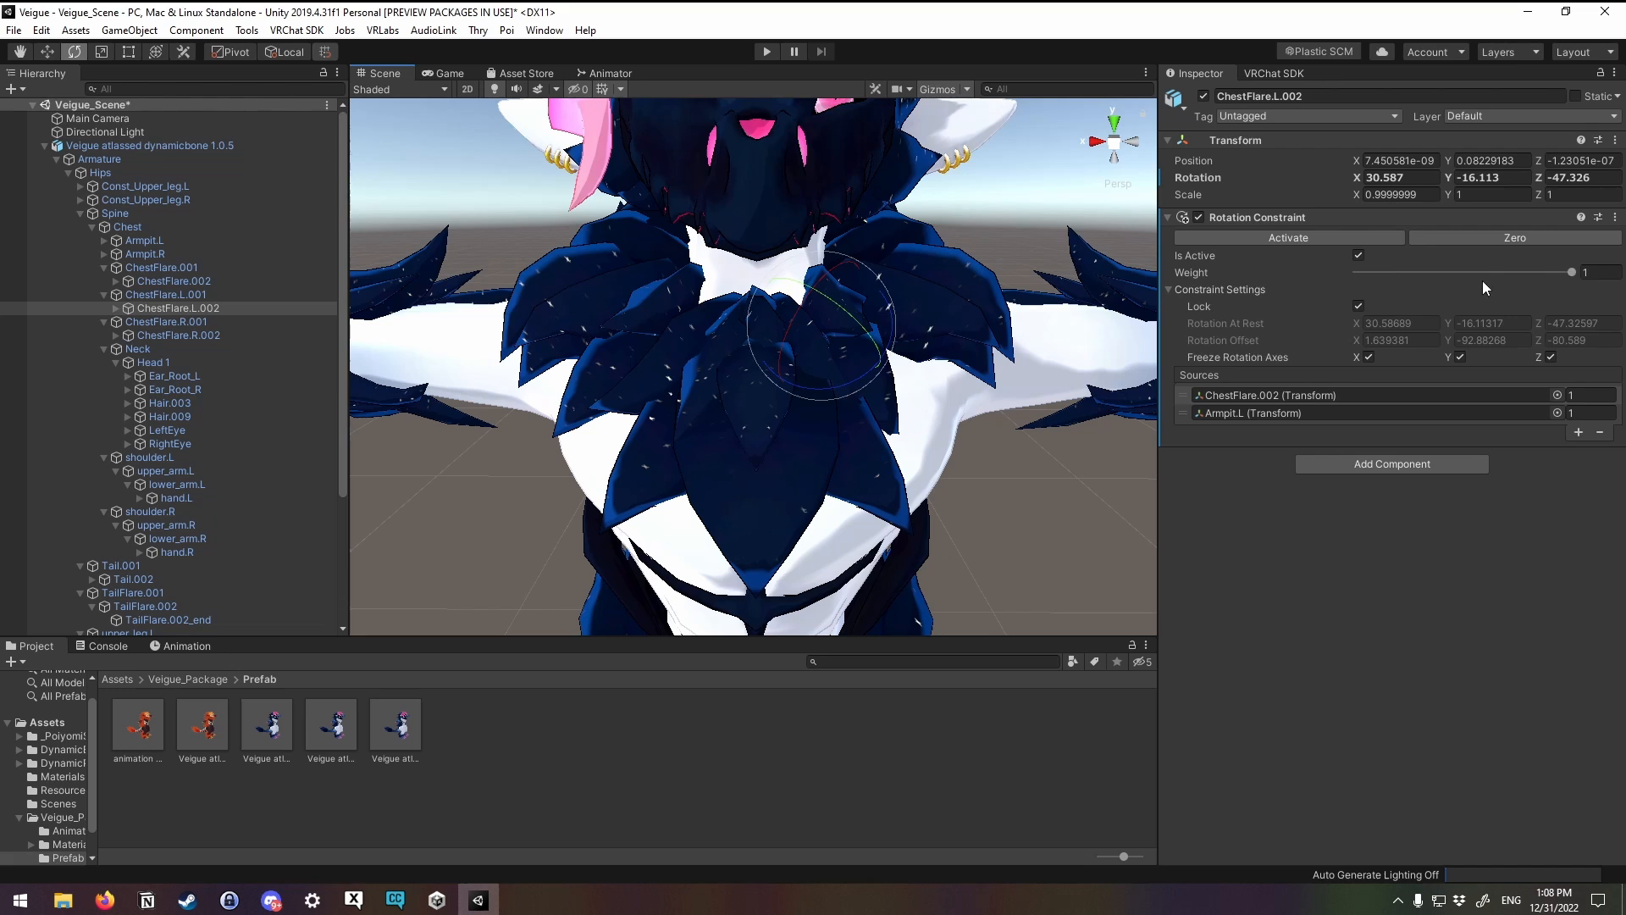
{"action": "left_click_drag", "start_coordinate": [1576, 272], "coordinate": [1355, 272]}
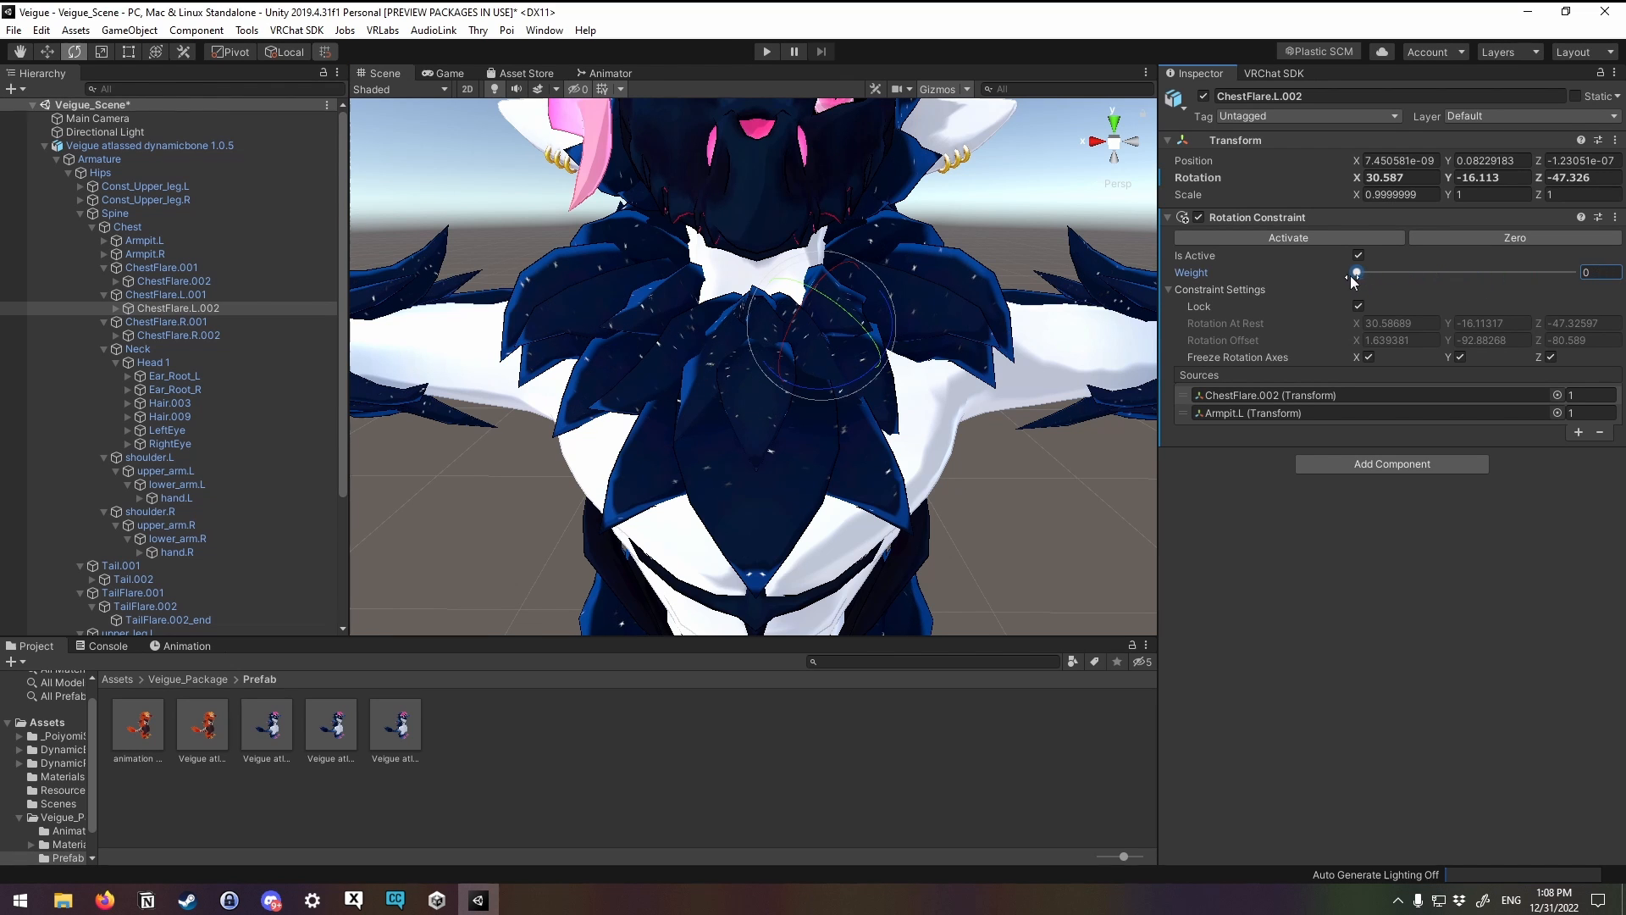
{"action": "left_click_drag", "start_coordinate": [1355, 272], "coordinate": [1525, 272]}
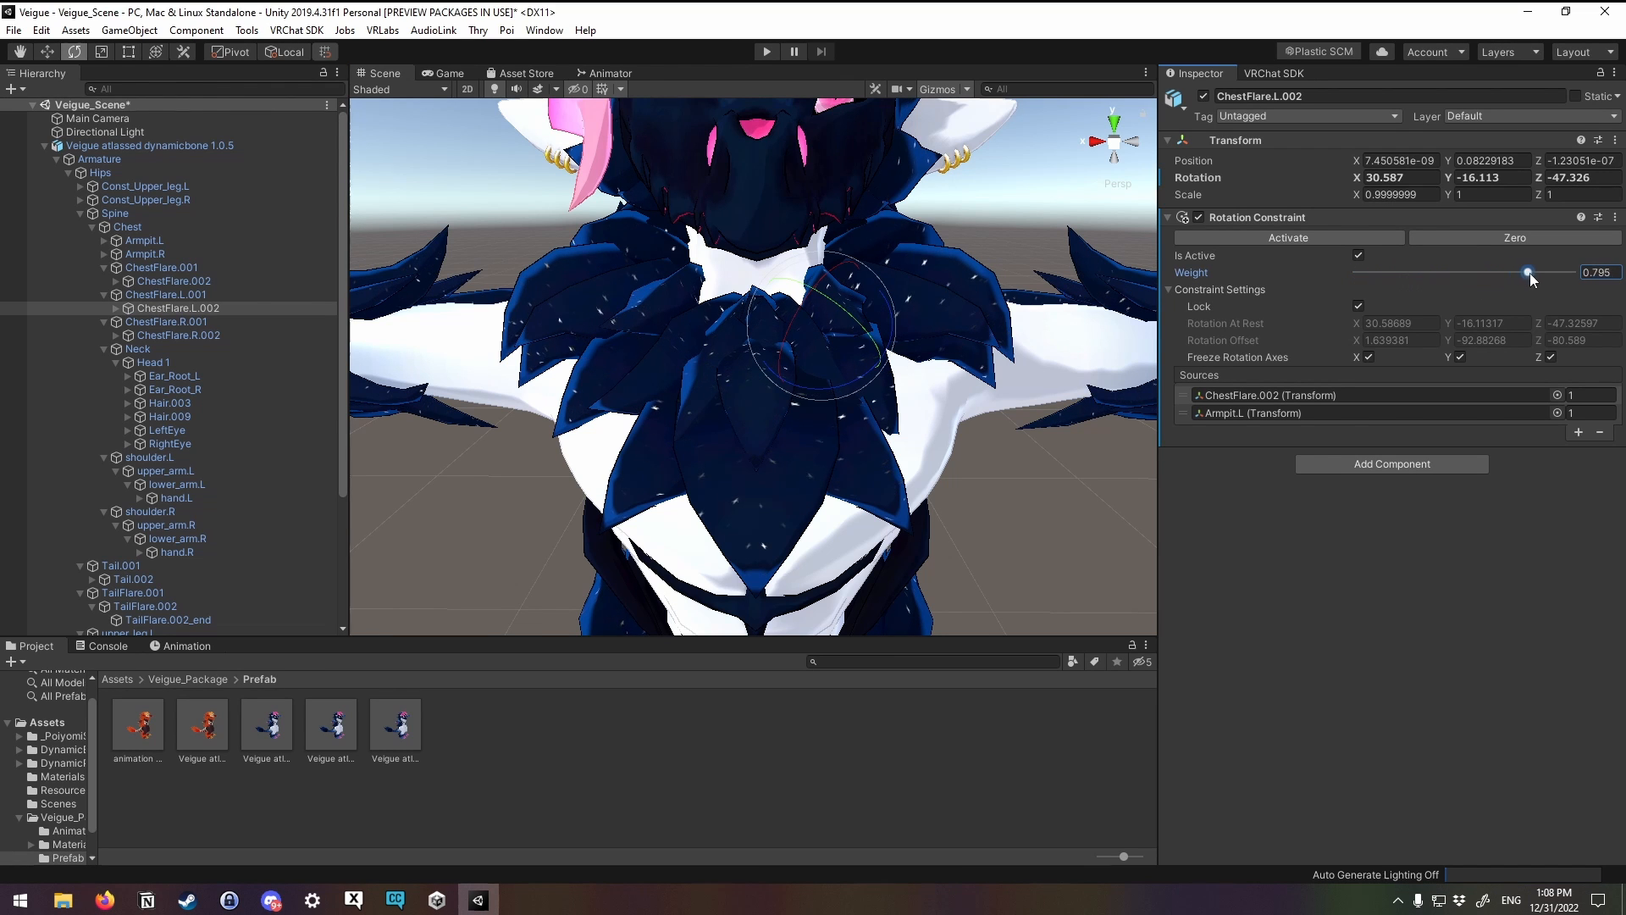
{"action": "left_click_drag", "start_coordinate": [1526, 272], "coordinate": [1571, 272]}
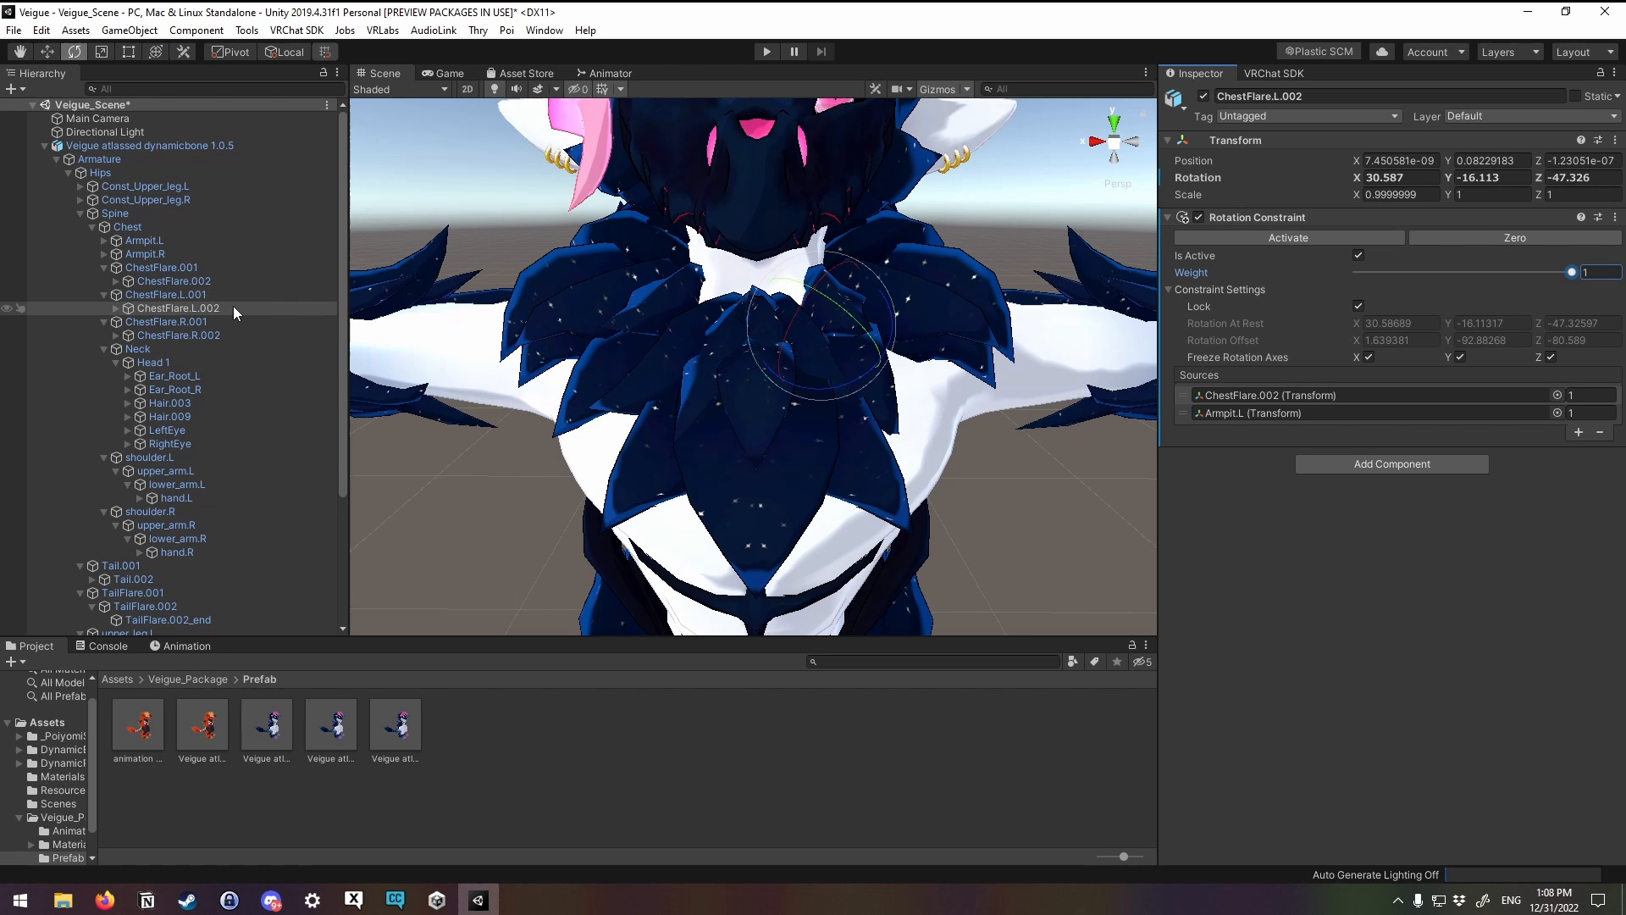
{"action": "mouse_move", "coordinate": [221, 311]}
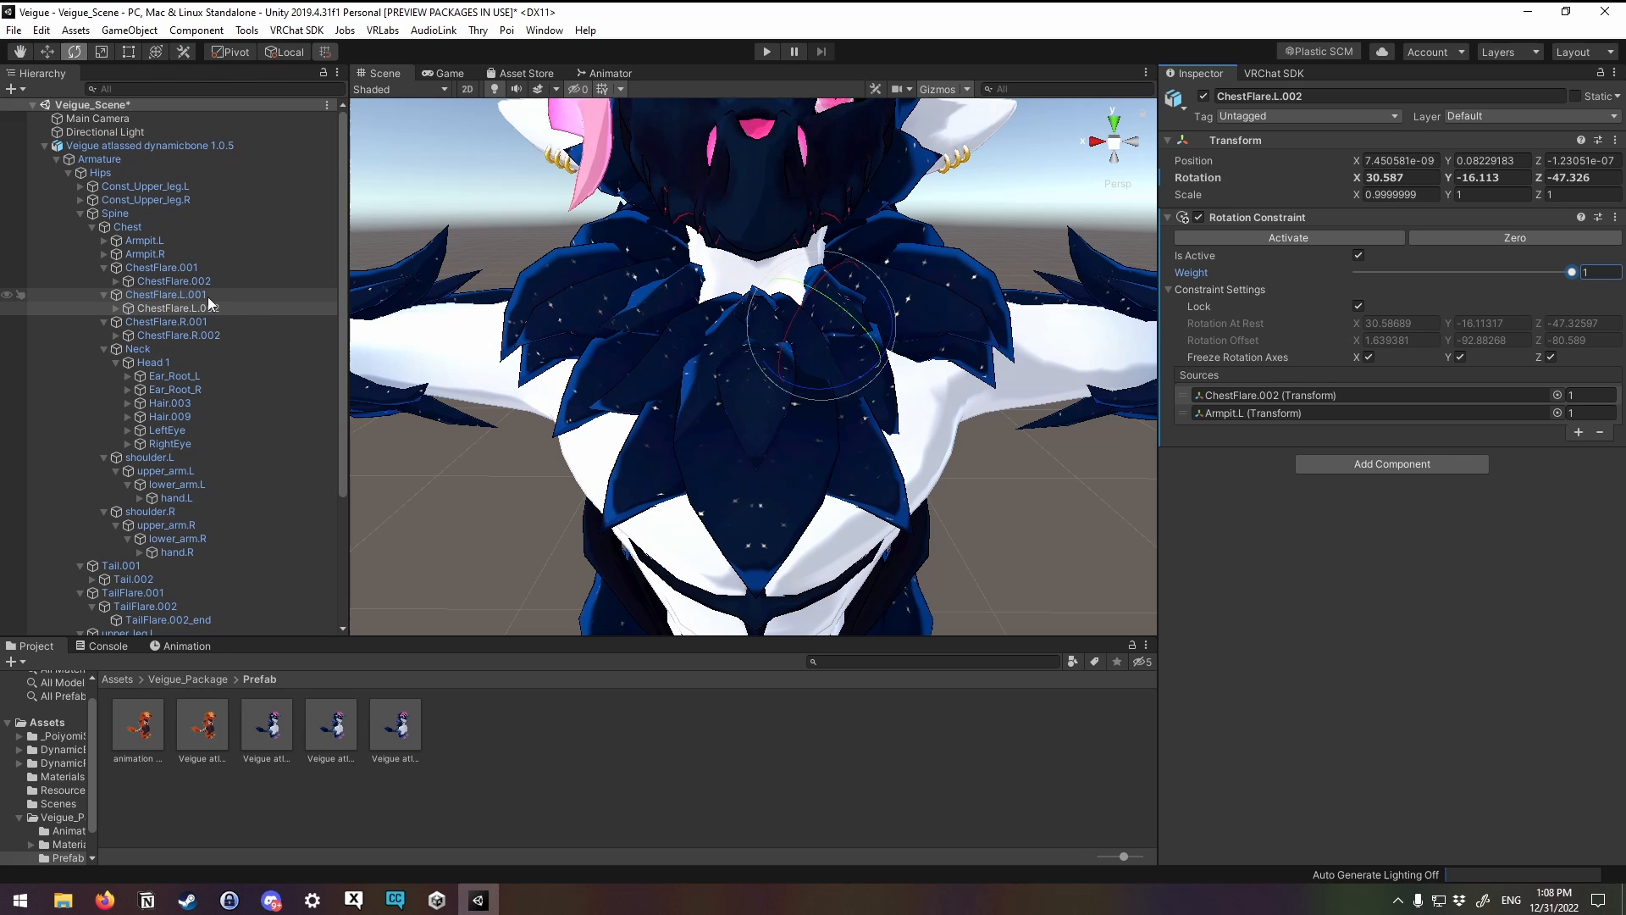
{"action": "left_click", "coordinate": [166, 308]}
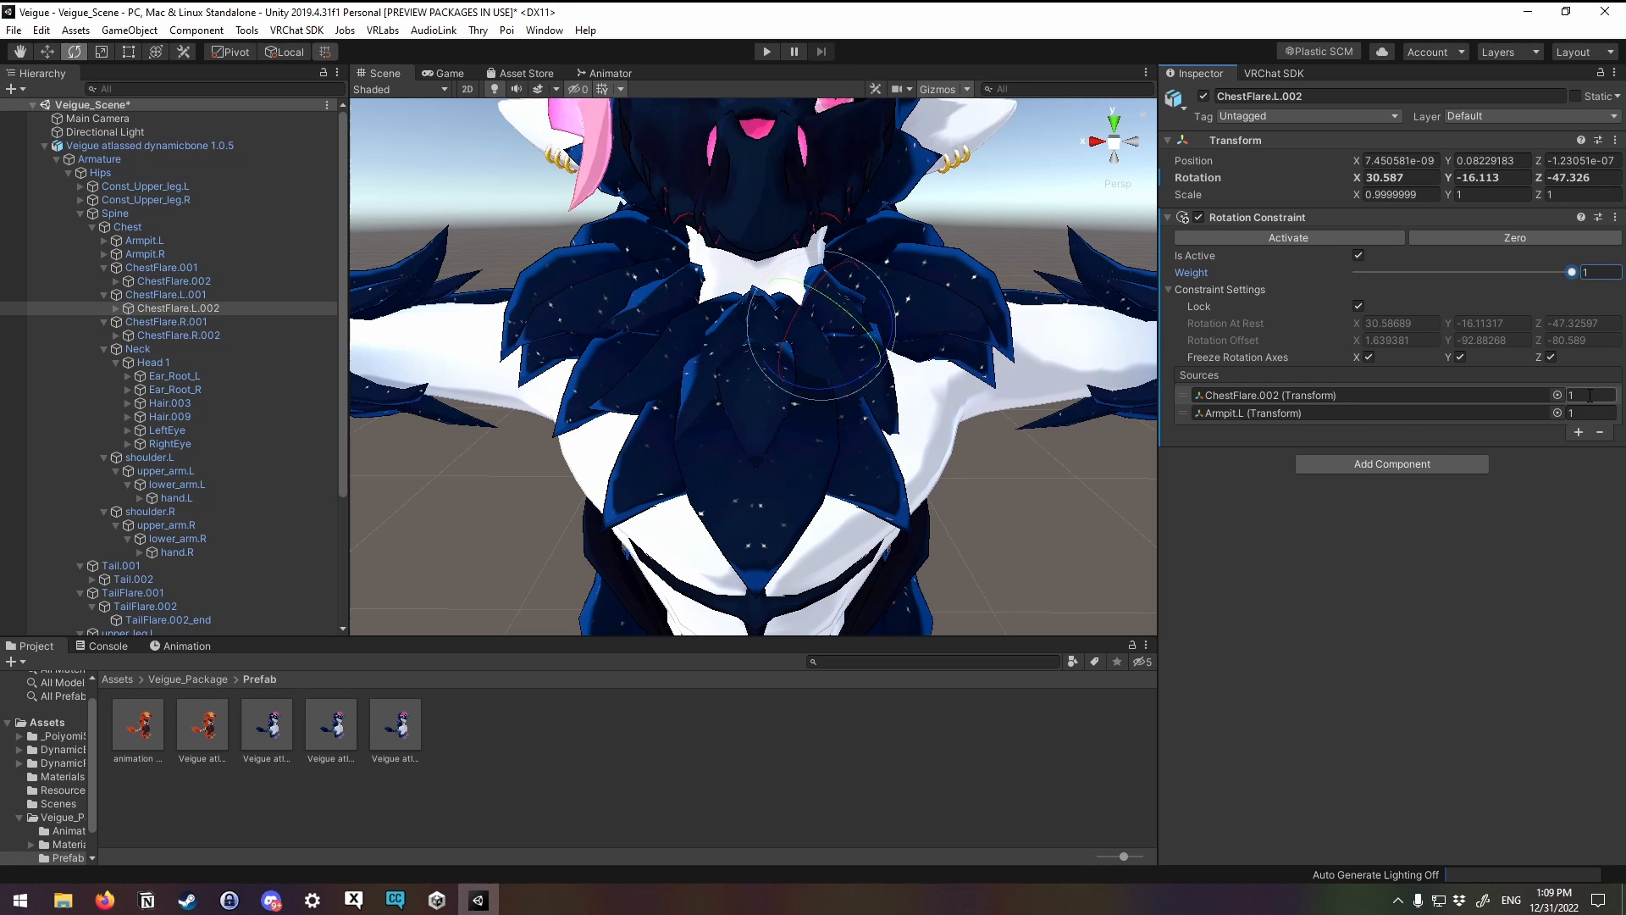
Step: Test the ChestFlare.002 source weight at 0 and 0.5, then restore it to 1
{"action": "left_click", "coordinate": [1590, 396]}
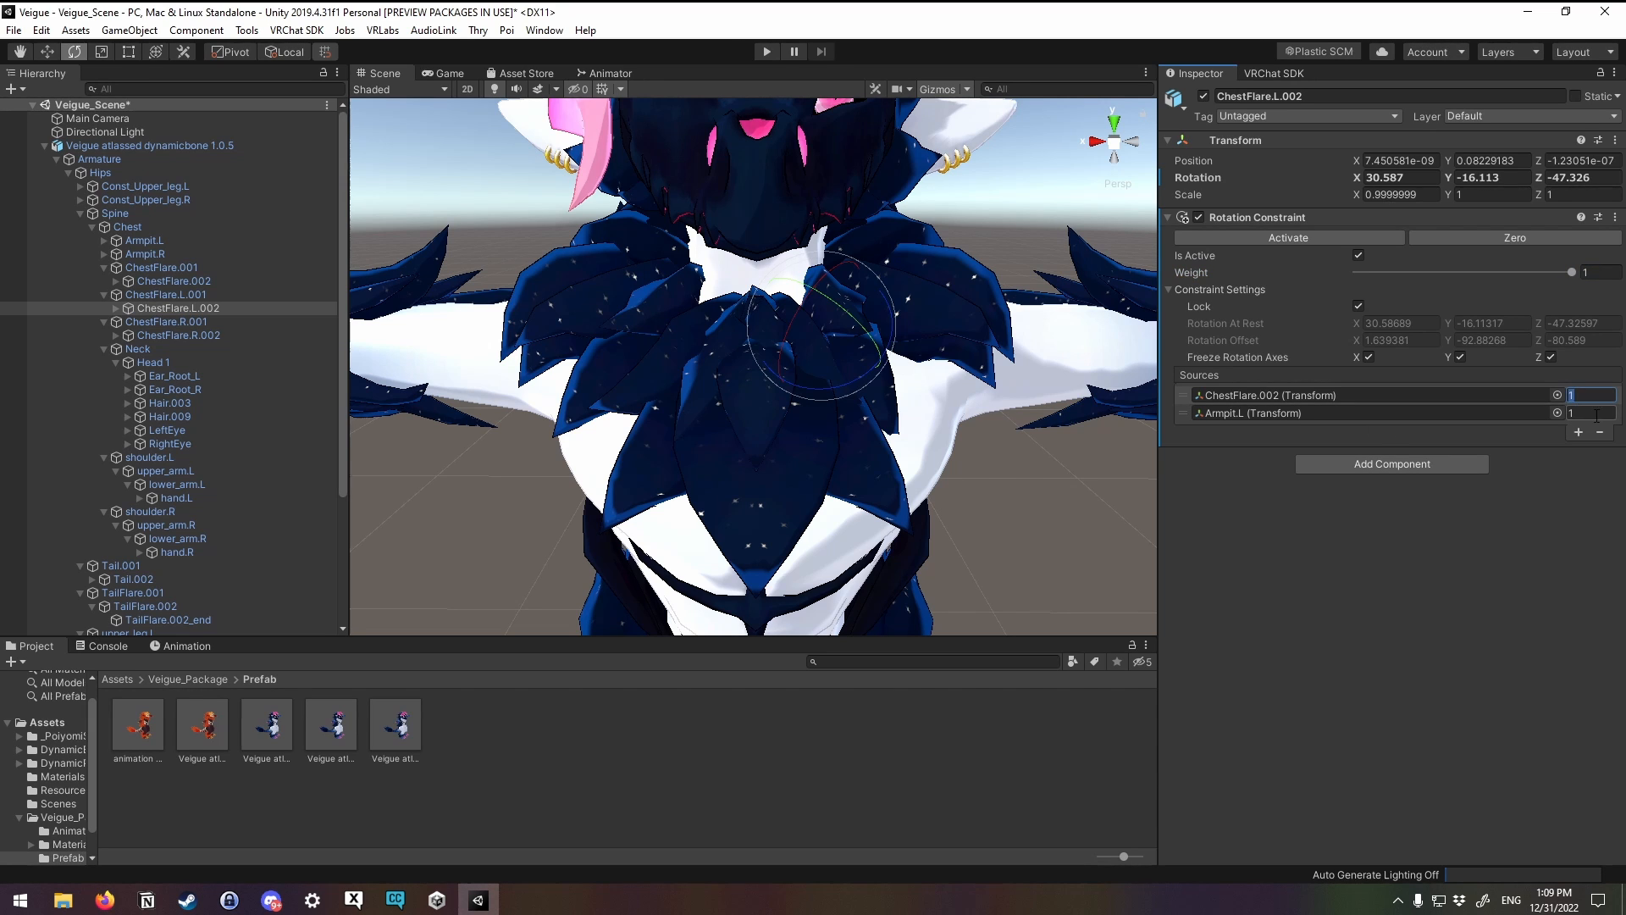
{"action": "type", "text": "0."}
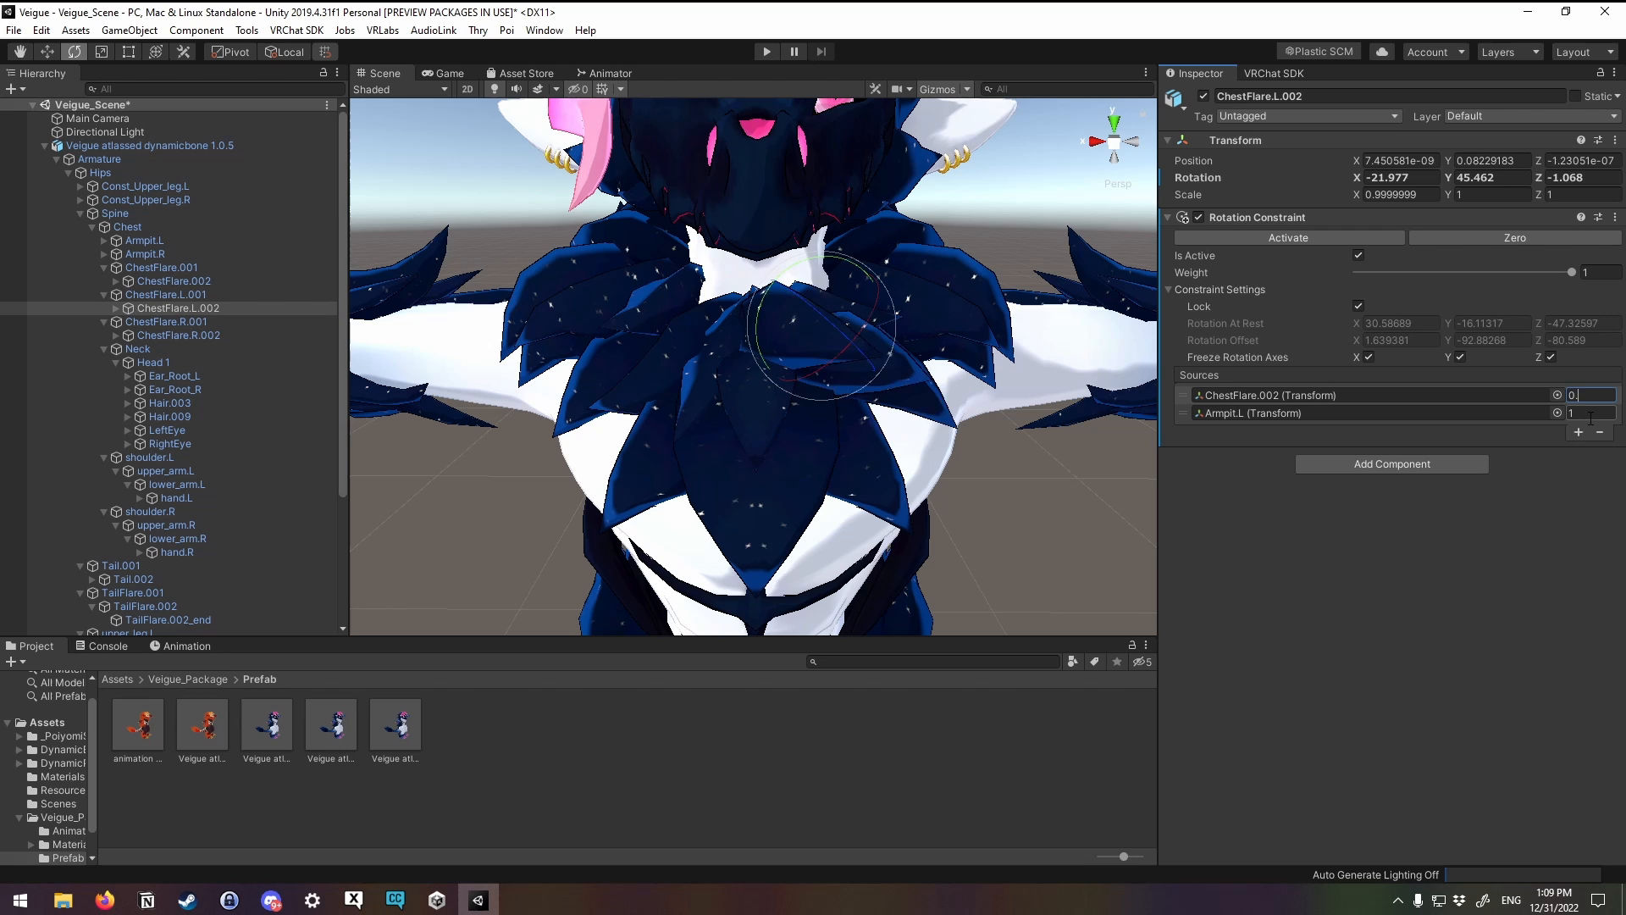
{"action": "type", "text": "0.5"}
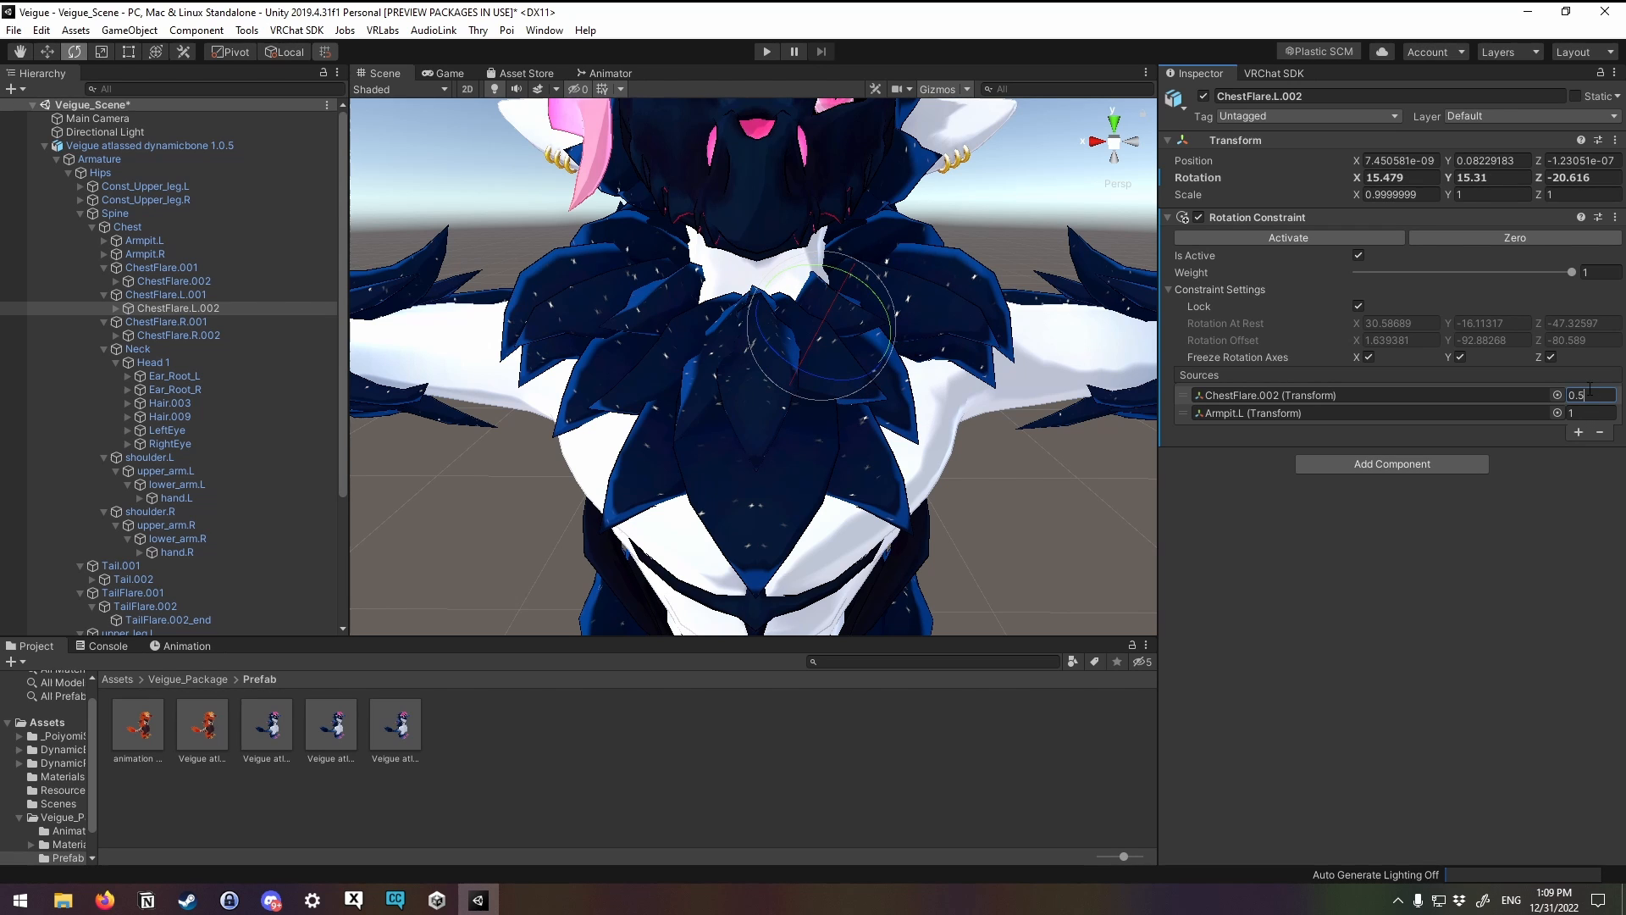
{"action": "left_click", "coordinate": [1586, 413]}
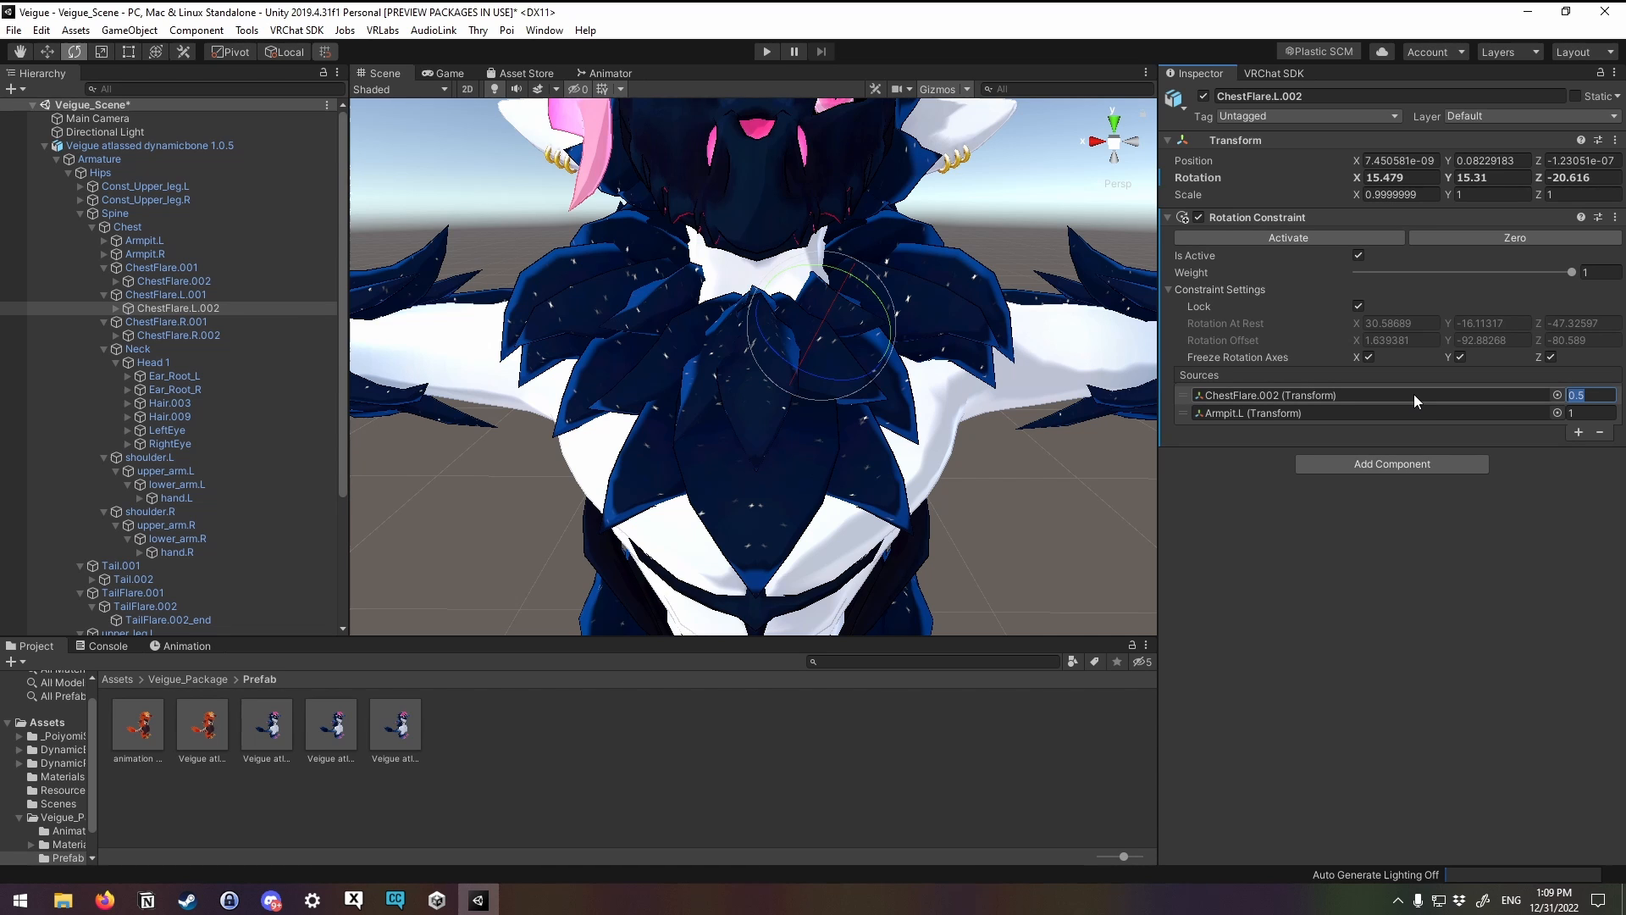
{"action": "left_click", "coordinate": [1580, 395]}
{"action": "type", "text": "1"}
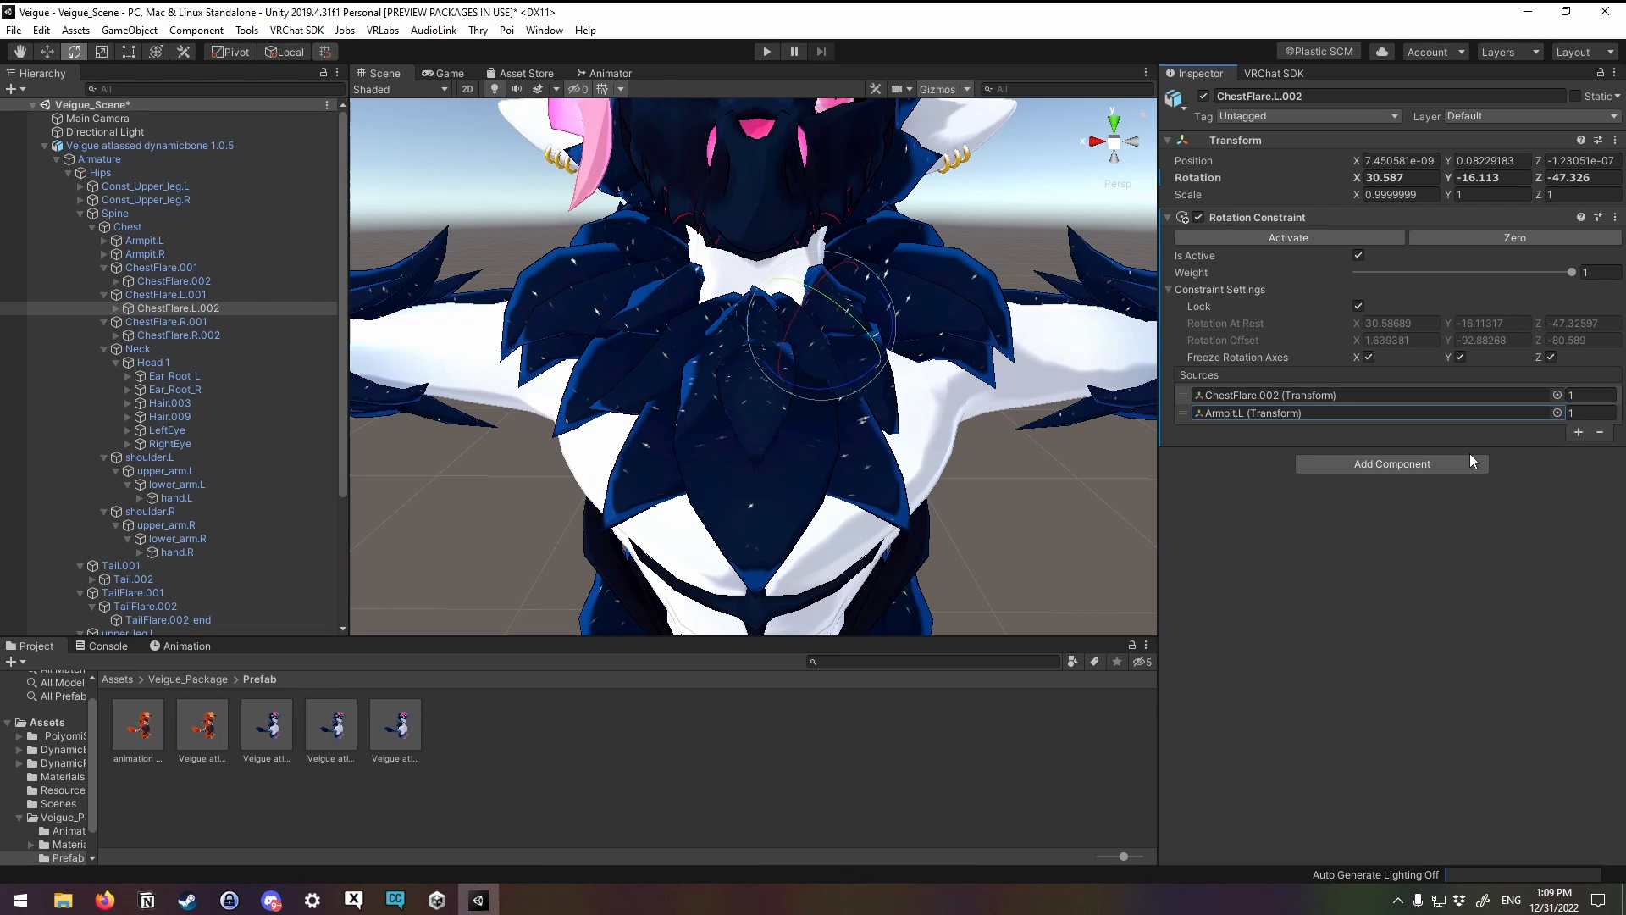
{"action": "left_click", "coordinate": [1586, 413]}
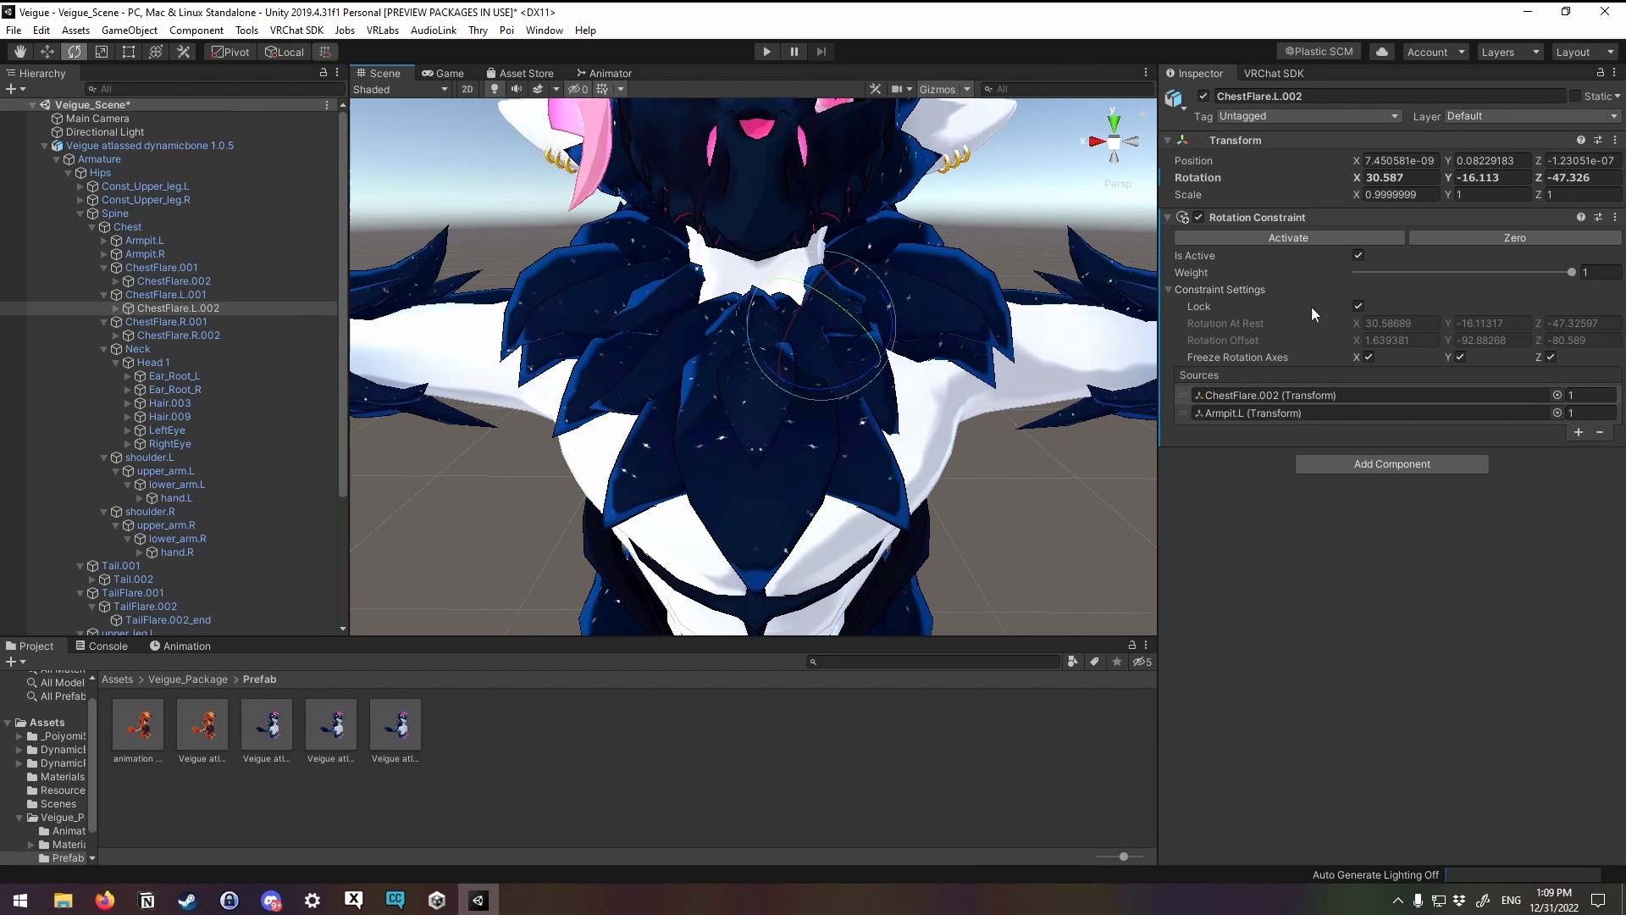
Step: Rotate ChestFlare.L.002 to a flatter rest angle for relocking the constraint
{"action": "left_click_drag", "start_coordinate": [850, 311], "coordinate": [902, 373]}
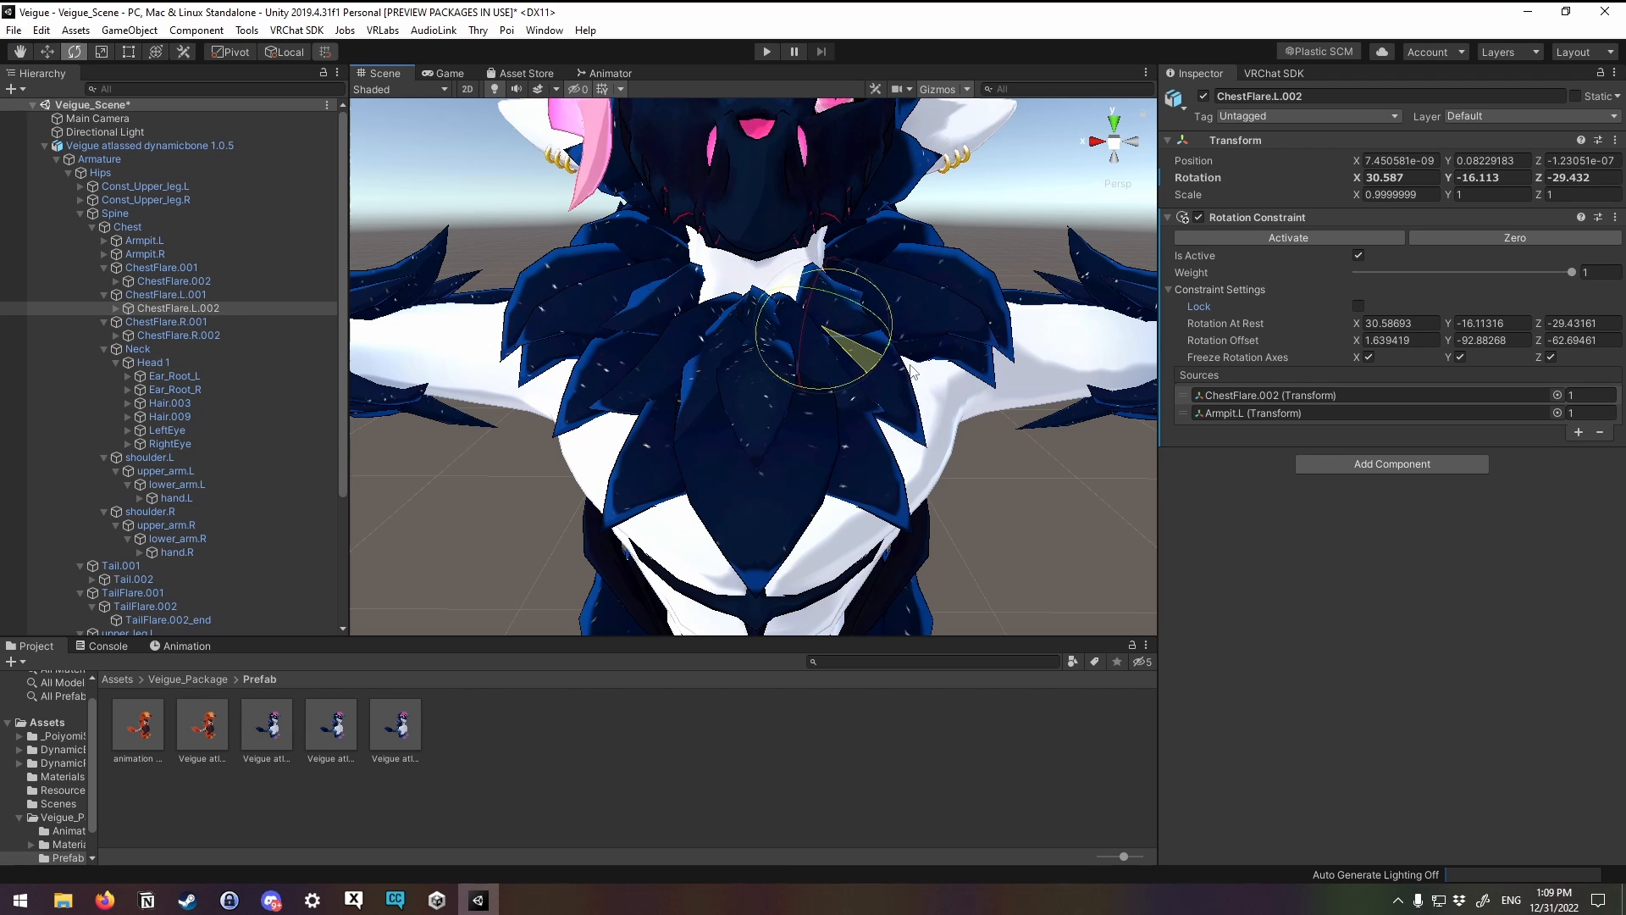
{"action": "left_click_drag", "start_coordinate": [830, 352], "coordinate": [851, 332]}
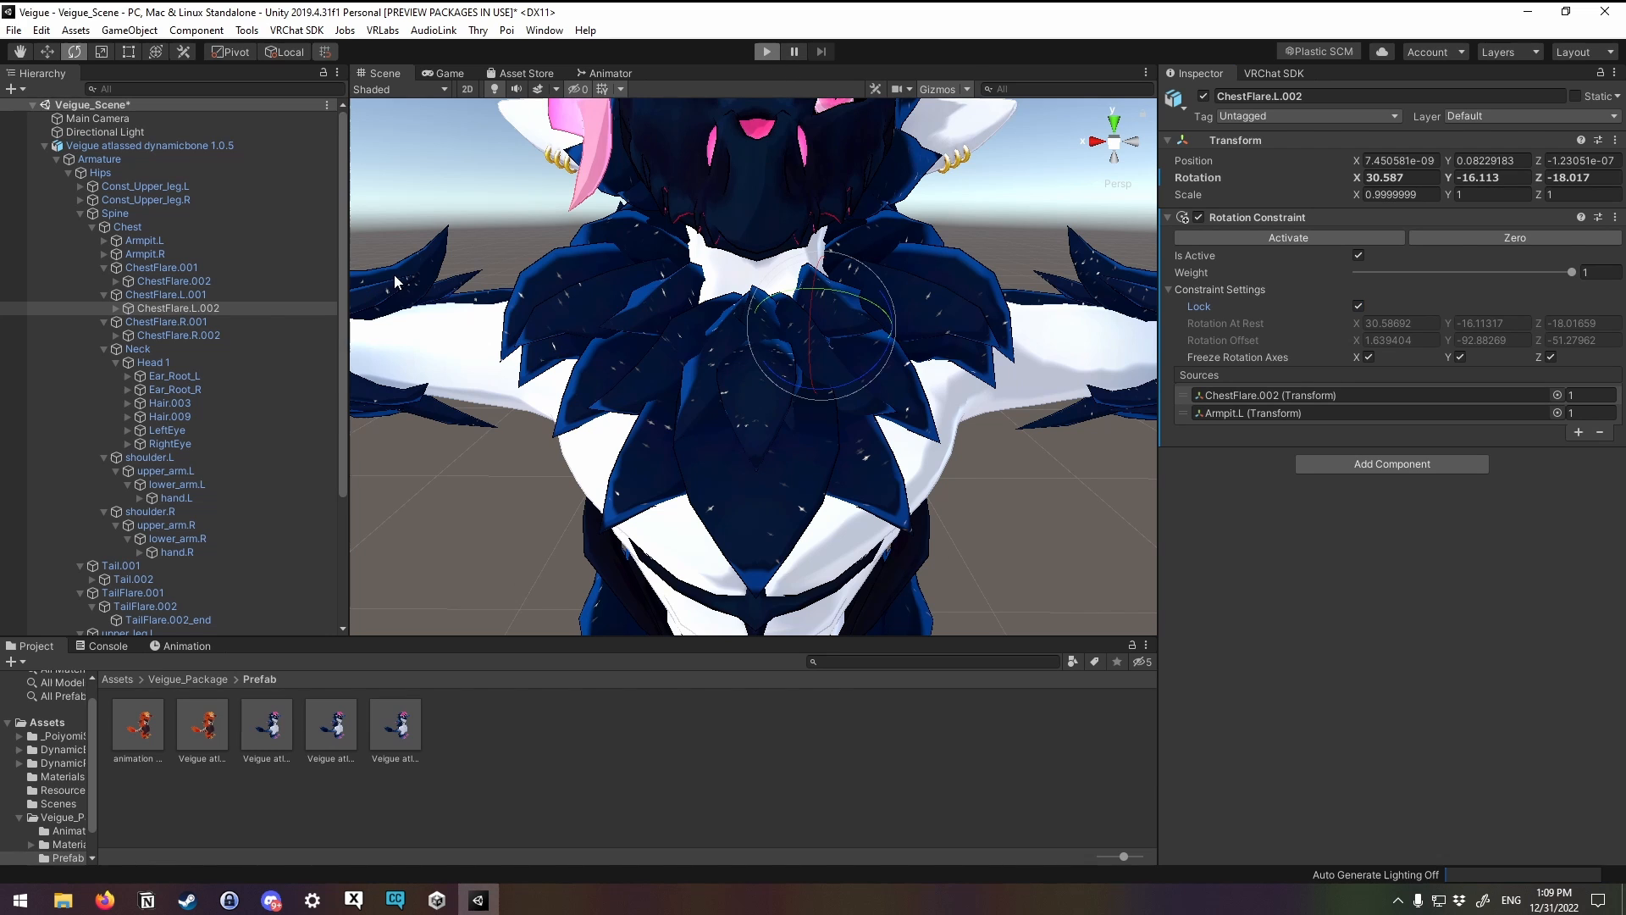
Step: Test the flares in play mode from the Armature, then select ChestFlare.R.002 to show its constraint
{"action": "left_click", "coordinate": [765, 51]}
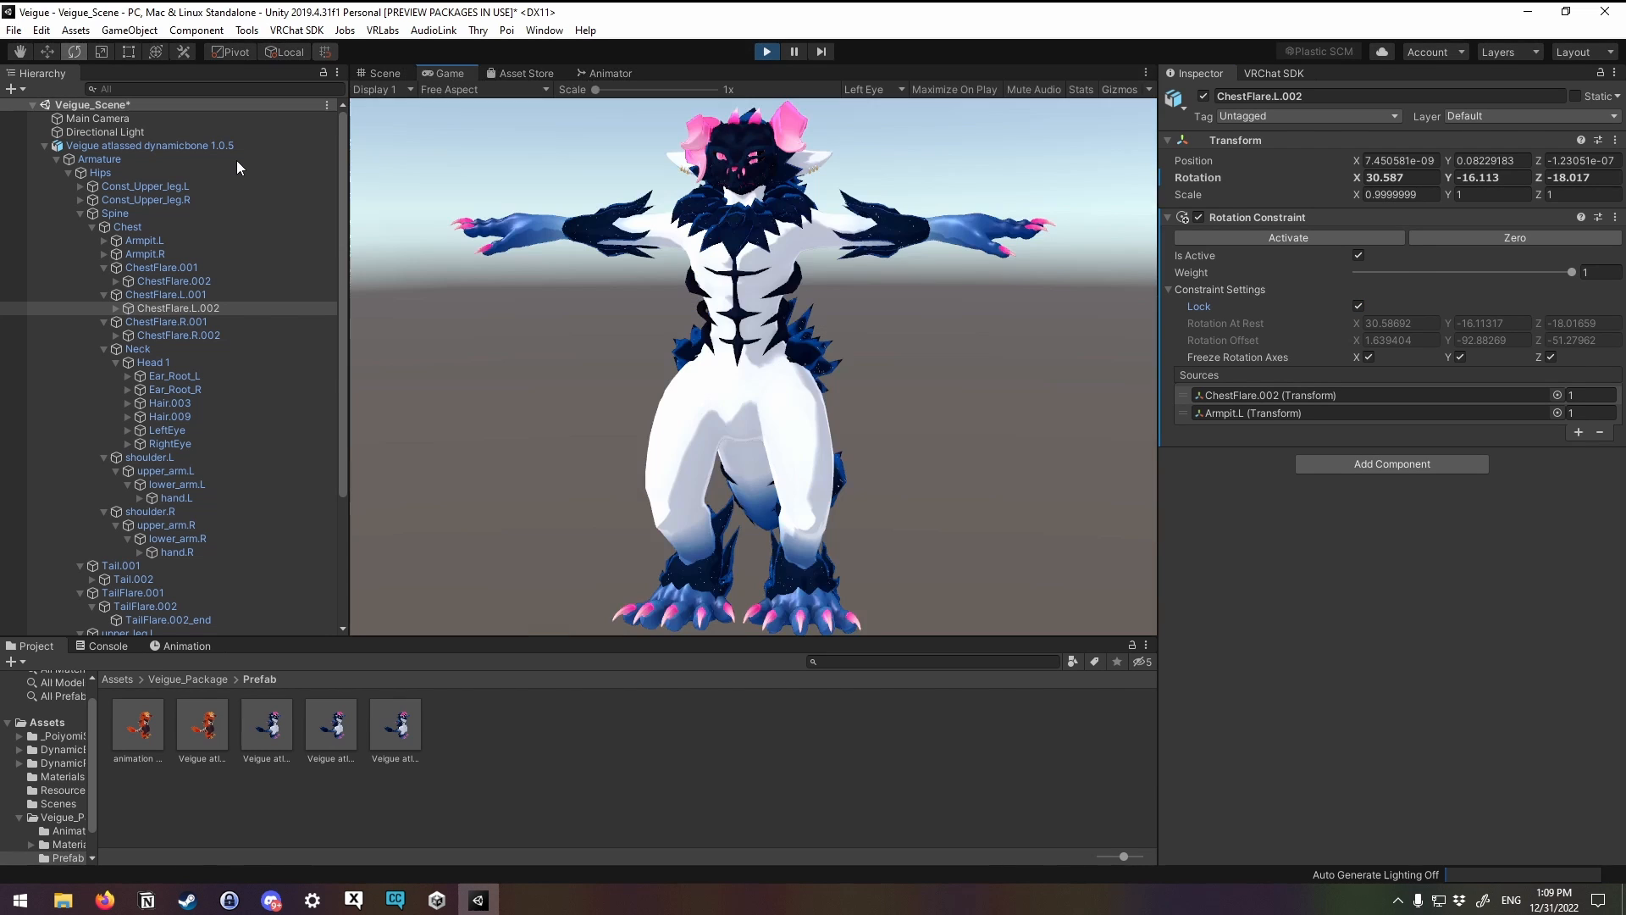
{"action": "left_click", "coordinate": [379, 73]}
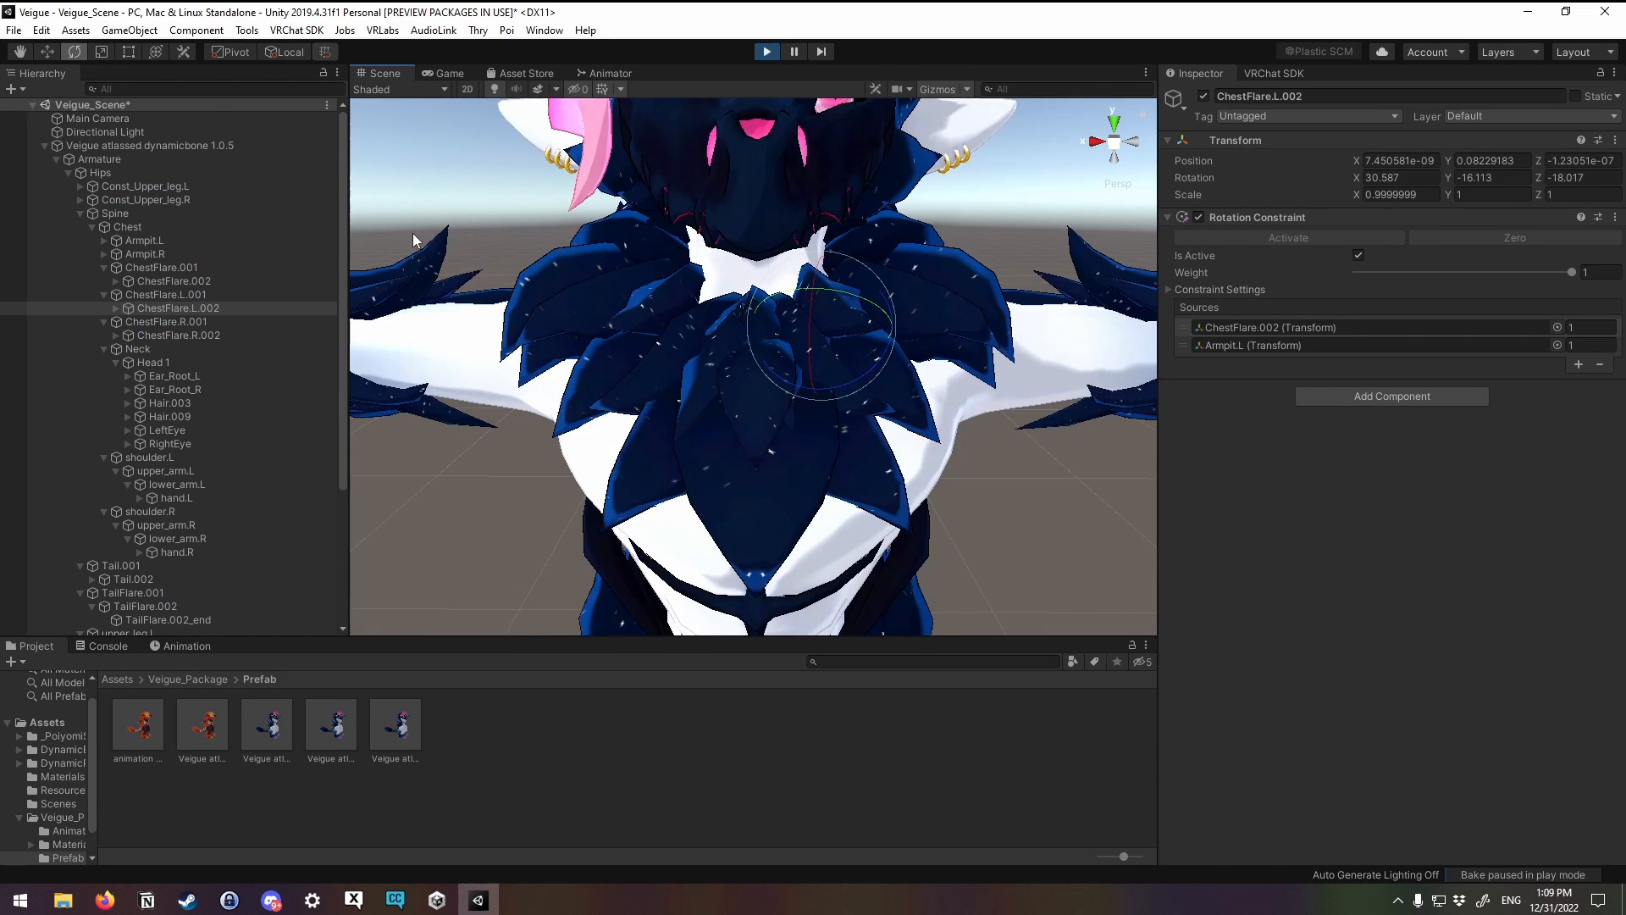
{"action": "left_click", "coordinate": [149, 145]}
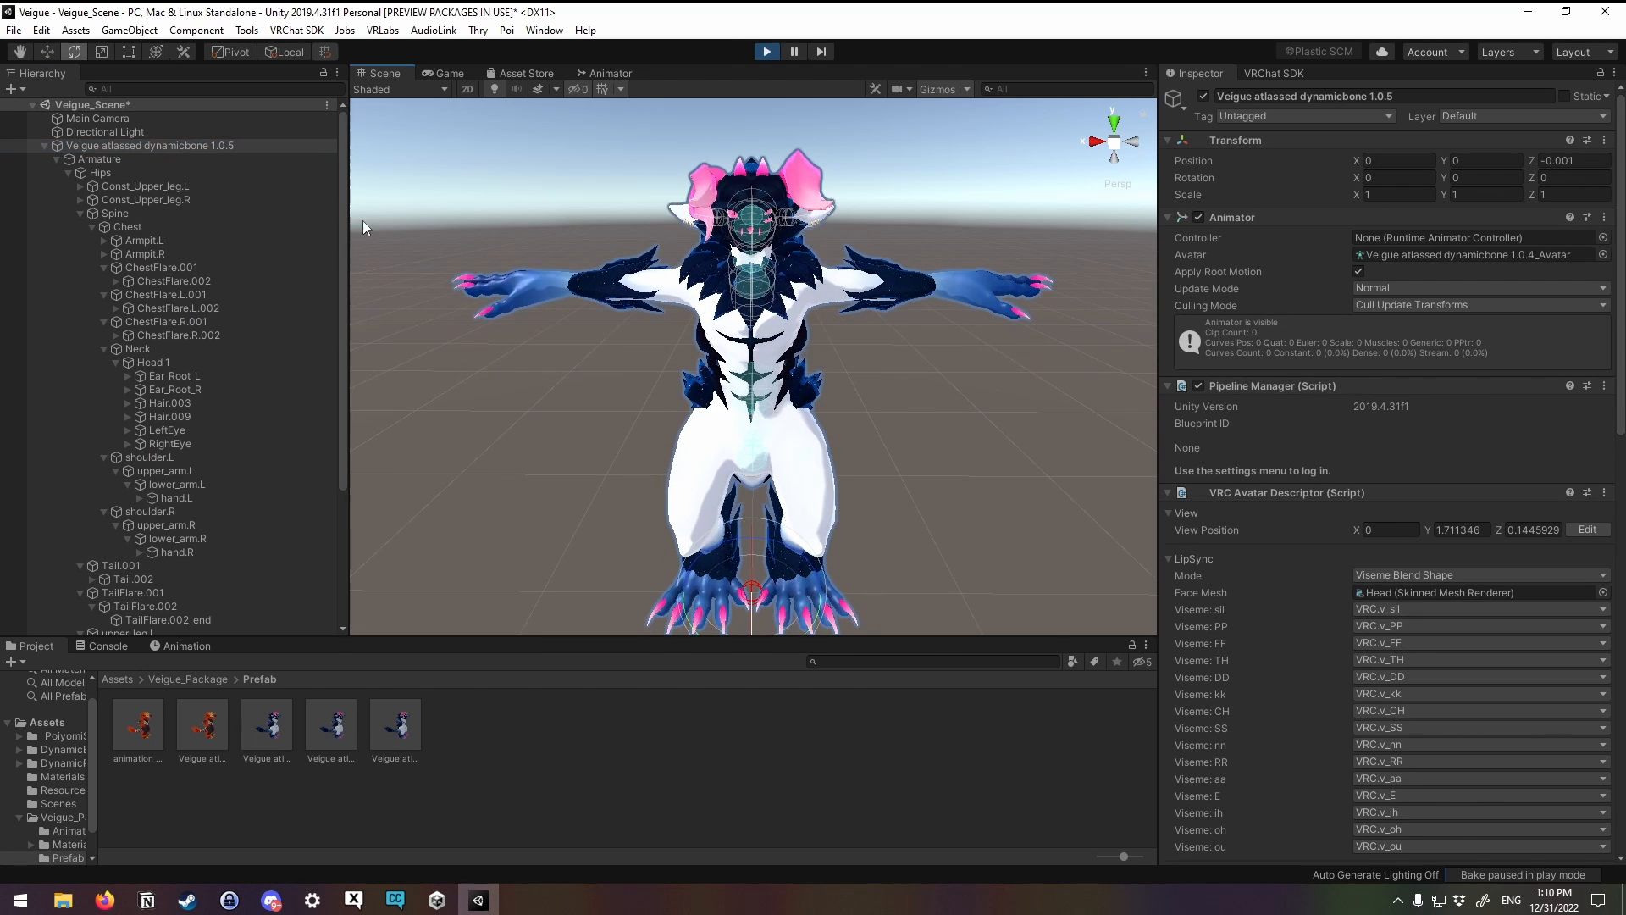
{"action": "left_click", "coordinate": [101, 158]}
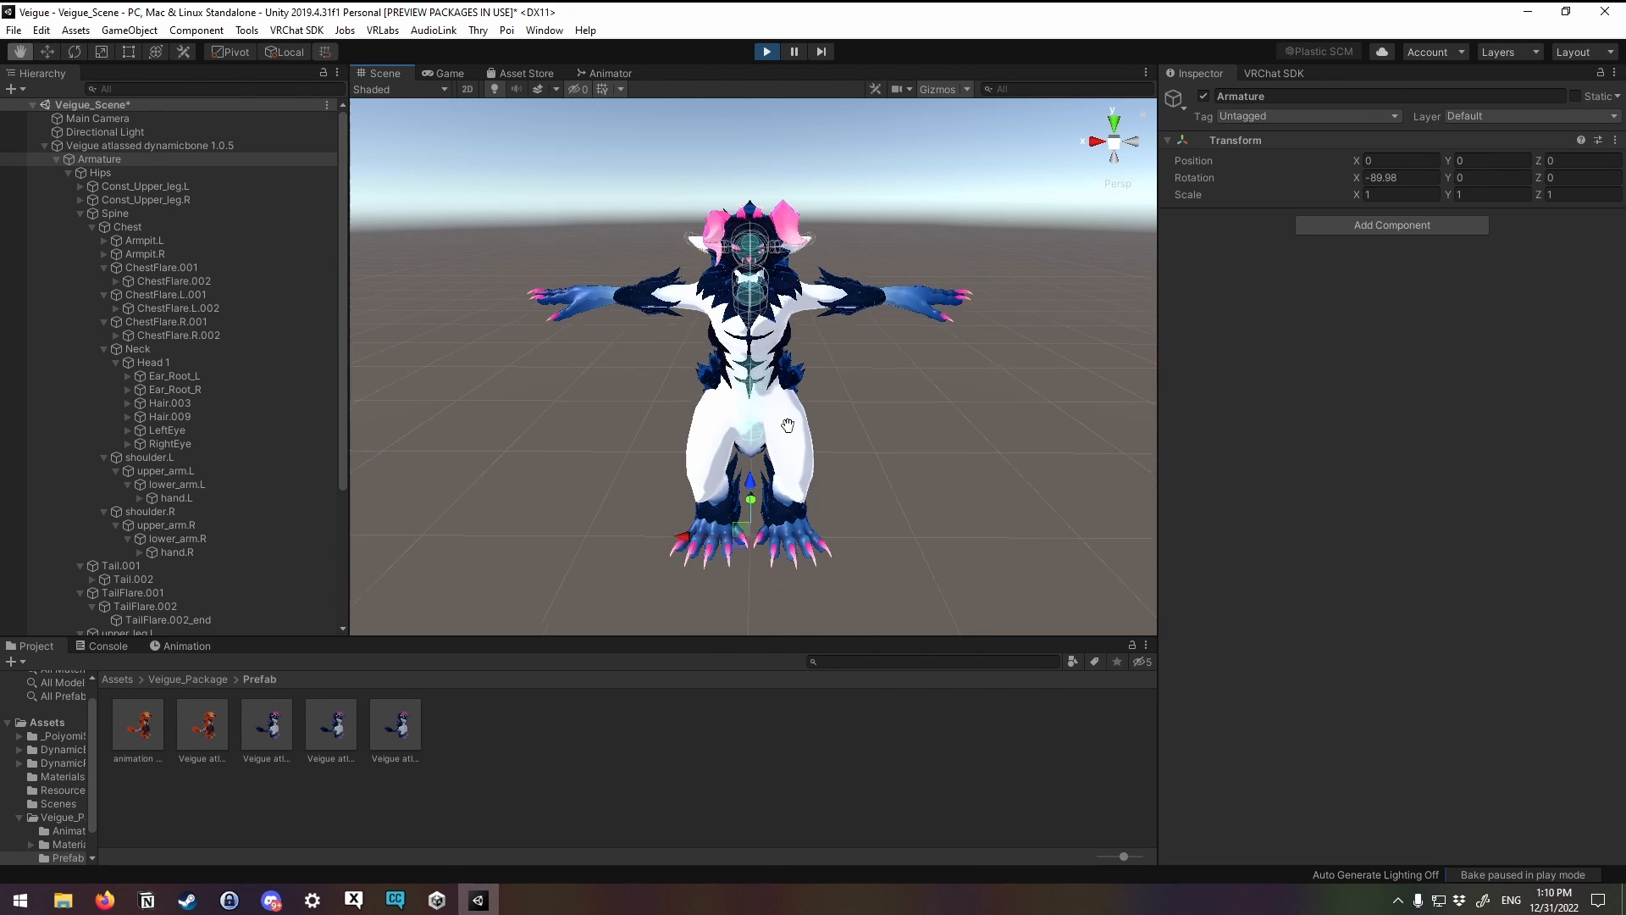
{"action": "left_click_drag", "start_coordinate": [788, 425], "coordinate": [731, 376]}
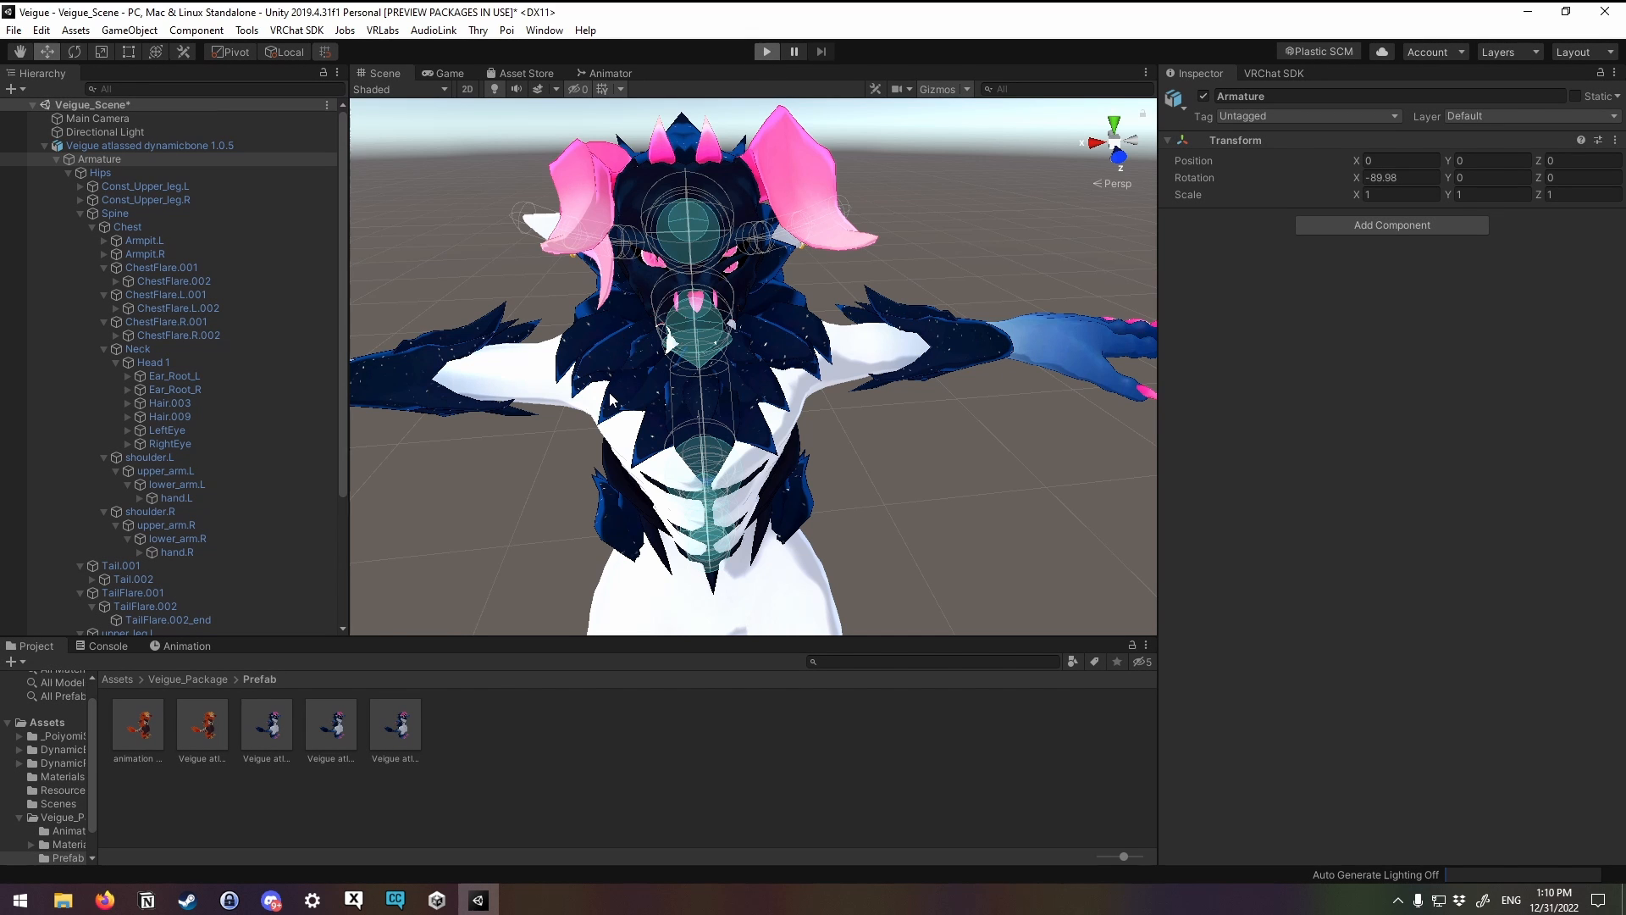
{"action": "left_click", "coordinate": [766, 51]}
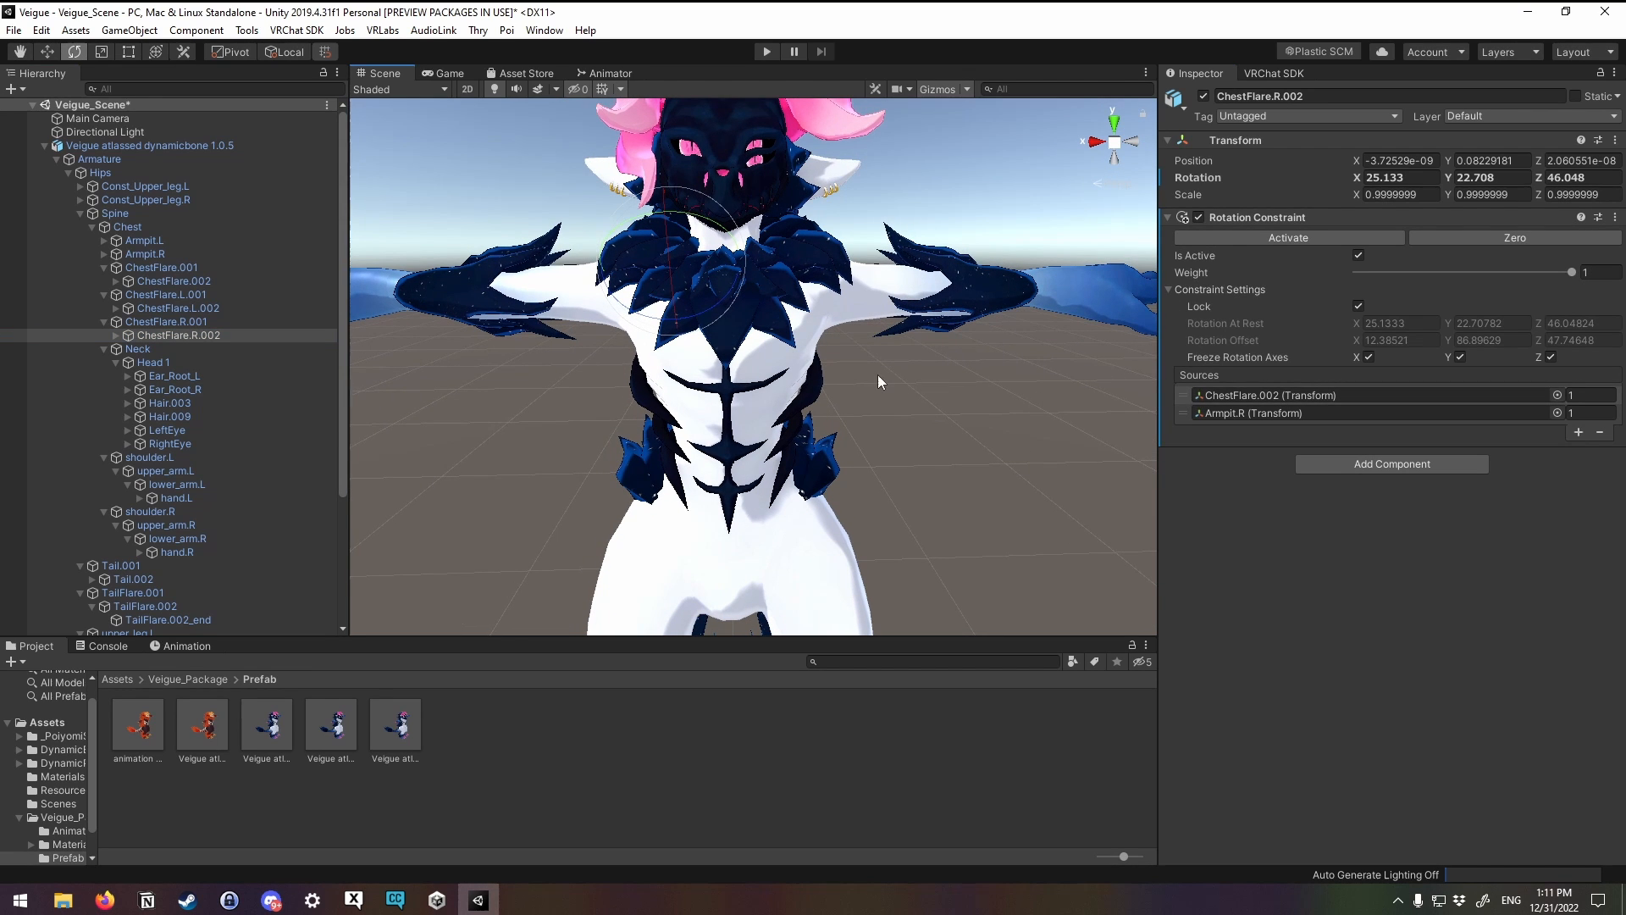
{"action": "mouse_move", "coordinate": [1353, 300]}
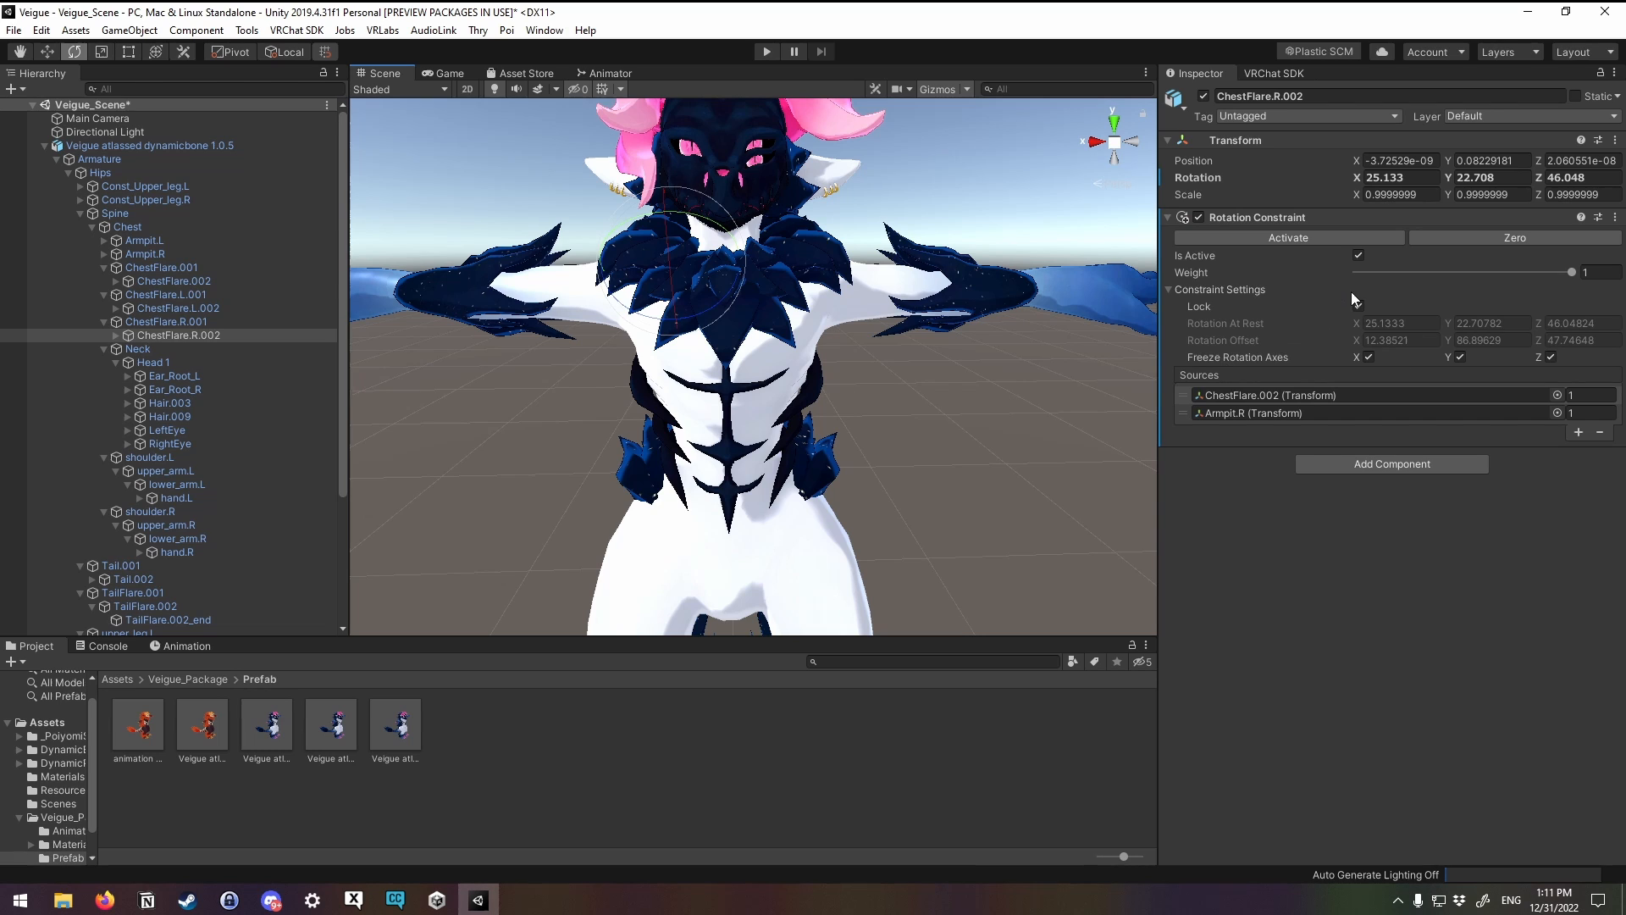
Step: Unlock the flare constraints and swap the Armpit sources for shoulder.R and shoulder.L
{"action": "left_click", "coordinate": [1357, 255]}
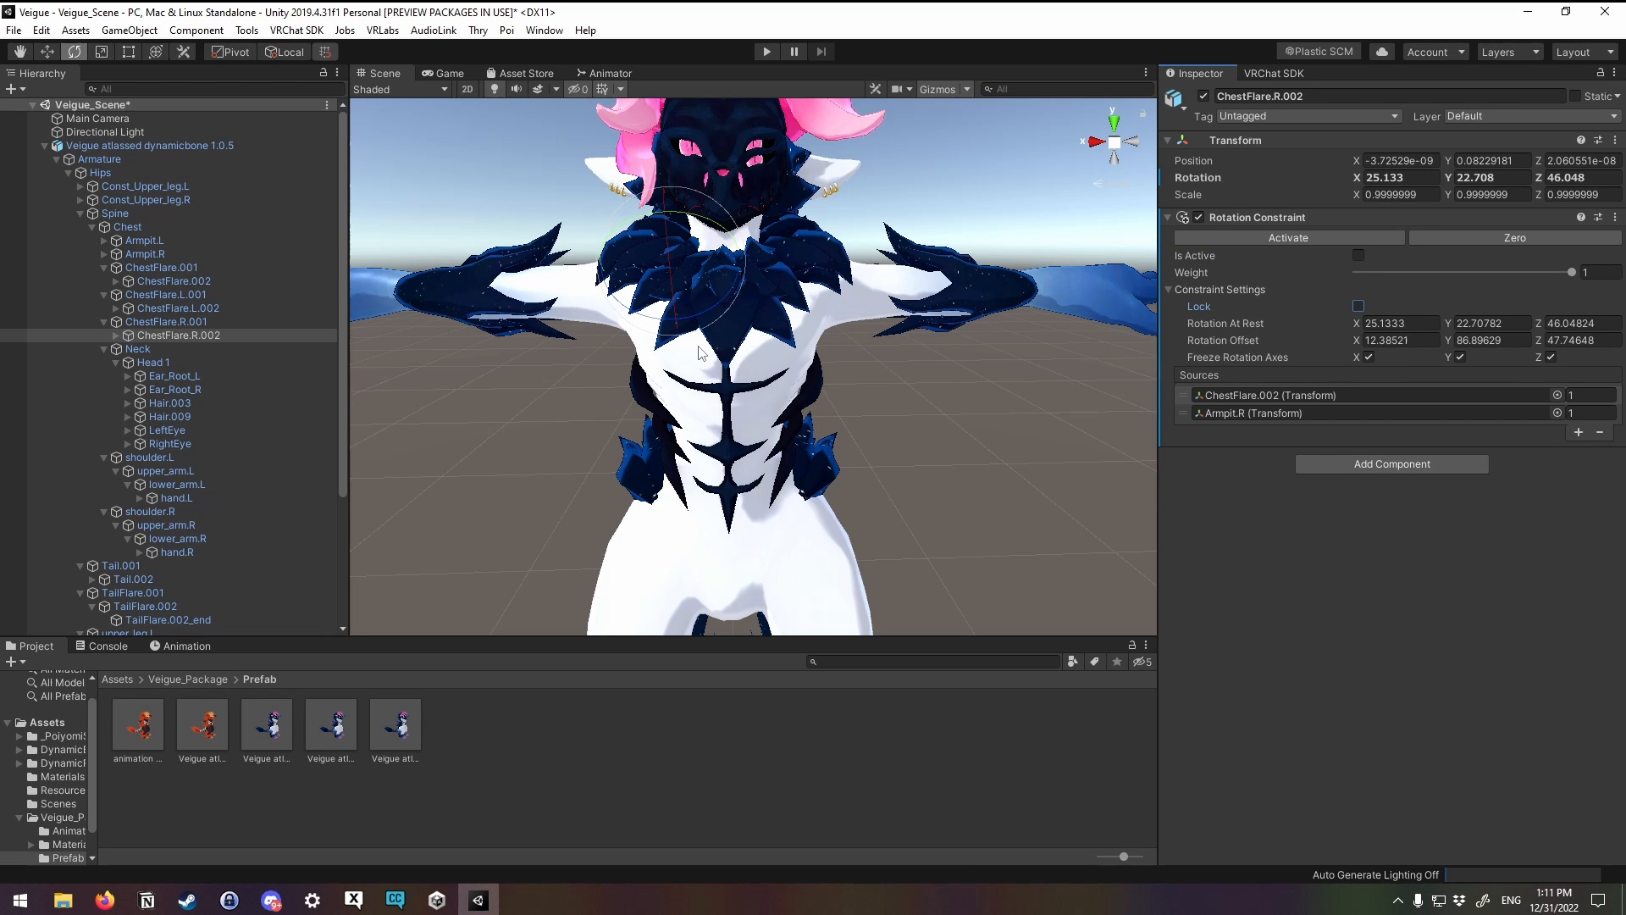
{"action": "left_click", "coordinate": [177, 308]}
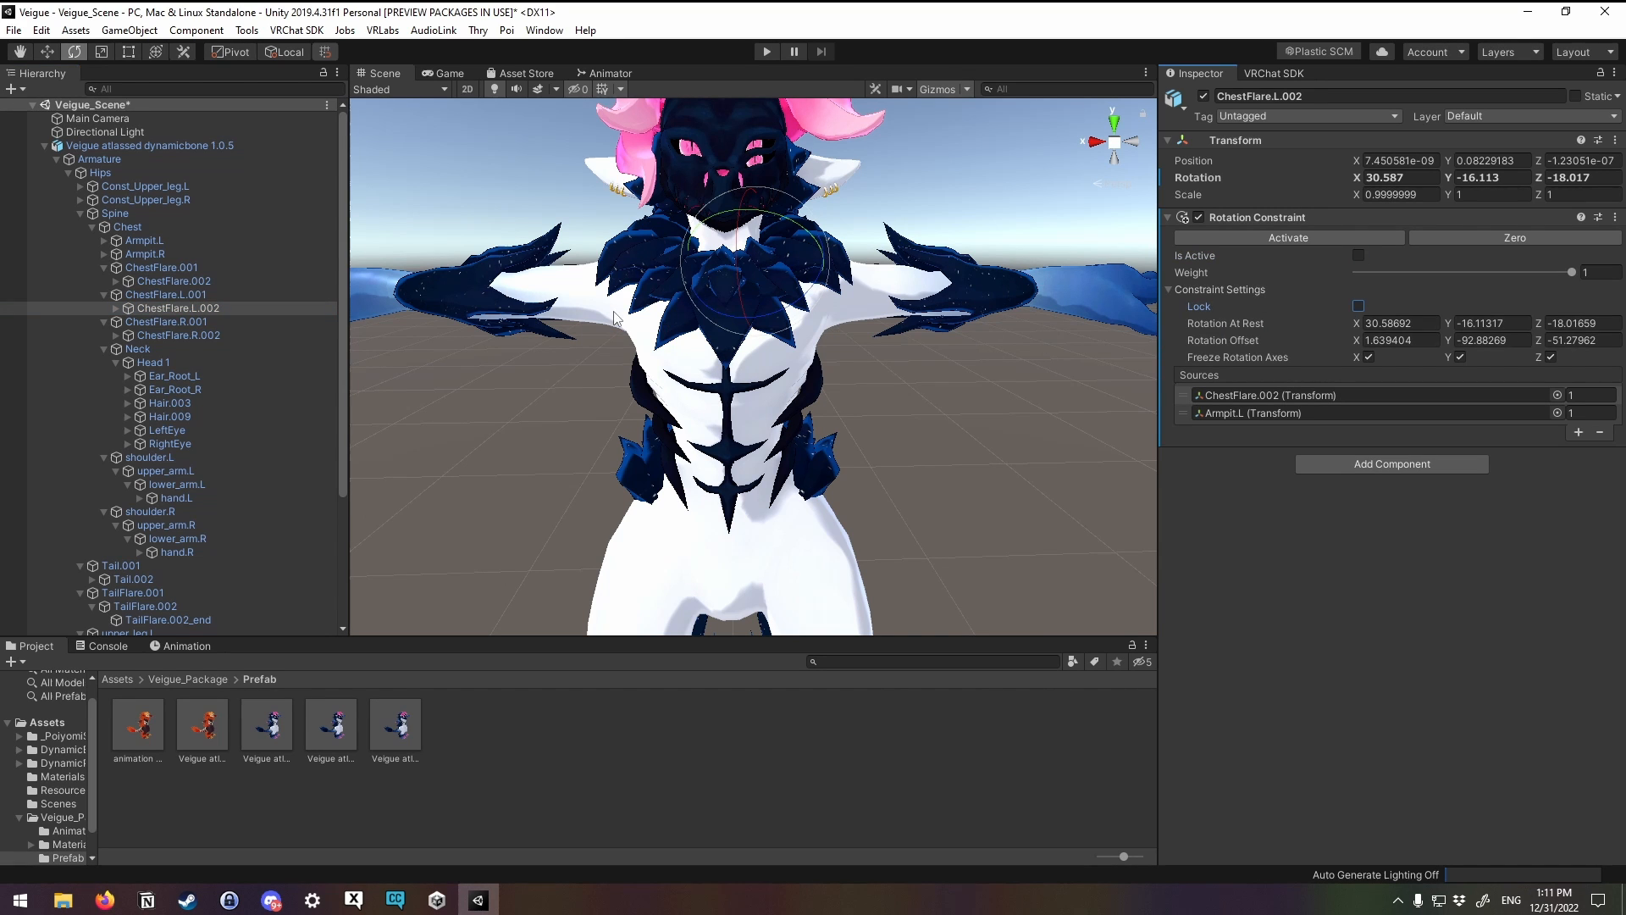
{"action": "scroll", "scroll_direction": "down", "scroll_amount": 3}
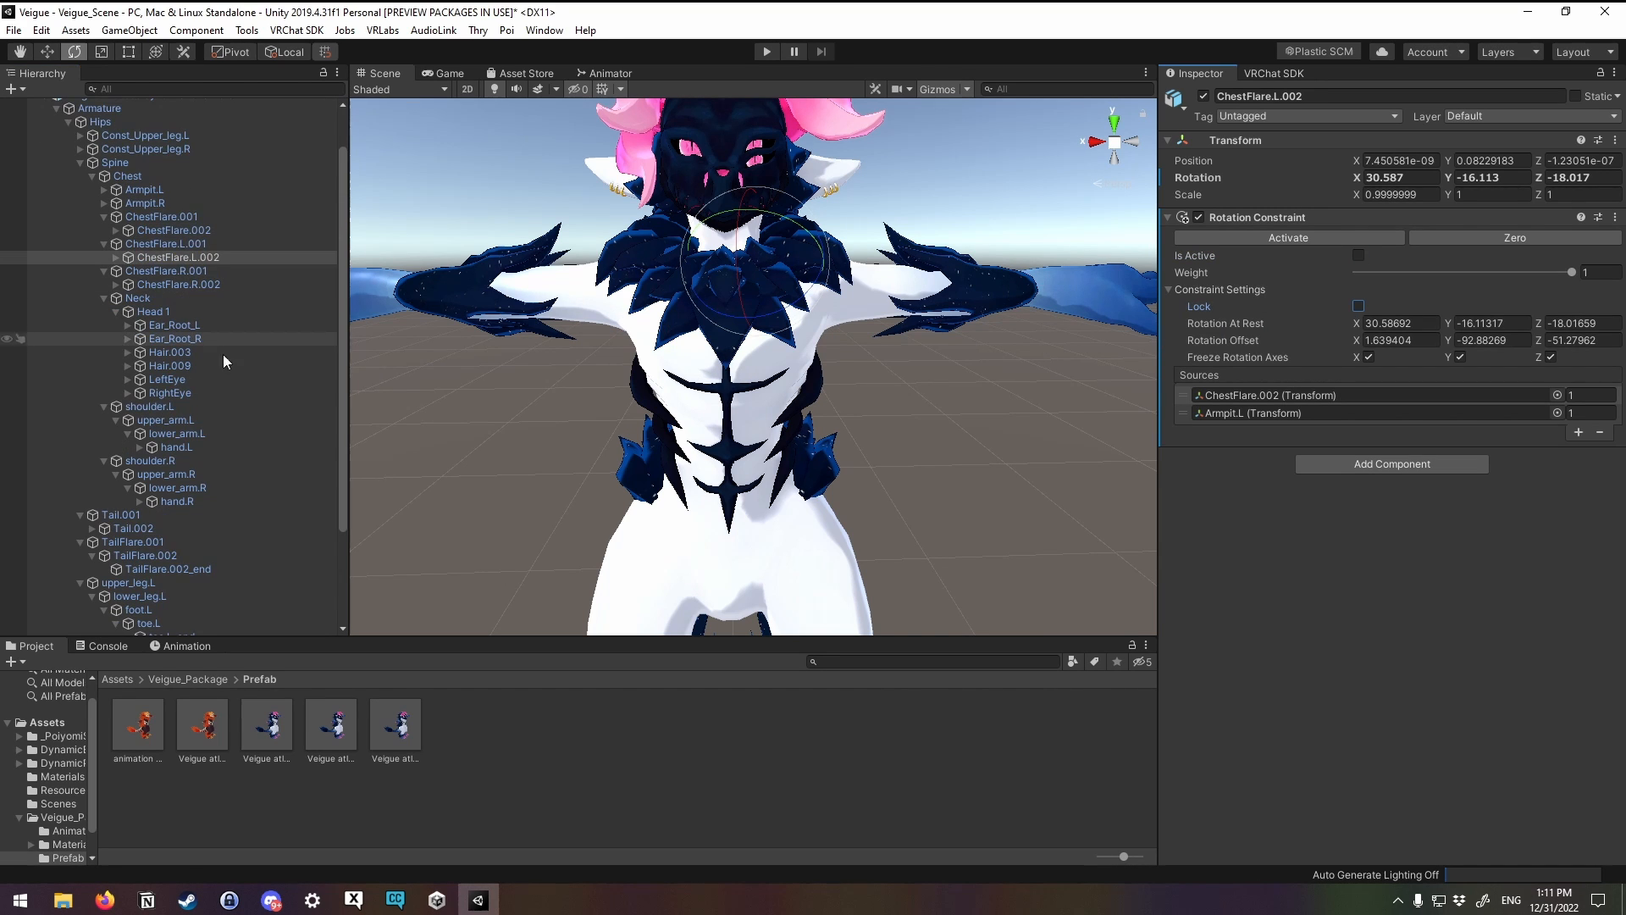
{"action": "left_click", "coordinate": [1252, 412]}
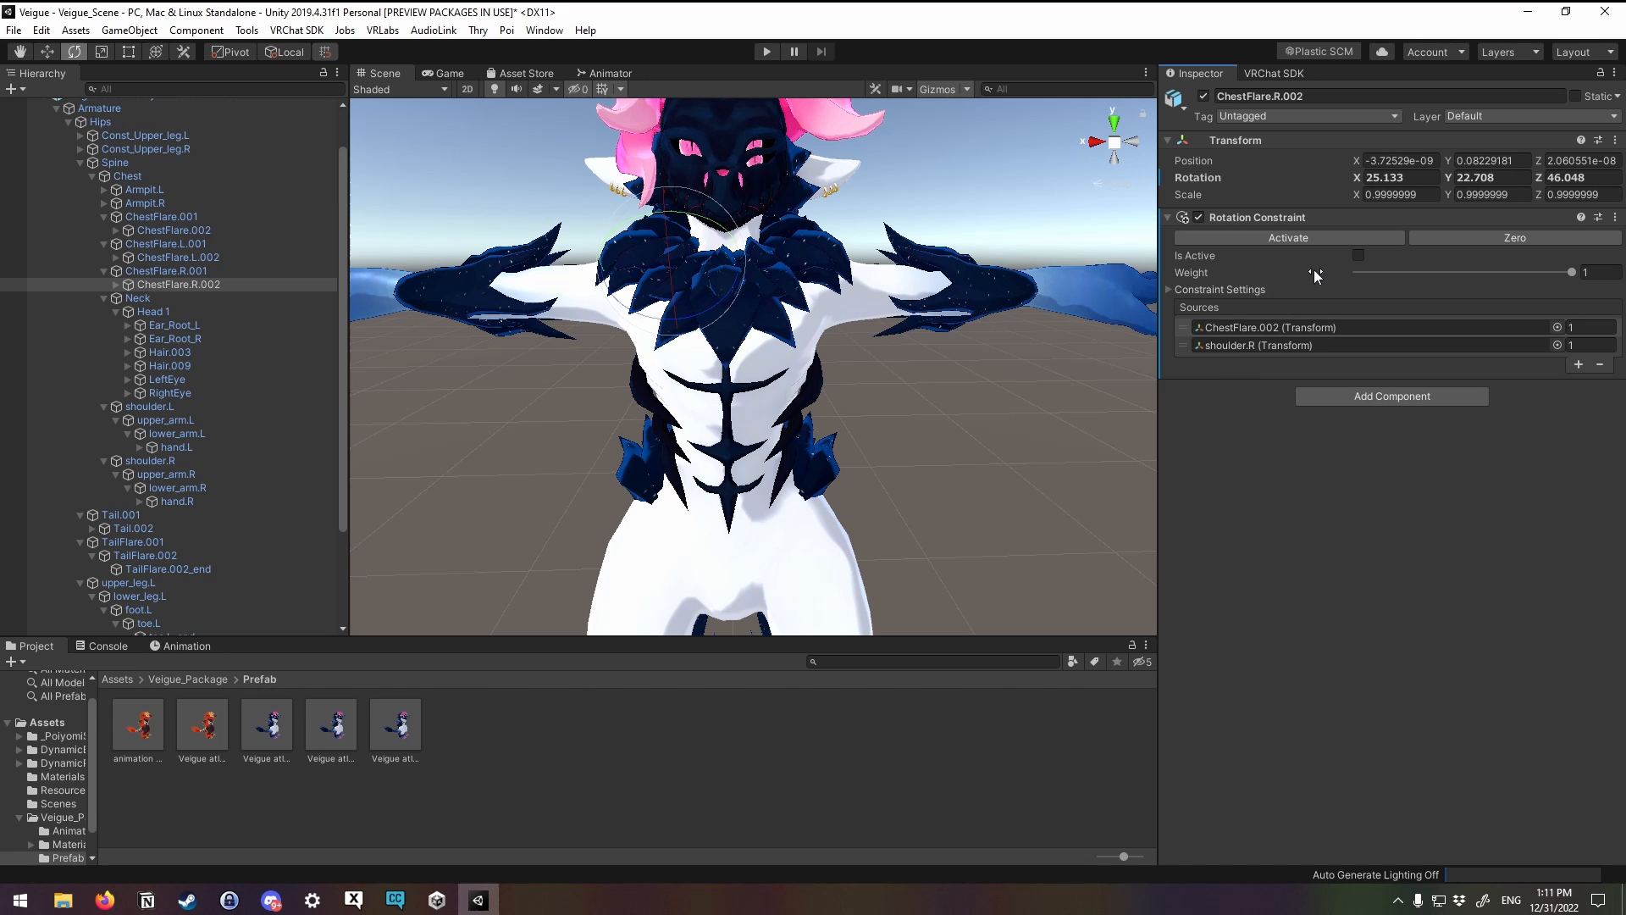
Step: Set both chest flare tip constraints to Is Active and Lock
{"action": "left_click", "coordinate": [1358, 255]}
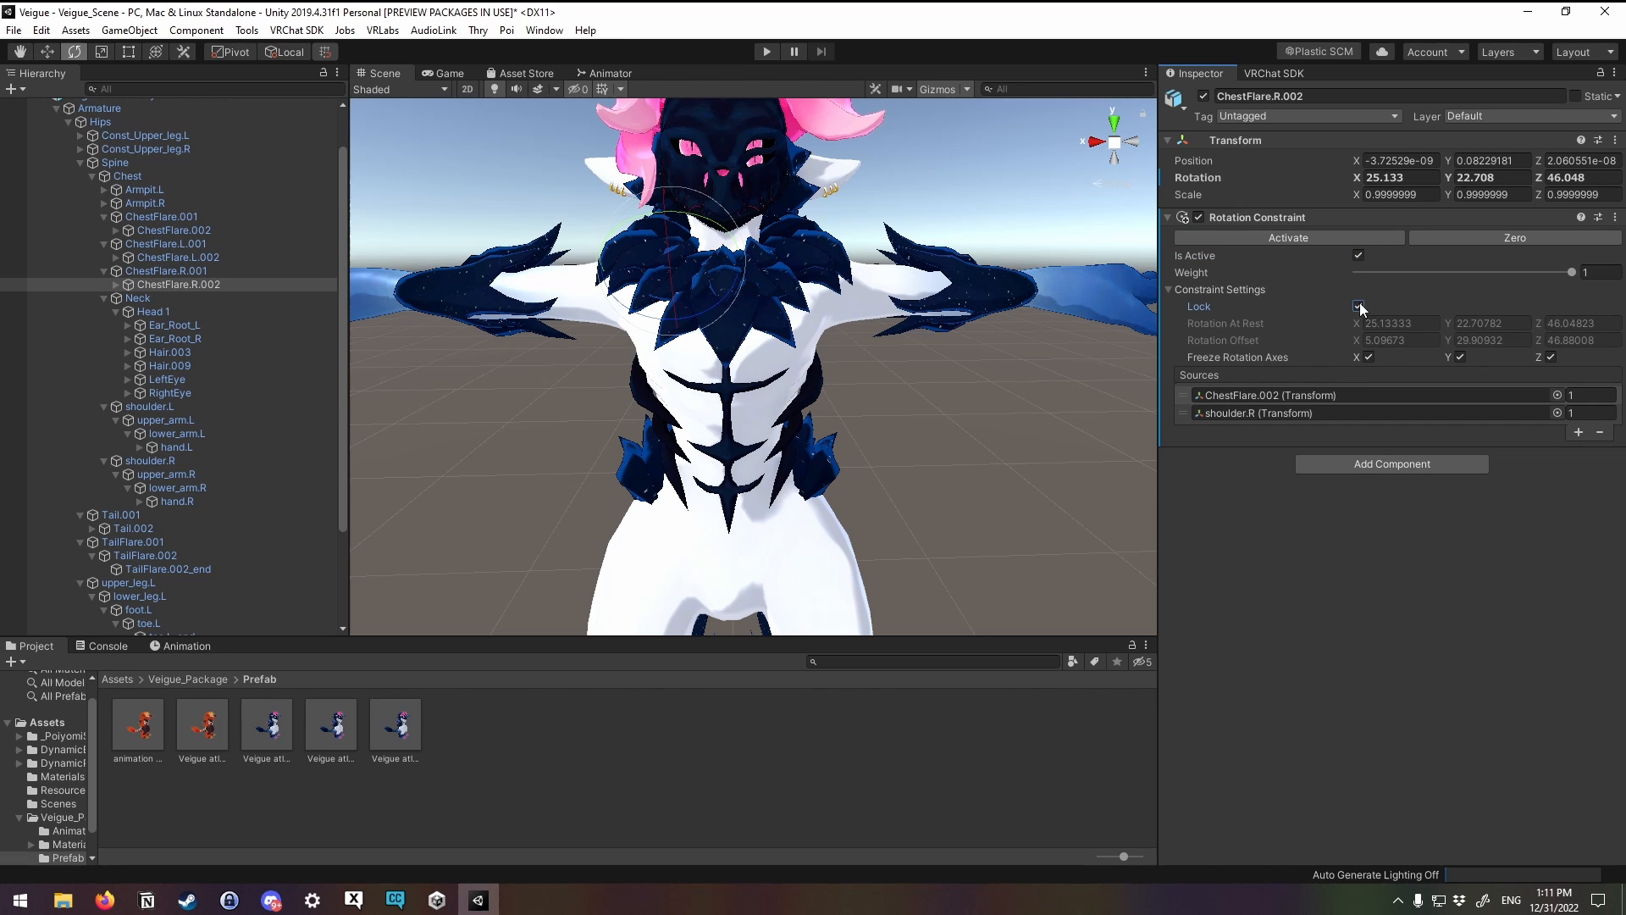
{"action": "left_click", "coordinate": [179, 258]}
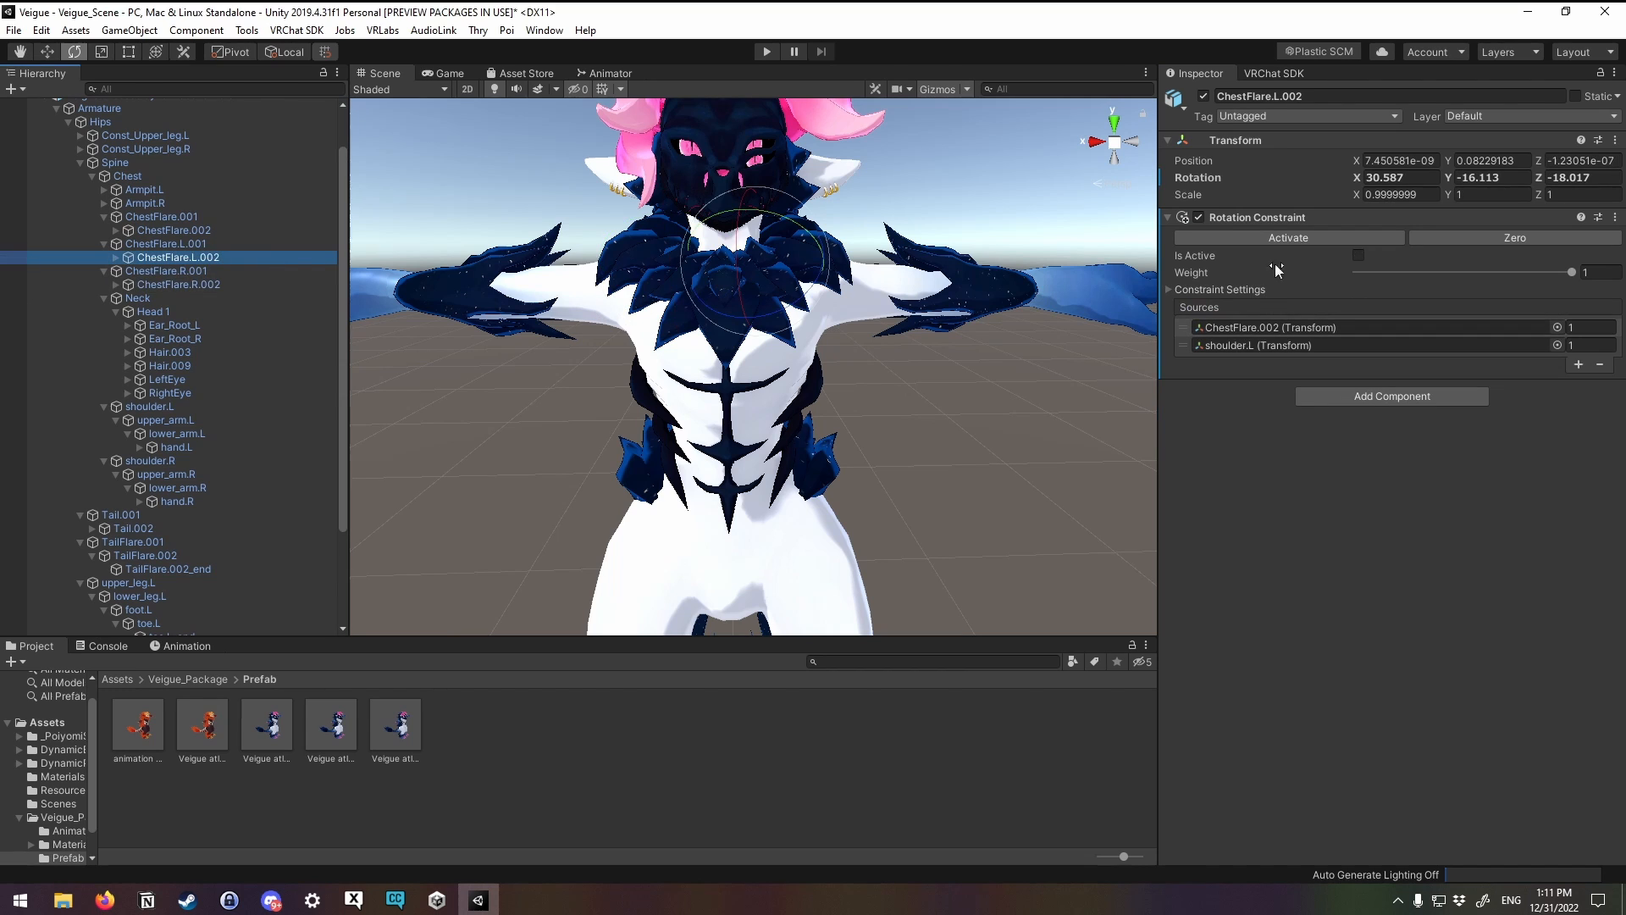
{"action": "left_click", "coordinate": [1358, 255]}
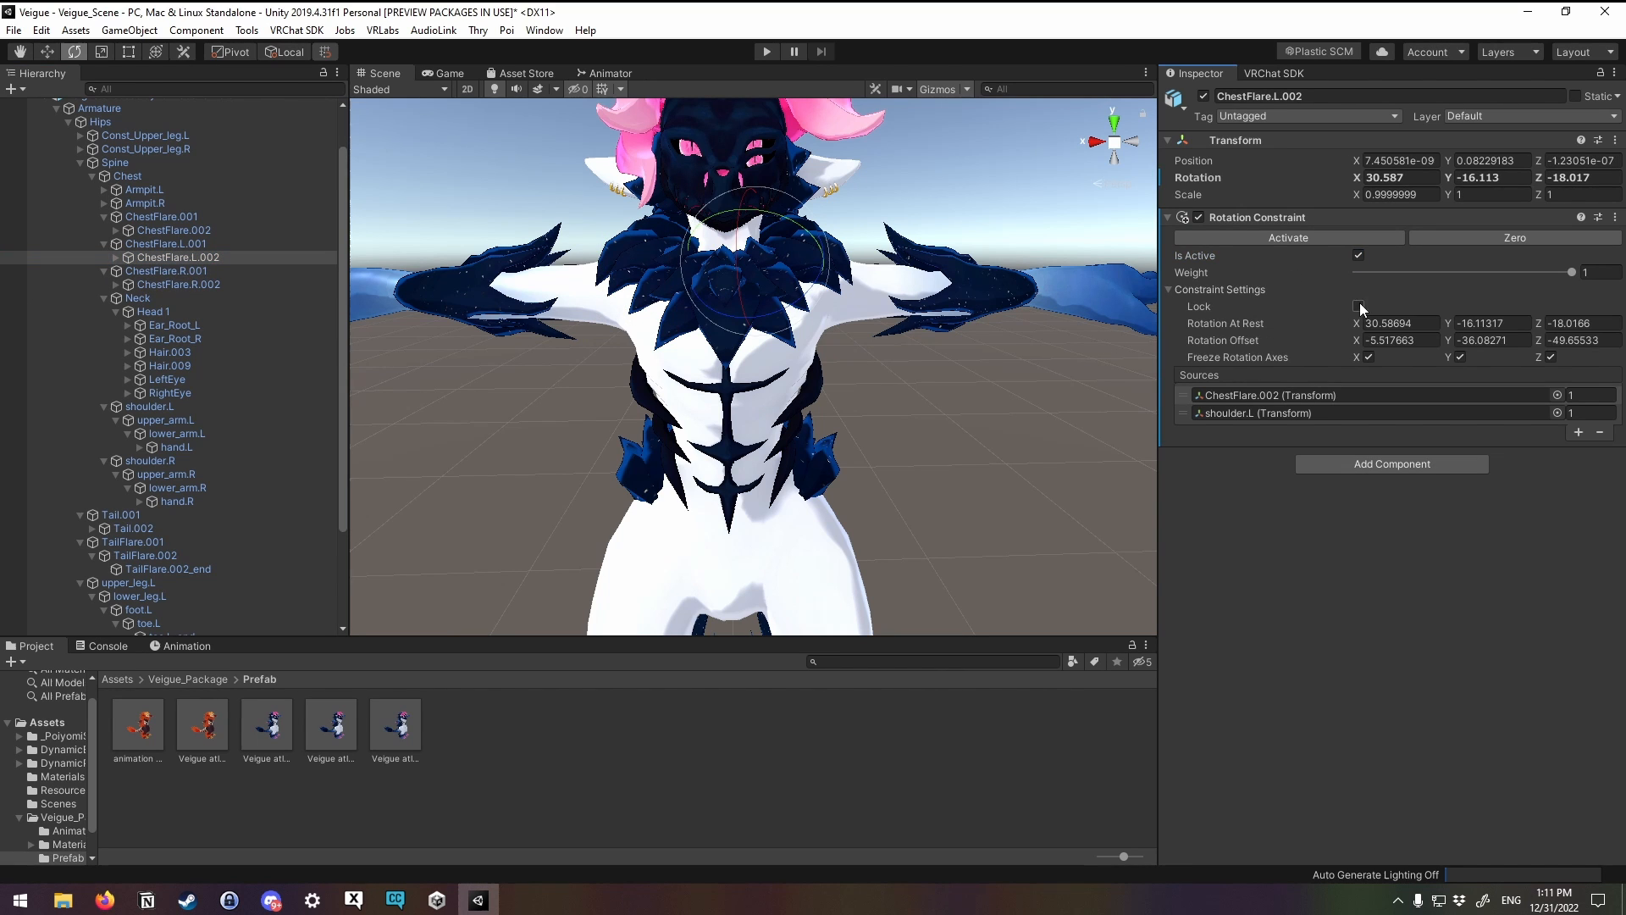
{"action": "left_click", "coordinate": [1358, 306]}
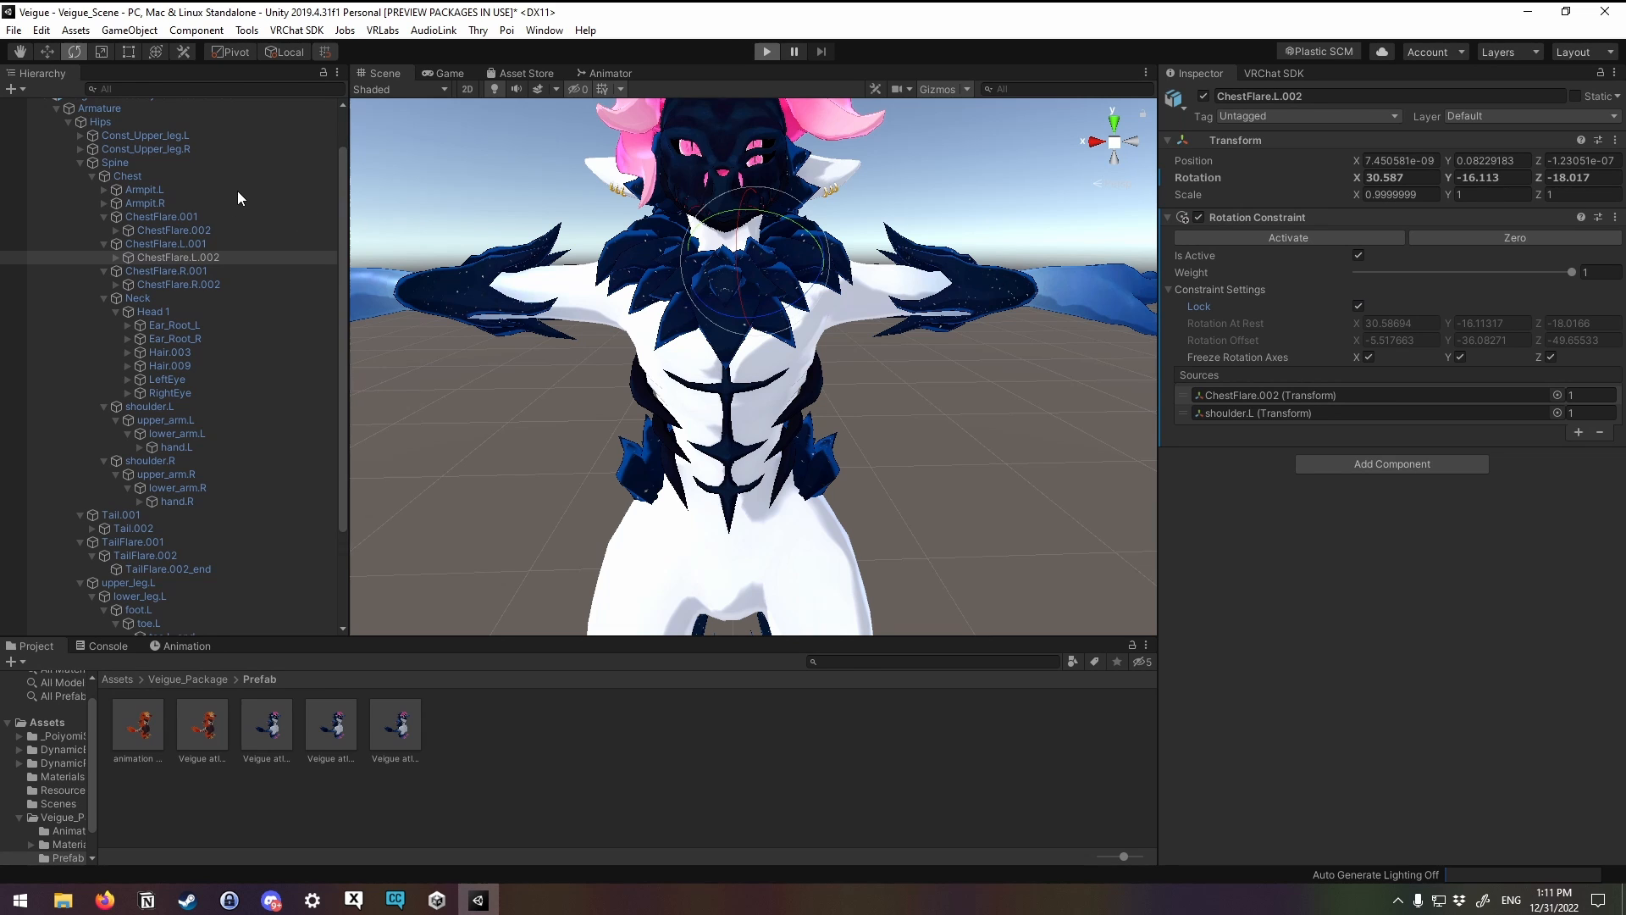
Step: Run the scene and rotate shoulder.R to watch the chest flares follow the constraints
{"action": "left_click", "coordinate": [765, 50]}
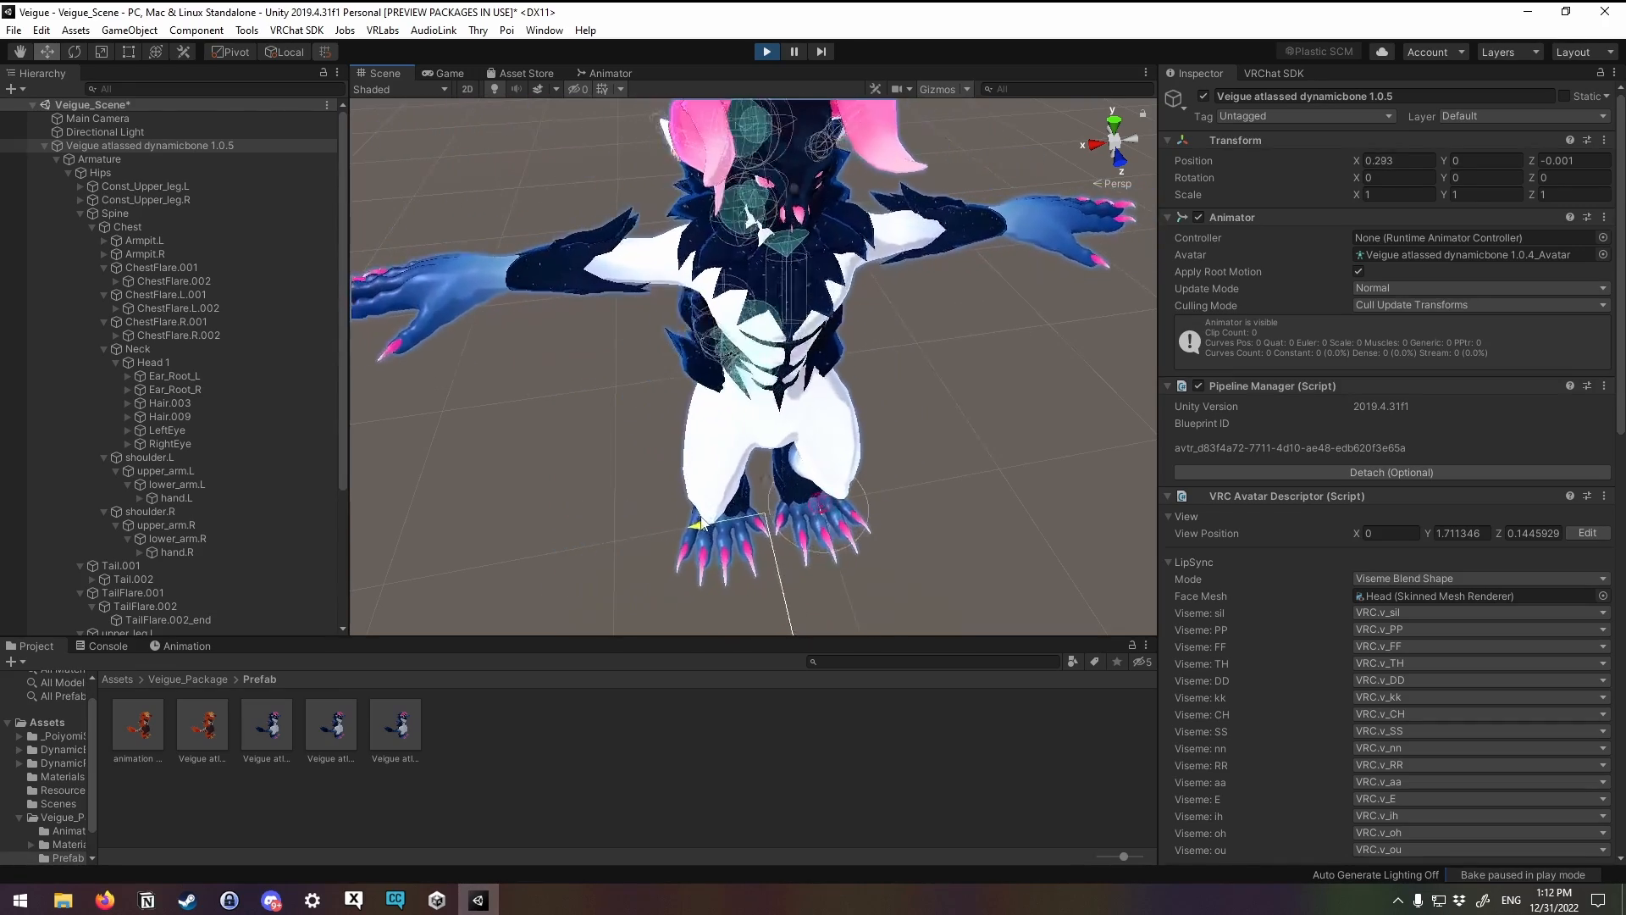
{"action": "left_click", "coordinate": [149, 512]}
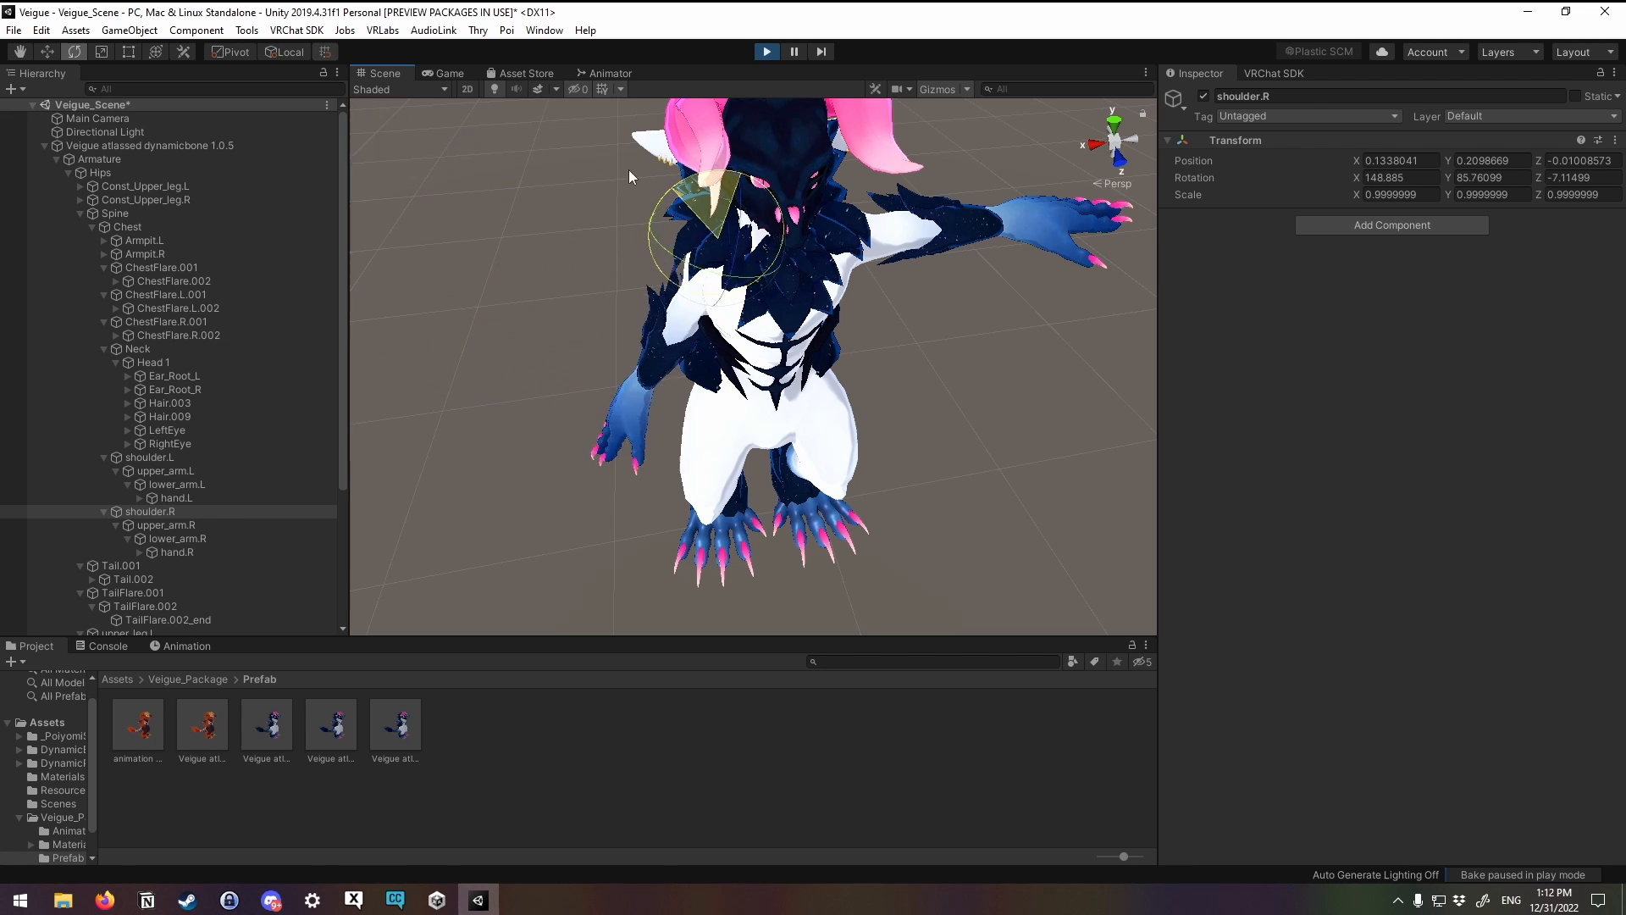
{"action": "left_click_drag", "start_coordinate": [710, 186], "coordinate": [725, 218]}
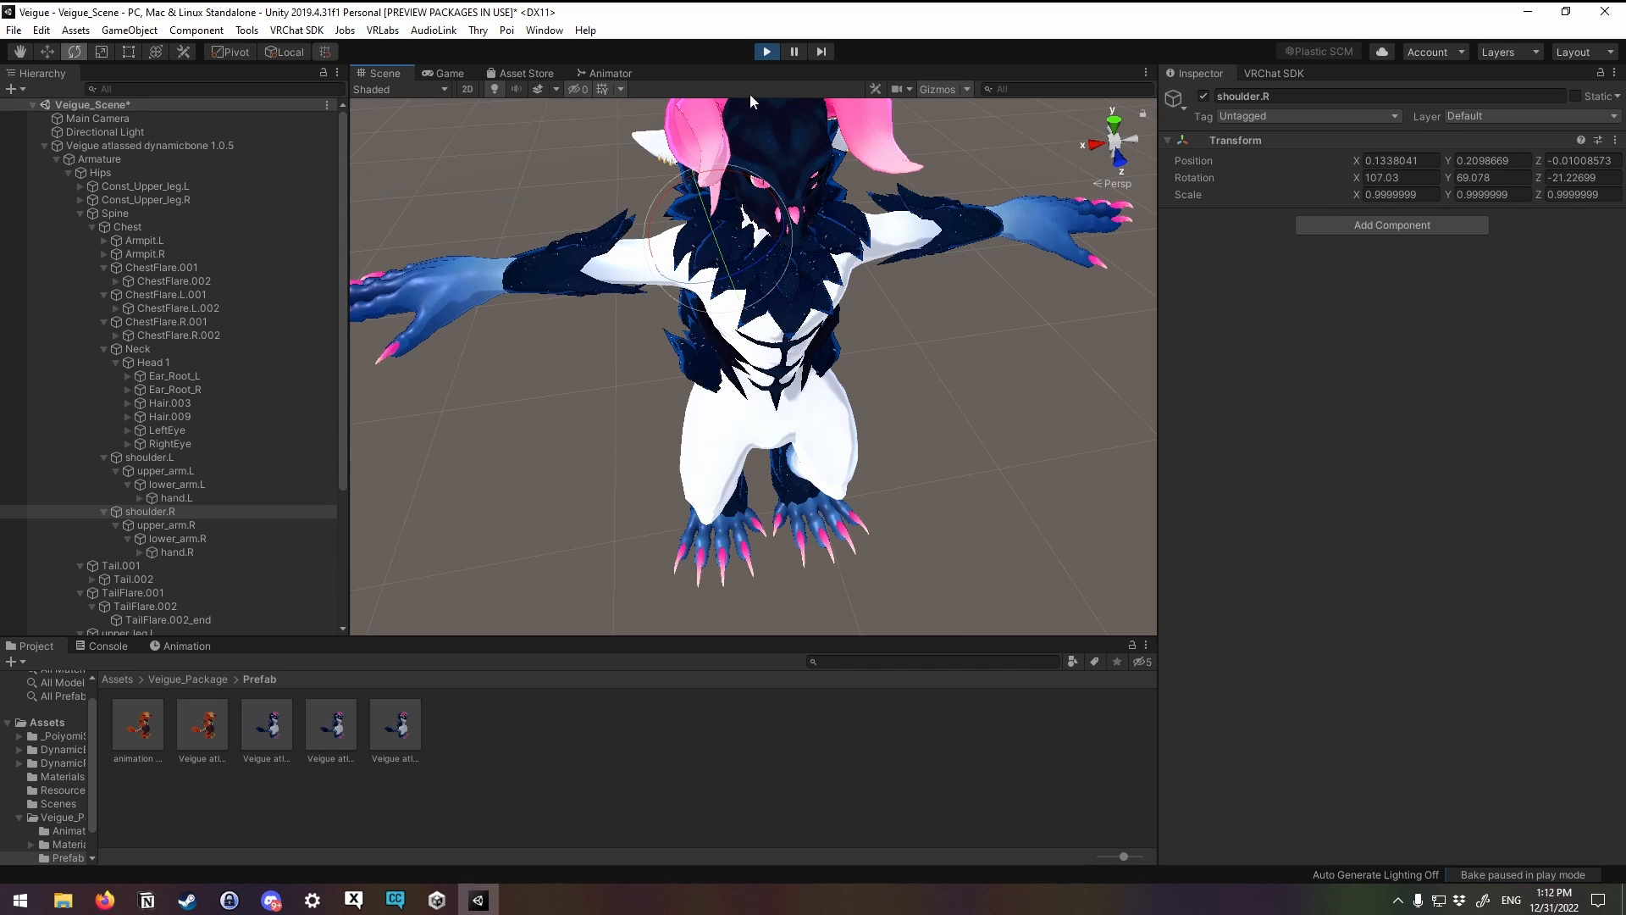
Step: Stop play mode and set the shoulder source weight to 0.5 on ChestFlare.L.002 and ChestFlare.R.002 constraints
{"action": "left_click", "coordinate": [766, 50]}
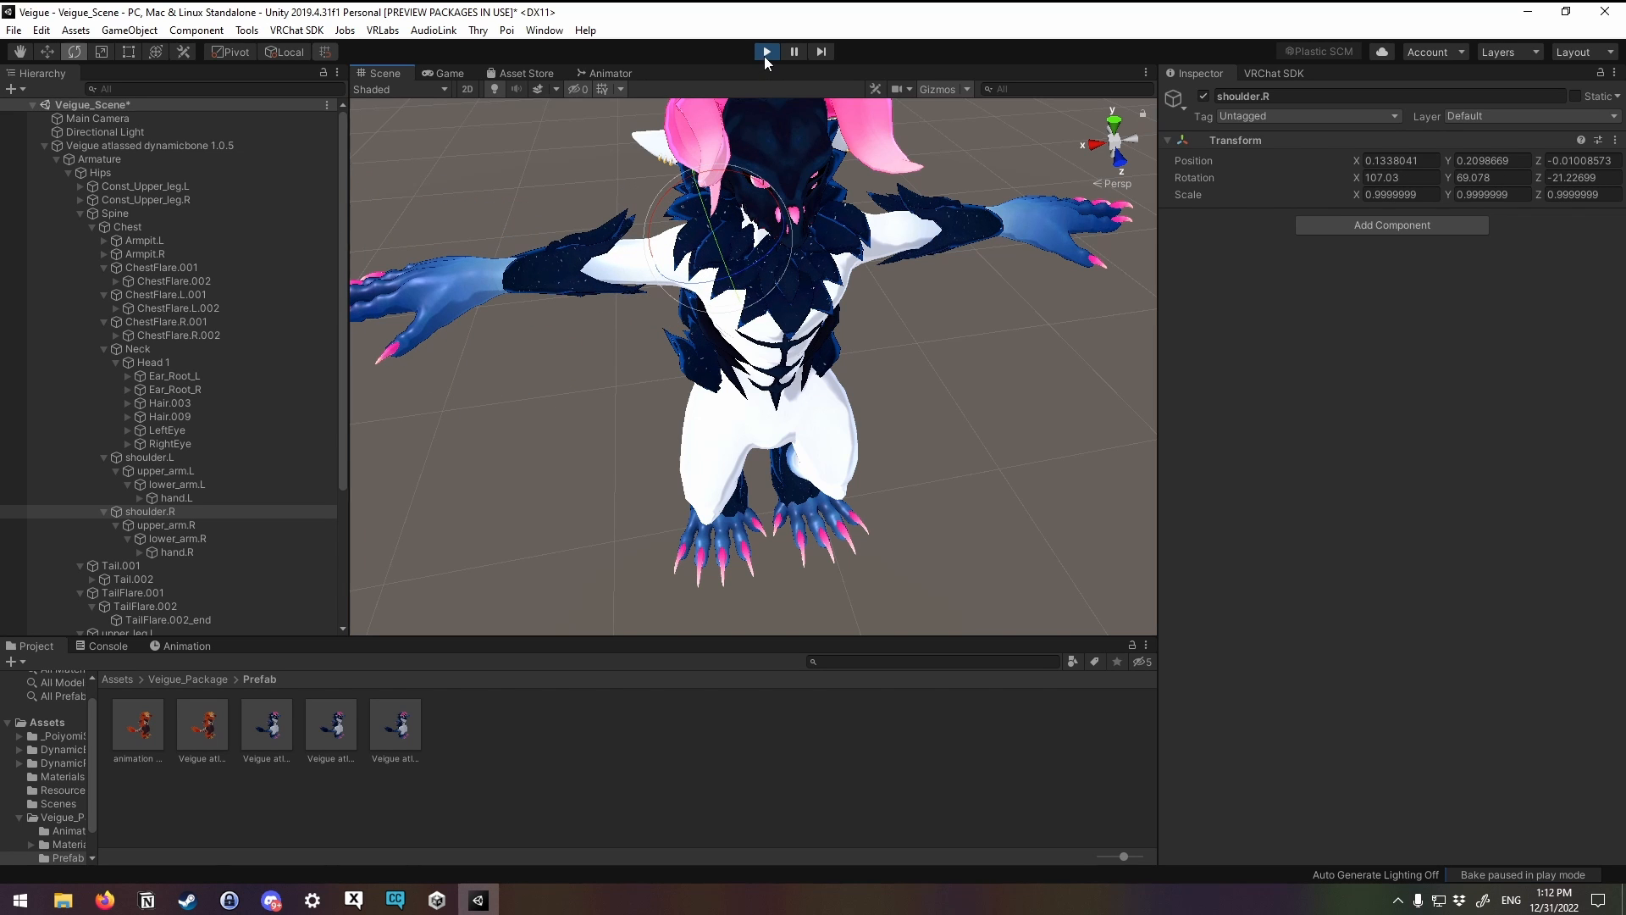
{"action": "left_click", "coordinate": [765, 52]}
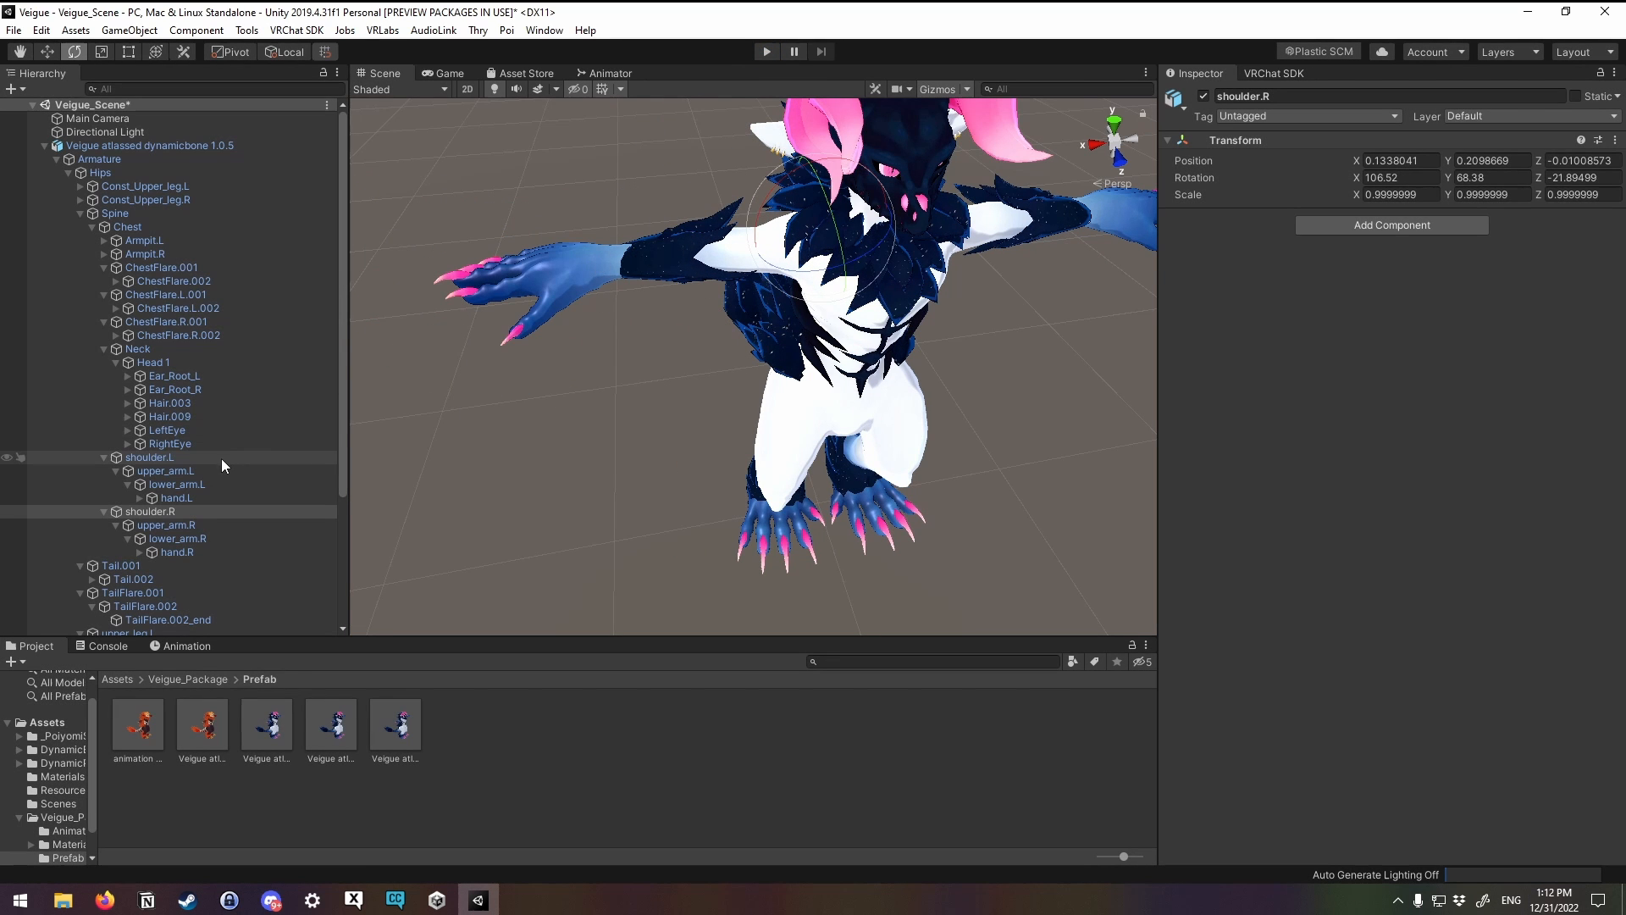
{"action": "left_click", "coordinate": [177, 308]}
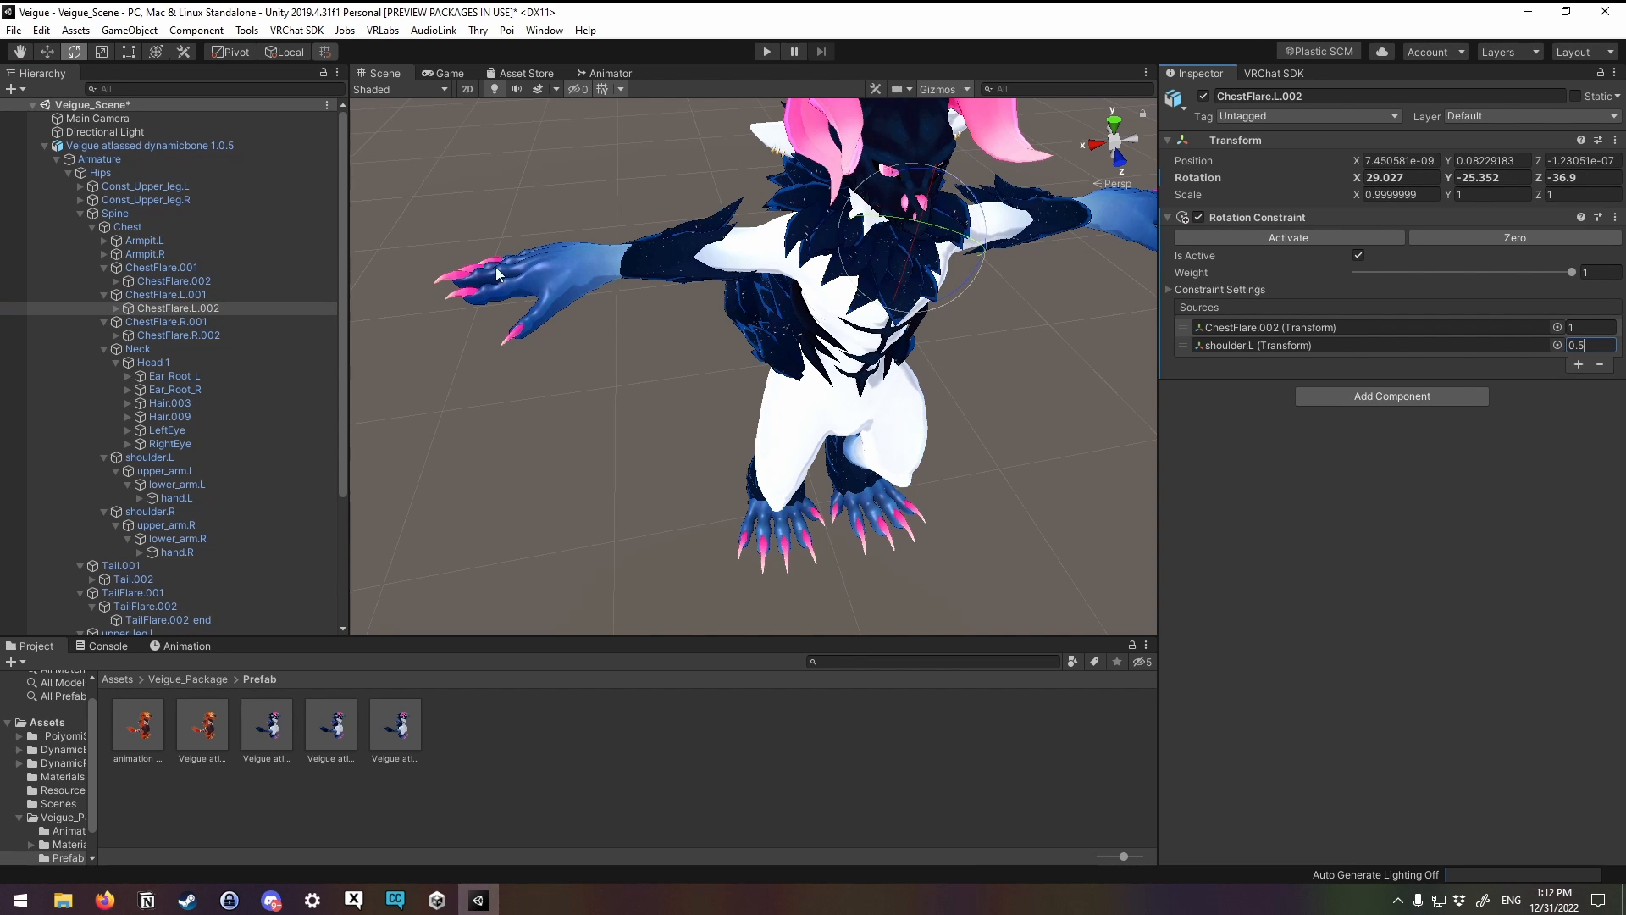
{"action": "left_click", "coordinate": [176, 335]}
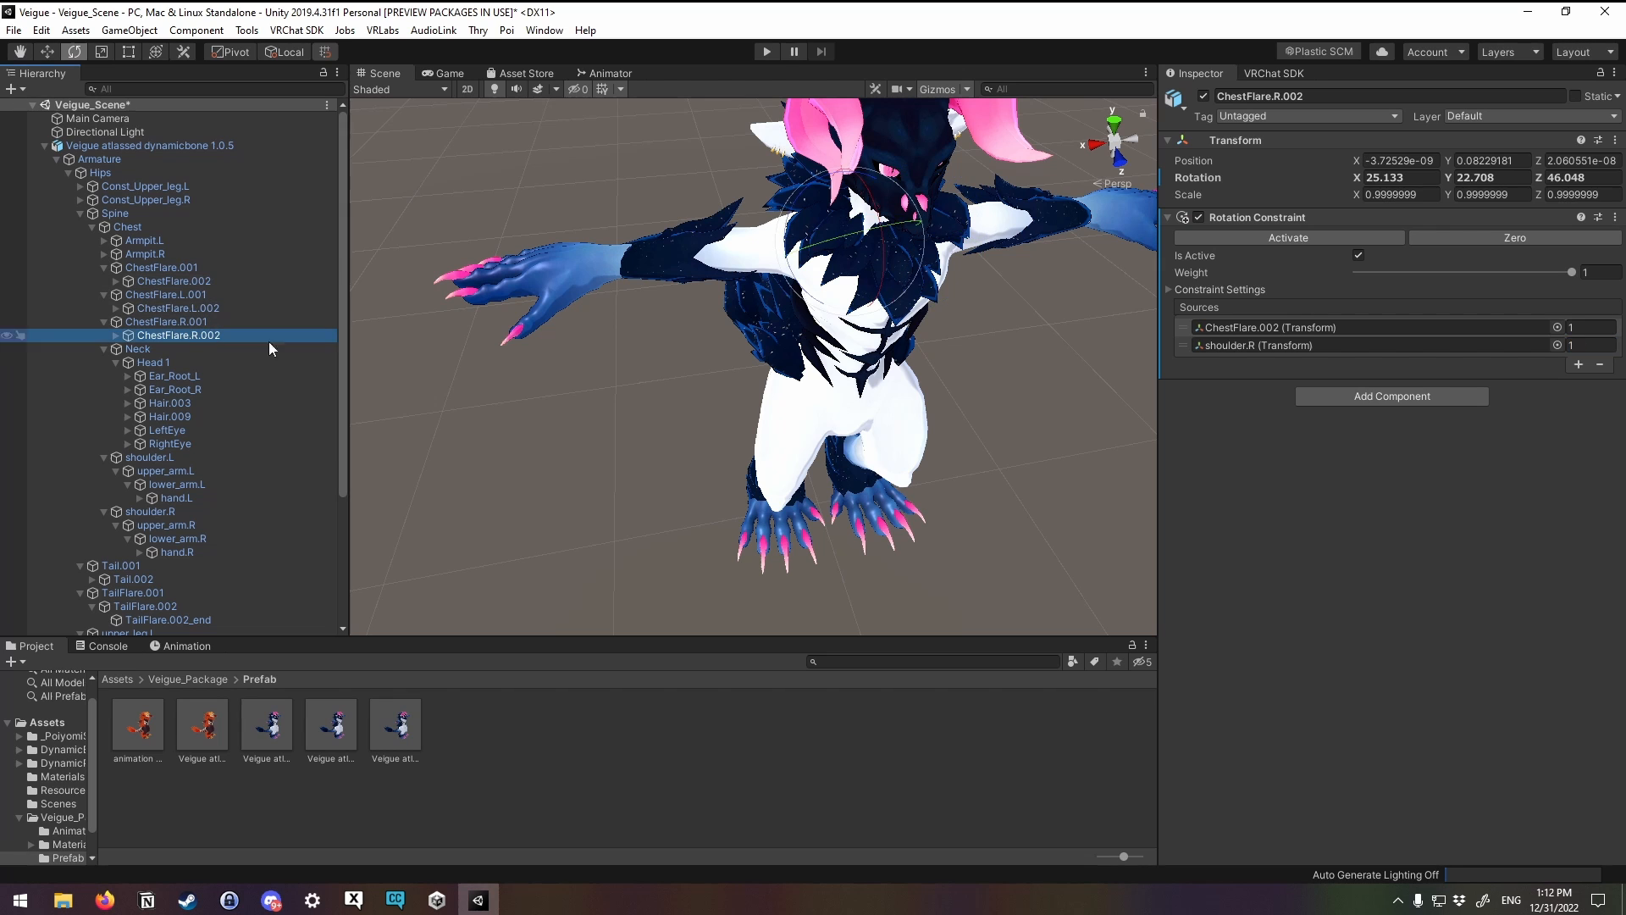
{"action": "left_click", "coordinate": [1590, 345]}
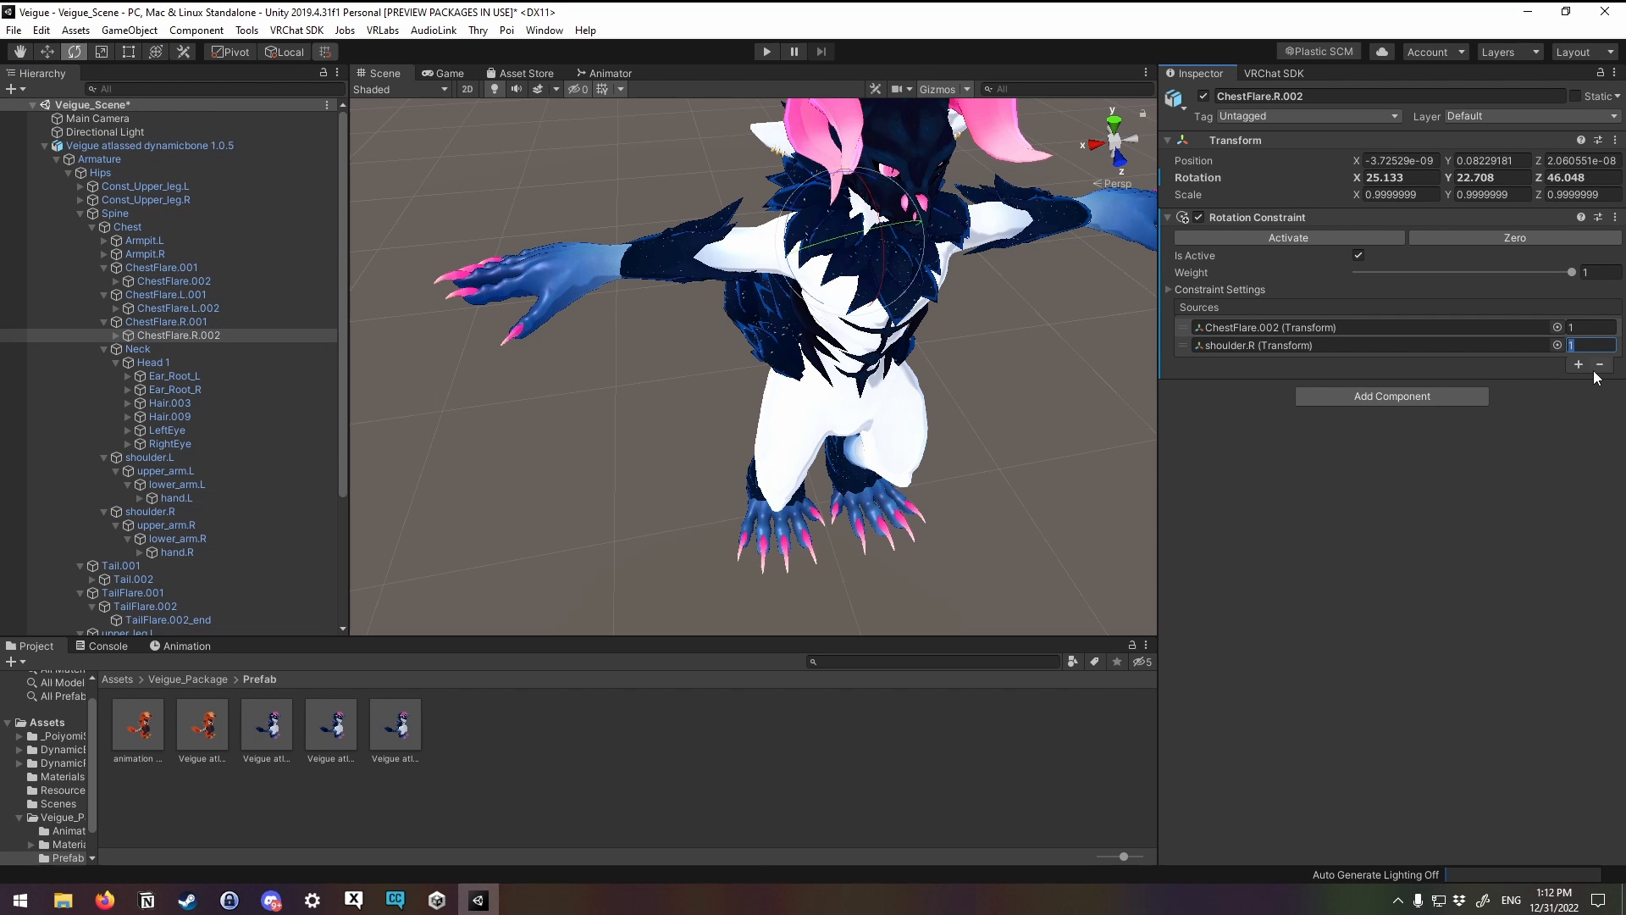
{"action": "type", "text": "0.5"}
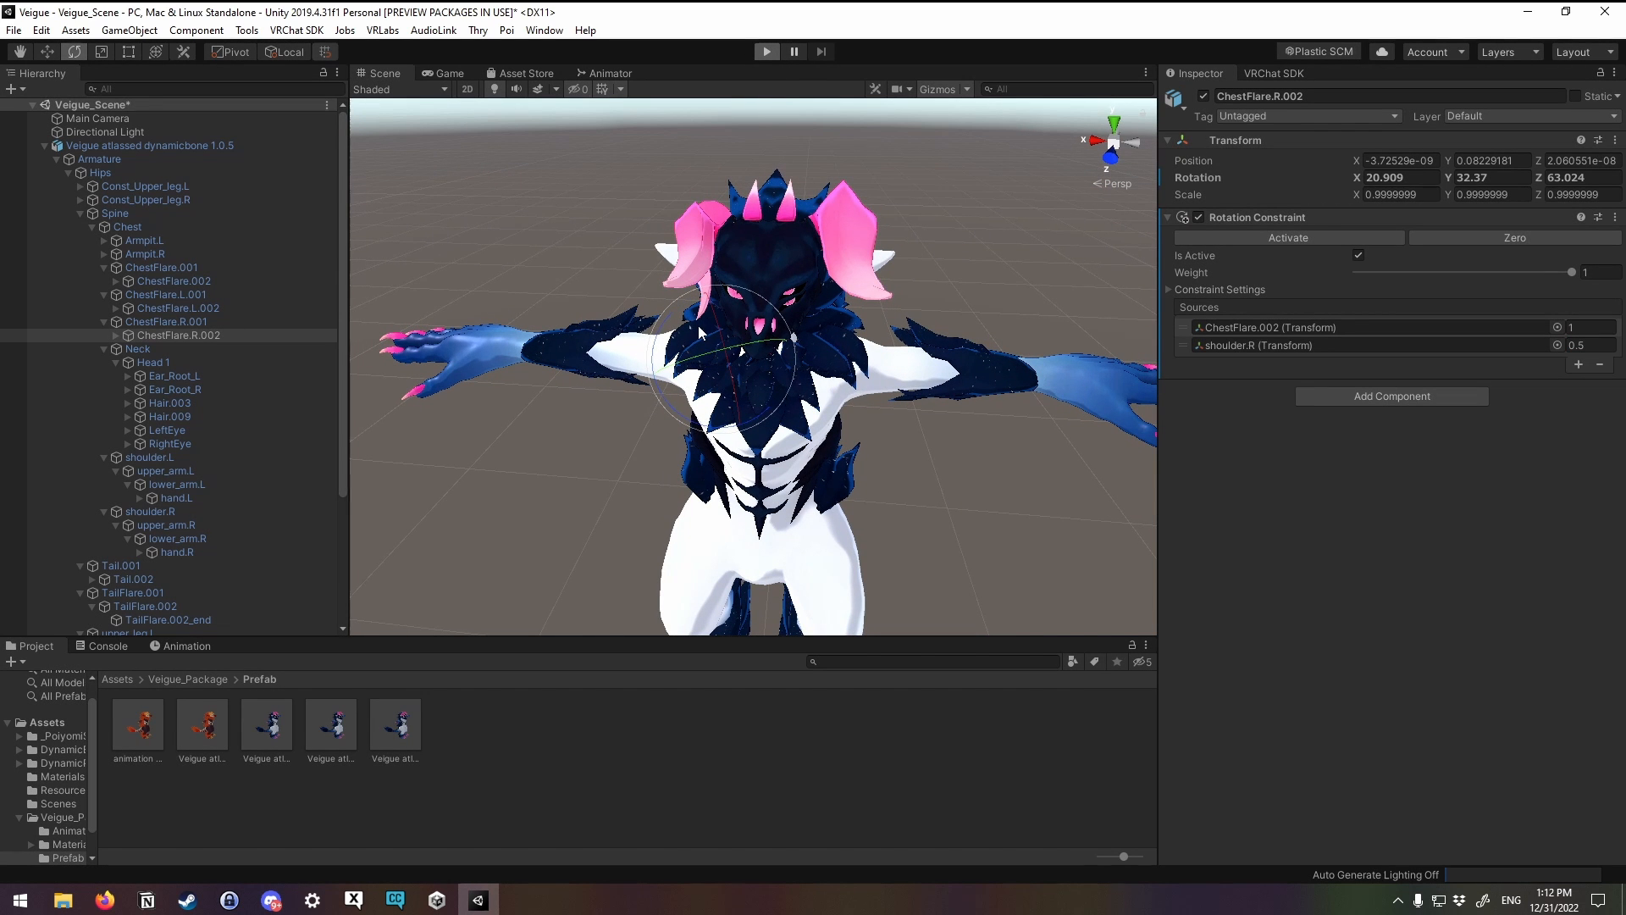
Step: Run the scene again and rotate shoulder.R to check the half-weighted flare response
{"action": "left_click", "coordinate": [766, 51]}
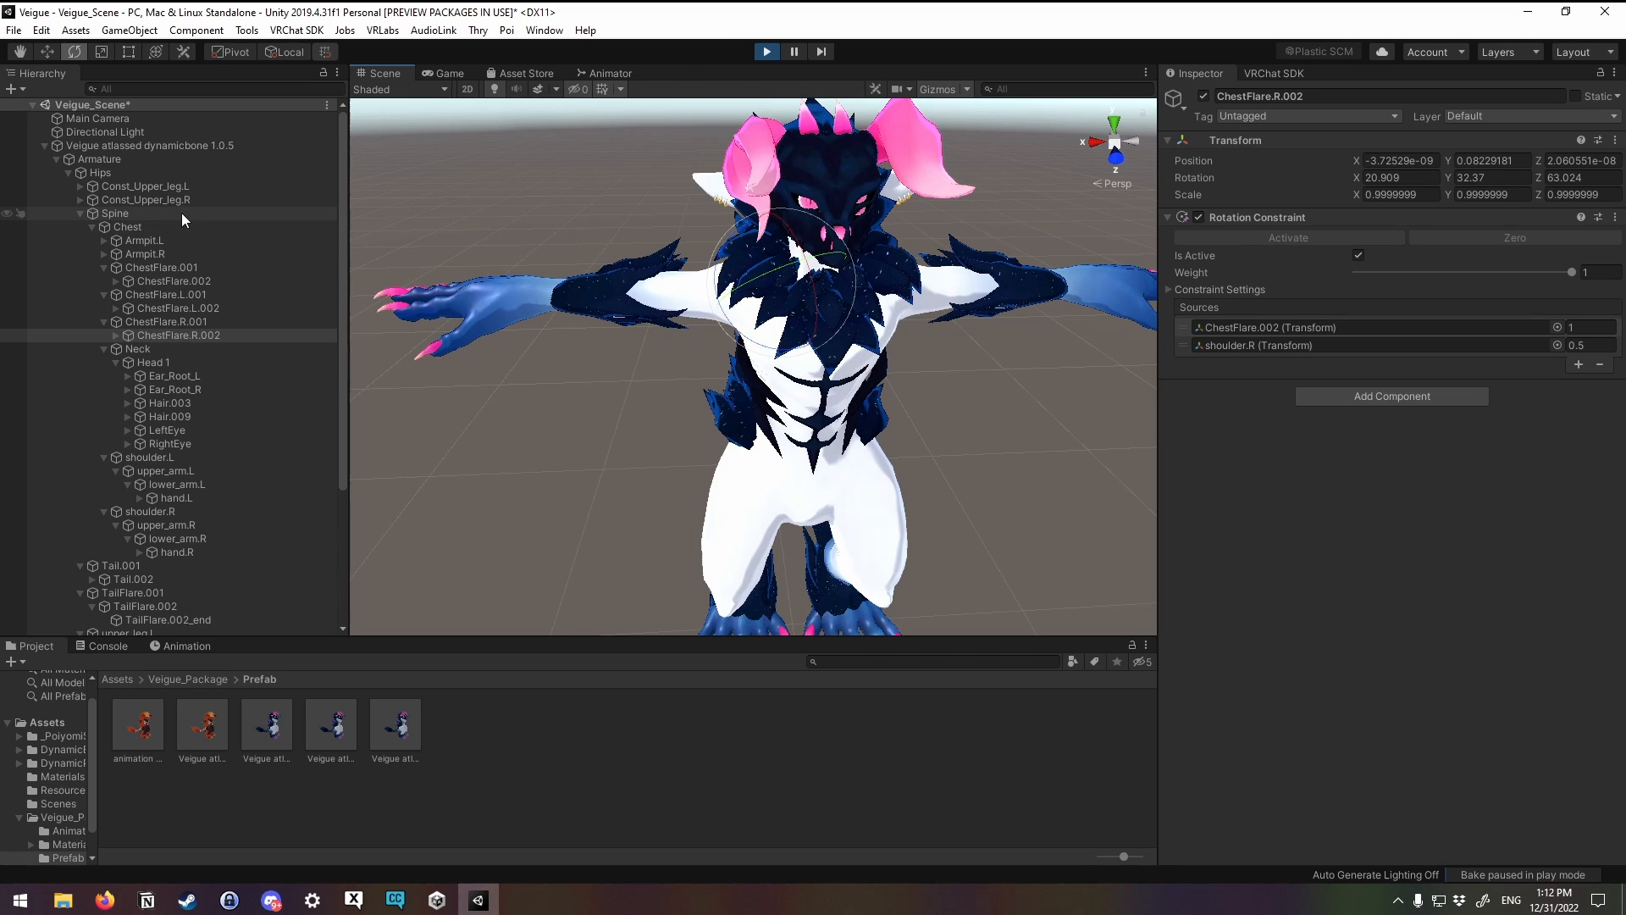
{"action": "left_click", "coordinate": [162, 267]}
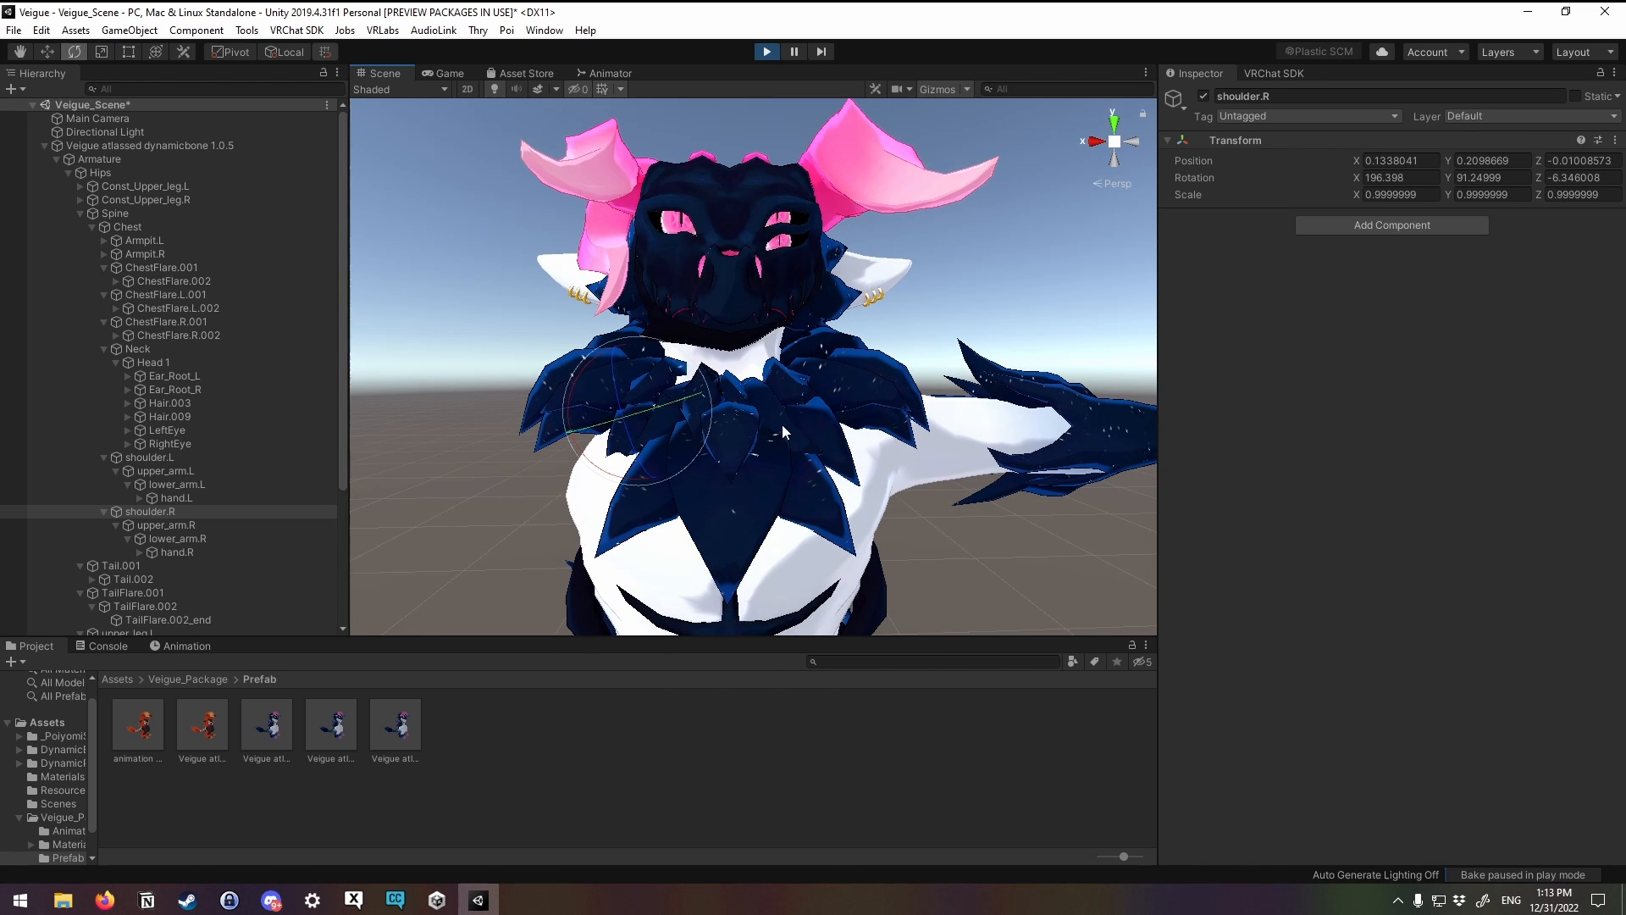
{"action": "left_click_drag", "start_coordinate": [778, 415], "coordinate": [788, 394]}
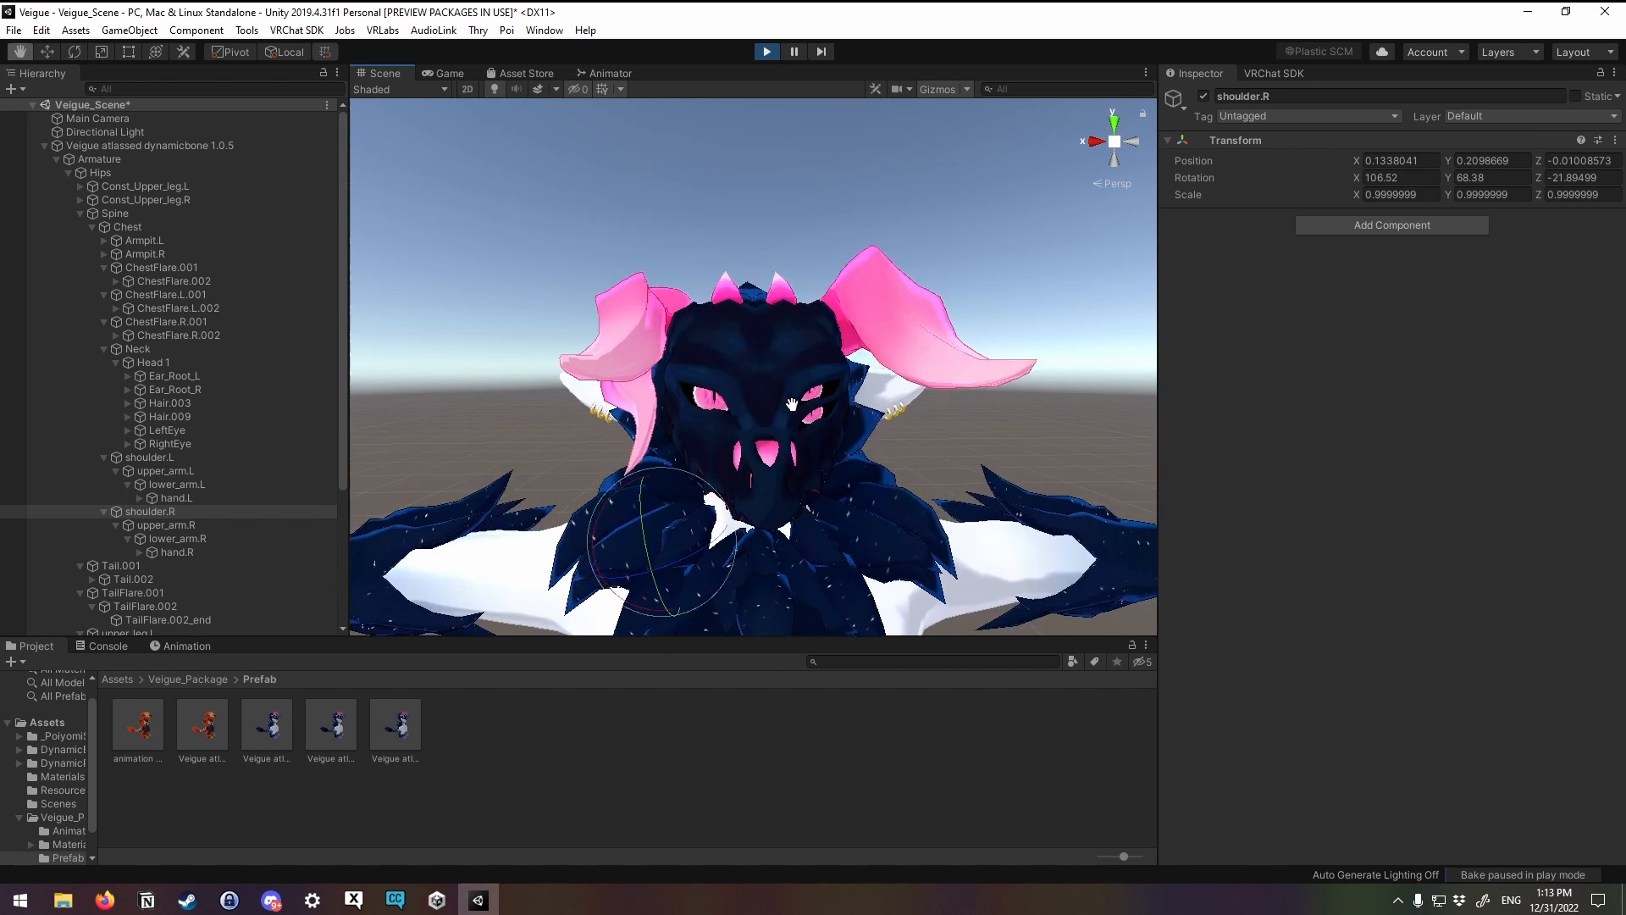